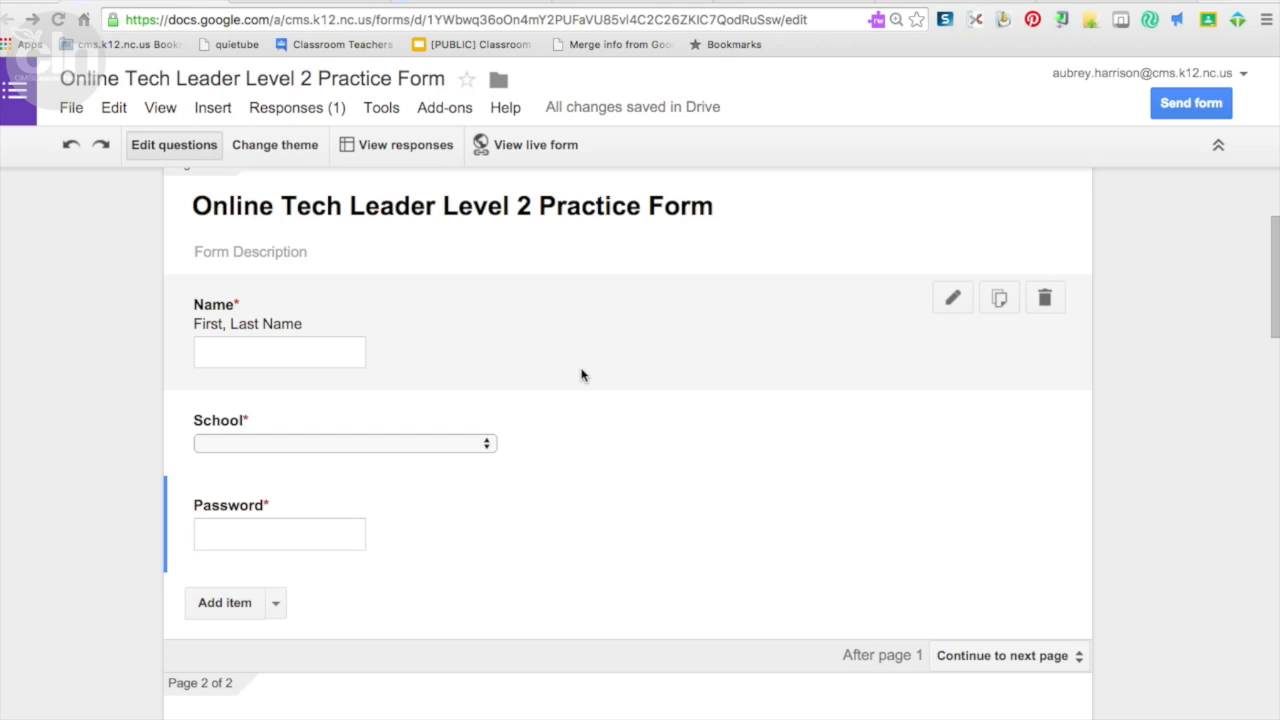
pyautogui.moveTo(573, 417)
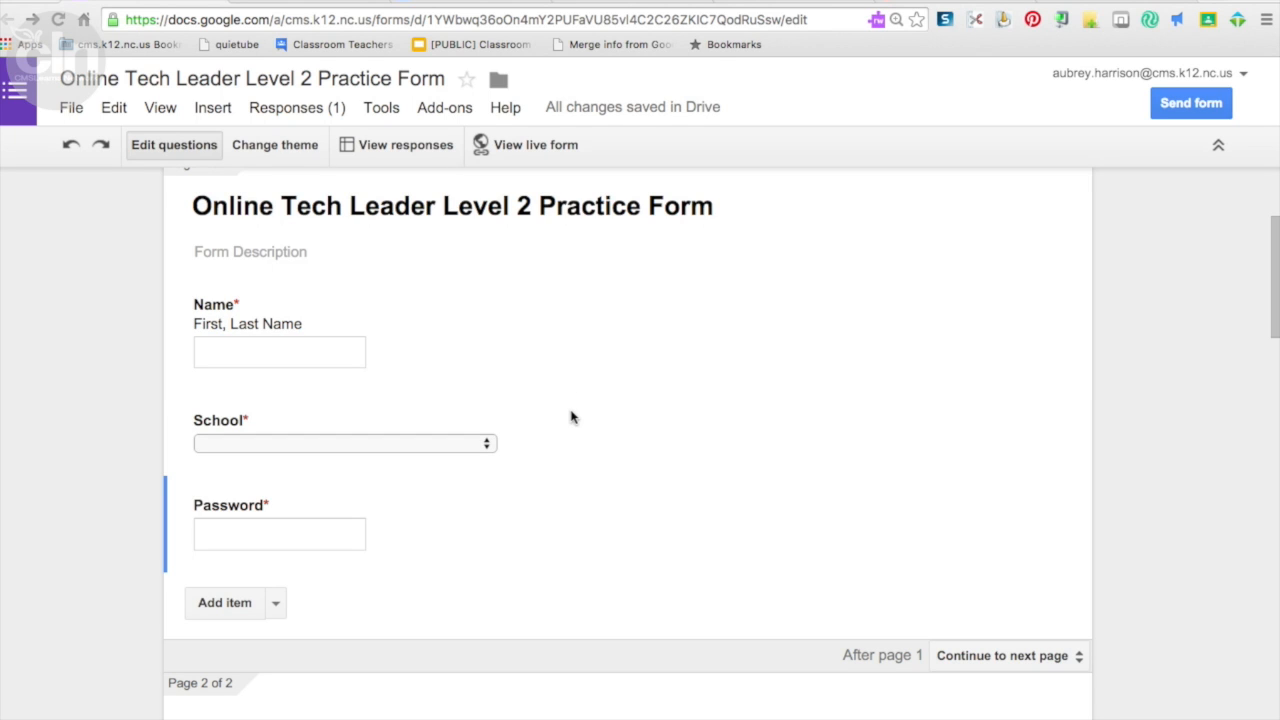
pyautogui.moveTo(495, 462)
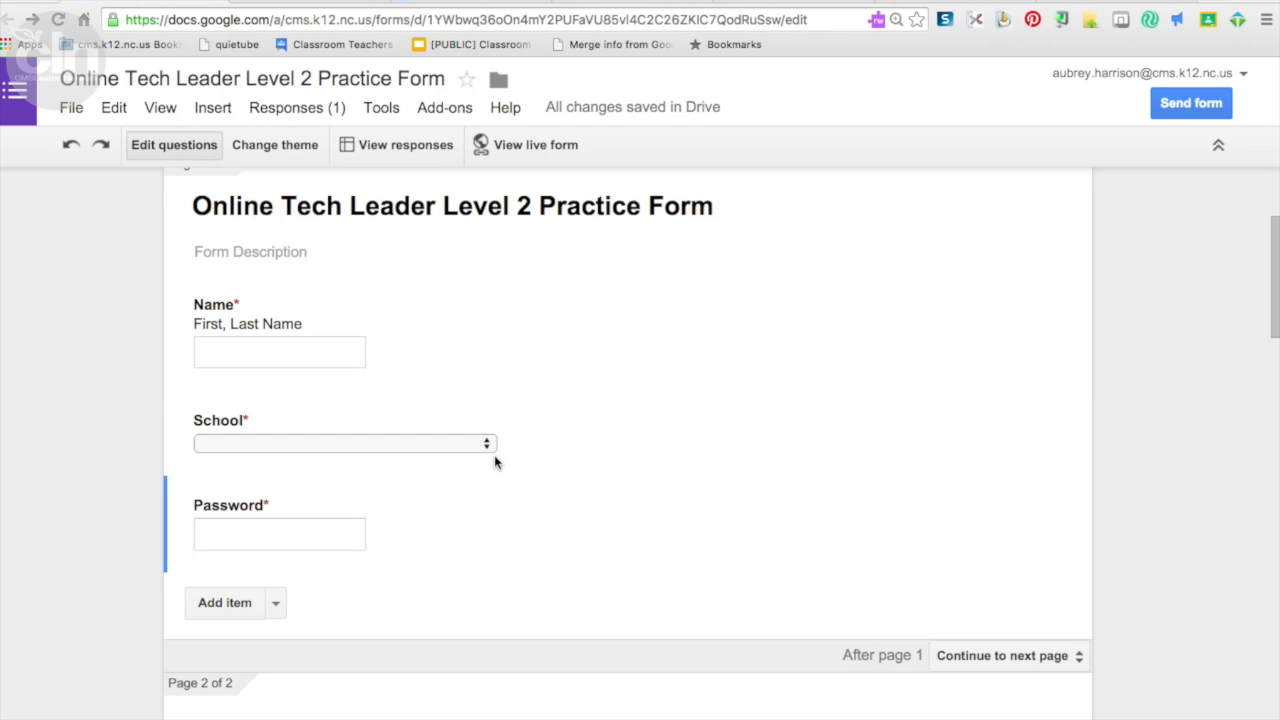
pyautogui.moveTo(418, 541)
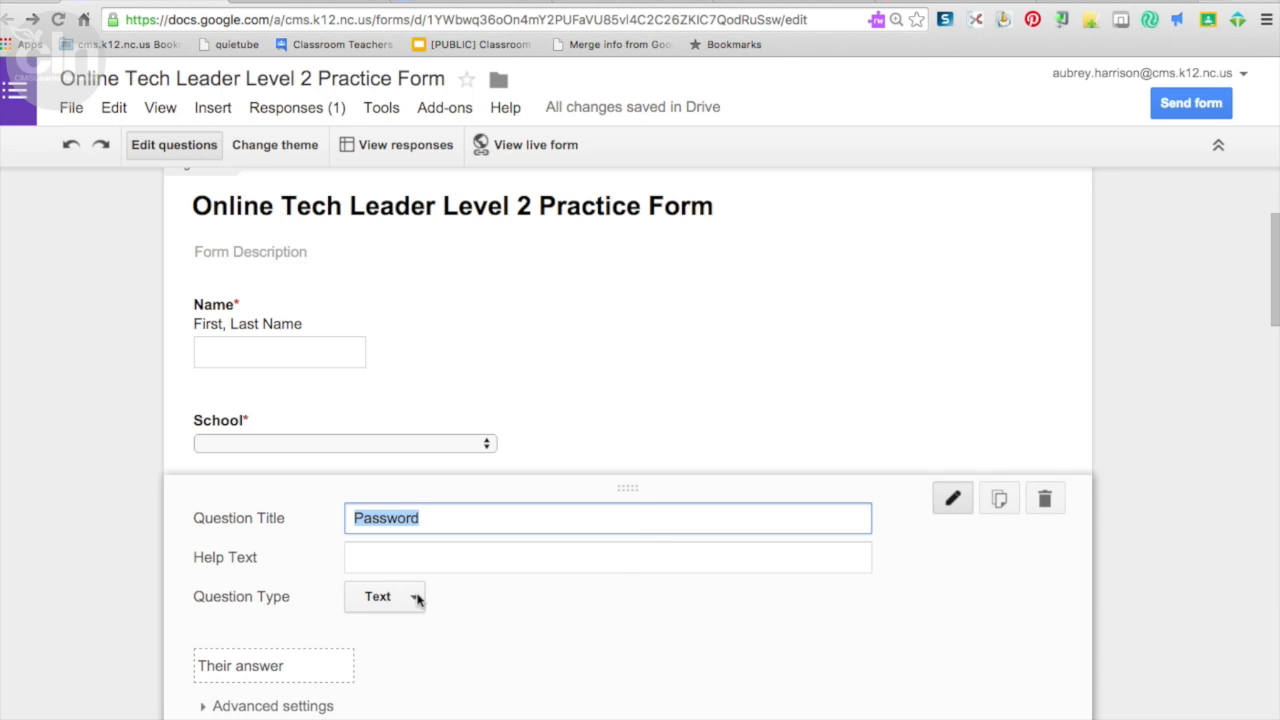
# - Browse the Password question's answer types and keep it as a short Text answer
pyautogui.click(383, 596)
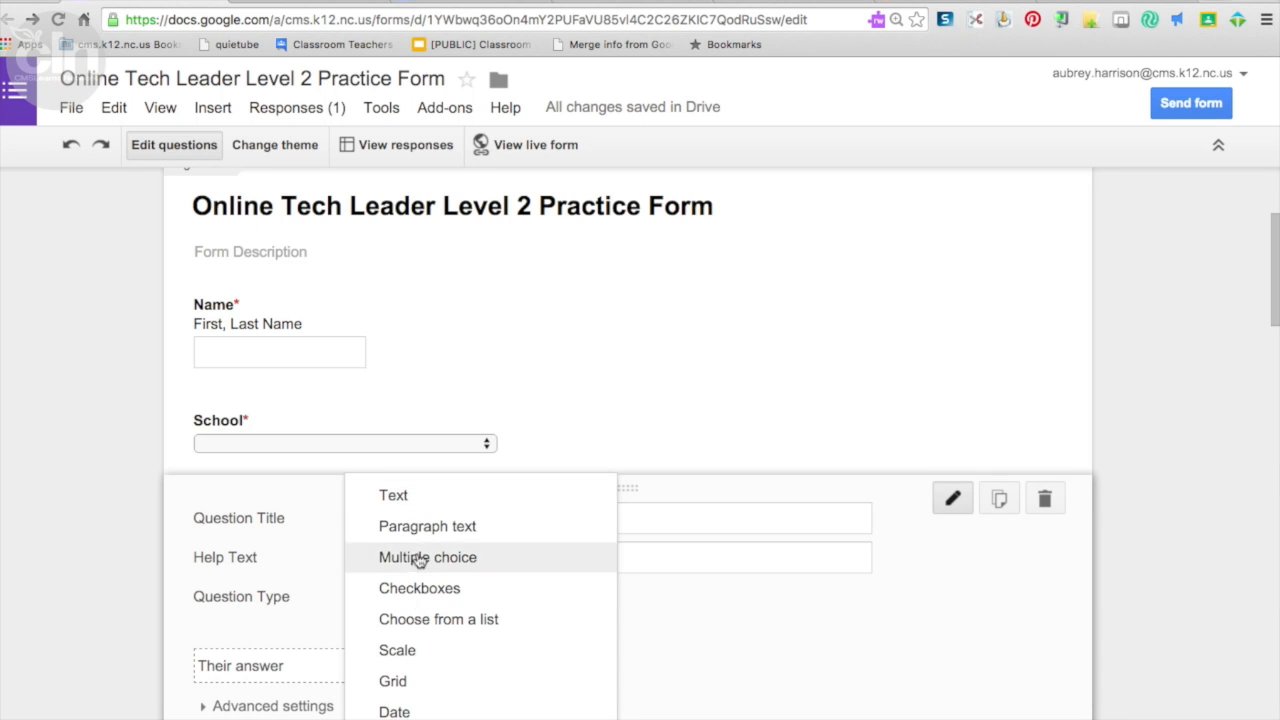
pyautogui.moveTo(400, 681)
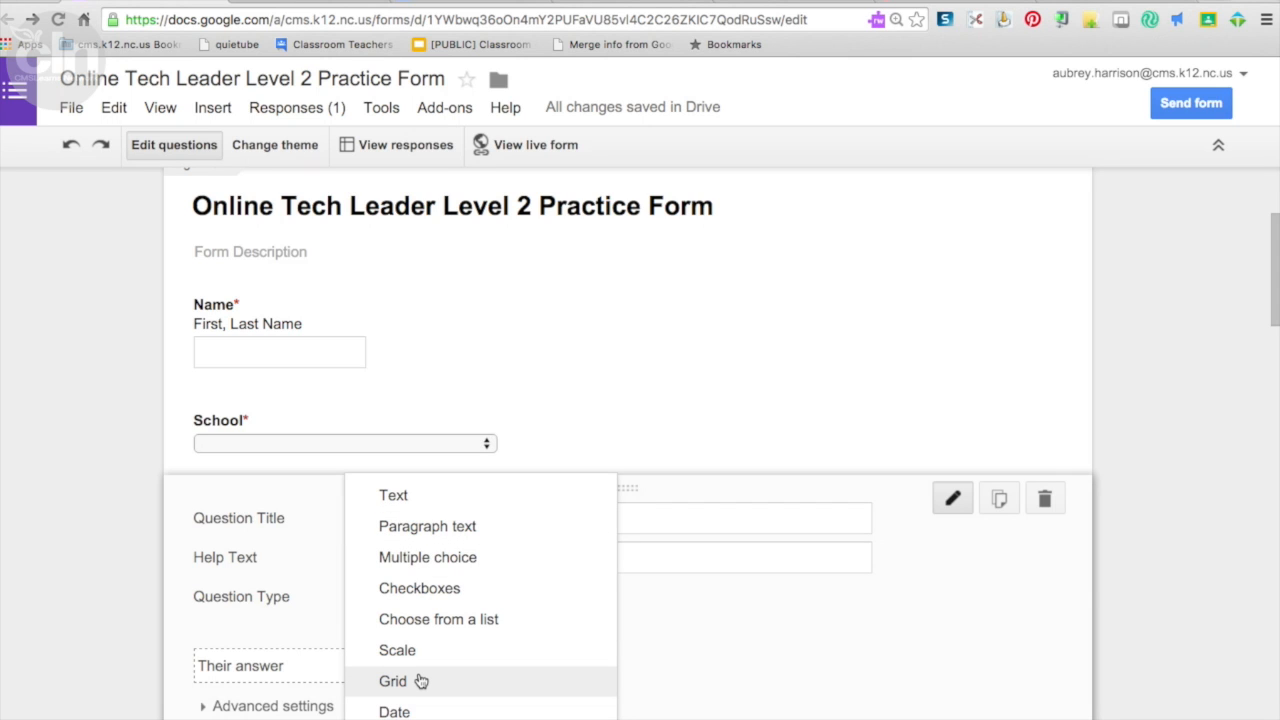
pyautogui.moveTo(478, 567)
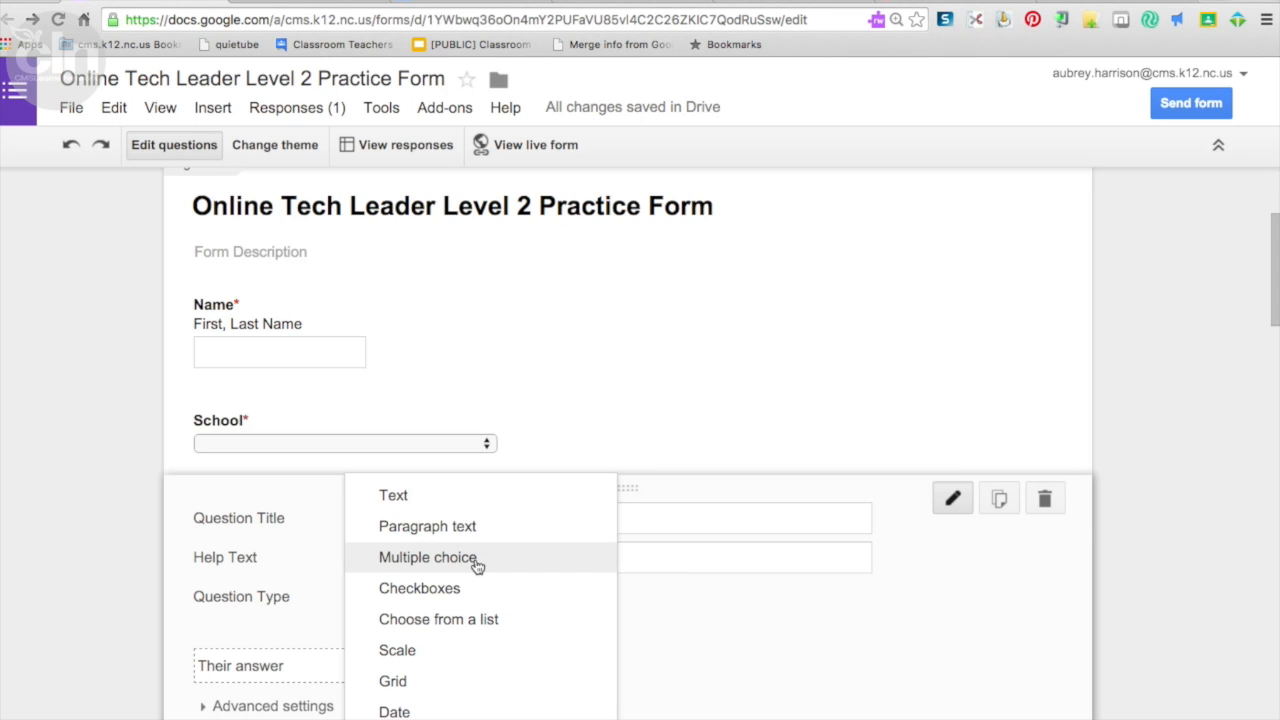
pyautogui.moveTo(485, 526)
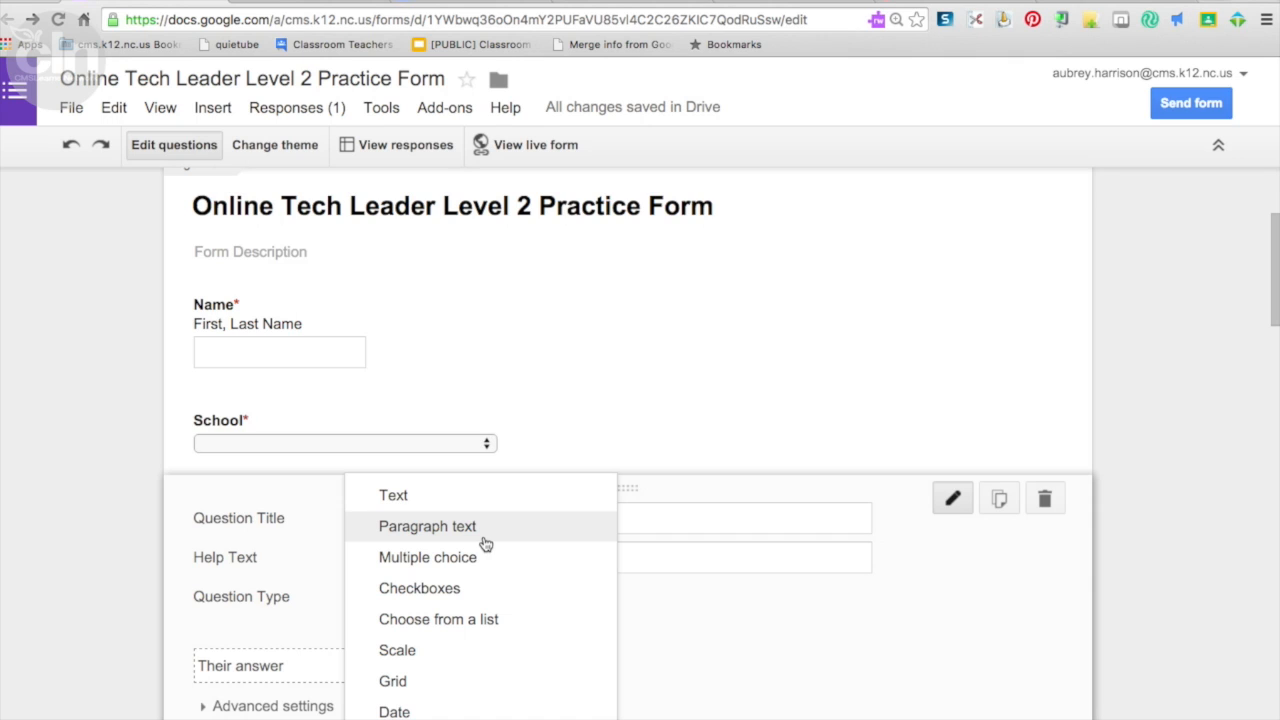
pyautogui.moveTo(448, 497)
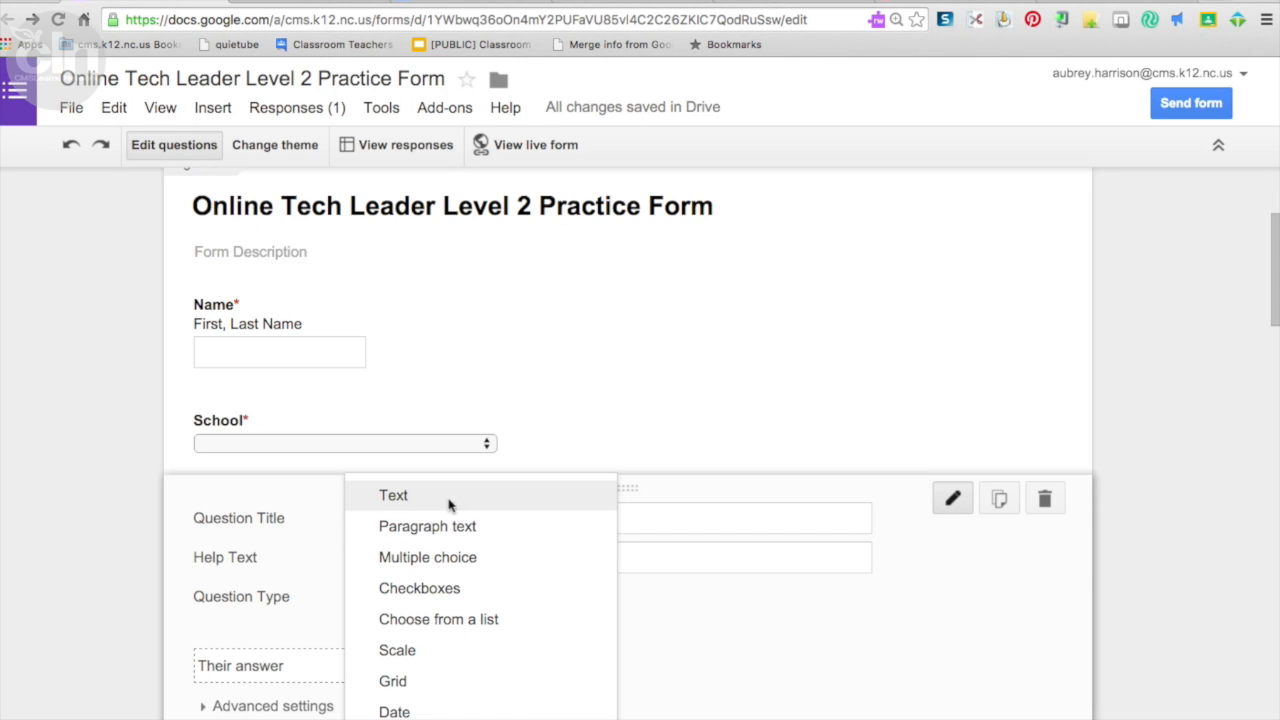
pyautogui.click(393, 494)
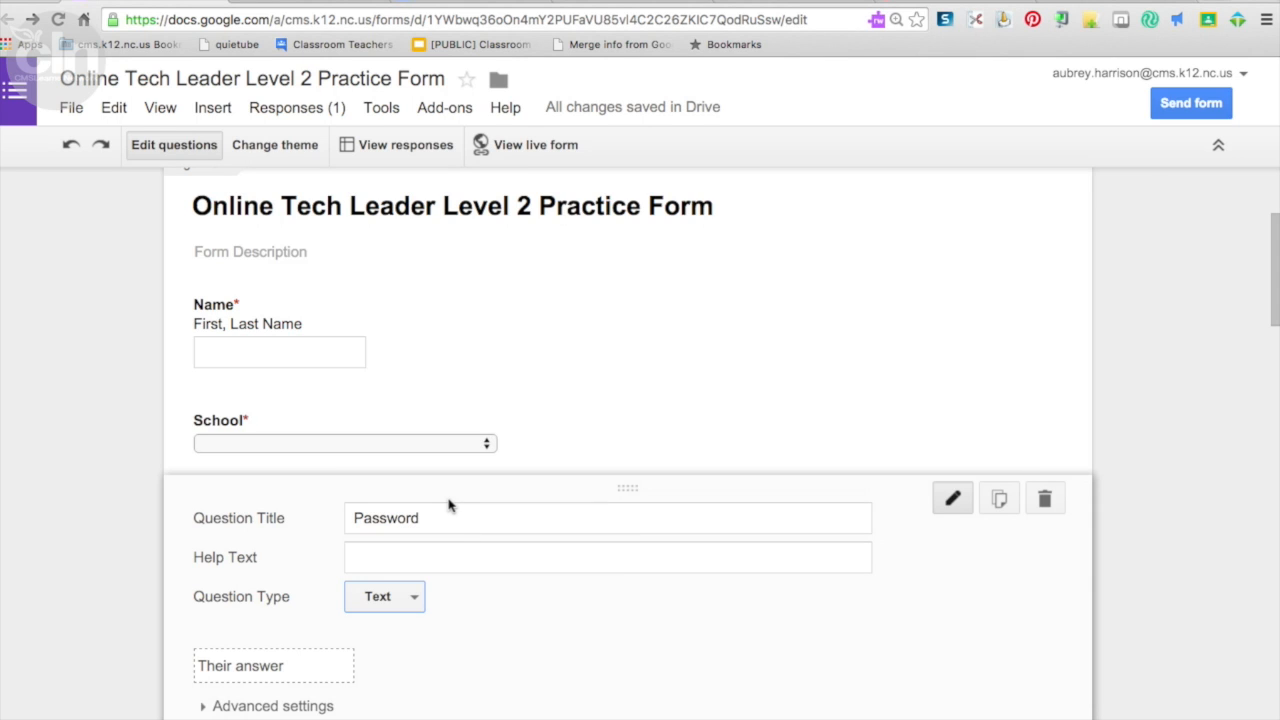
pyautogui.moveTo(418, 680)
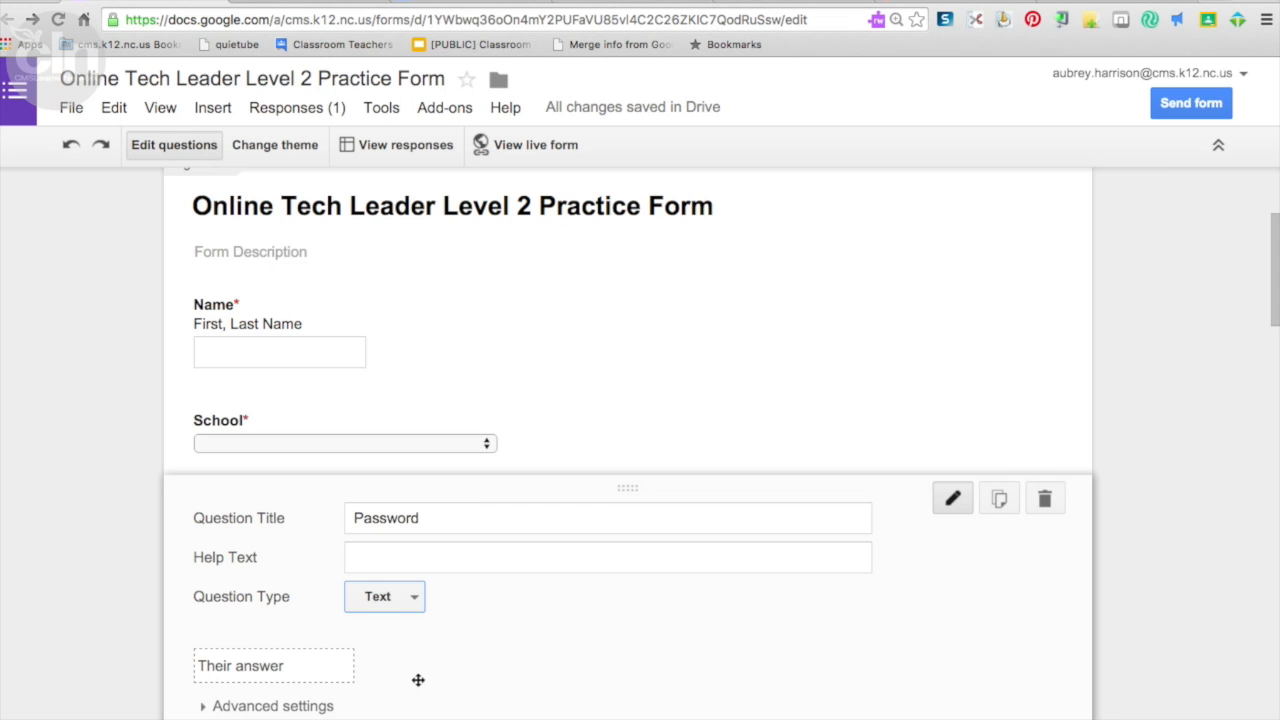
# - Switch the Password question to Paragraph text, then to Multiple choice, toggling Advanced settings
pyautogui.scroll(-3)
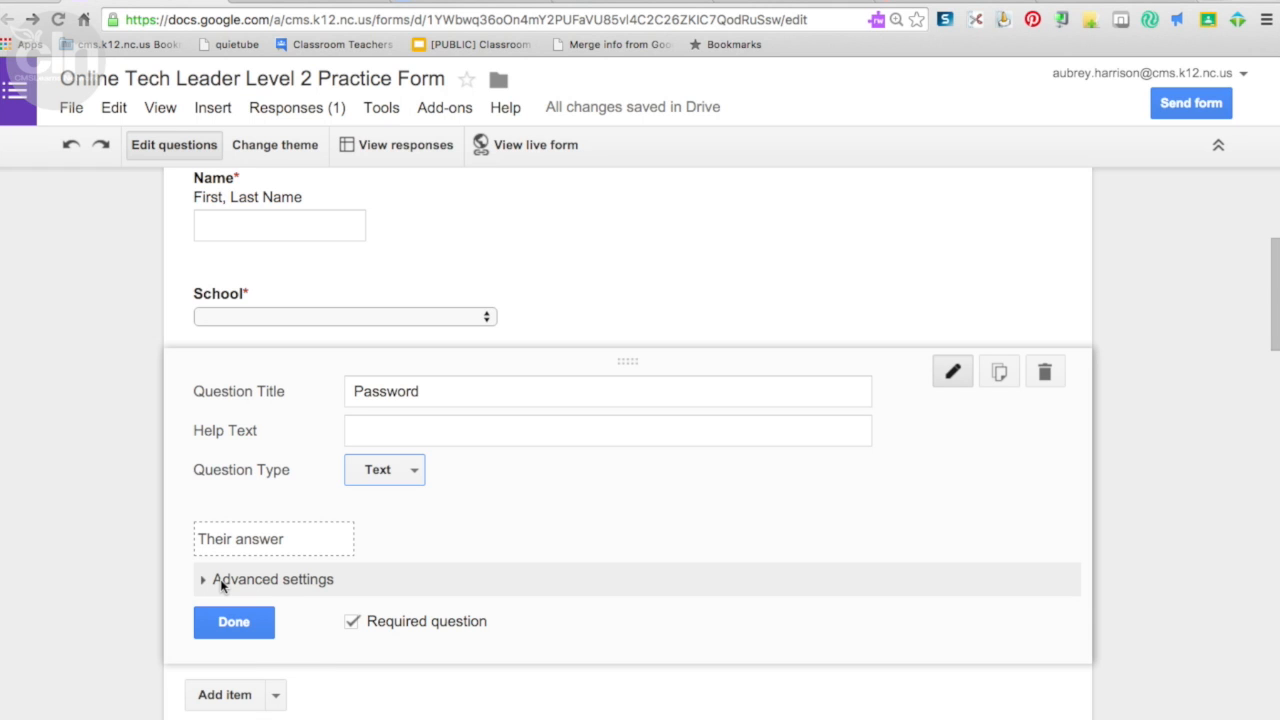
pyautogui.click(203, 579)
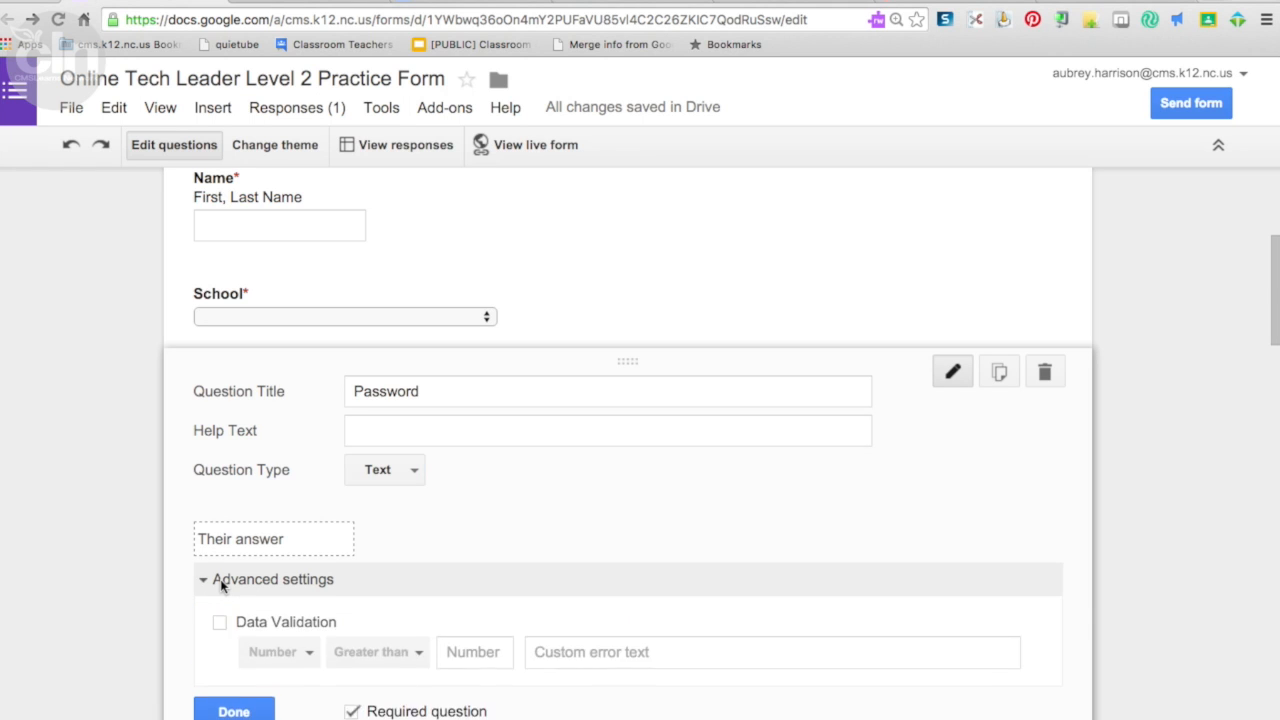
pyautogui.moveTo(270, 628)
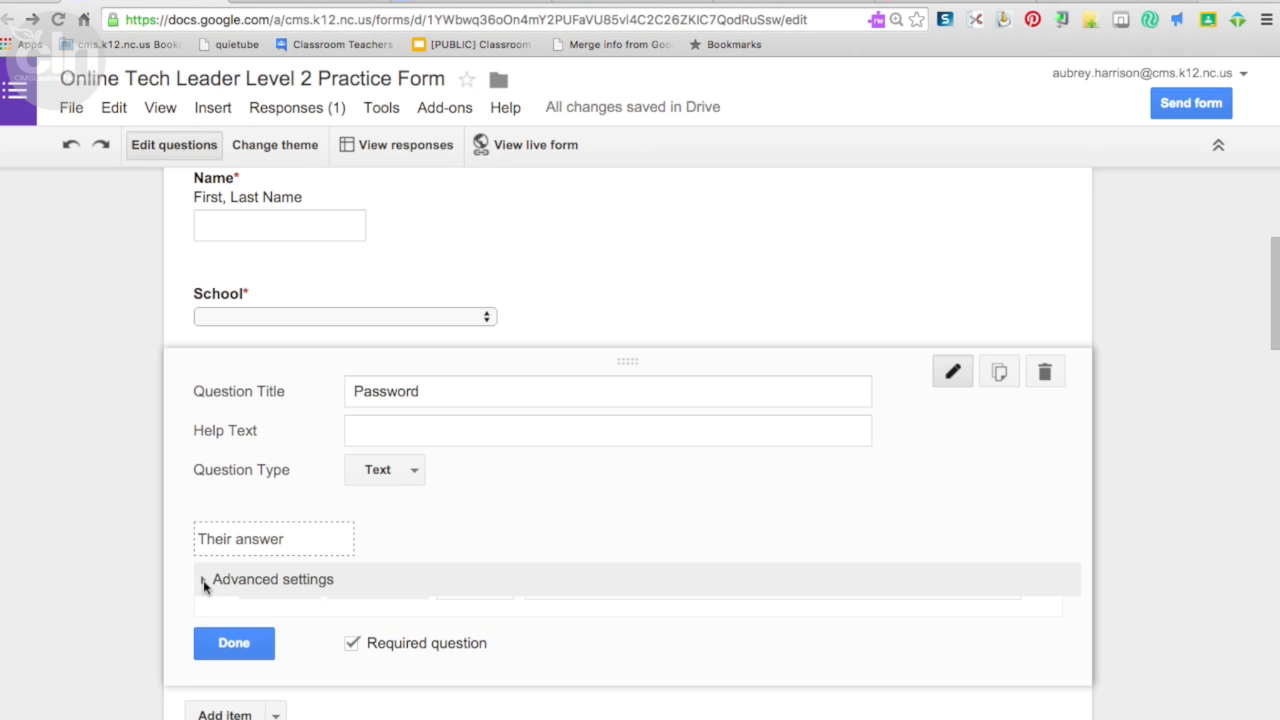
pyautogui.click(384, 469)
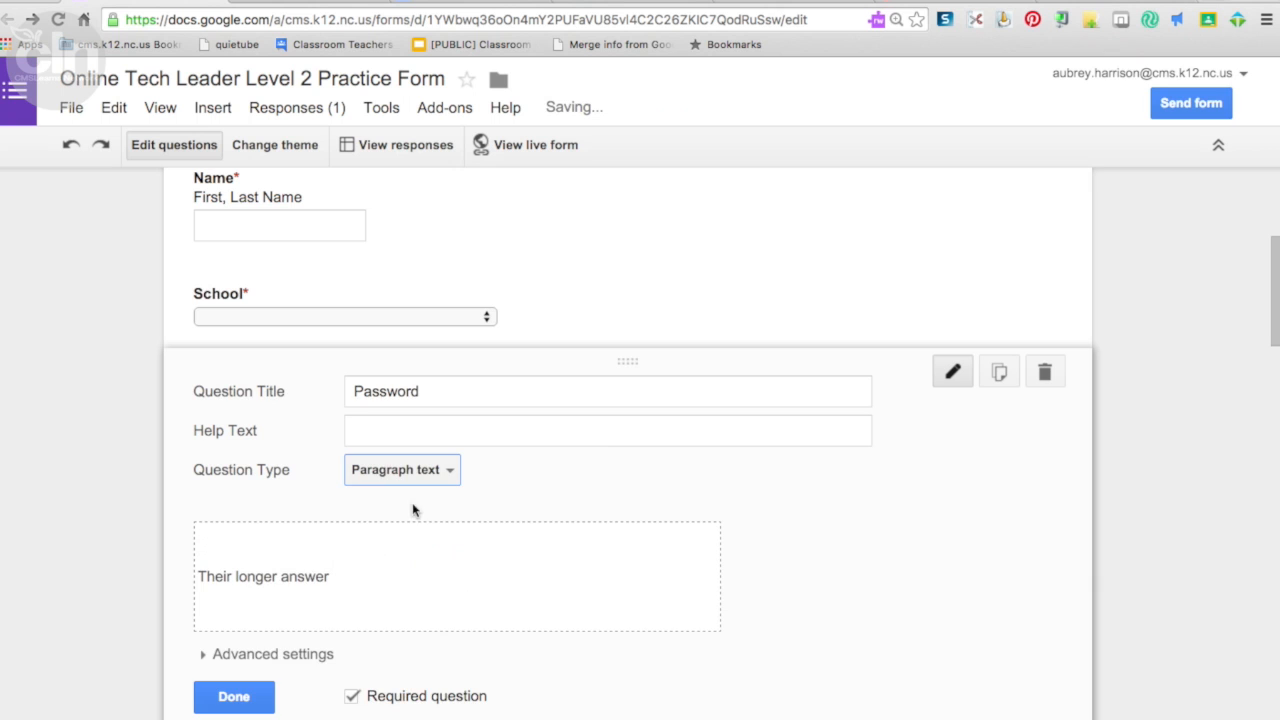
pyautogui.click(272, 653)
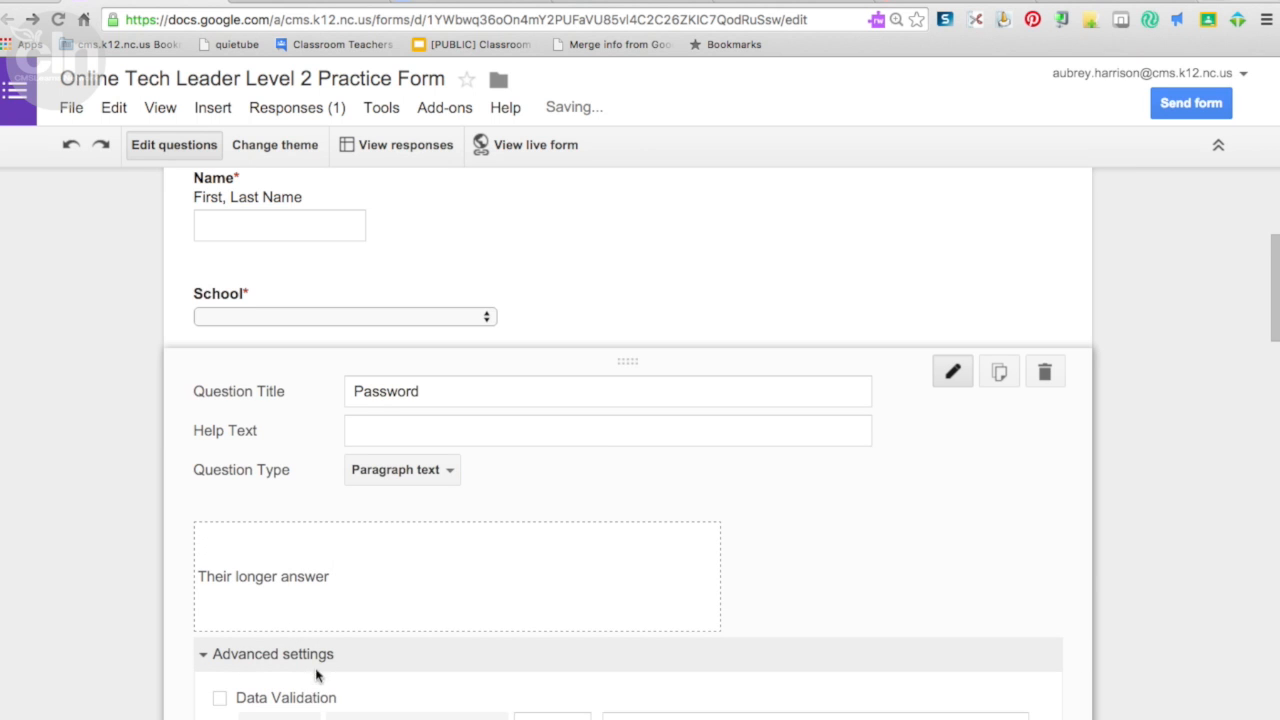
pyautogui.scroll(-3)
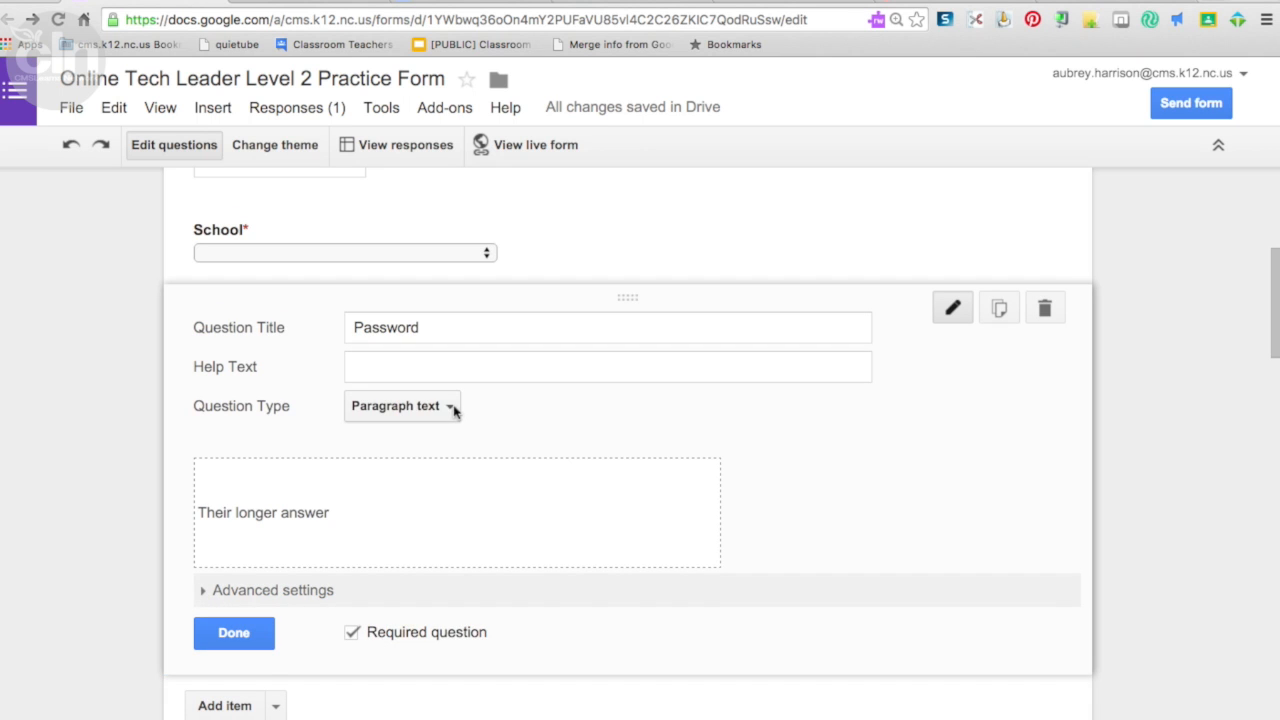
pyautogui.click(403, 405)
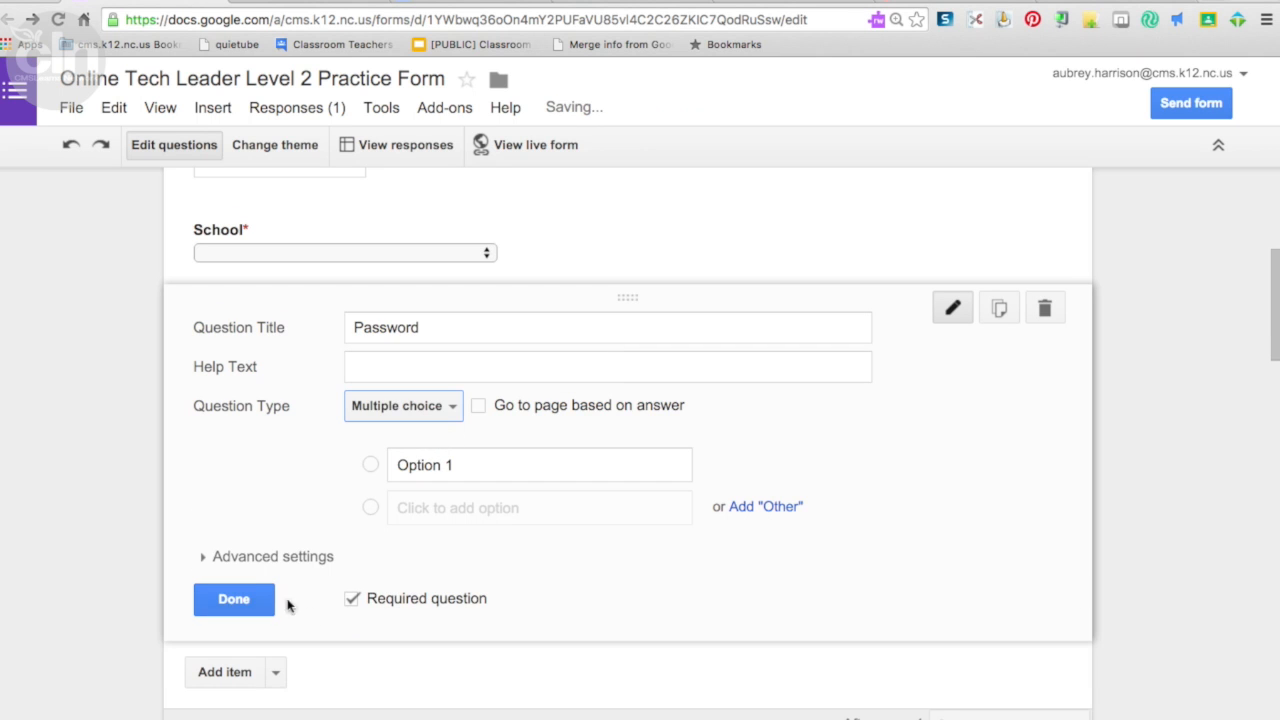
pyautogui.click(272, 556)
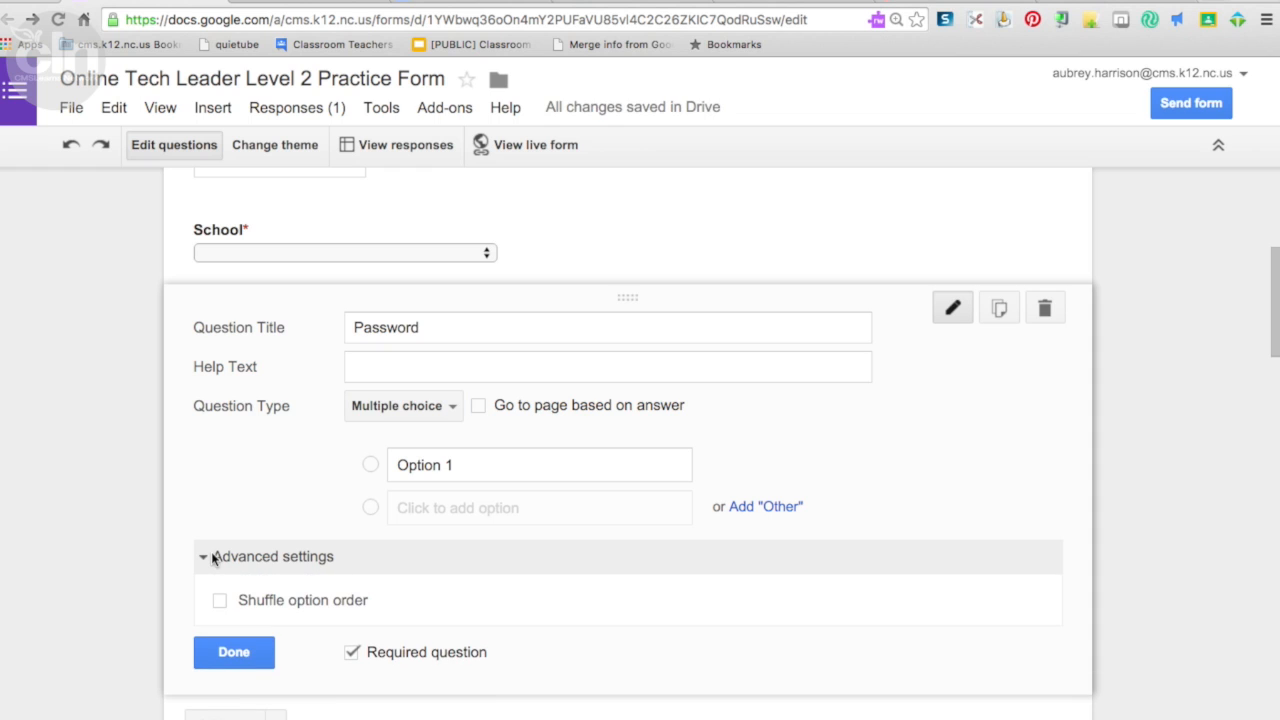
pyautogui.click(204, 556)
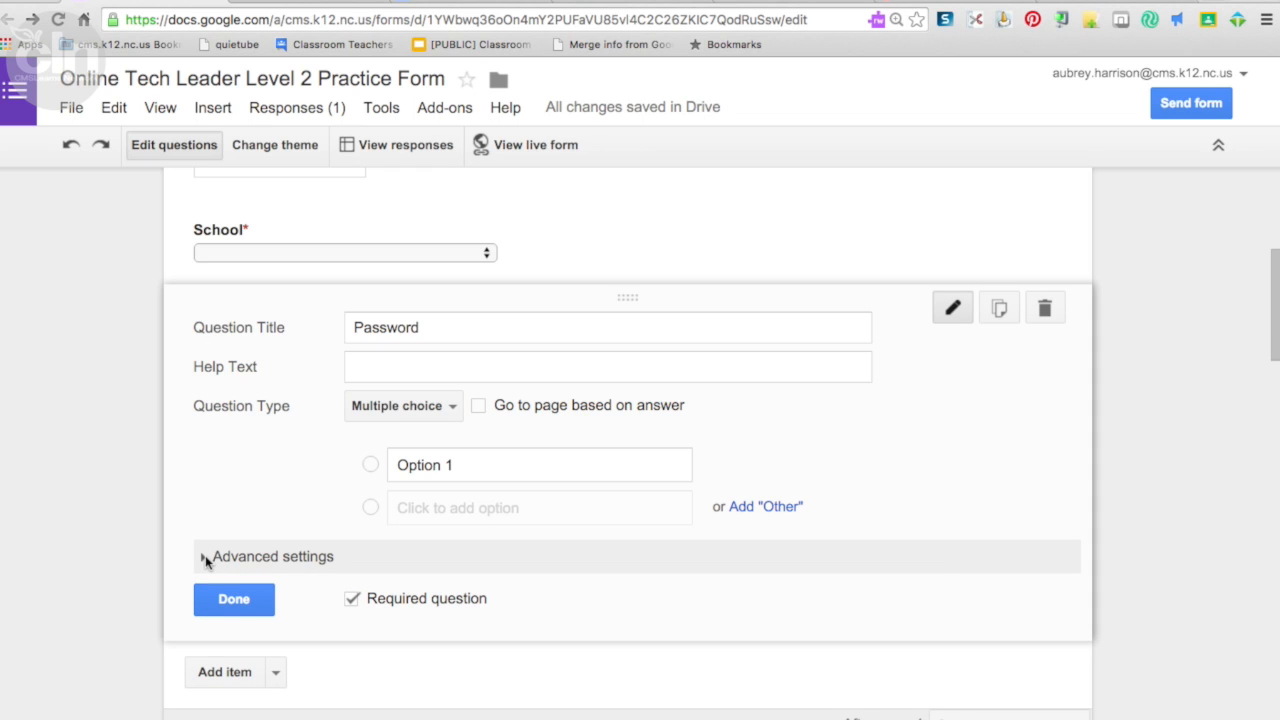
pyautogui.moveTo(395, 447)
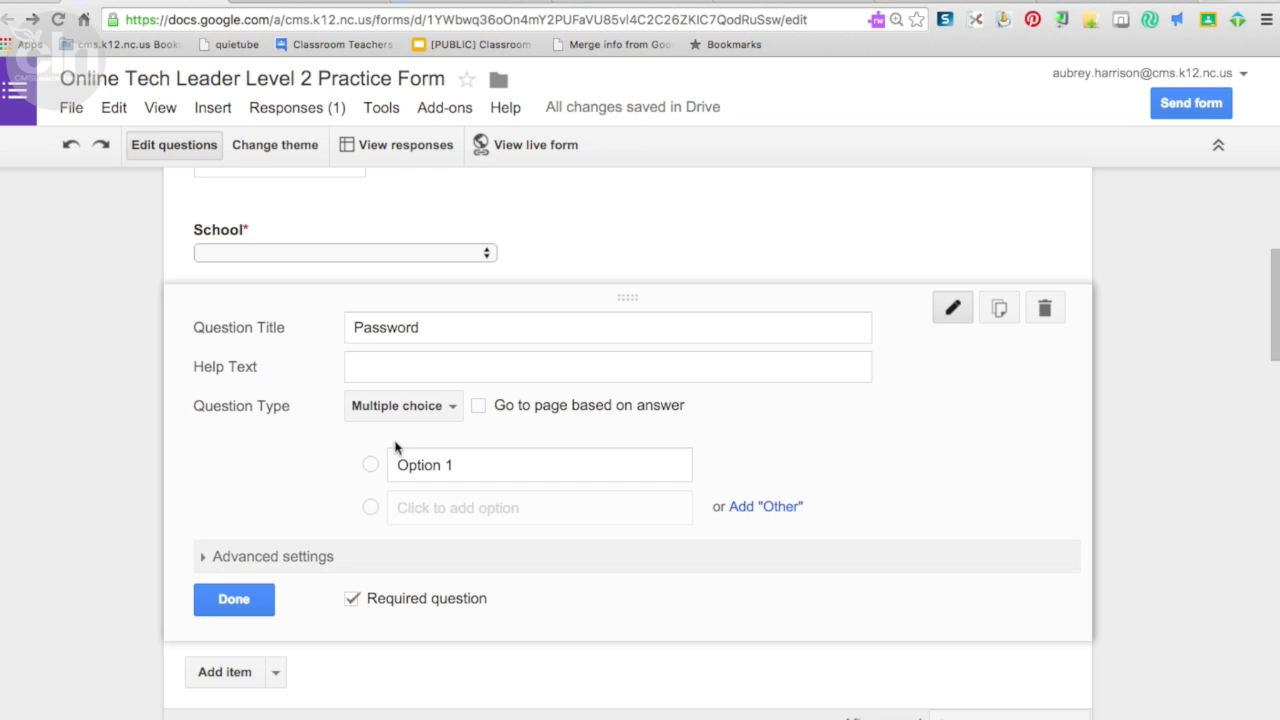
# - Change the Password question's answer type from Multiple choice back to Text
pyautogui.click(402, 405)
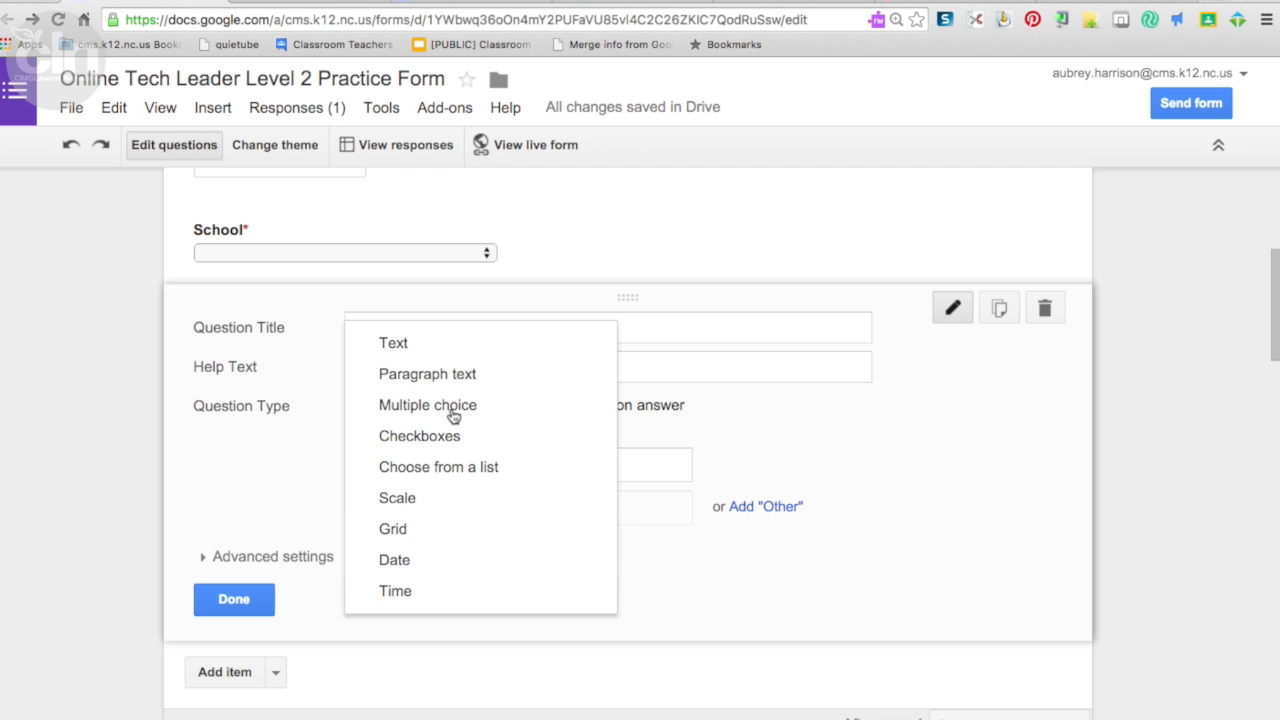
pyautogui.moveTo(427, 404)
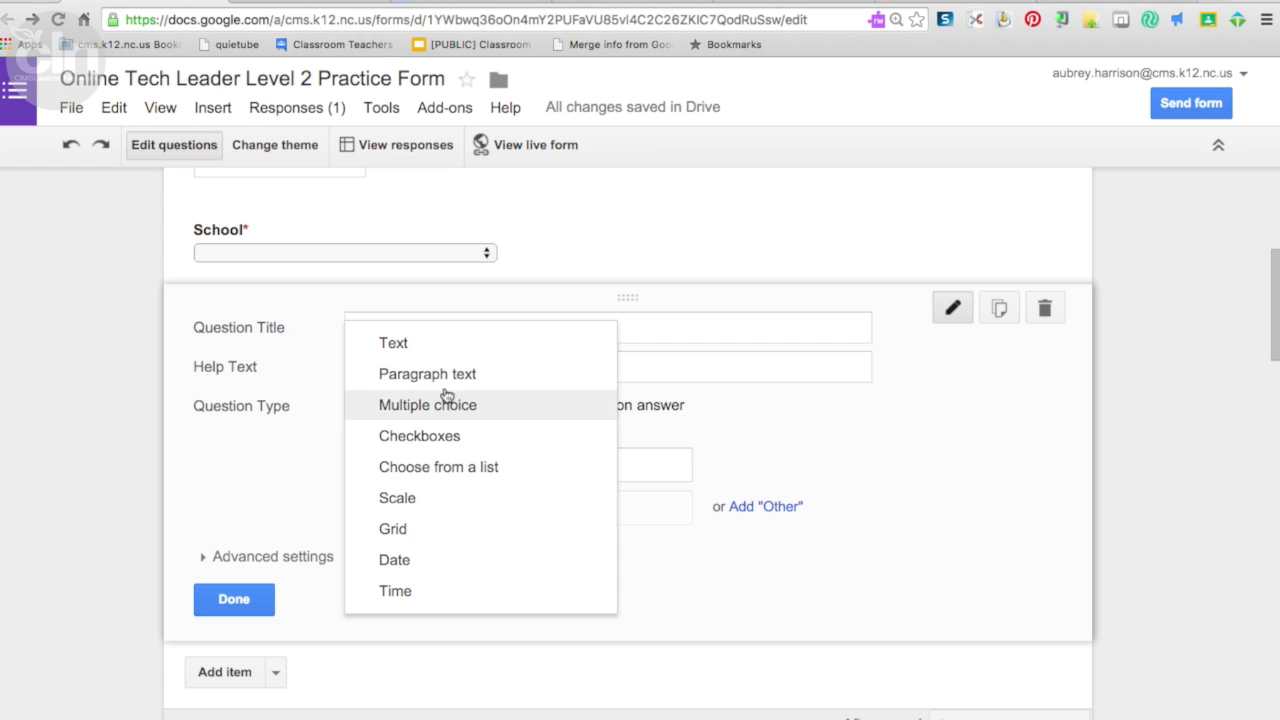
pyautogui.click(393, 342)
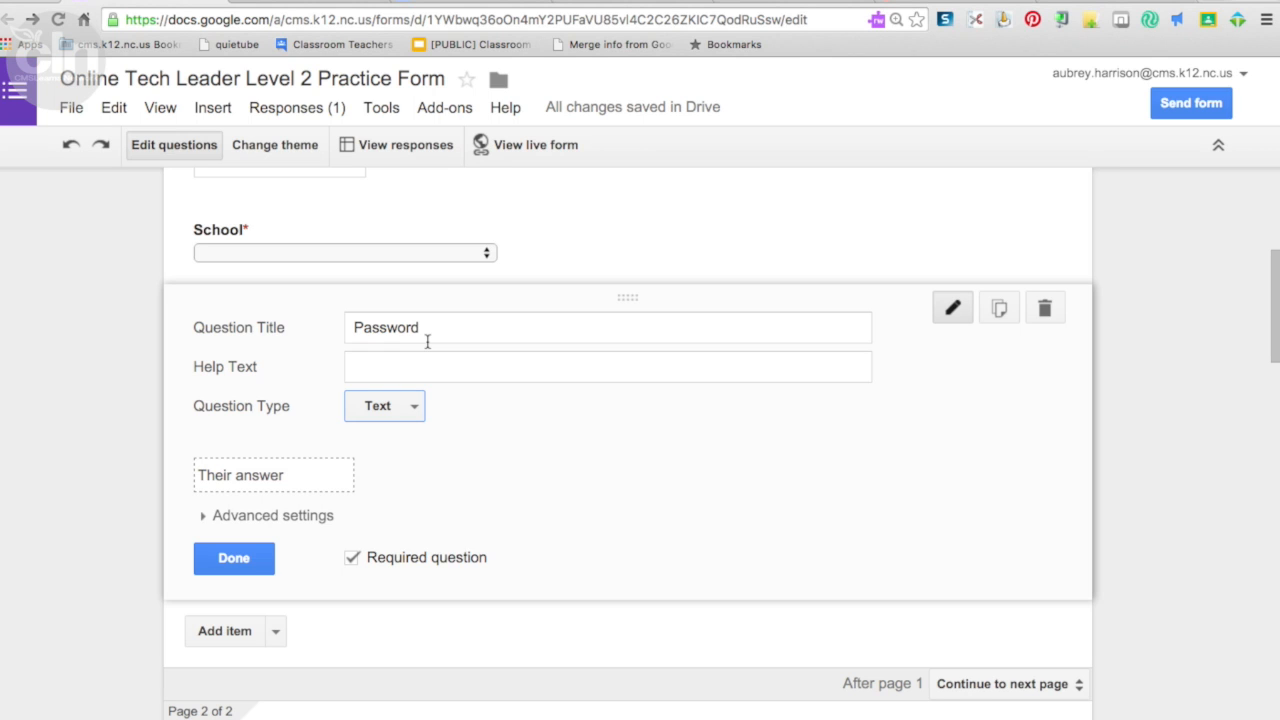
pyautogui.moveTo(313, 377)
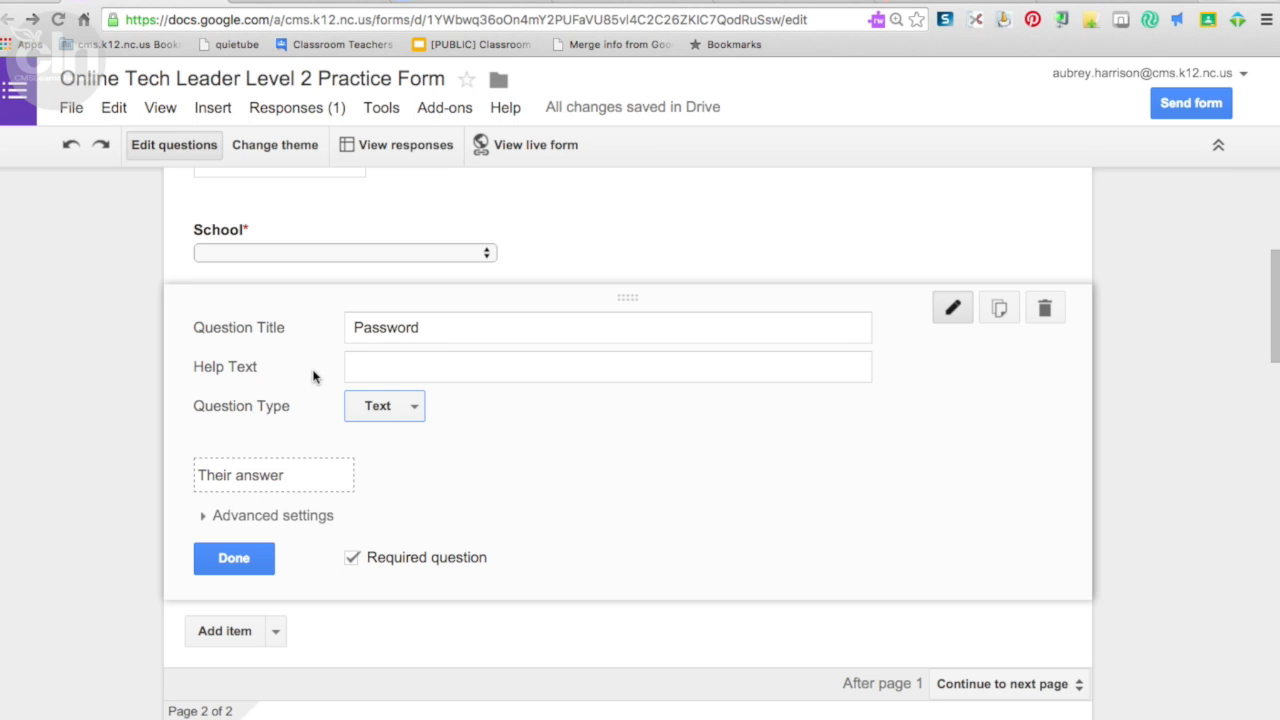
pyautogui.moveTo(376, 366)
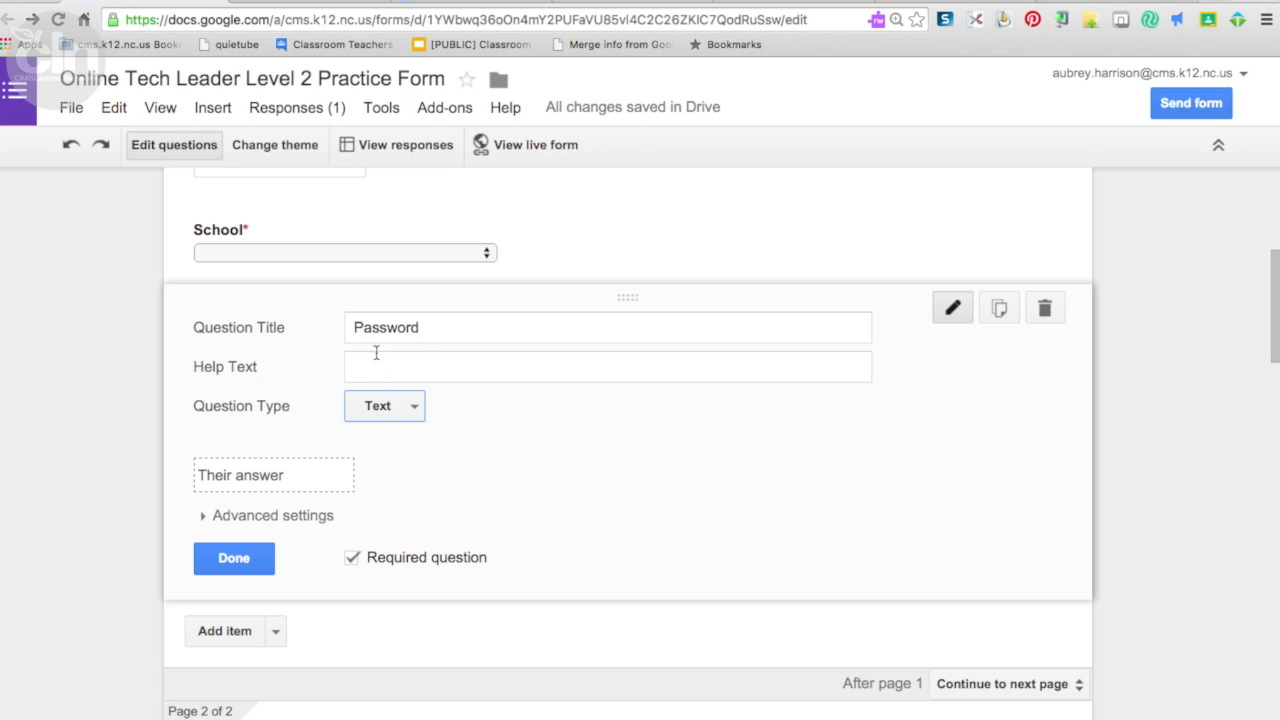
pyautogui.moveTo(378, 398)
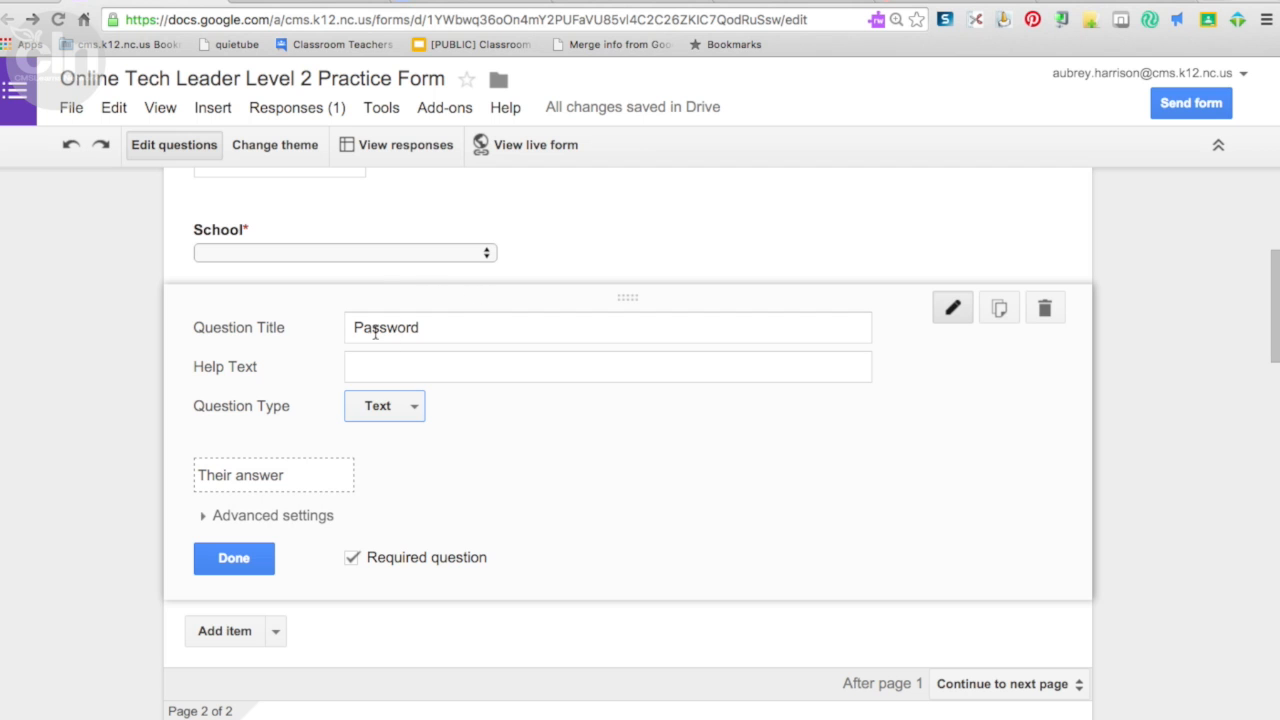
# - Reopen the Password question and turn on Data Validation under Advanced settings
pyautogui.click(233, 558)
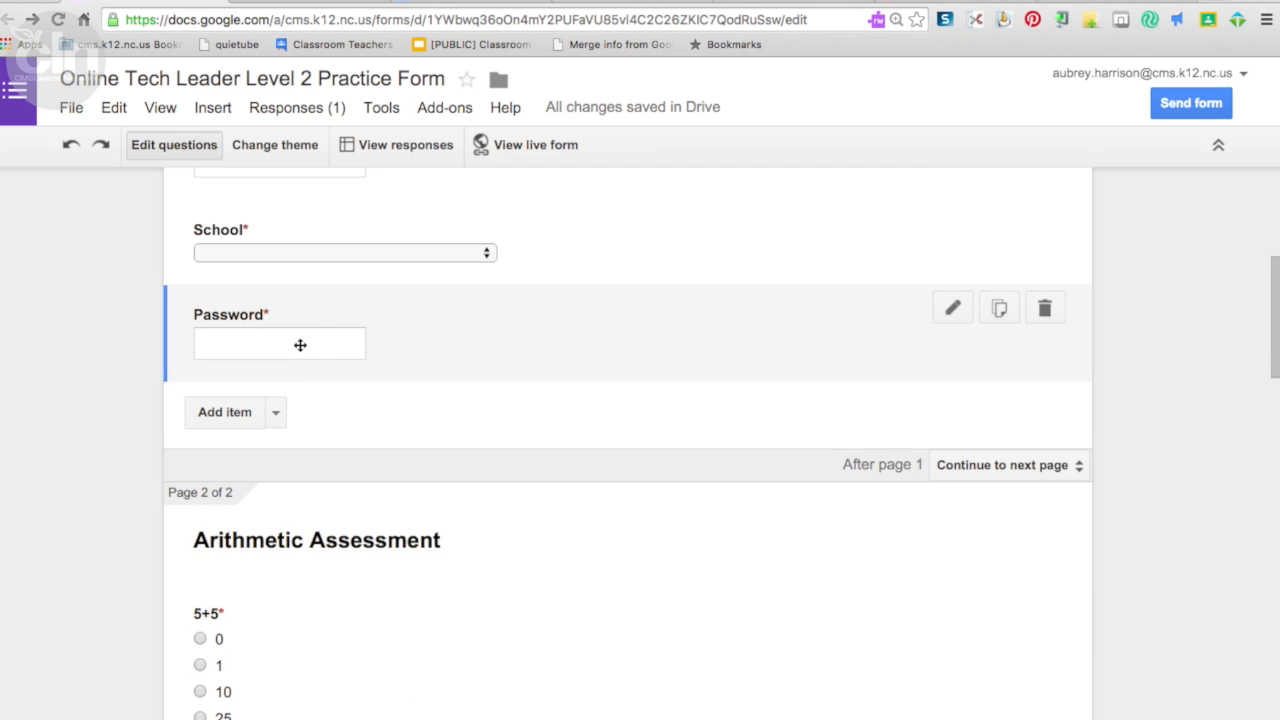
pyautogui.moveTo(395, 355)
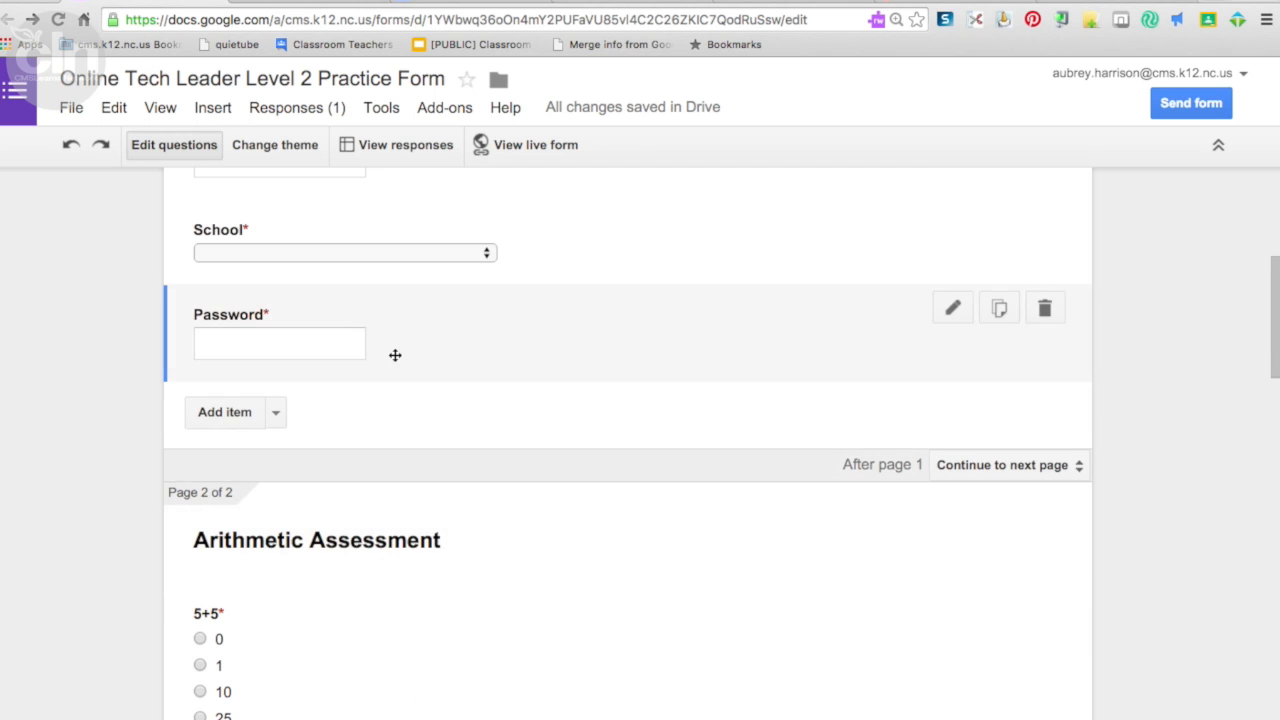
pyautogui.click(951, 307)
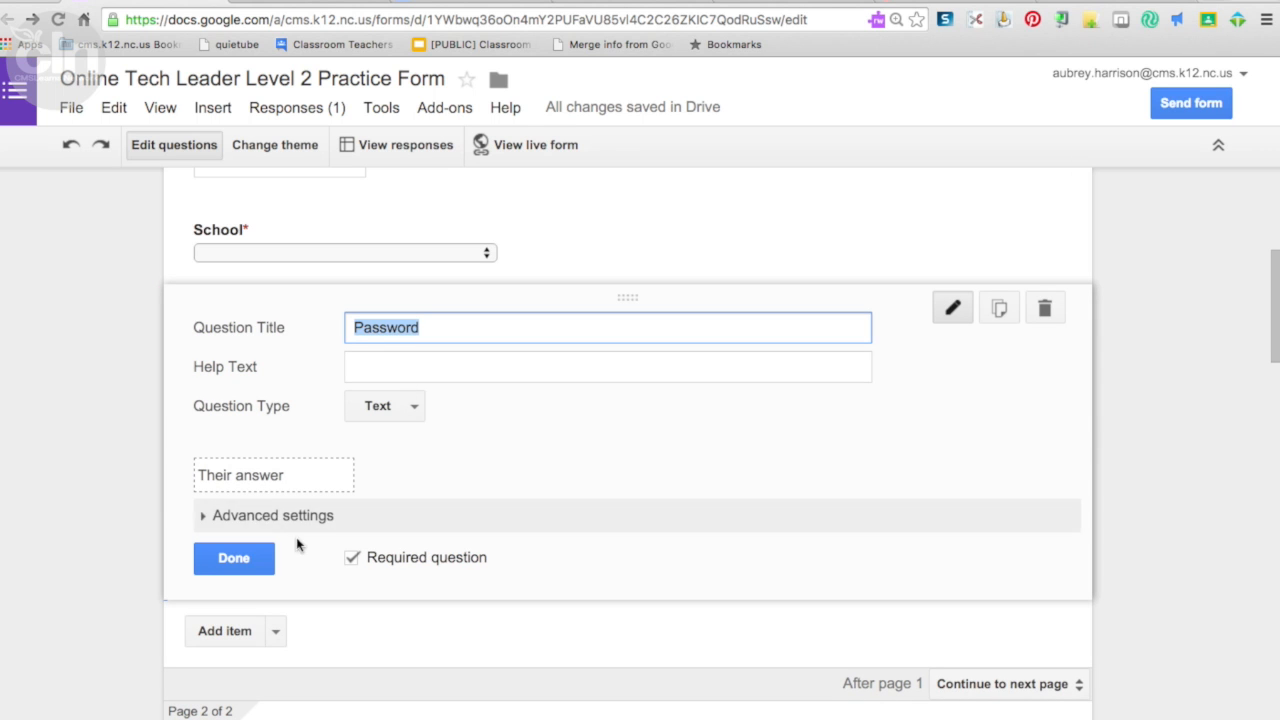
pyautogui.click(271, 515)
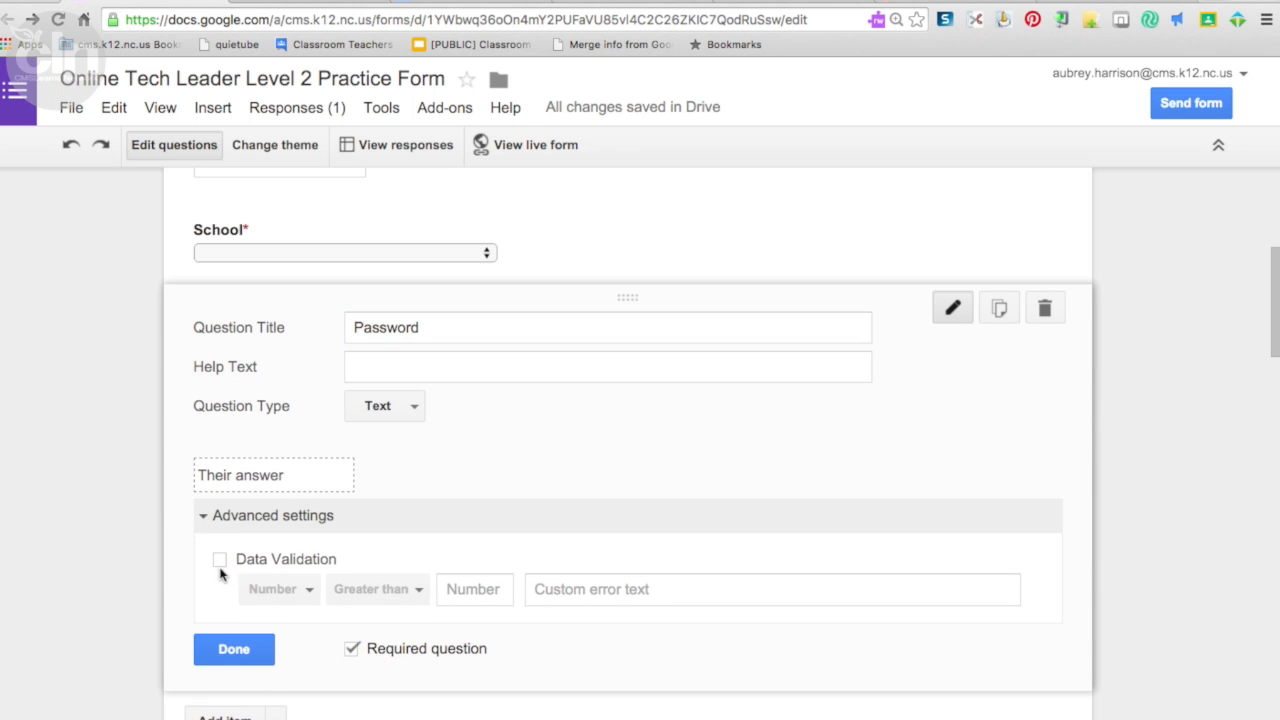
pyautogui.click(220, 559)
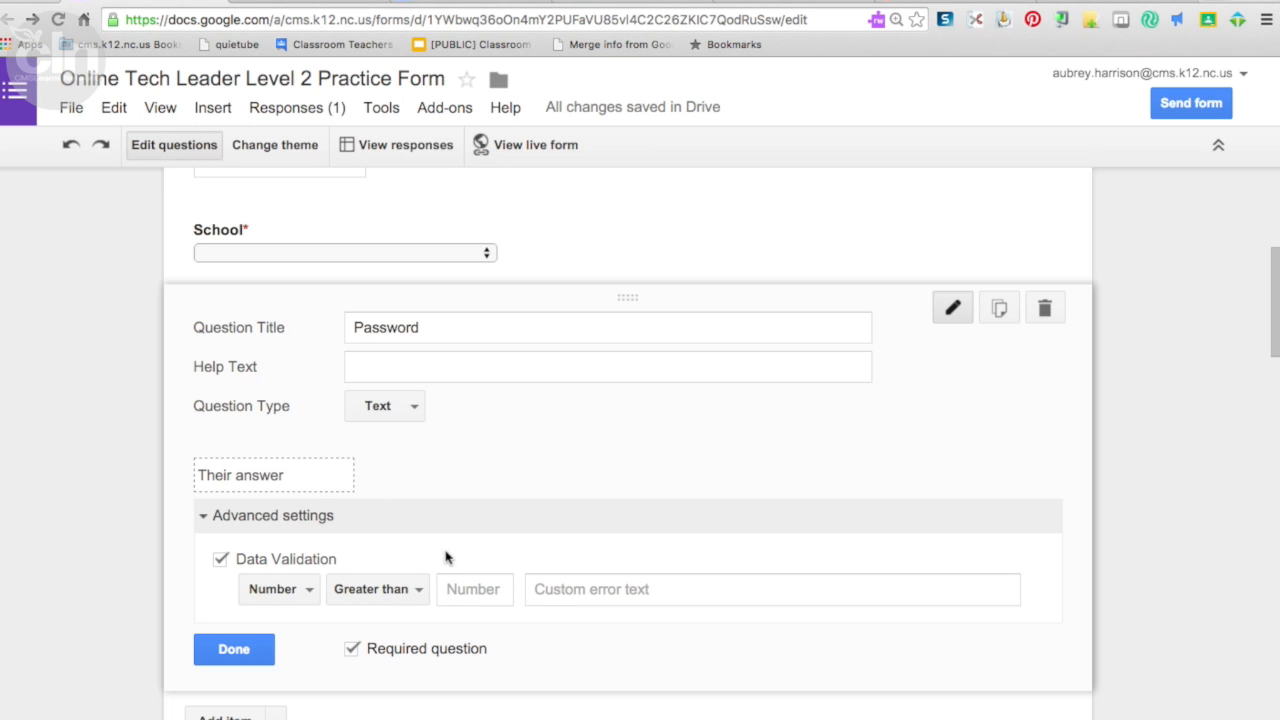
pyautogui.moveTo(422, 551)
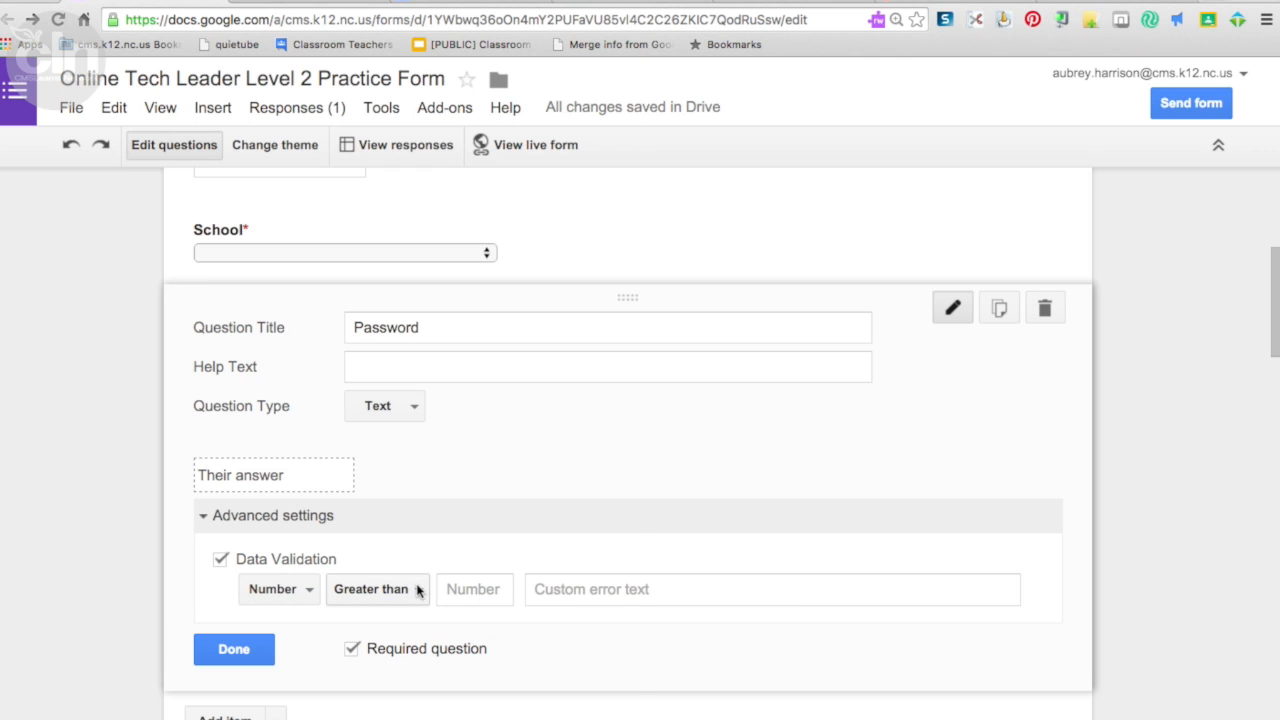
# - Set Password validation to Text that contains 'CMS'
pyautogui.click(375, 589)
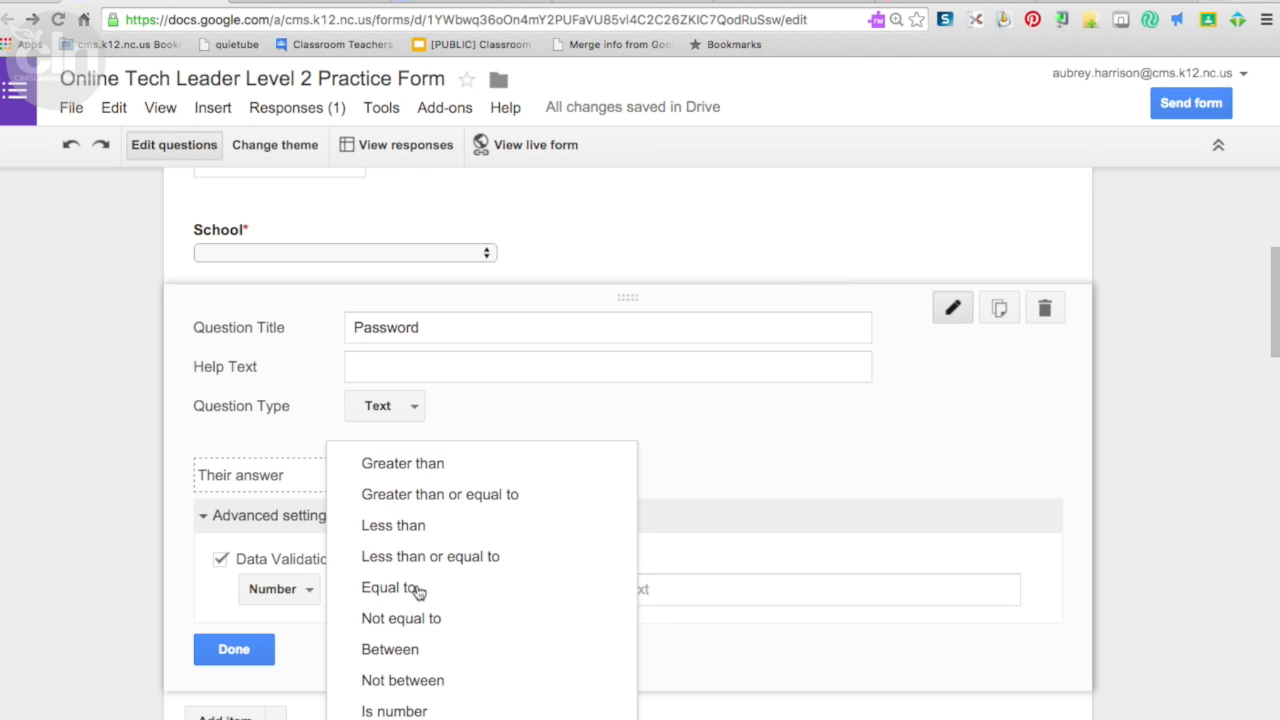
pyautogui.click(402, 463)
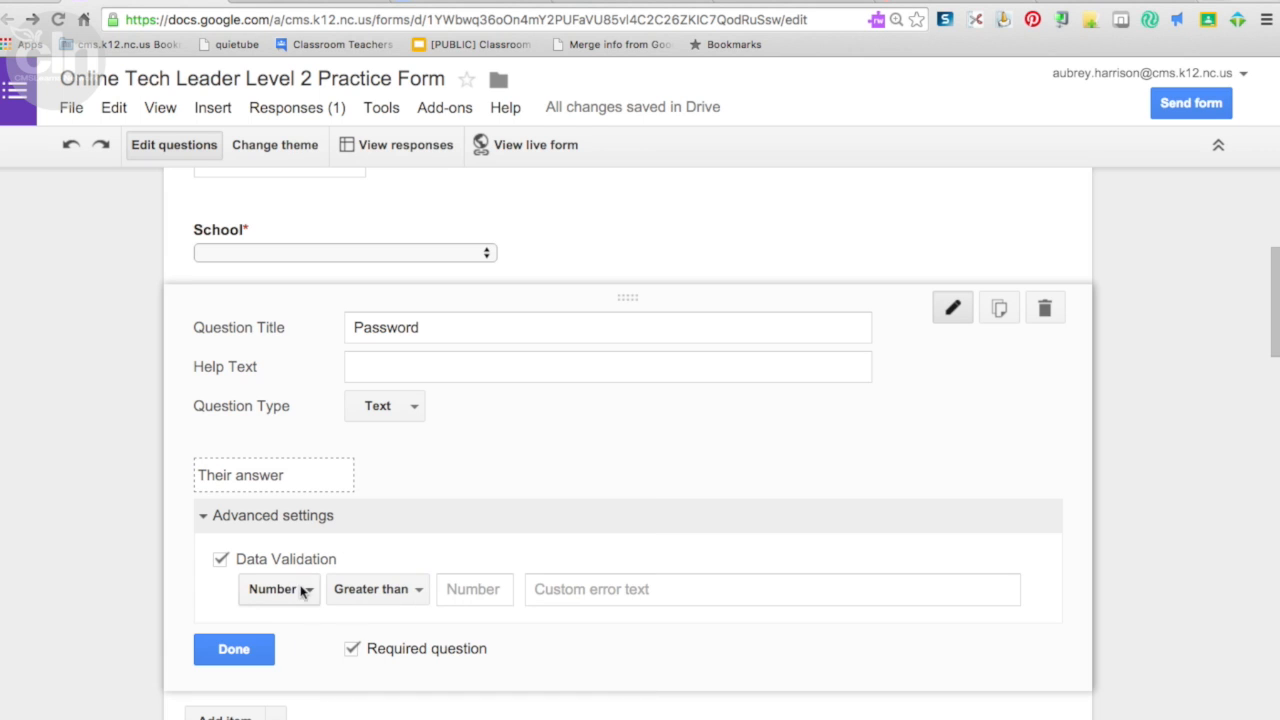
pyautogui.click(278, 589)
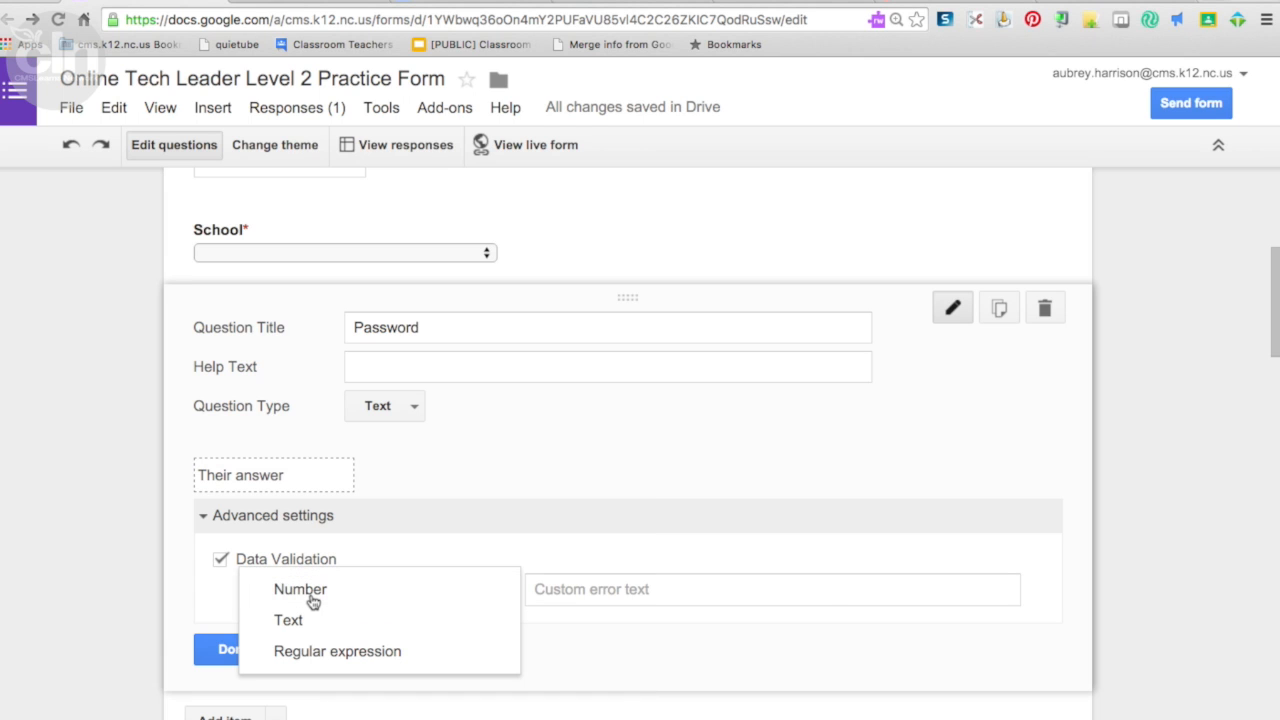
pyautogui.click(288, 620)
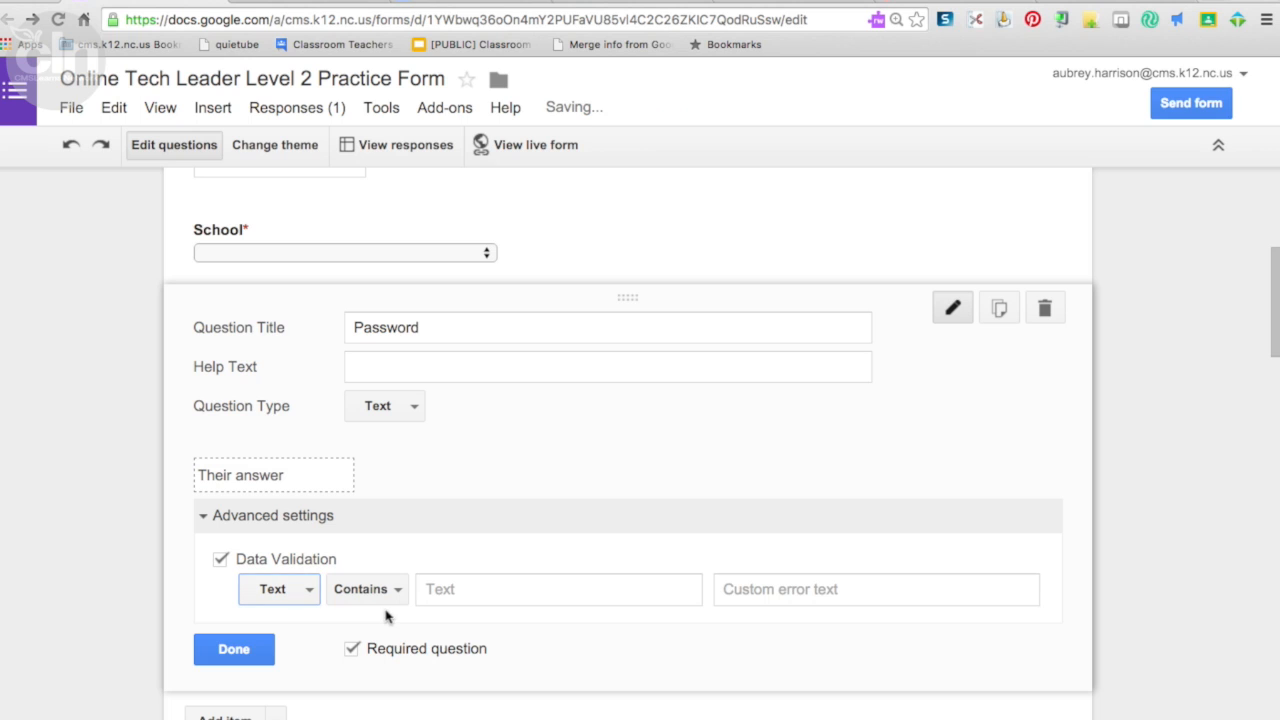
pyautogui.click(558, 589)
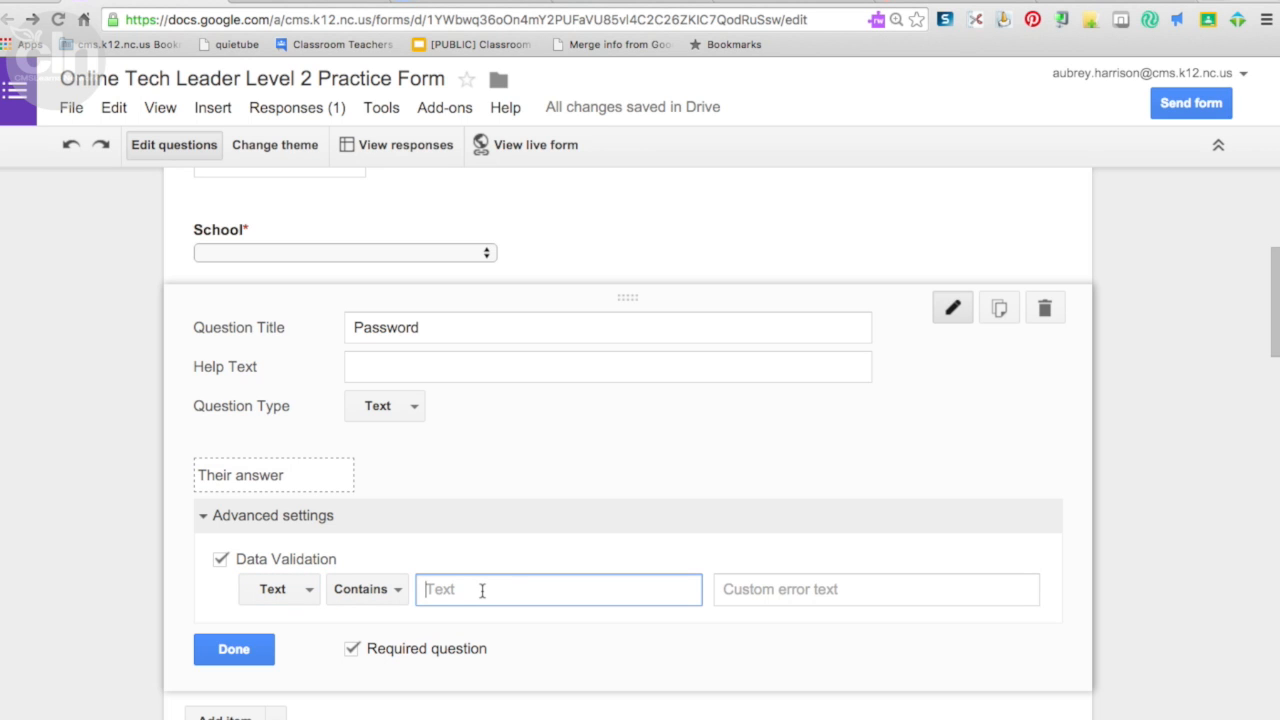
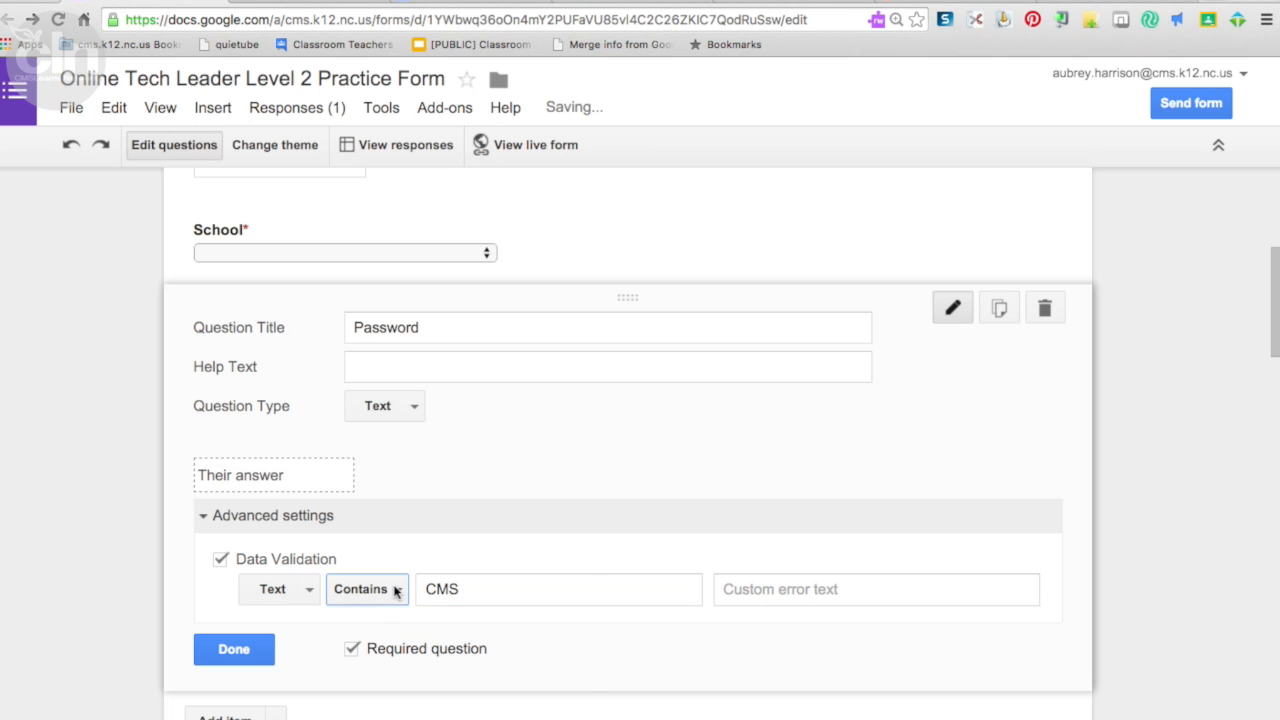
pyautogui.click(366, 589)
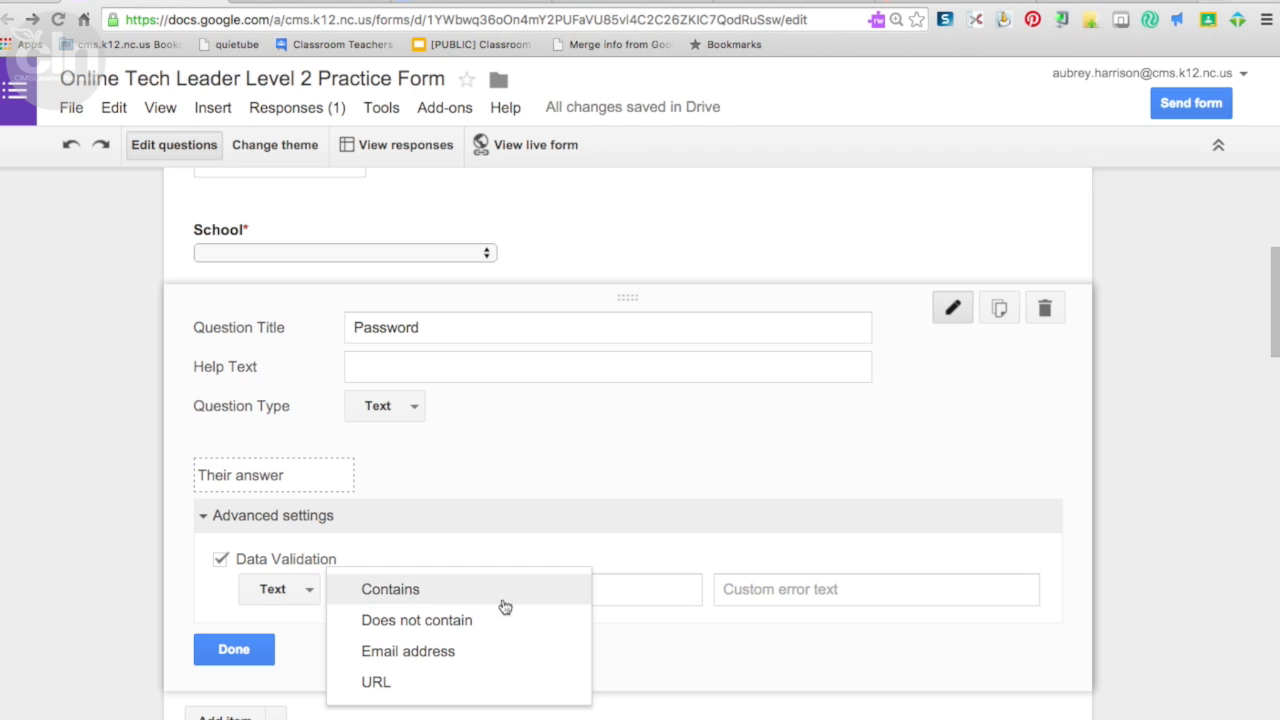
pyautogui.click(390, 588)
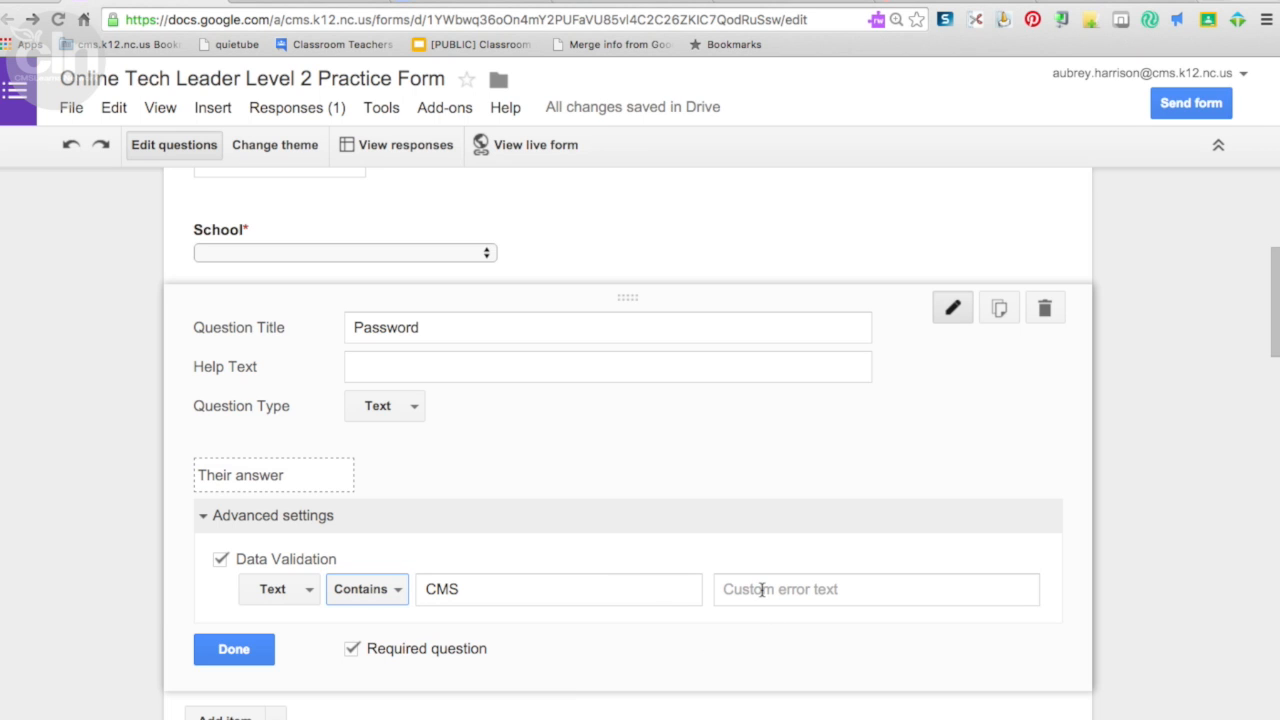
# - Add 'Try Again' as the custom error text and finish the question
pyautogui.click(876, 589)
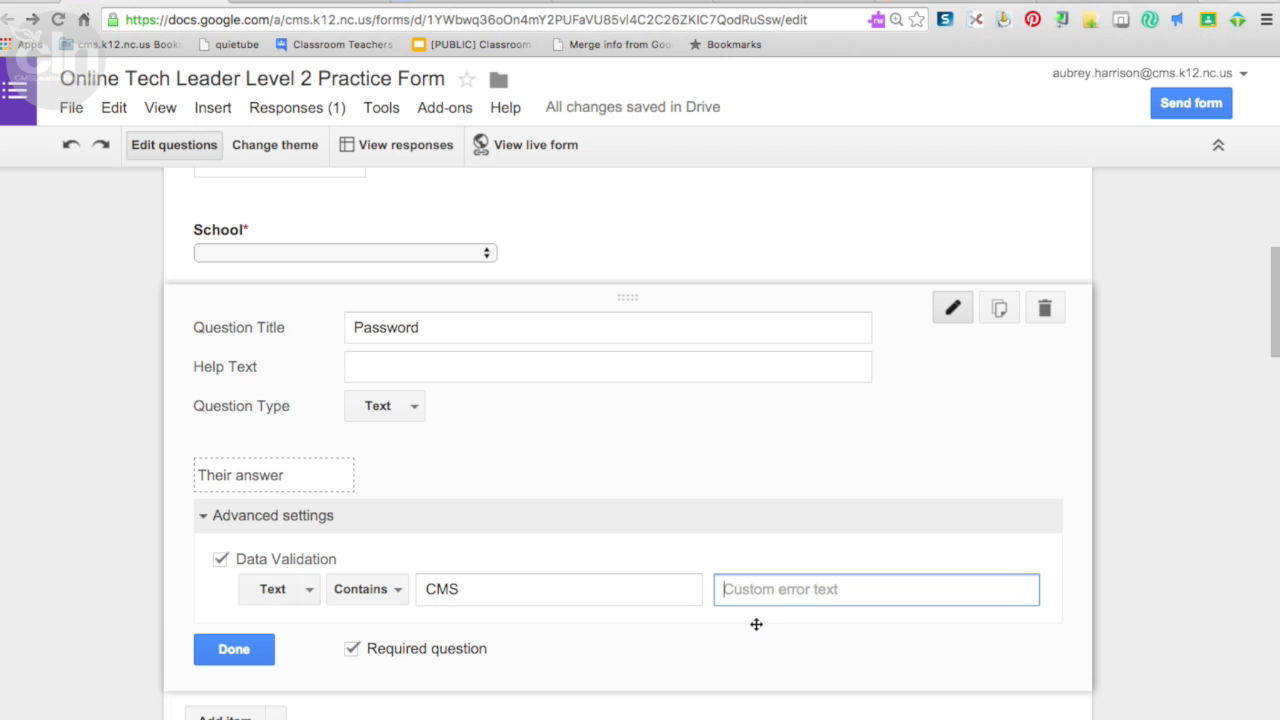
pyautogui.moveTo(791, 589)
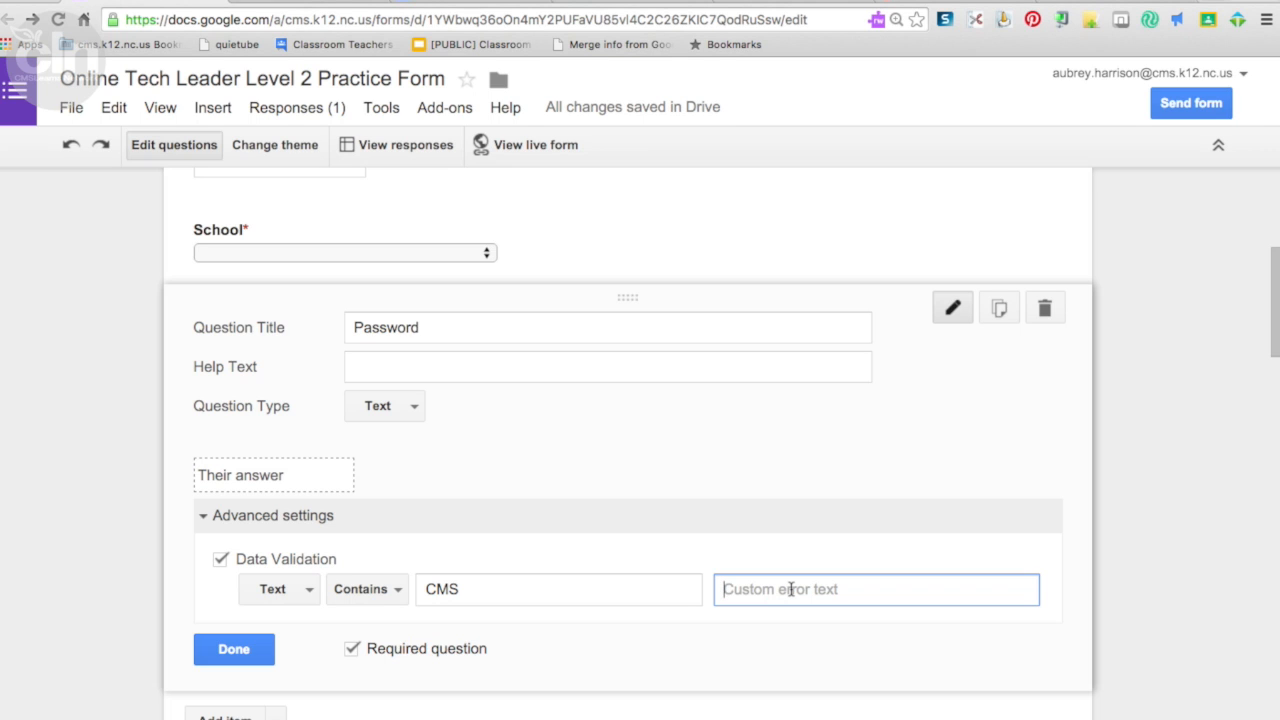
pyautogui.write('T')
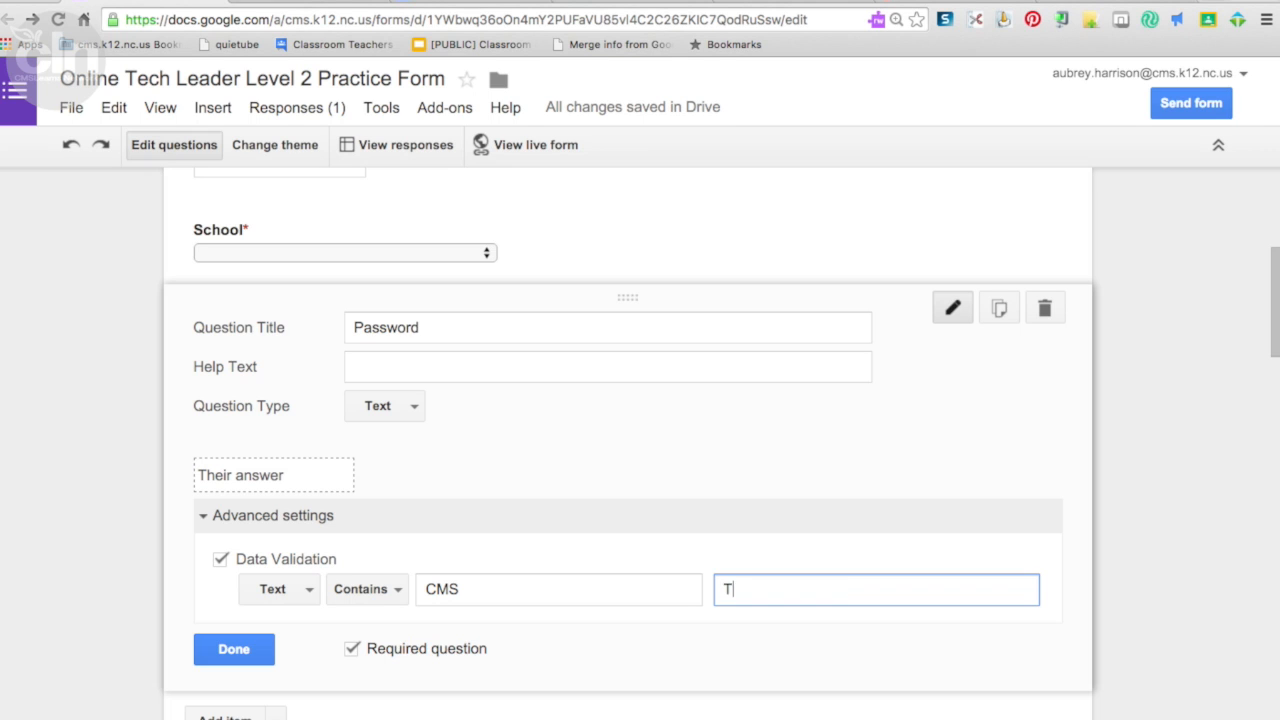
pyautogui.write('ry A')
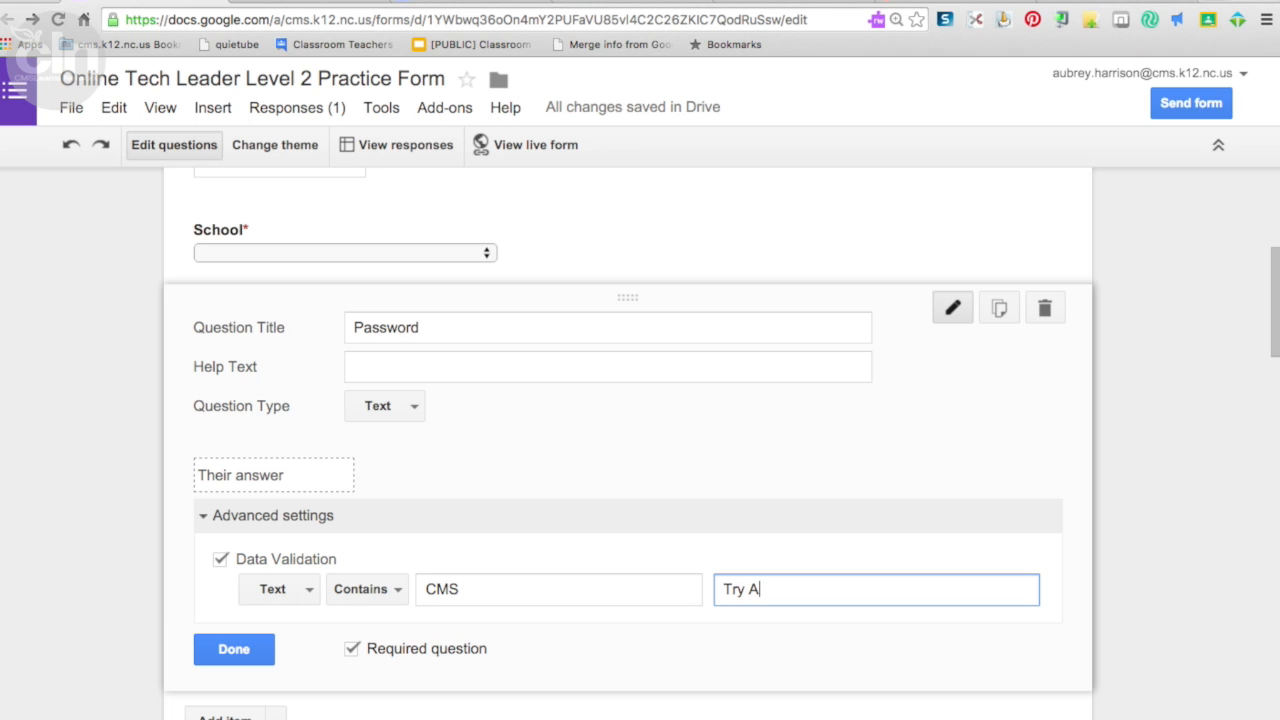
pyautogui.write('gain')
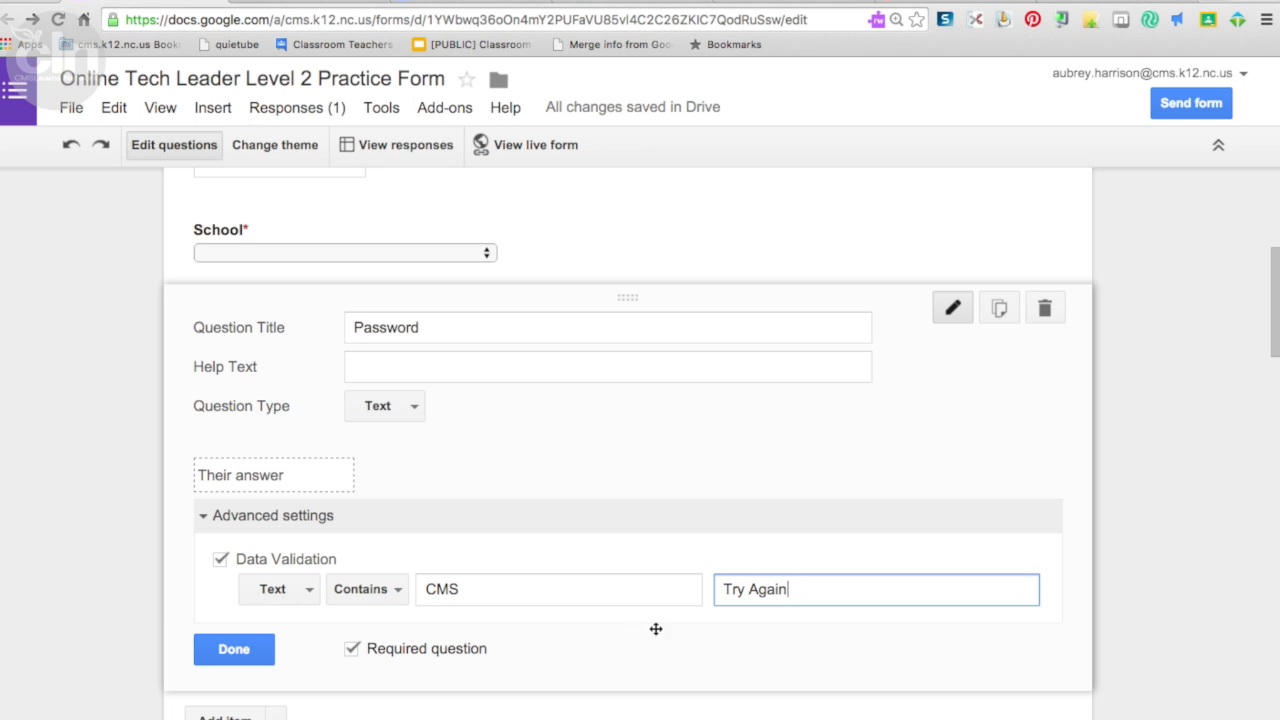
pyautogui.click(233, 648)
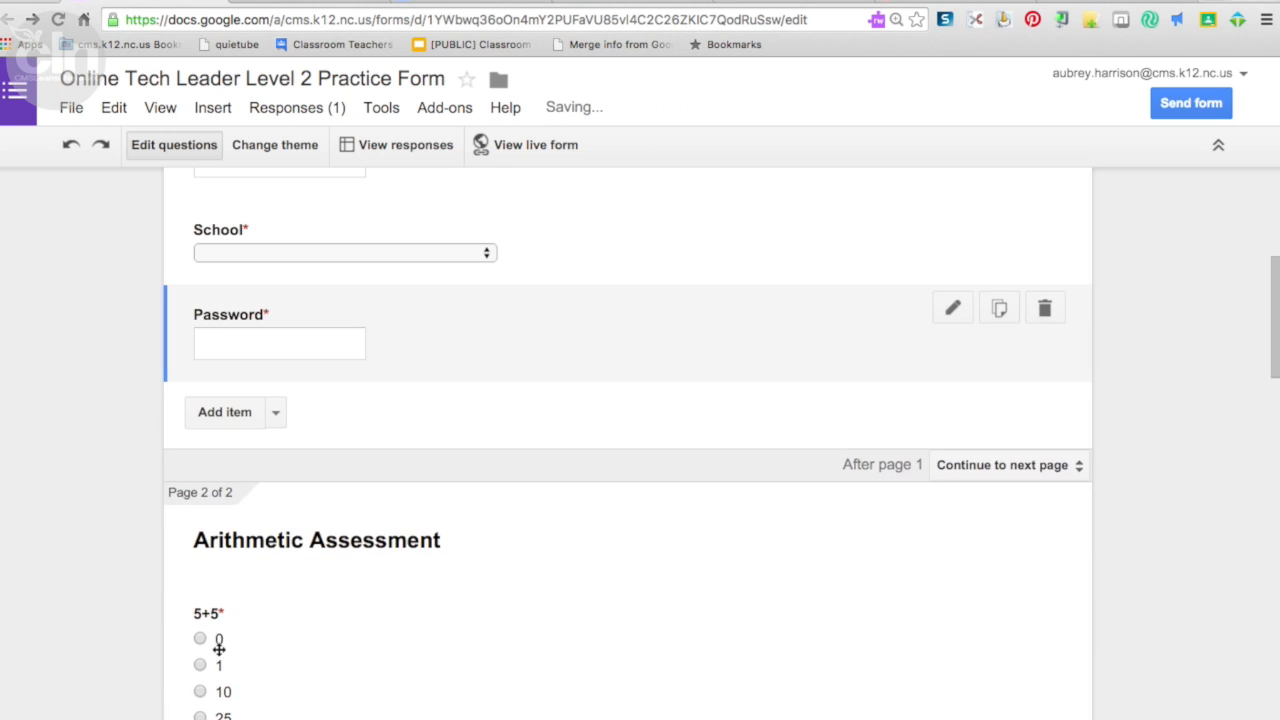
# - Scroll through the Name, School and Password questions, then open the live form
pyautogui.scroll(3)
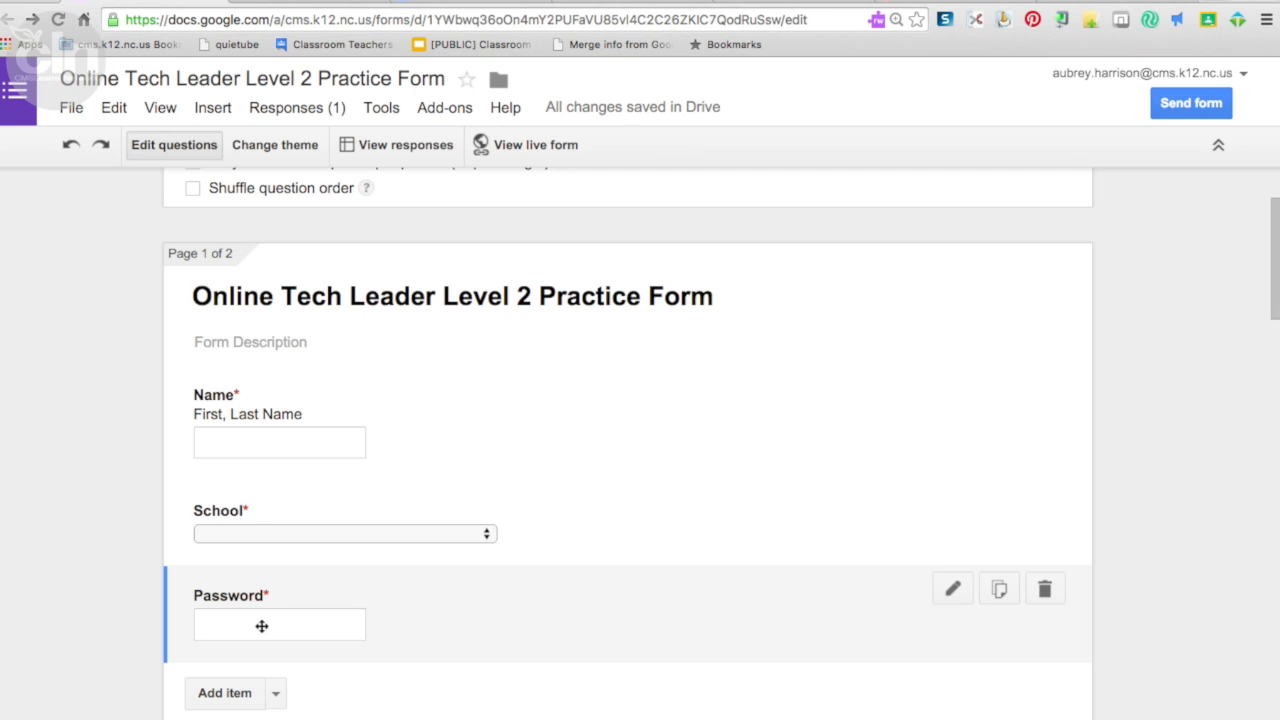
pyautogui.scroll(-3)
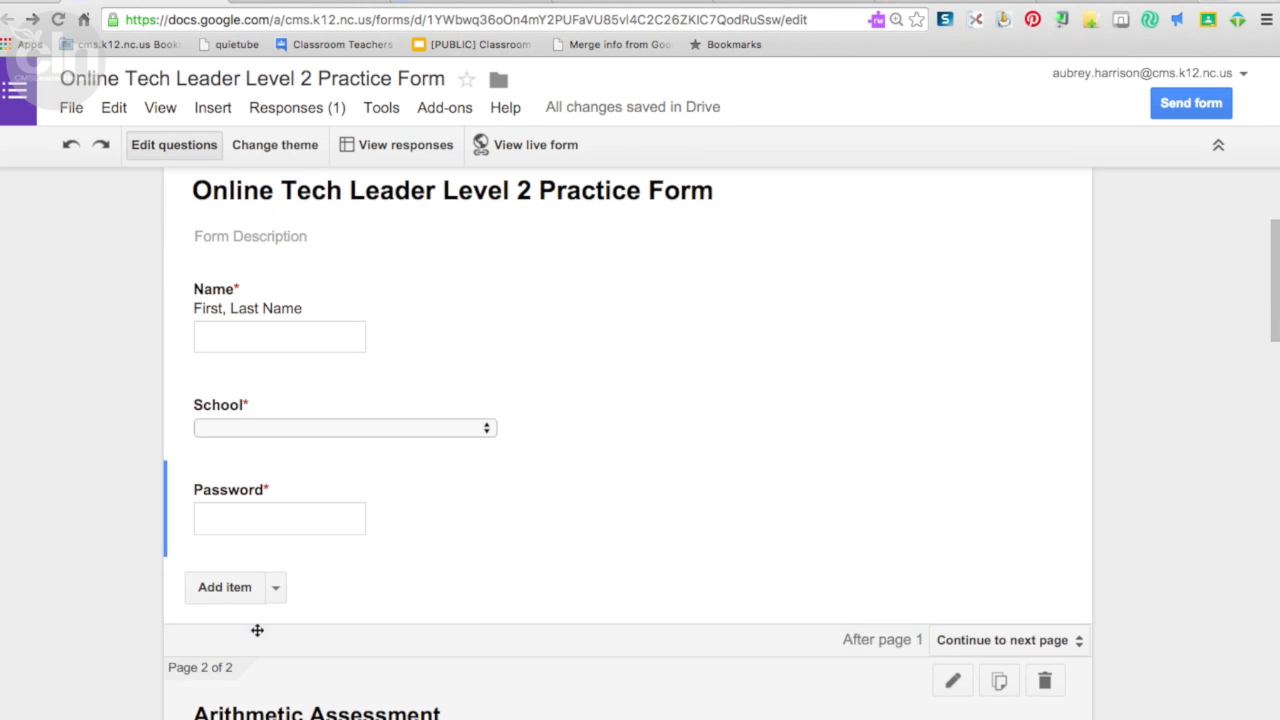
pyautogui.scroll(-3)
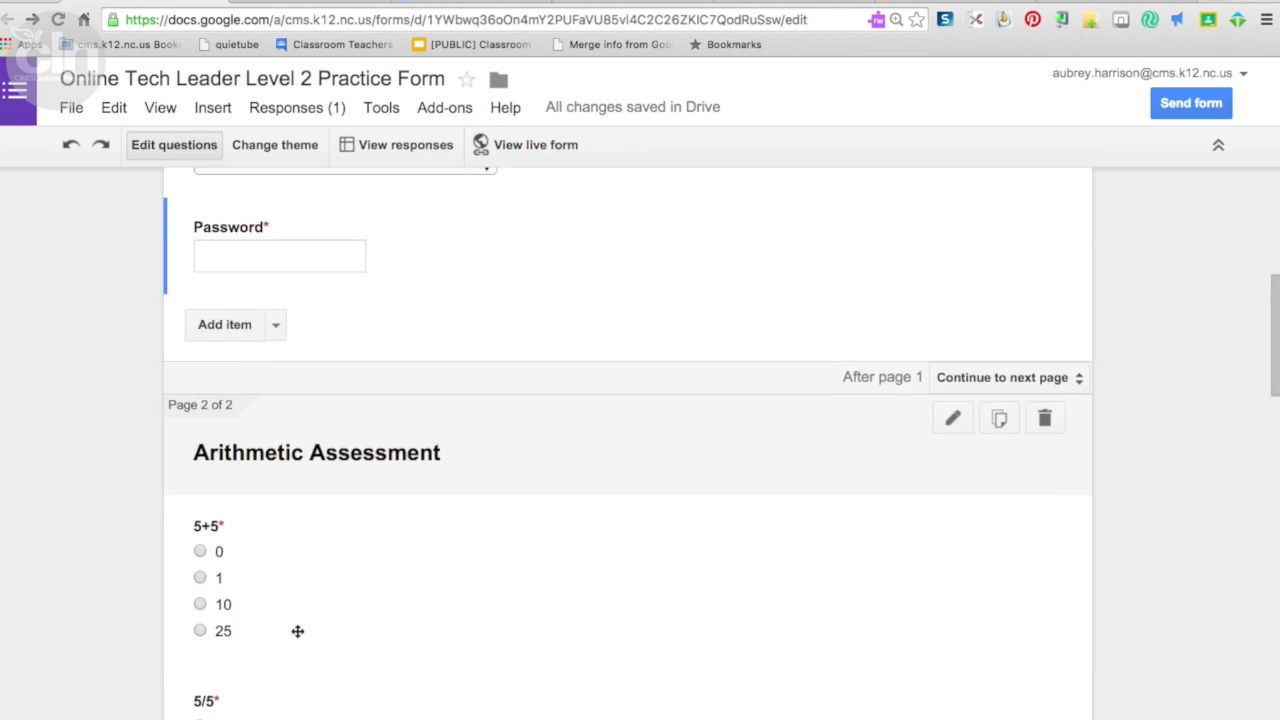
pyautogui.scroll(-3)
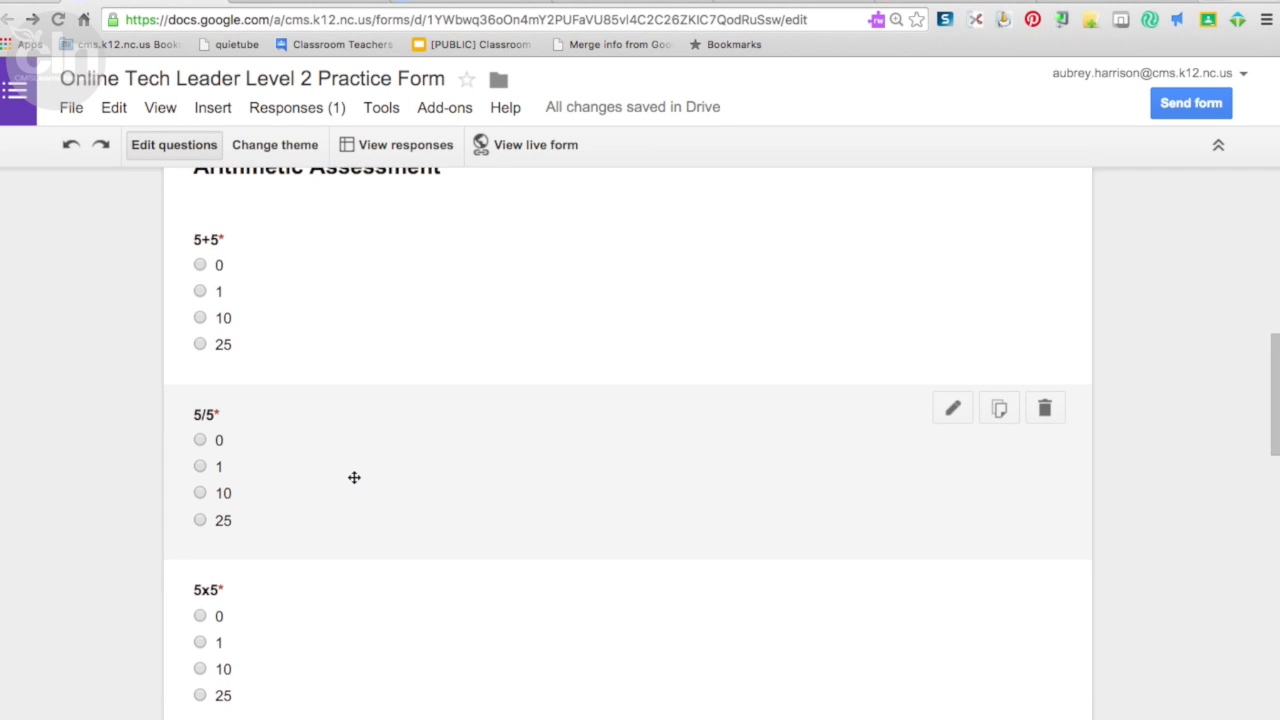
pyautogui.scroll(-3)
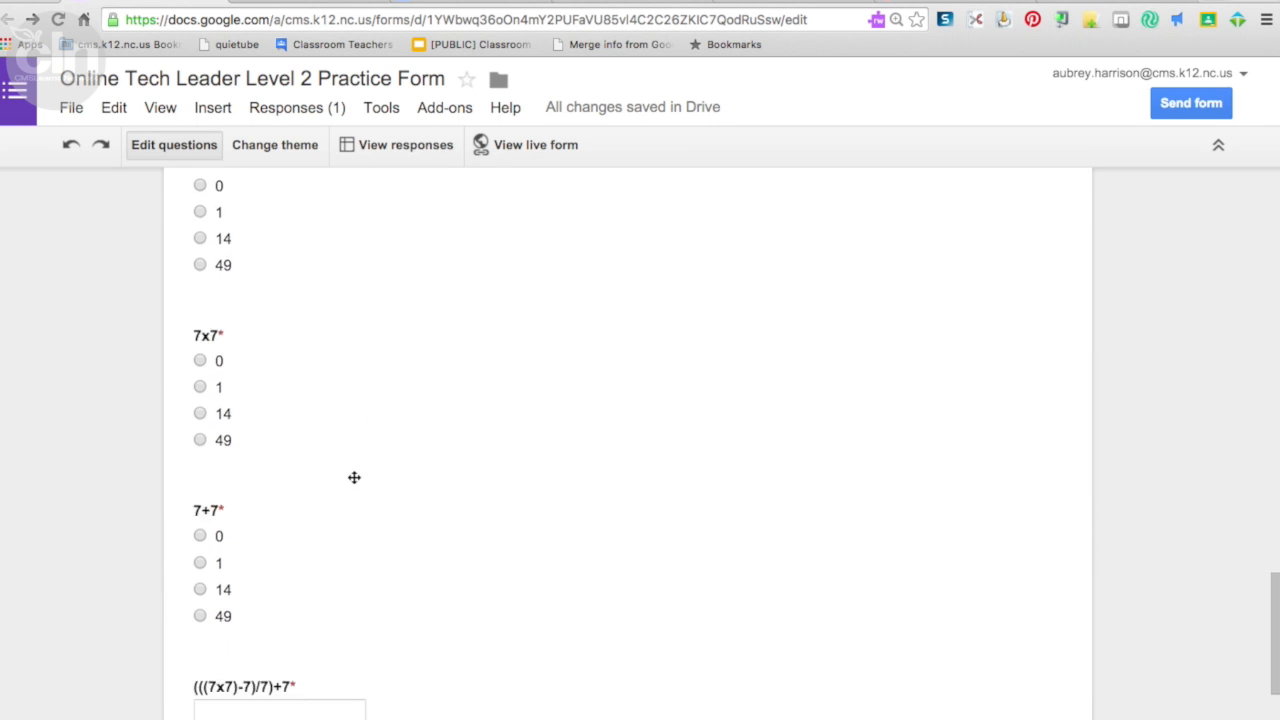
pyautogui.scroll(3)
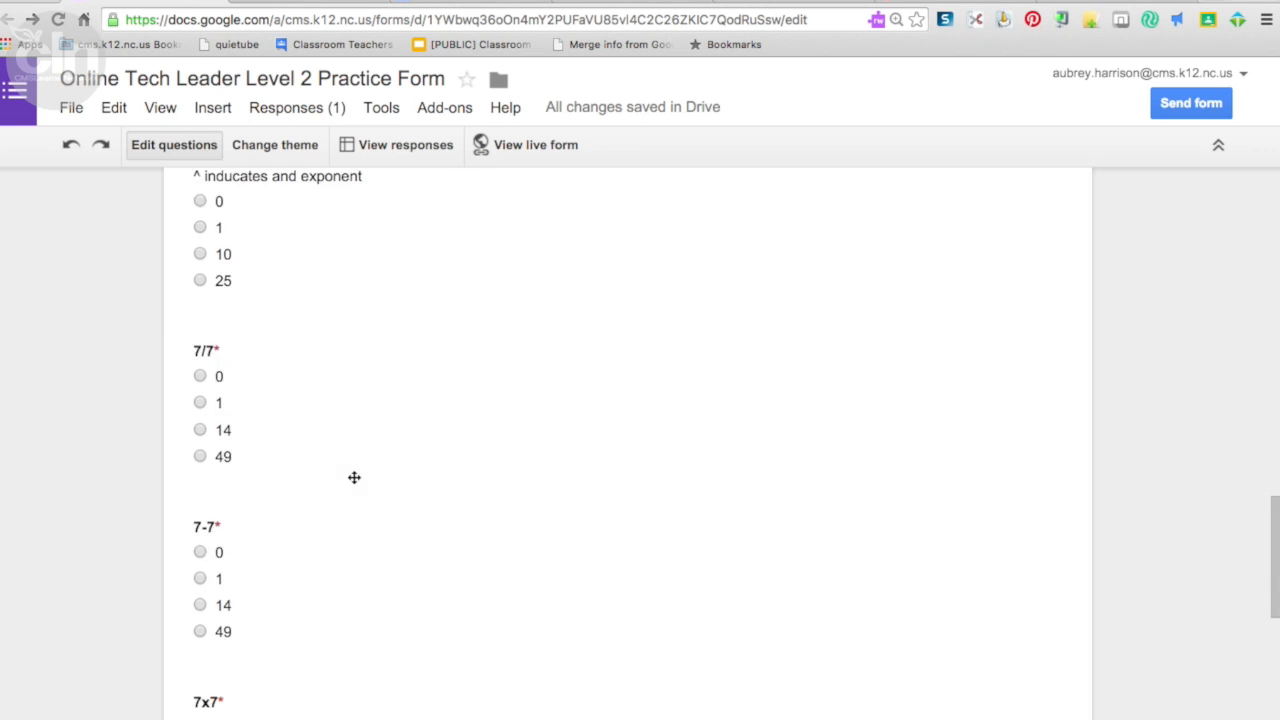
pyautogui.scroll(3)
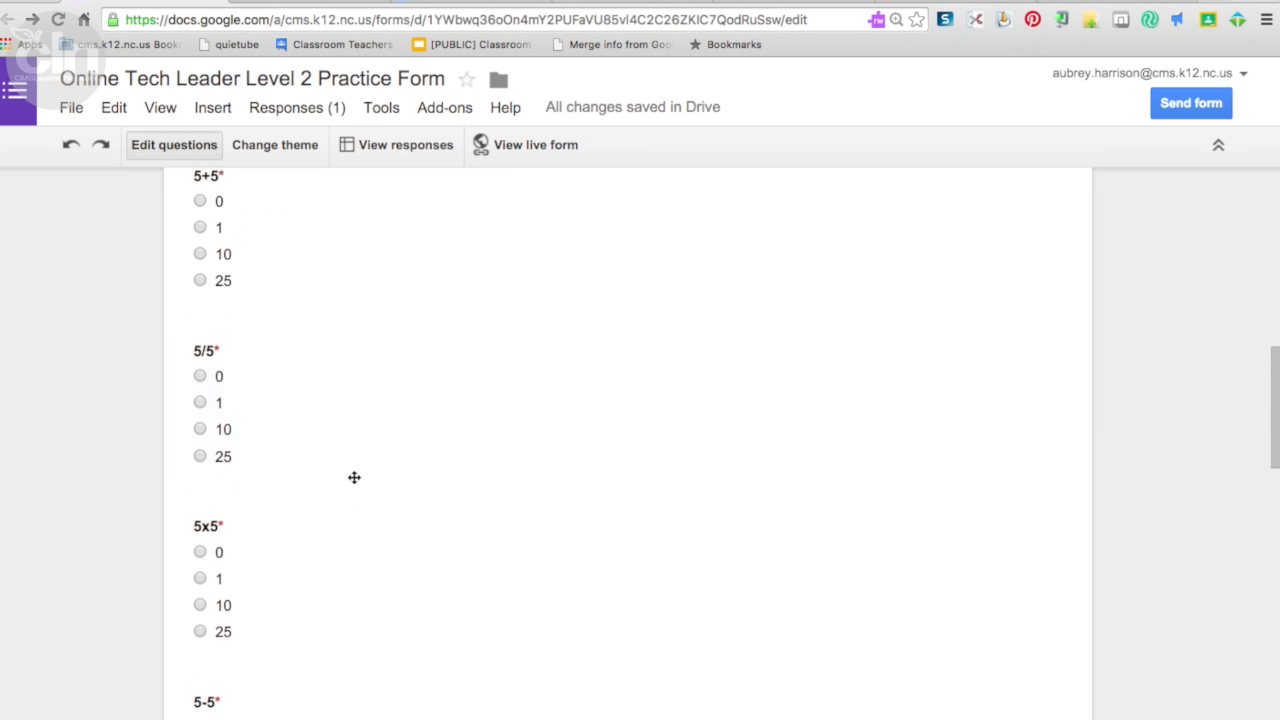
pyautogui.scroll(3)
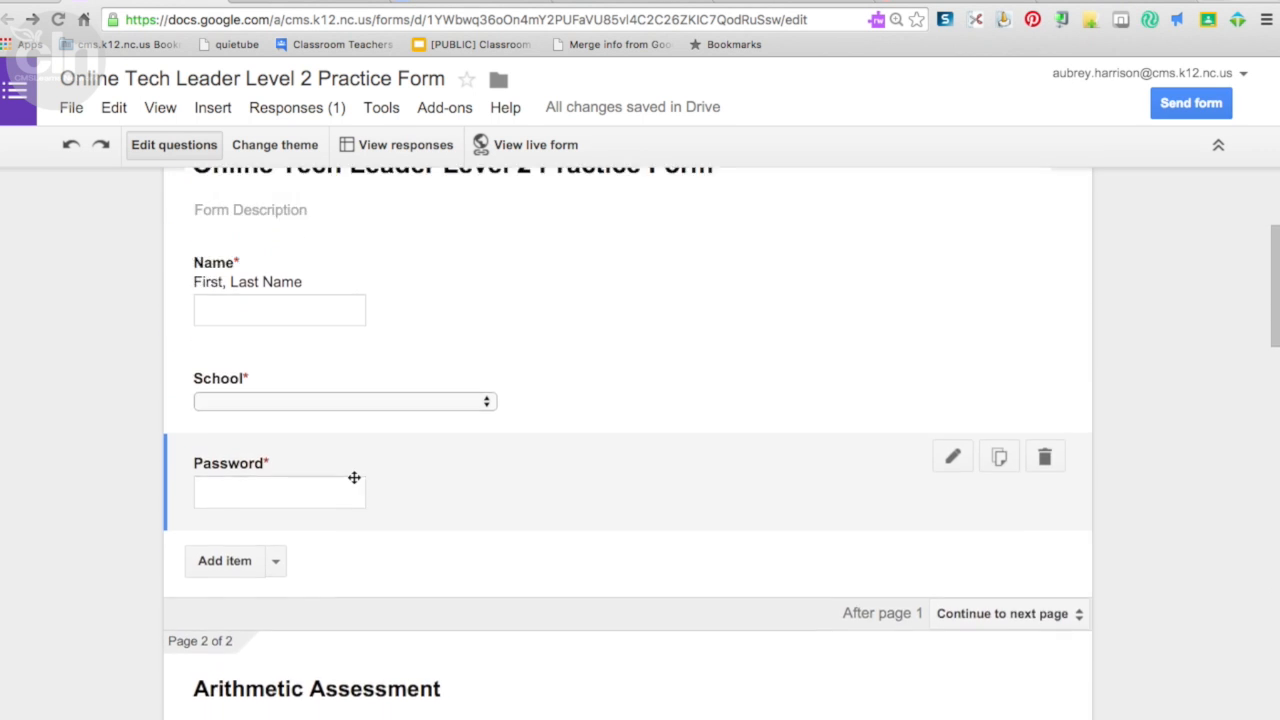
pyautogui.scroll(3)
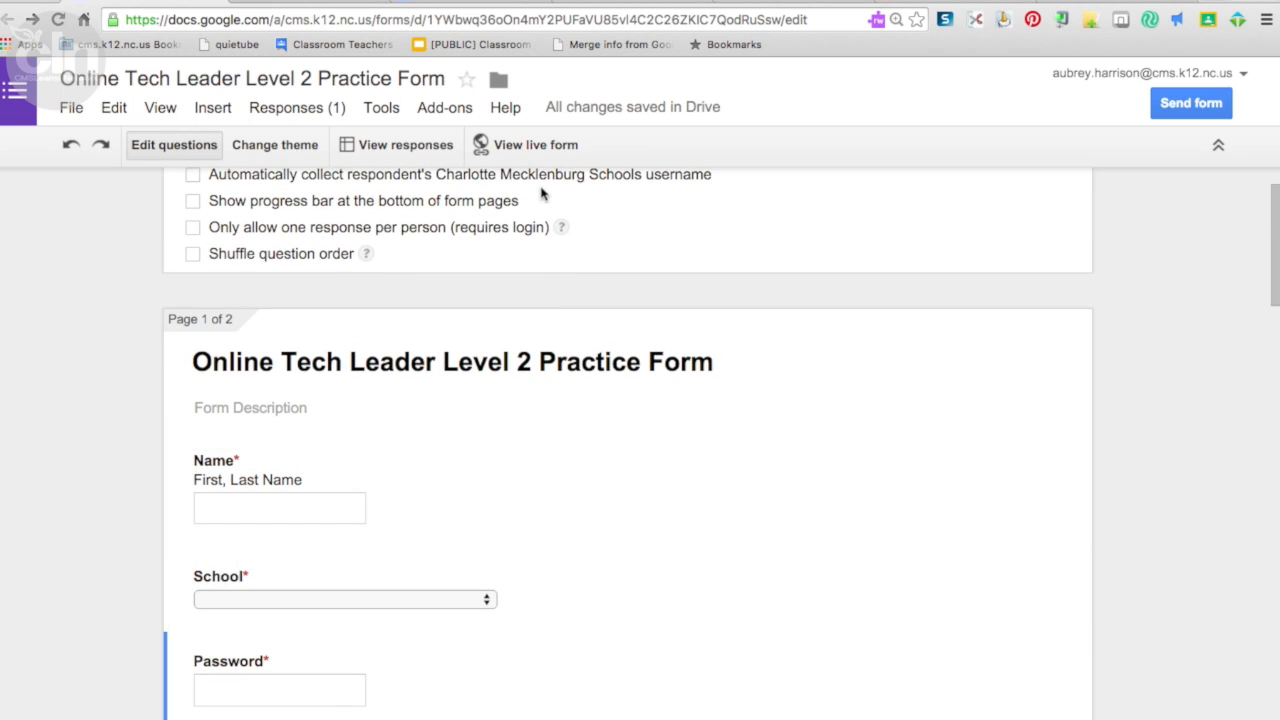
pyautogui.click(535, 144)
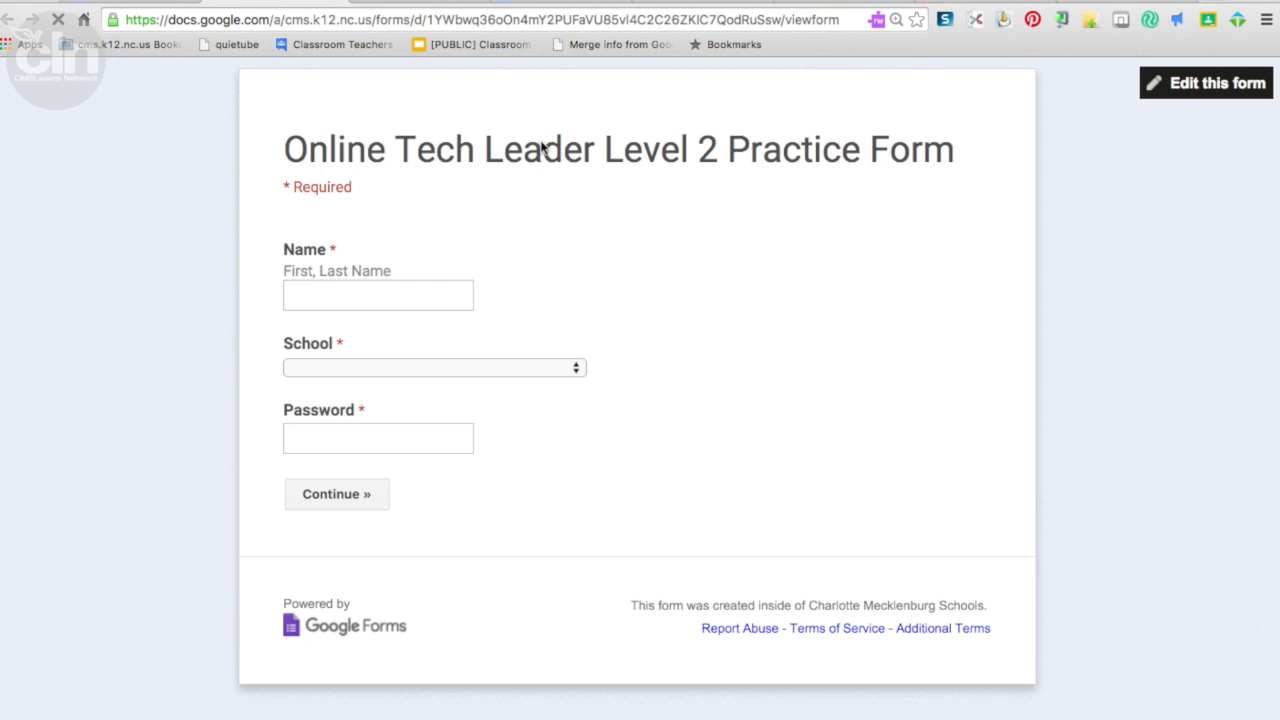
pyautogui.moveTo(358, 223)
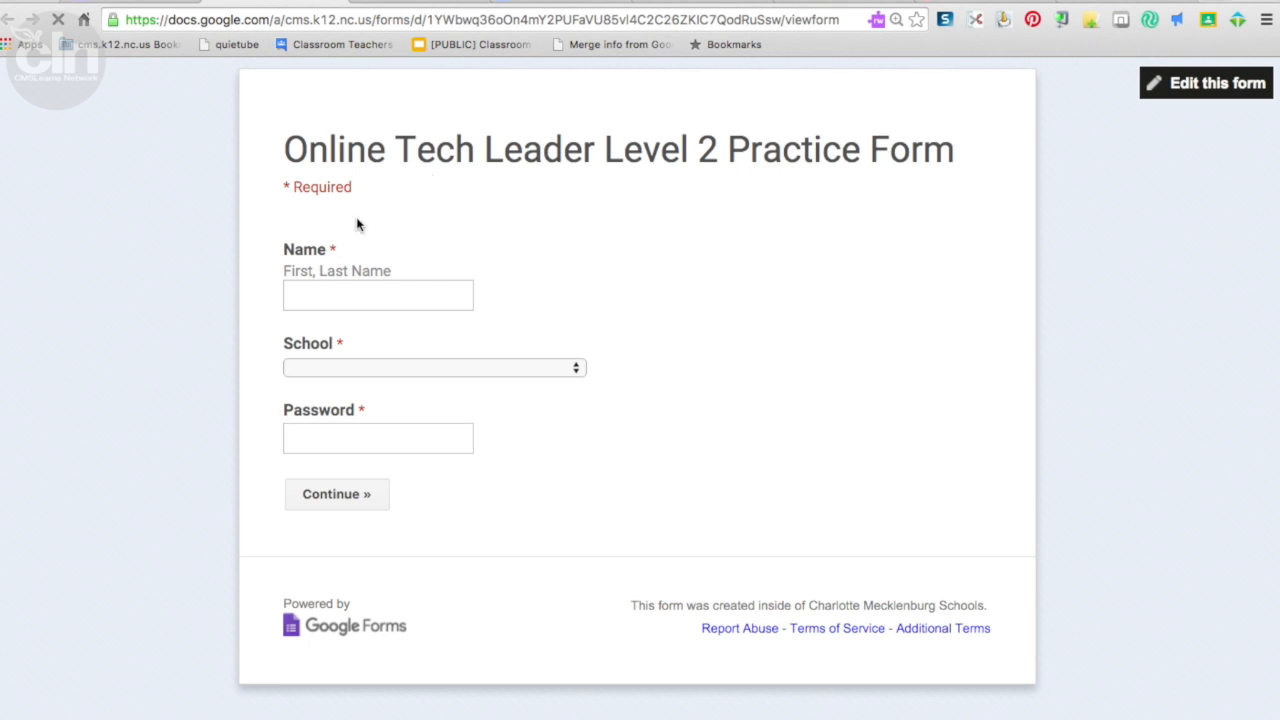
pyautogui.click(378, 294)
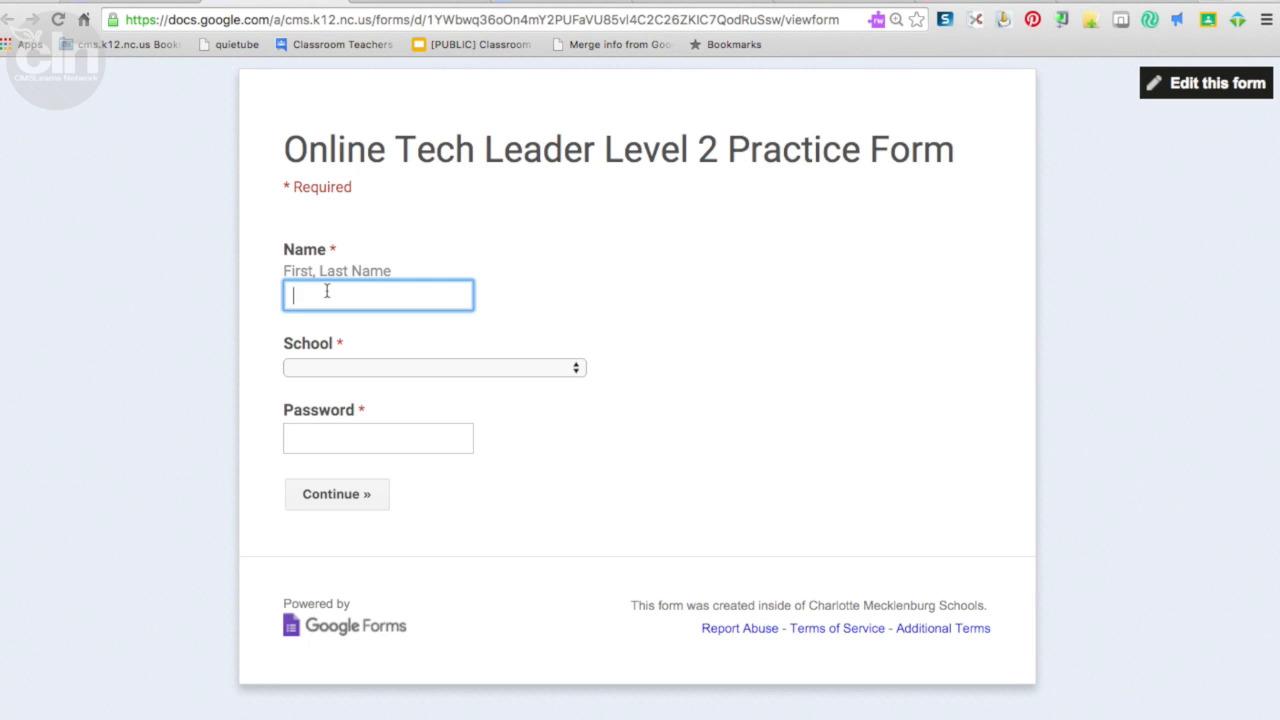
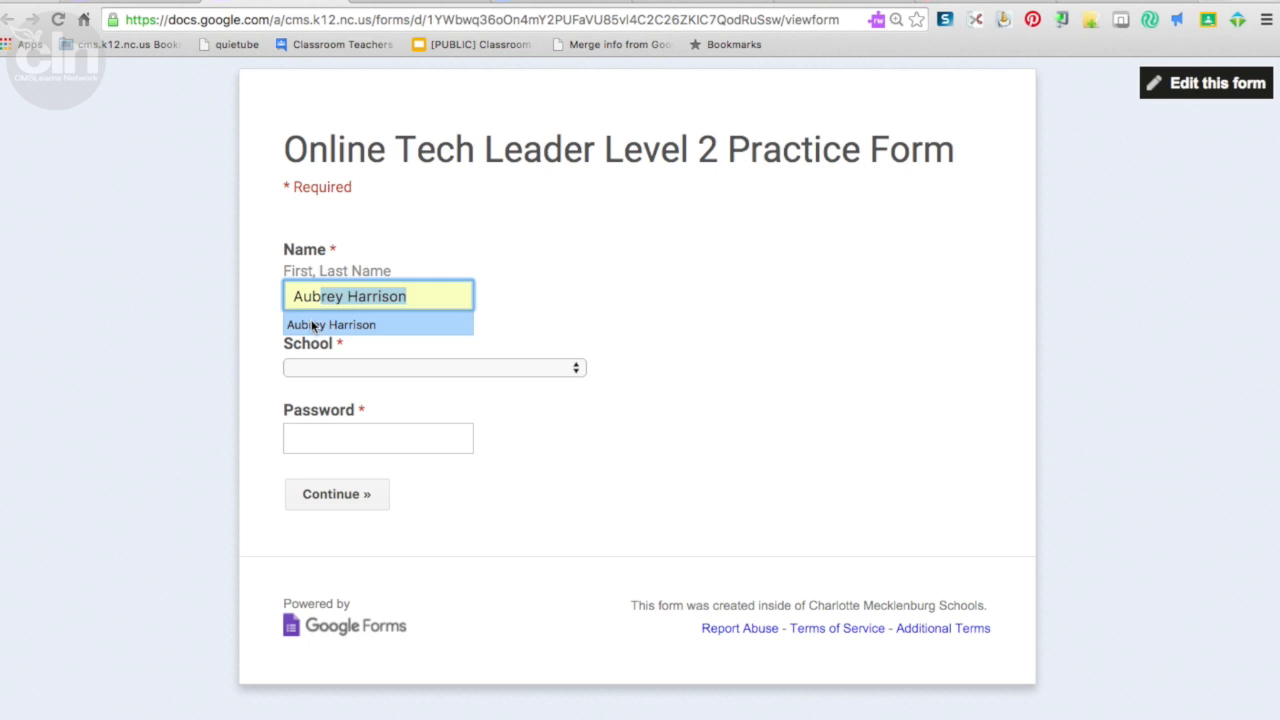
pyautogui.click(434, 367)
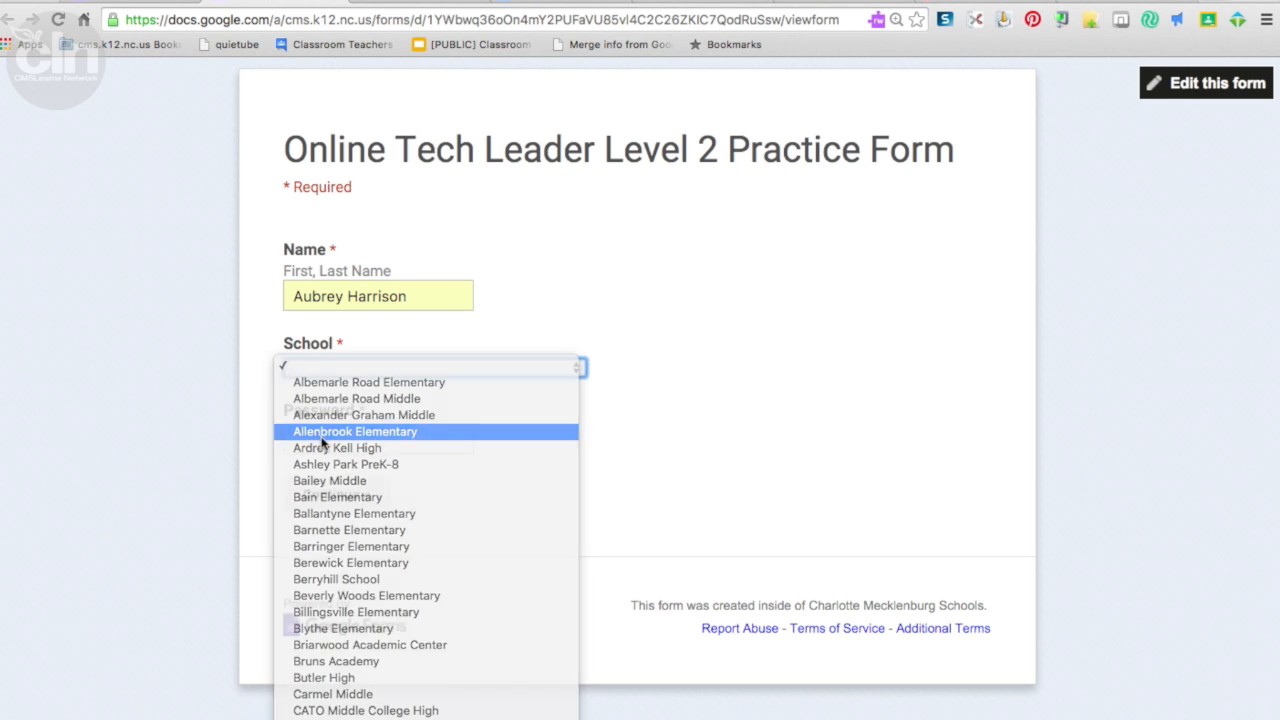
pyautogui.click(354, 431)
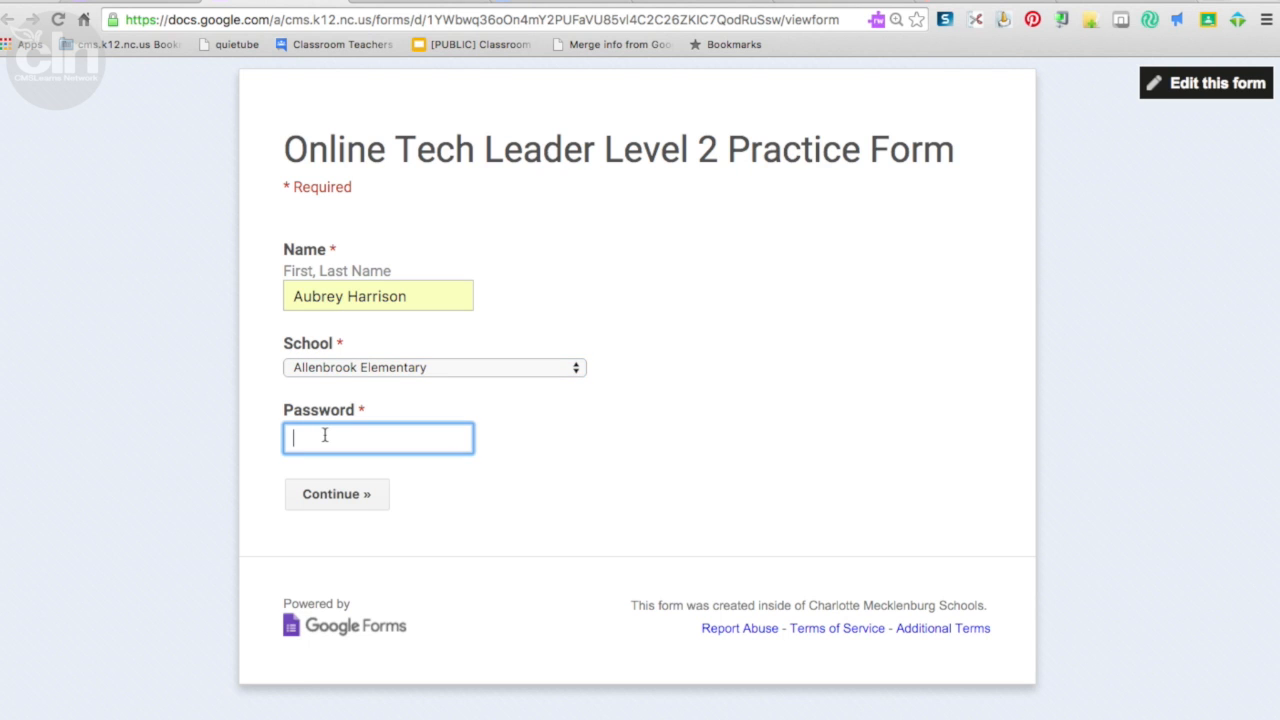
pyautogui.write('MC')
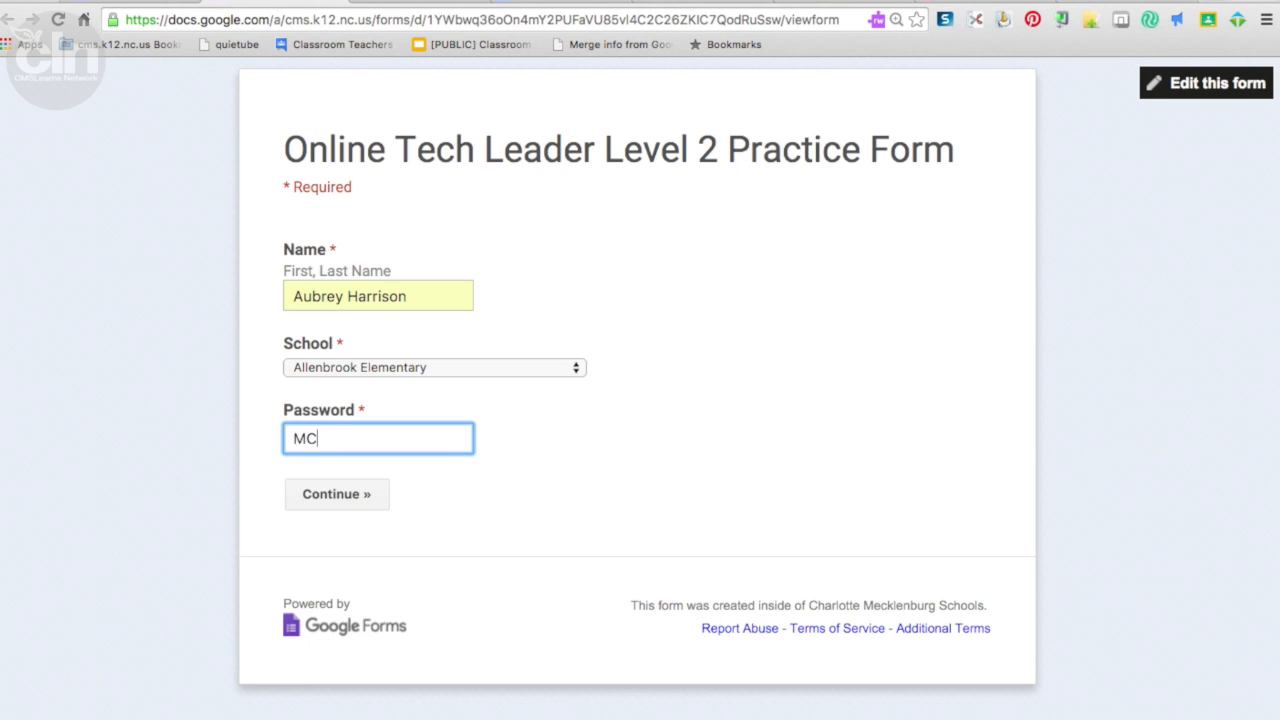
pyautogui.click(336, 494)
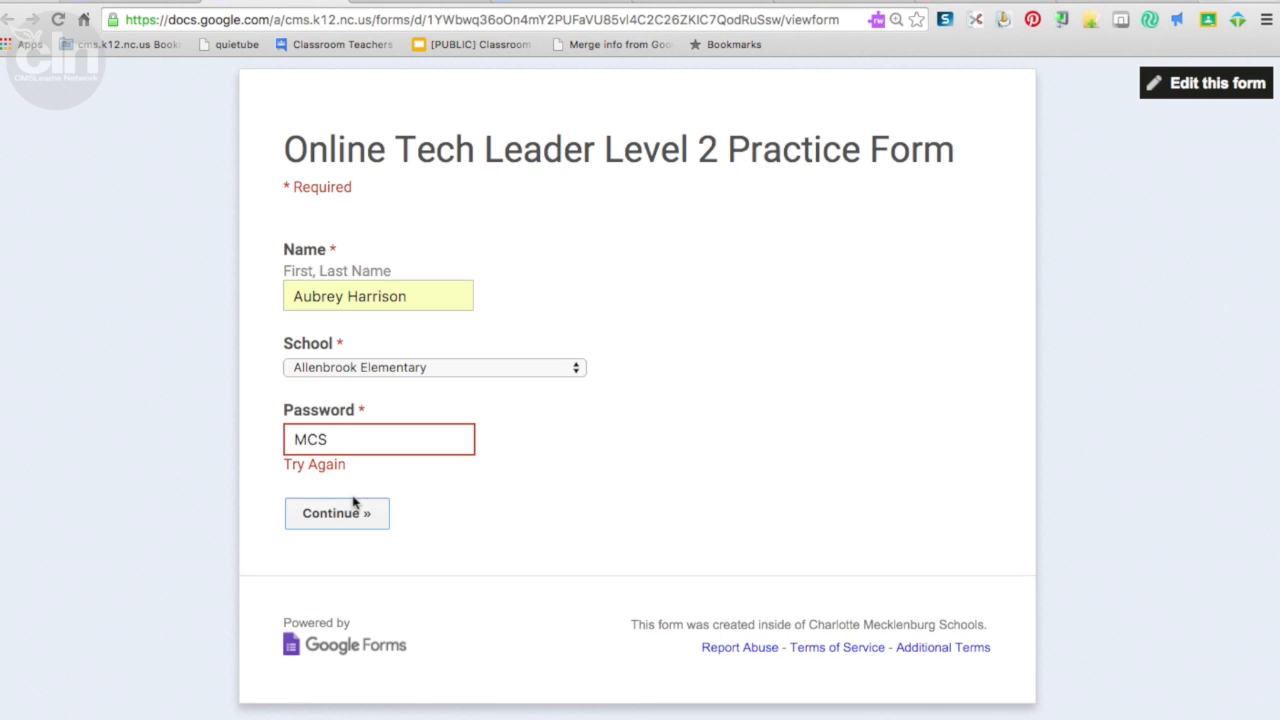
pyautogui.moveTo(282, 453)
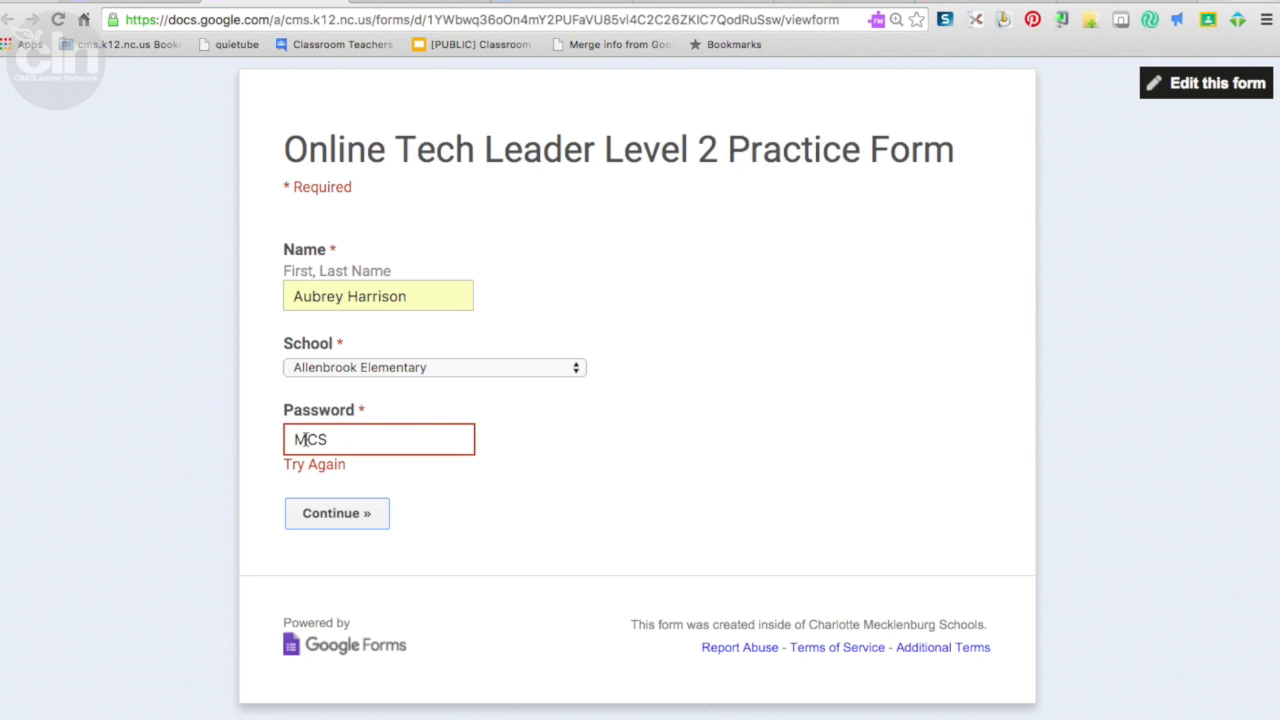
pyautogui.tripleClick(378, 439)
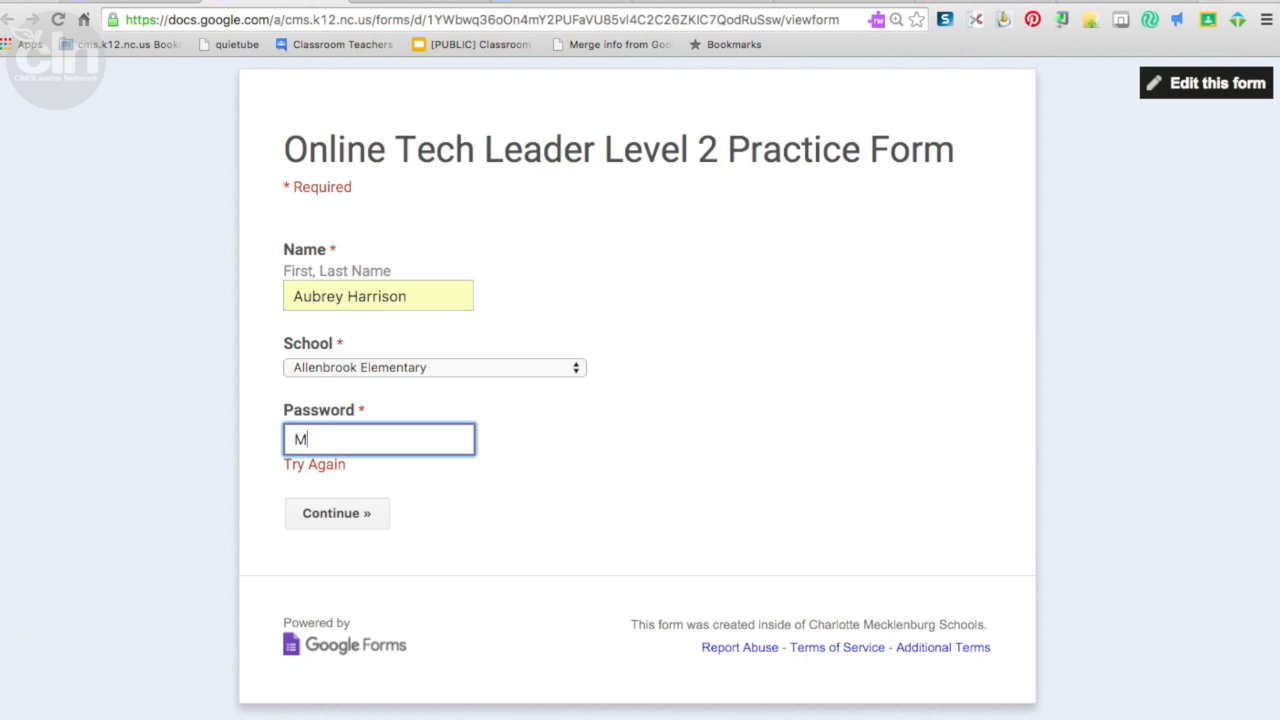
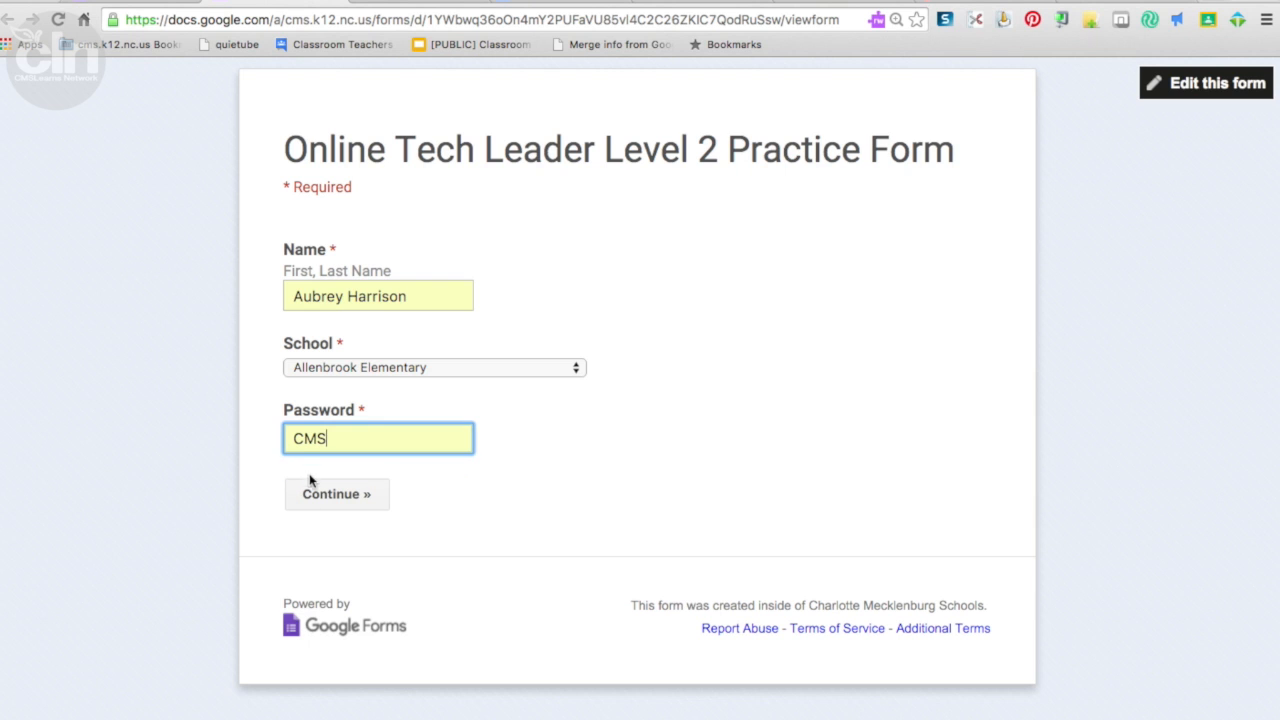
pyautogui.click(336, 493)
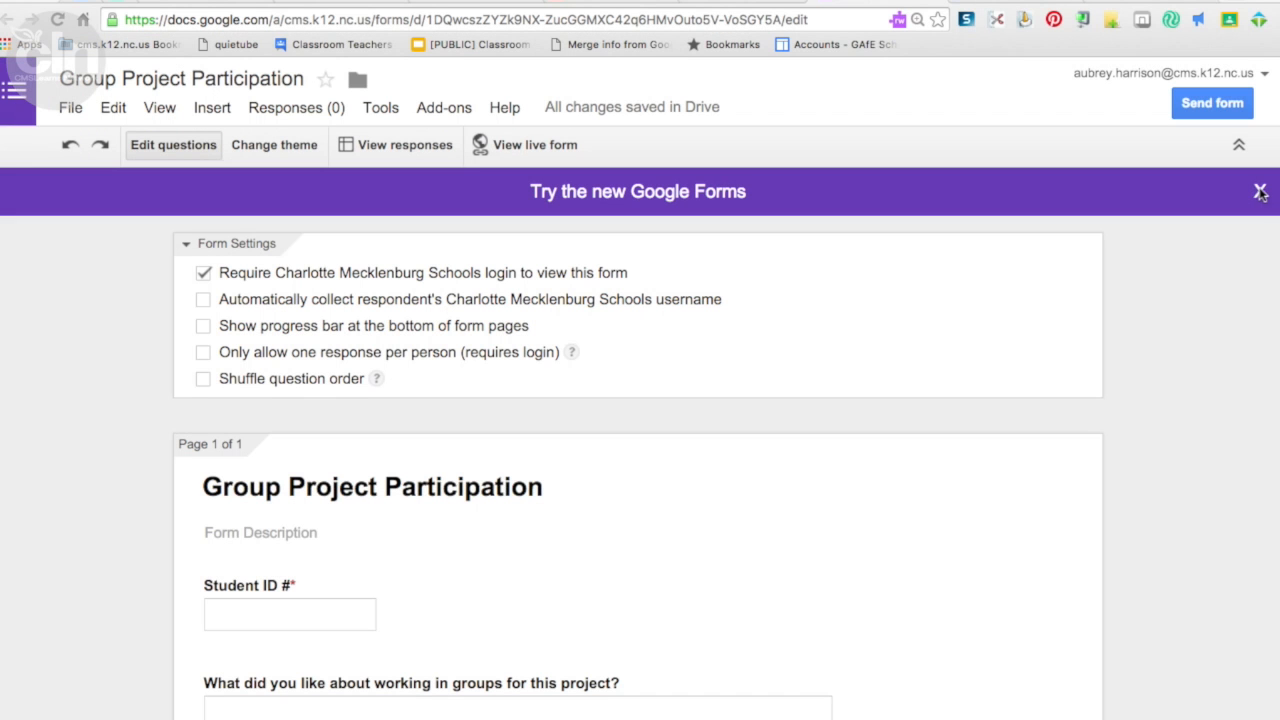
# - Dismiss the new Google Forms banner and review the Group Project Participation questions
pyautogui.scroll(-3)
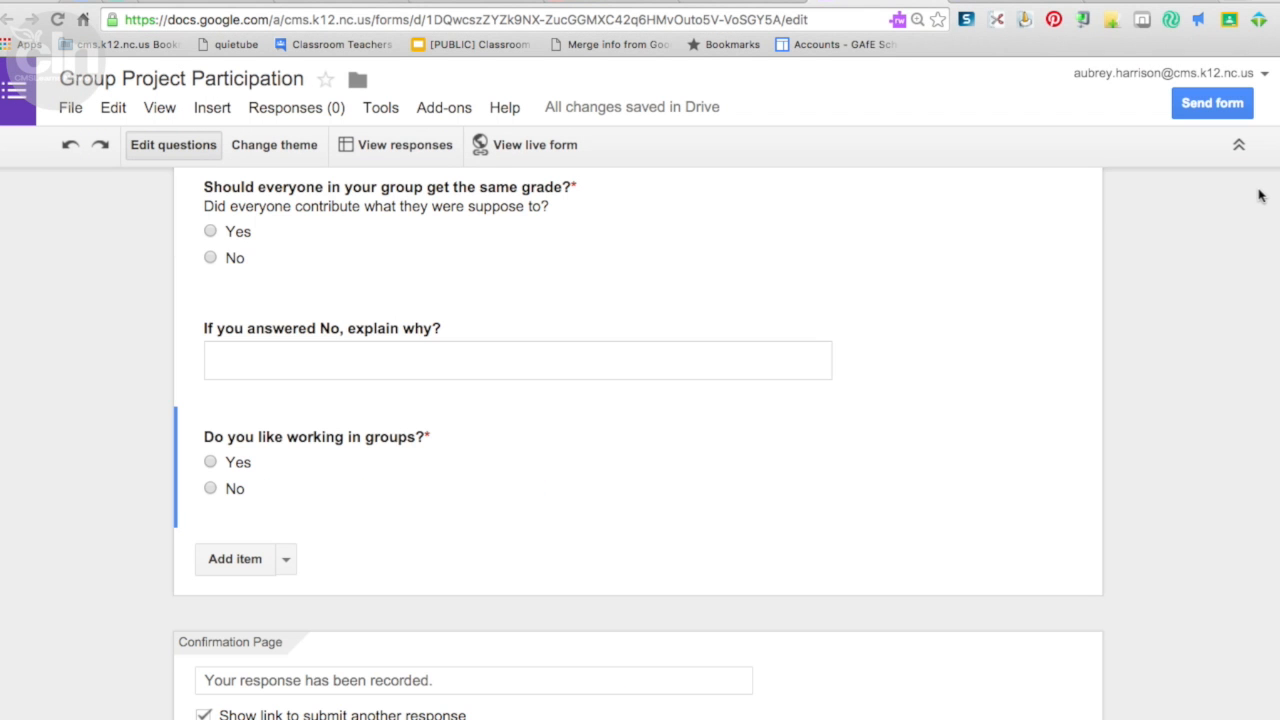
pyautogui.scroll(3)
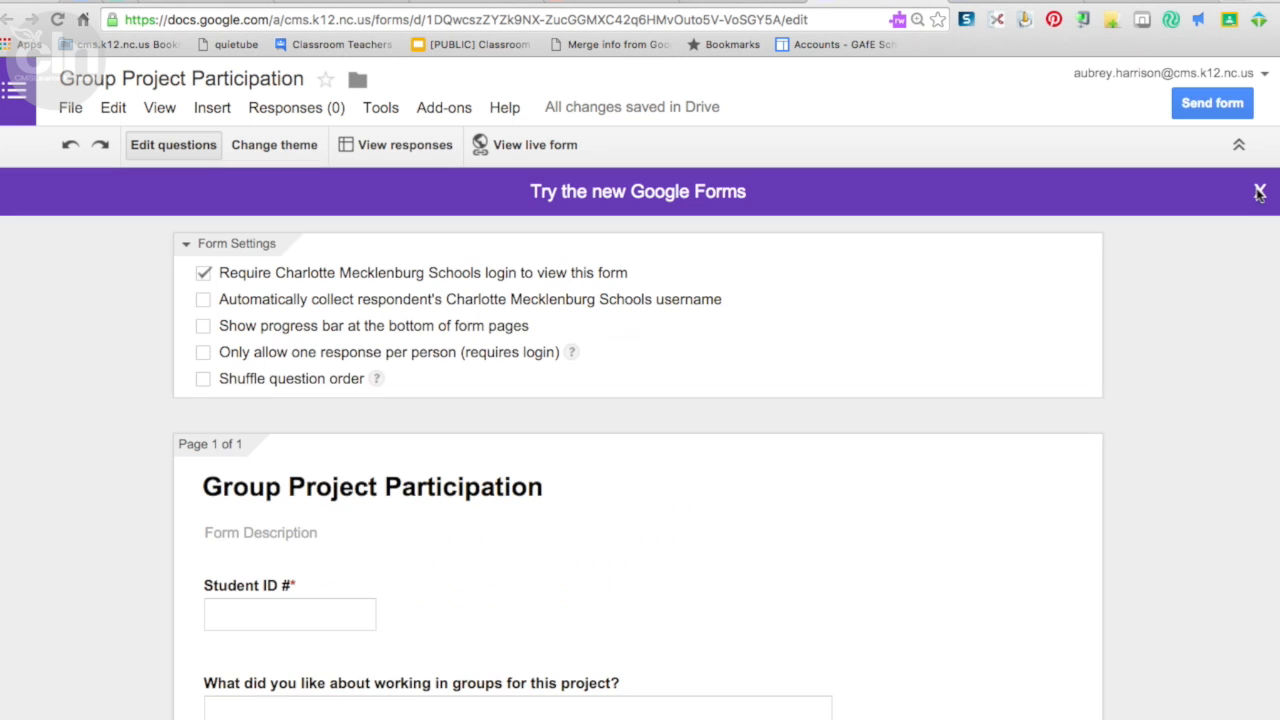
pyautogui.click(1260, 191)
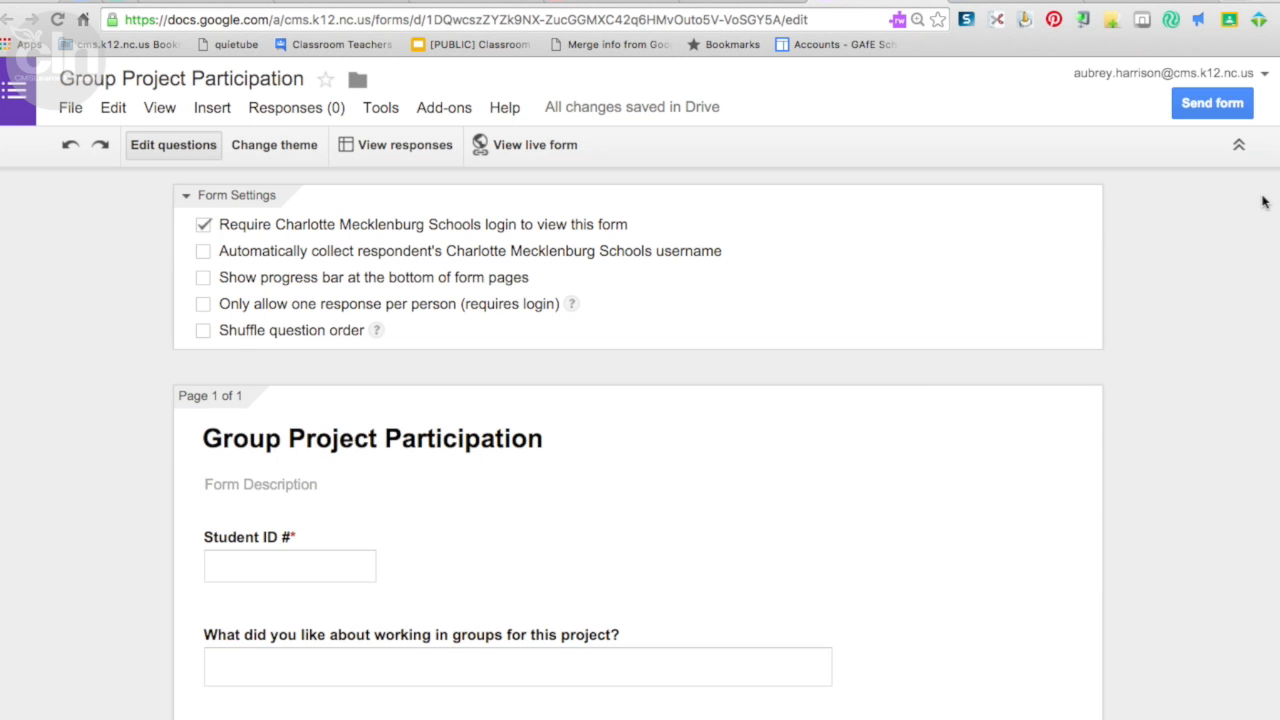
pyautogui.click(400, 438)
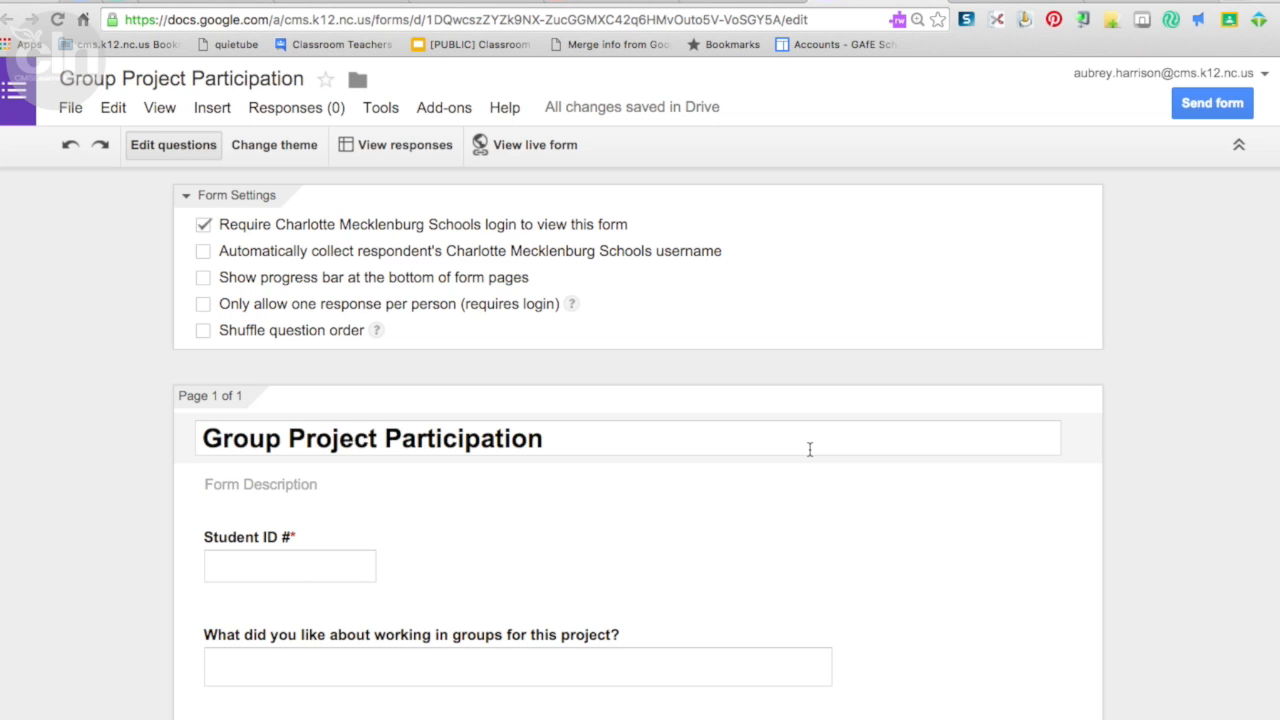
pyautogui.moveTo(810, 540)
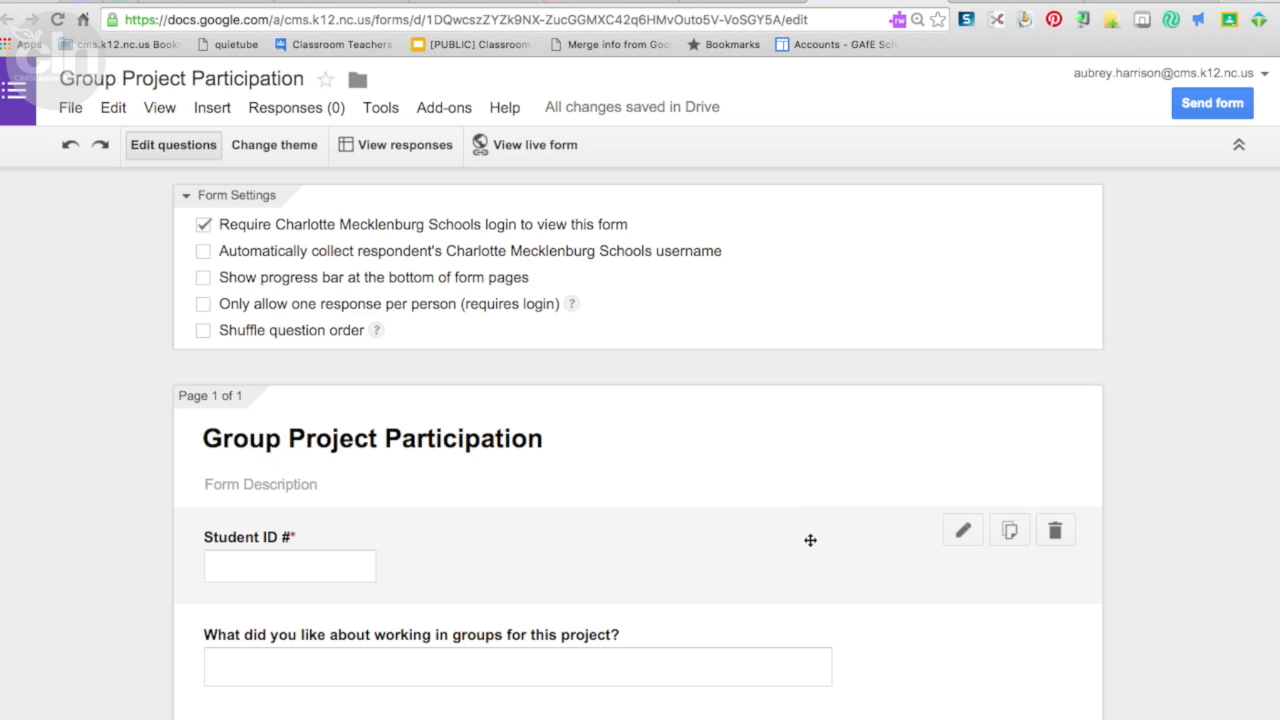
pyautogui.scroll(-3)
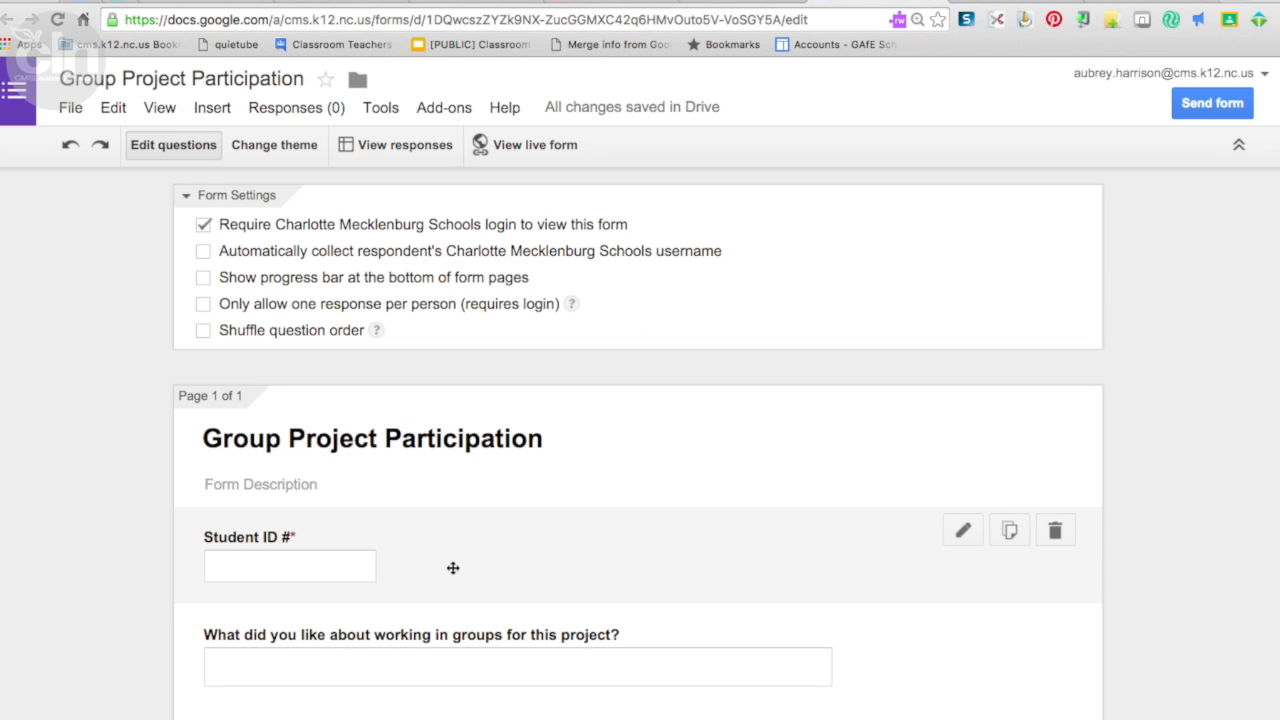
pyautogui.moveTo(428, 560)
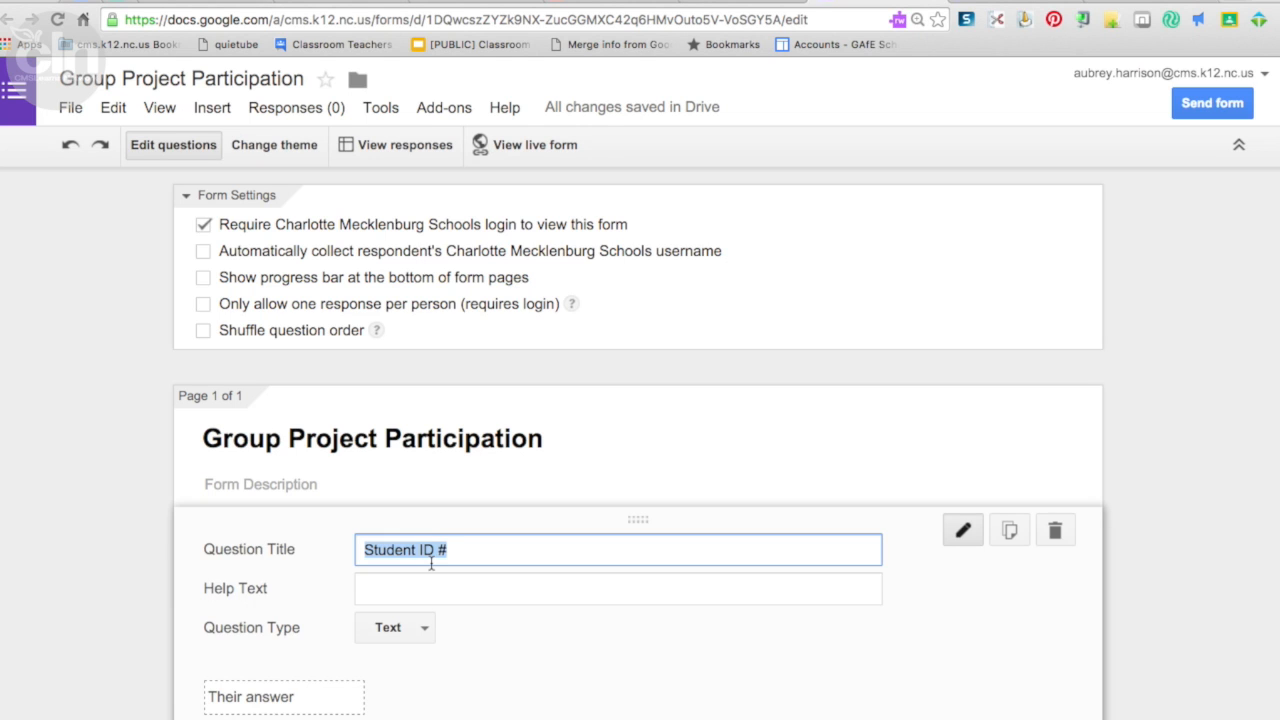
pyautogui.moveTo(1163, 530)
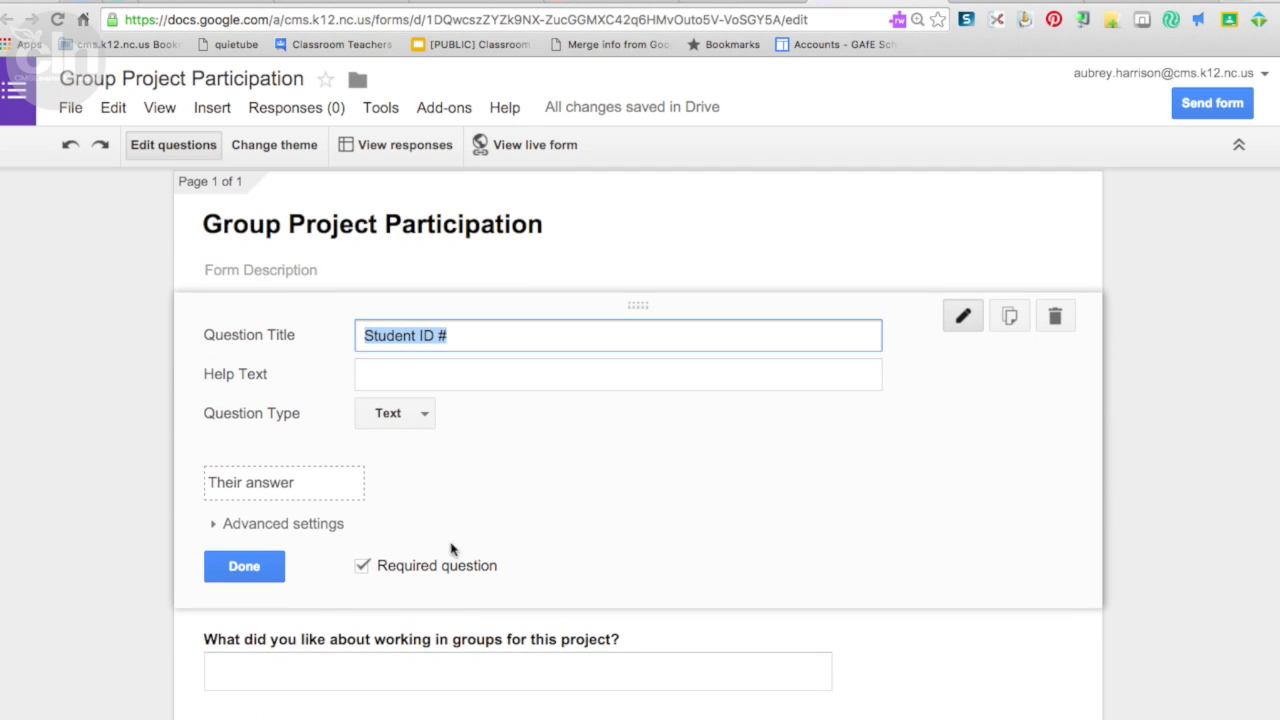
# - Enable Regular expression data validation on the Student ID # question
pyautogui.click(283, 523)
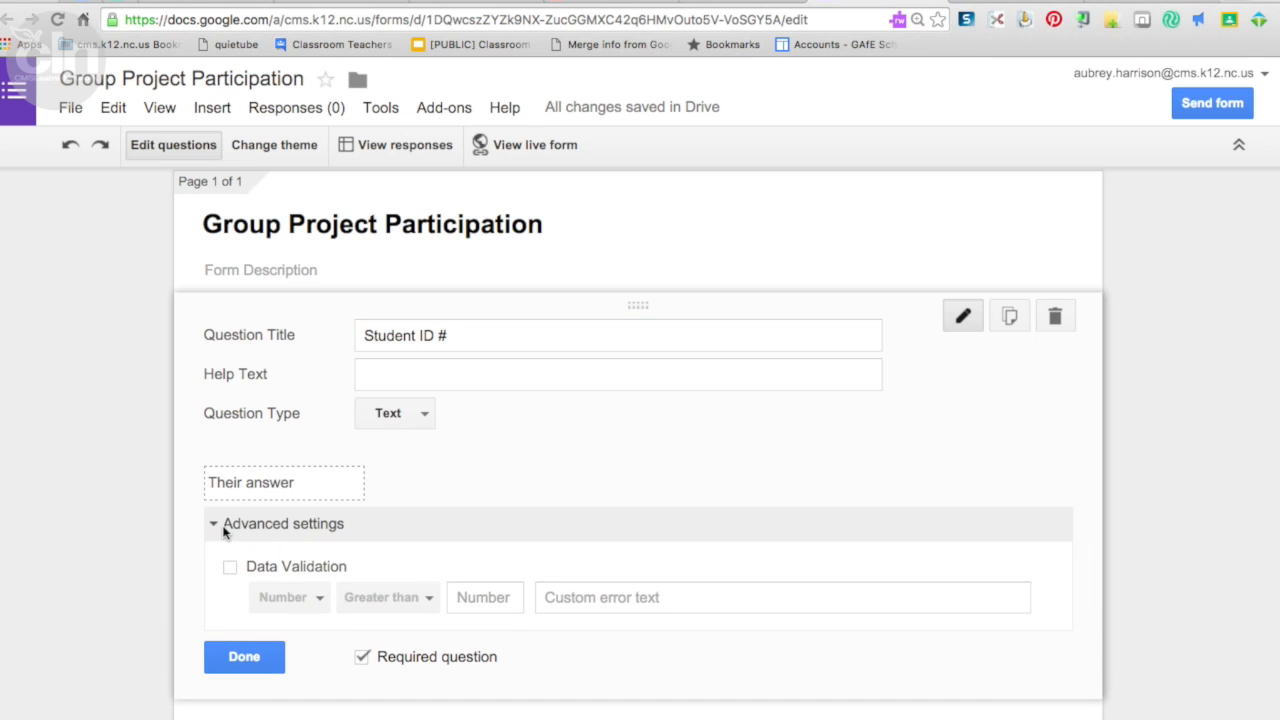
pyautogui.click(230, 566)
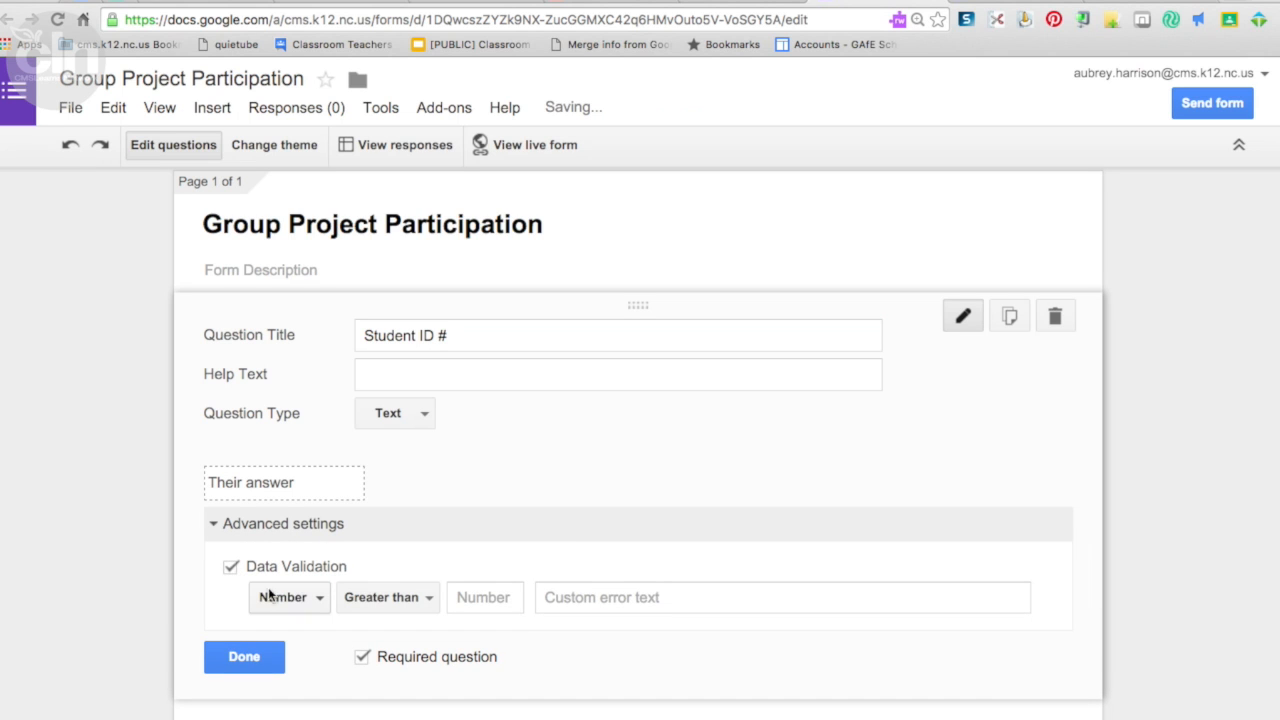
pyautogui.click(289, 597)
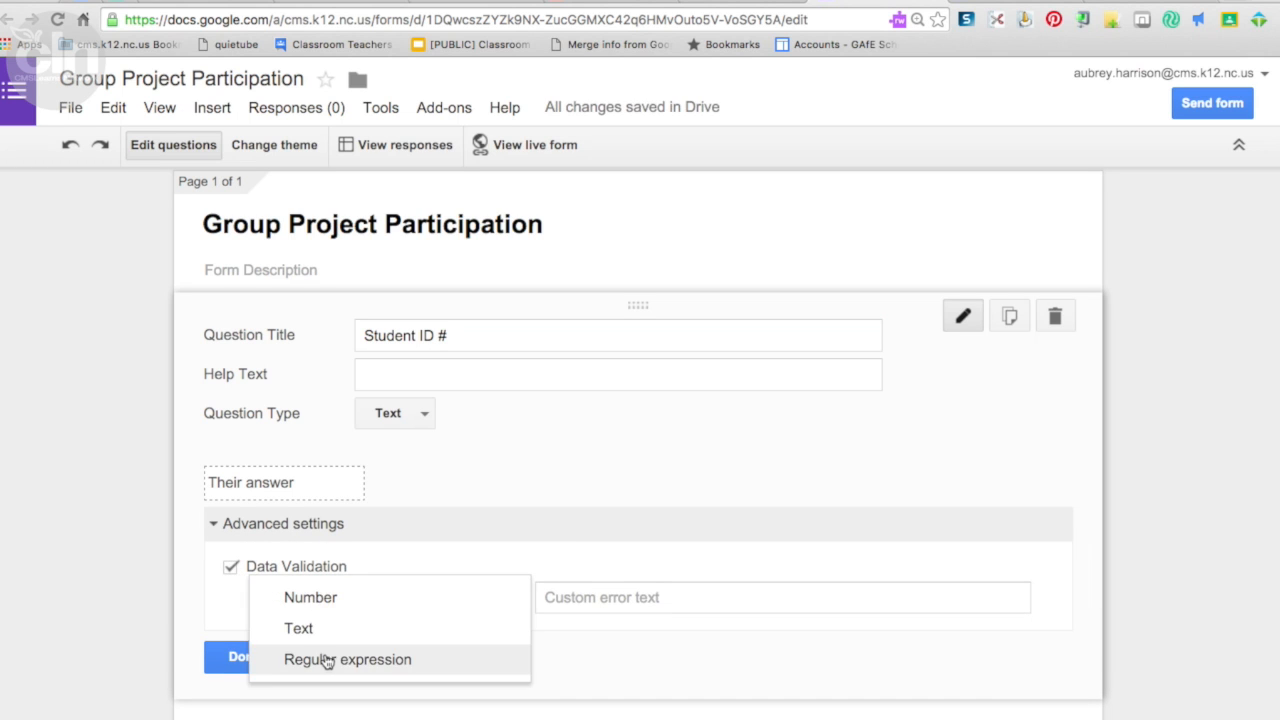
pyautogui.click(347, 659)
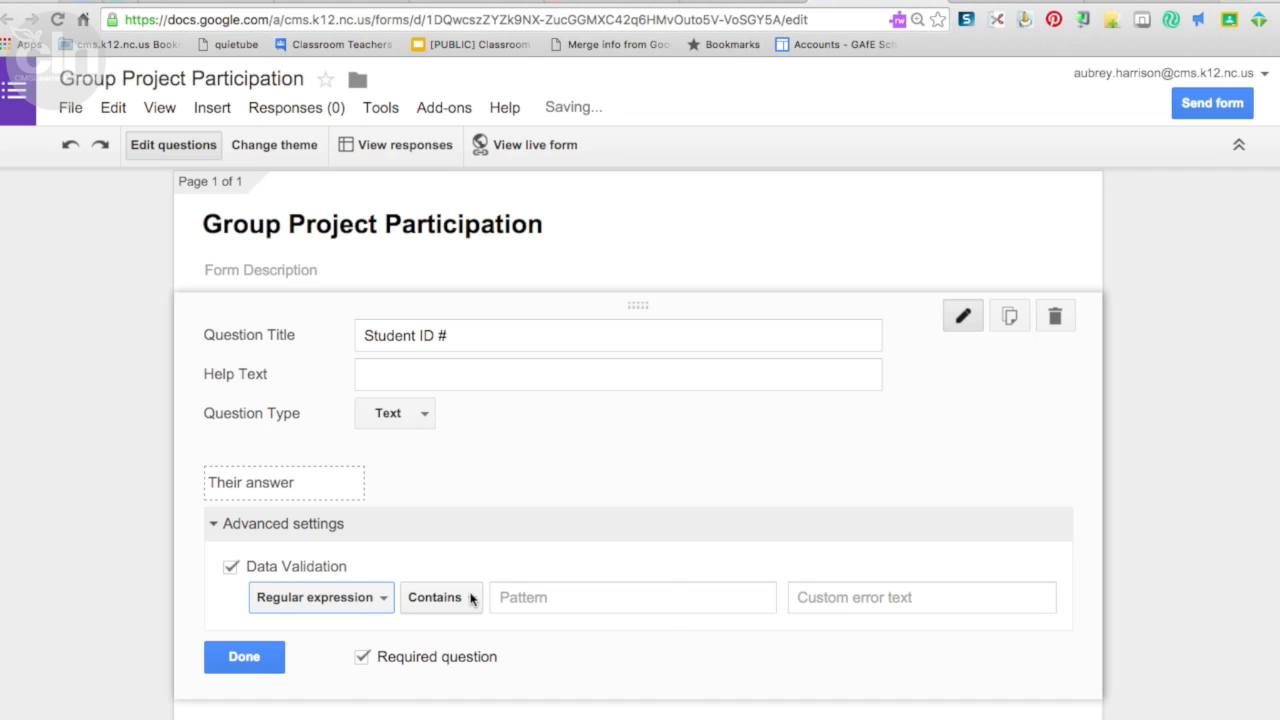
pyautogui.click(440, 597)
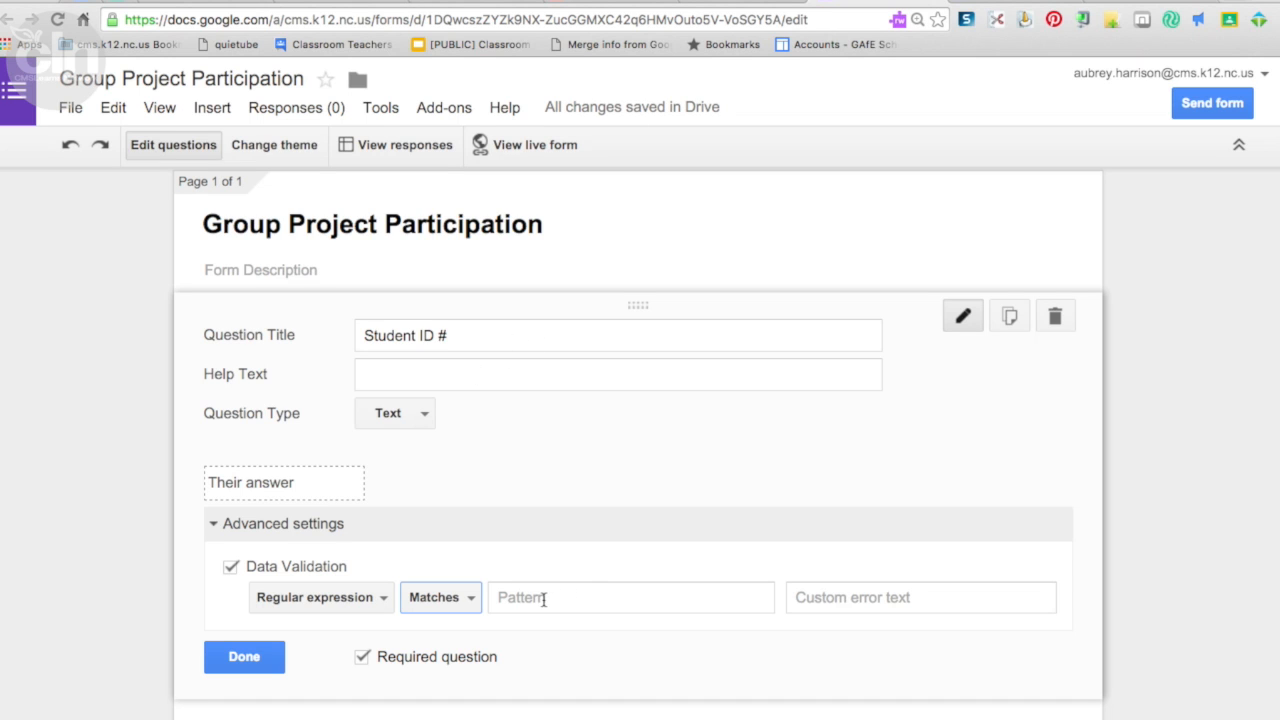
# - Enter the pattern 123456|234567|345678, finish the question, and open the live form
pyautogui.click(630, 597)
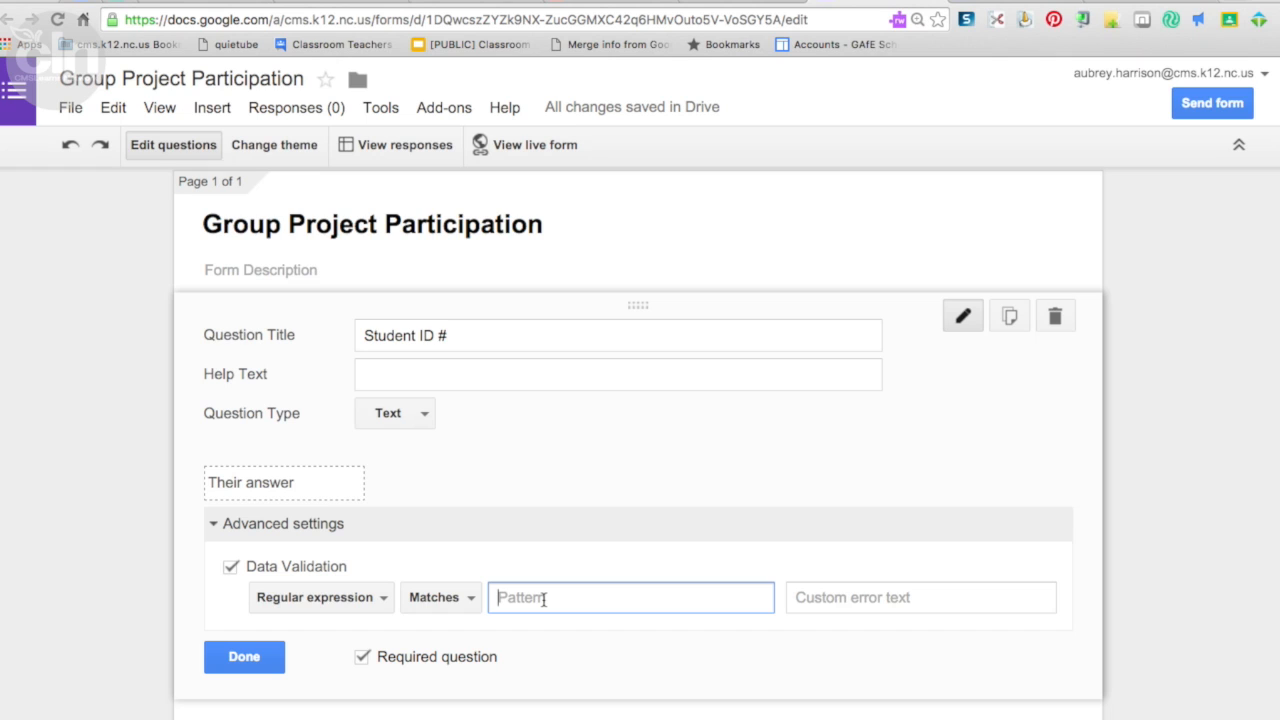
pyautogui.write('123')
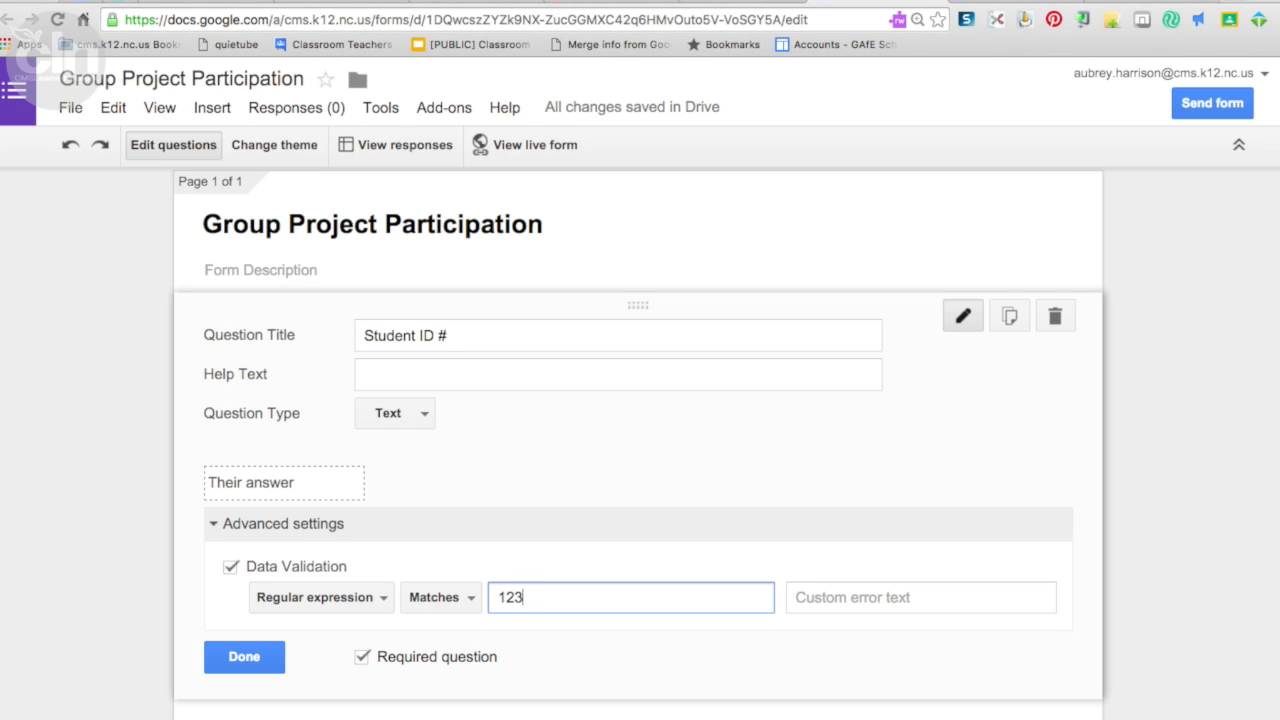
pyautogui.write('456')
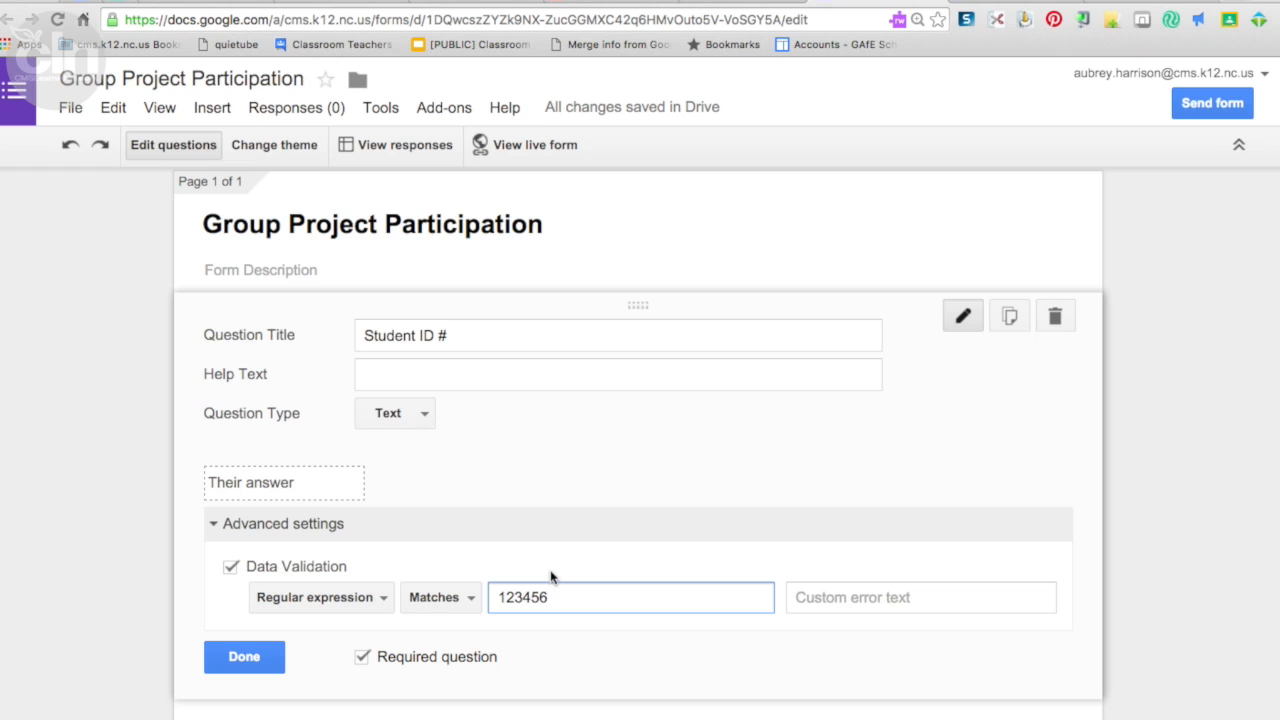
pyautogui.moveTo(555, 605)
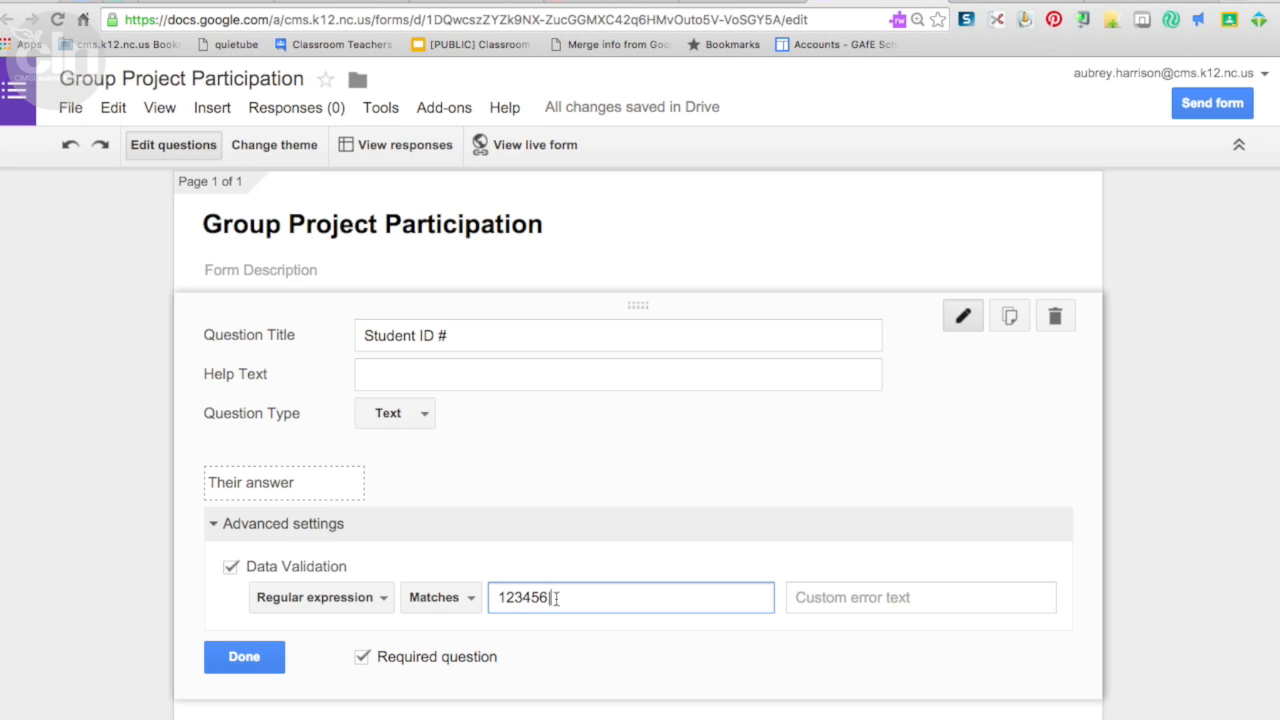
pyautogui.write('|234567')
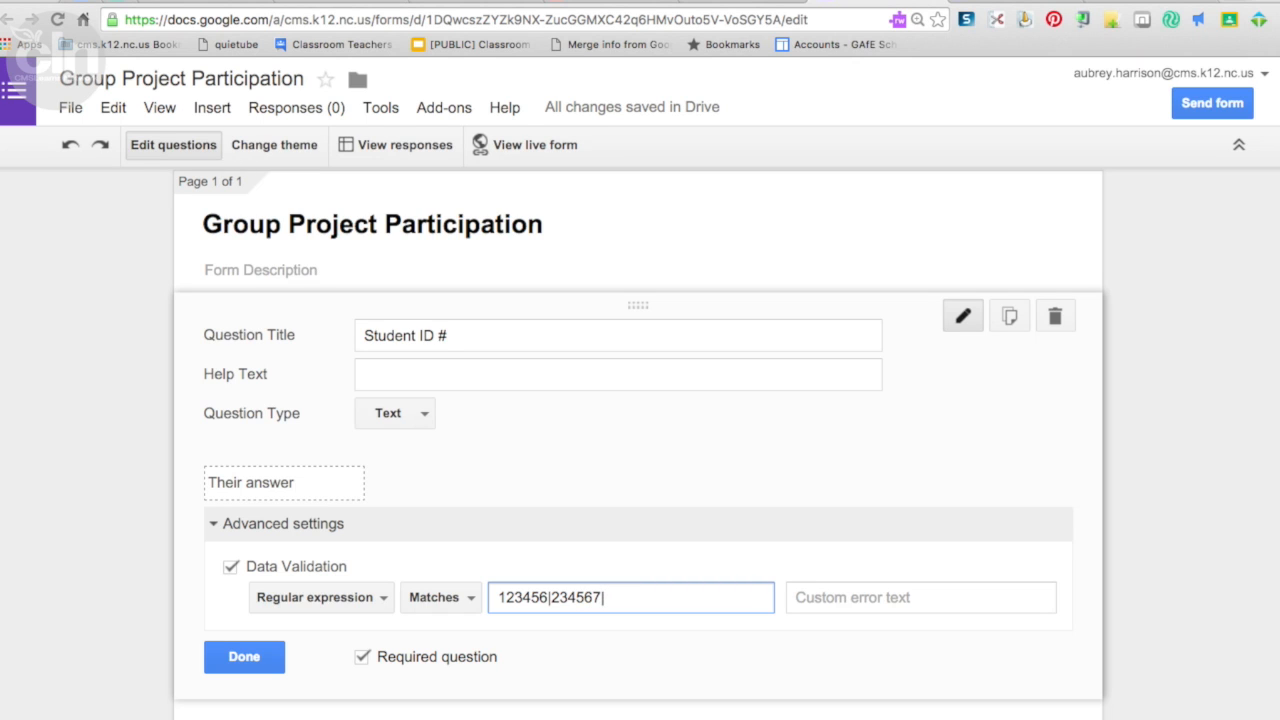
pyautogui.write('345')
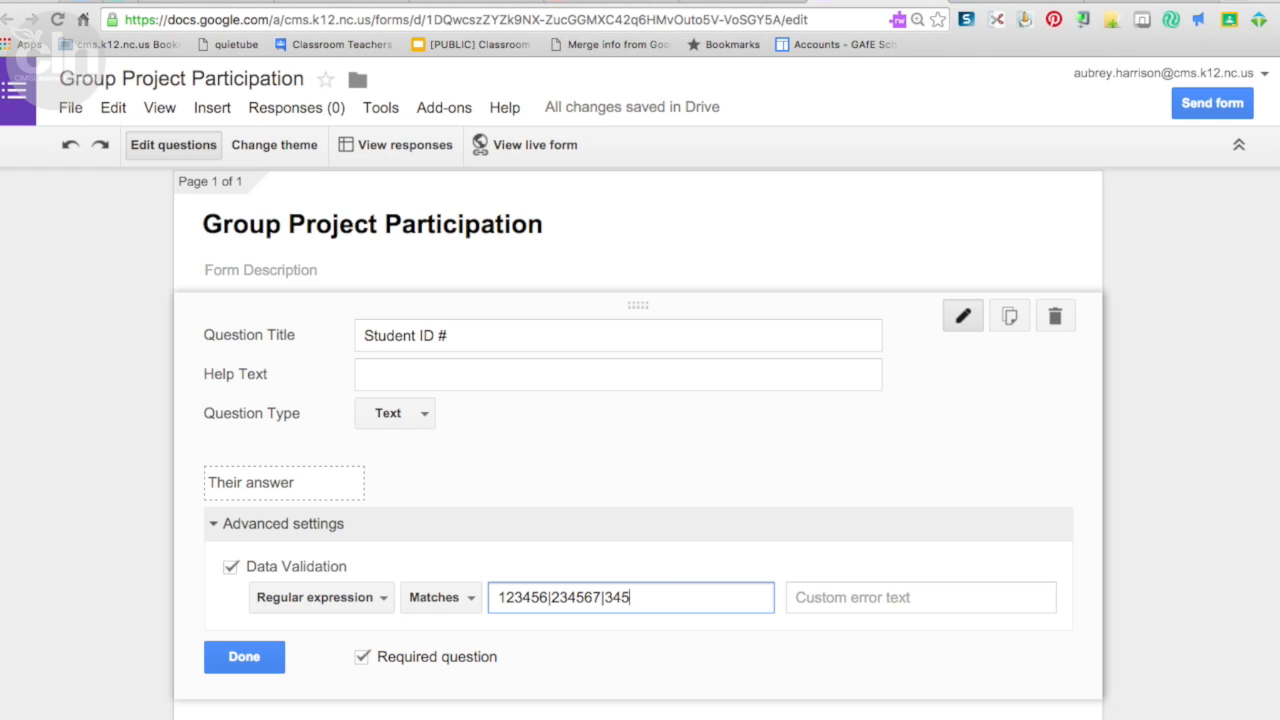
pyautogui.write('678')
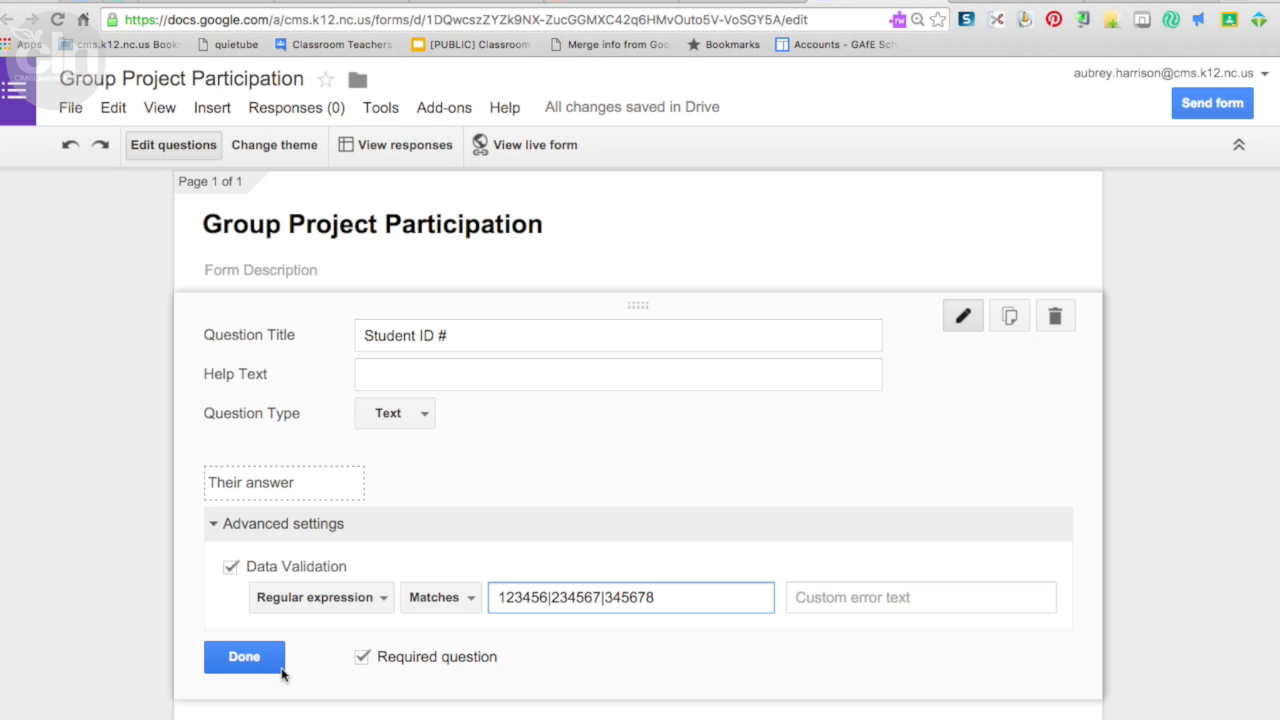
pyautogui.click(244, 657)
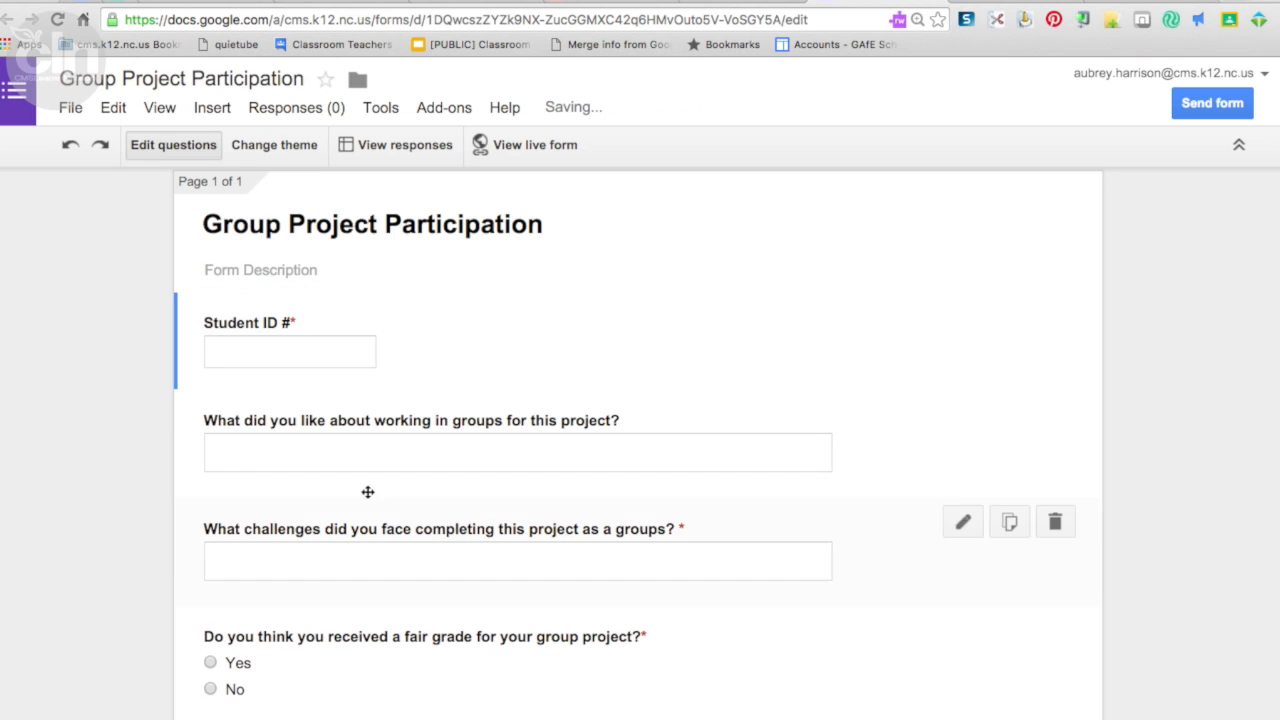
pyautogui.click(530, 269)
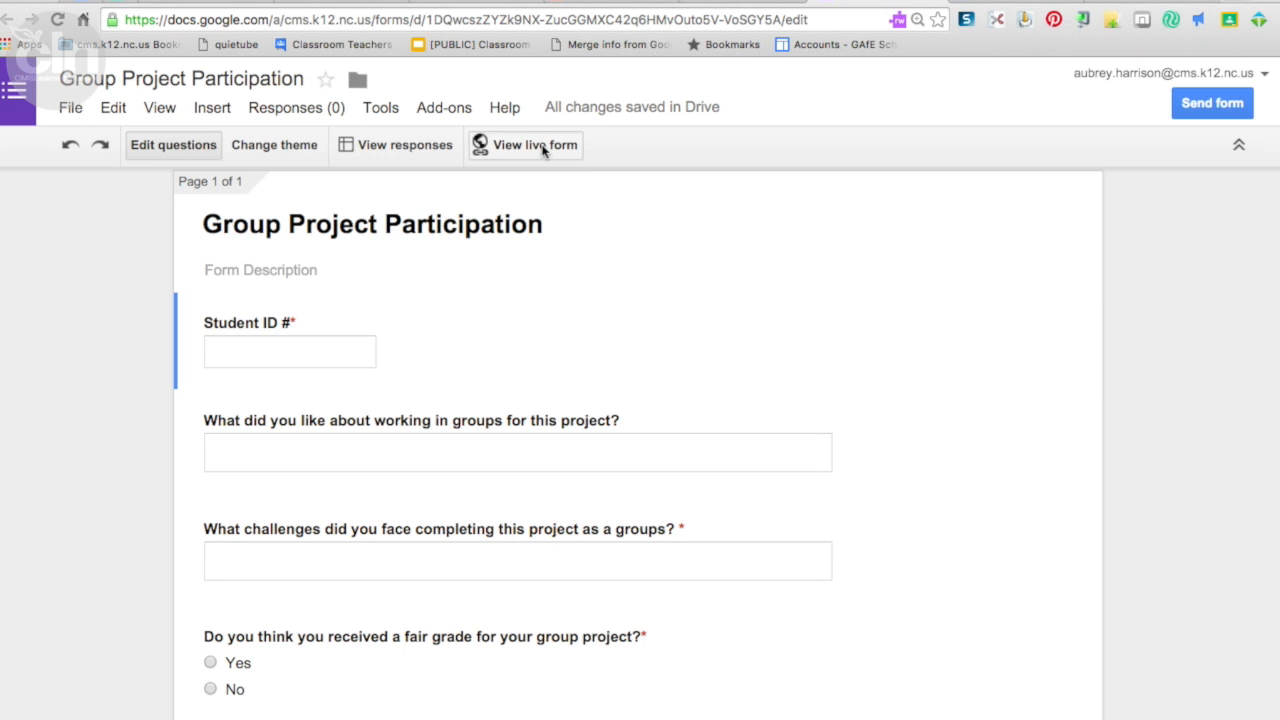
pyautogui.click(524, 145)
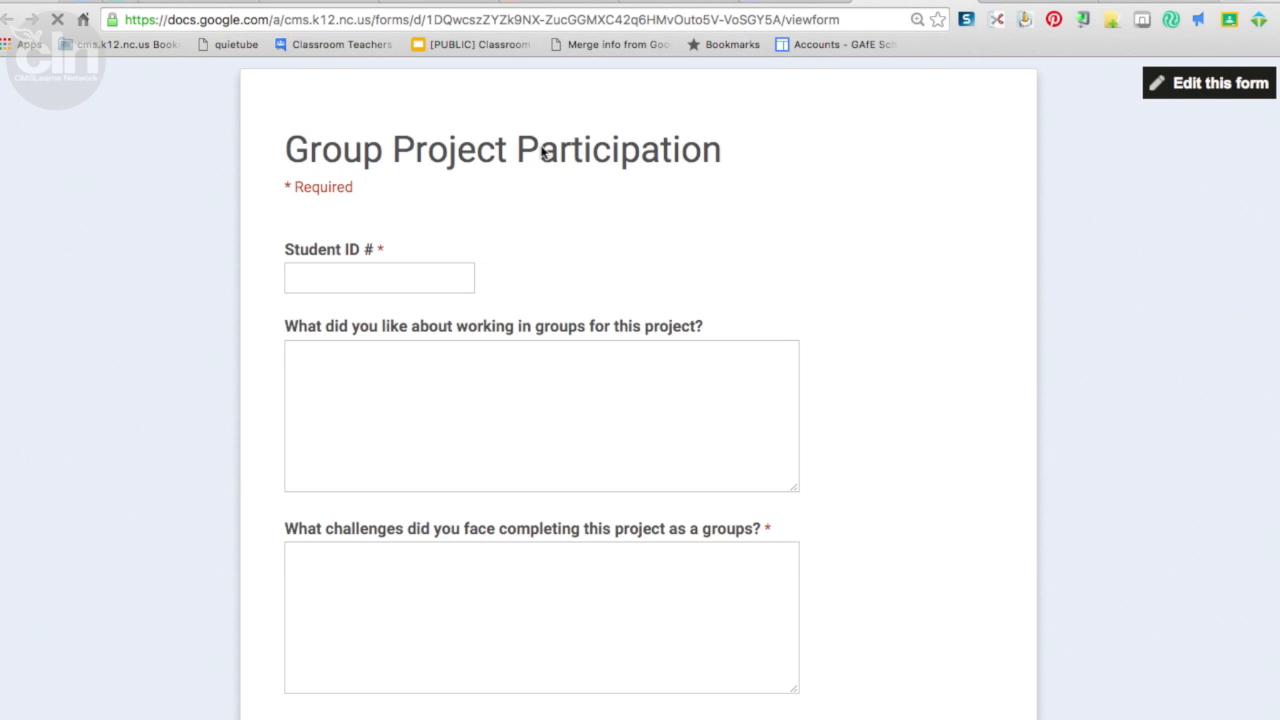
# - Enter 12345678 as the Student ID to trigger the must-match-pattern error
pyautogui.click(379, 277)
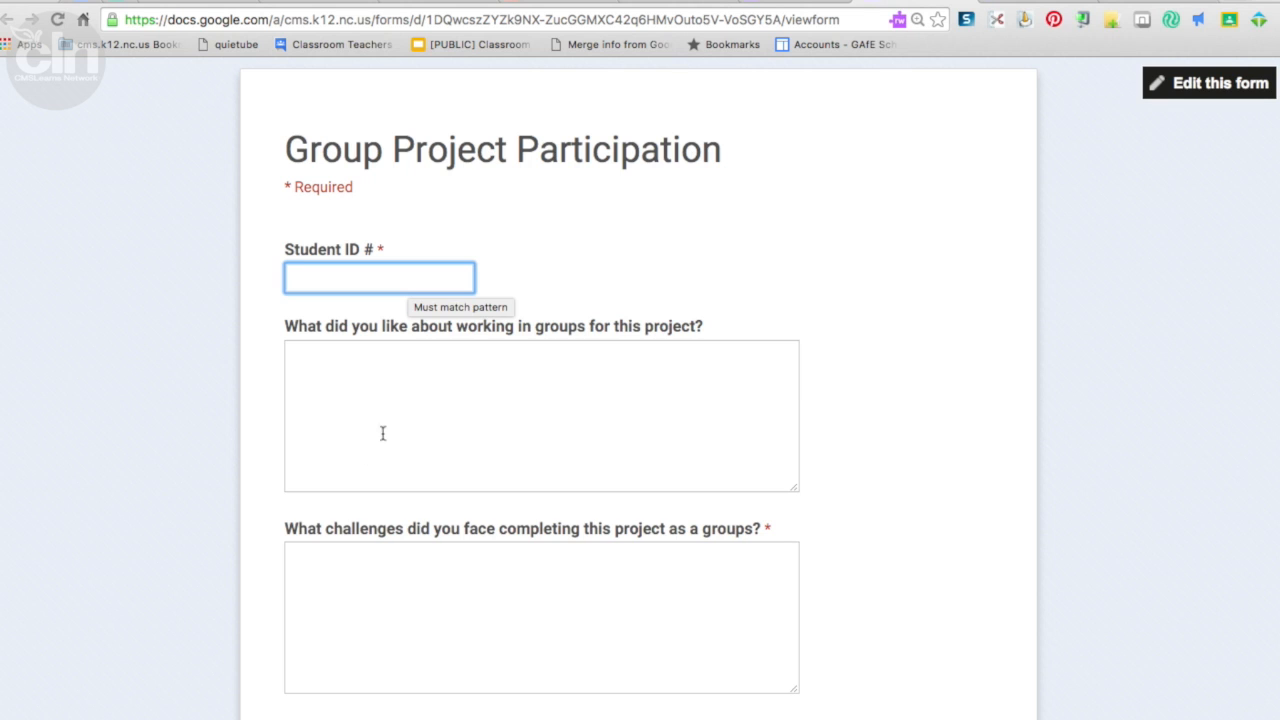
pyautogui.moveTo(398, 325)
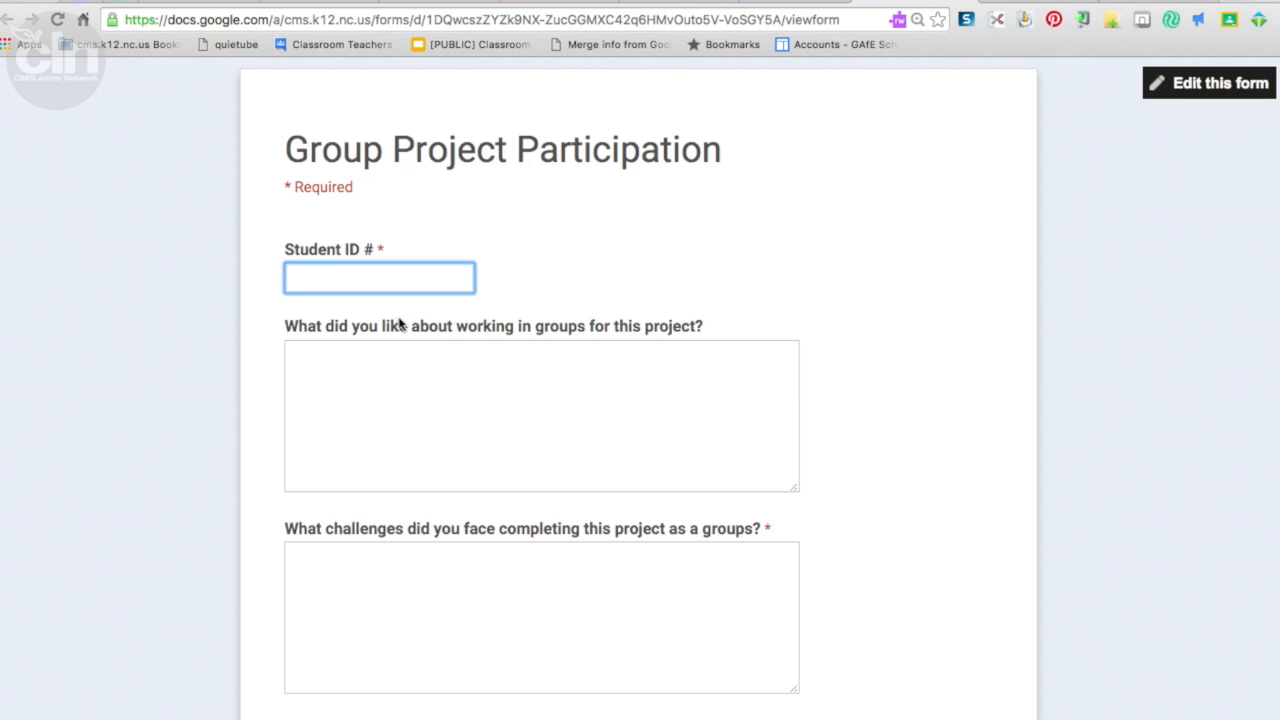
pyautogui.write('123')
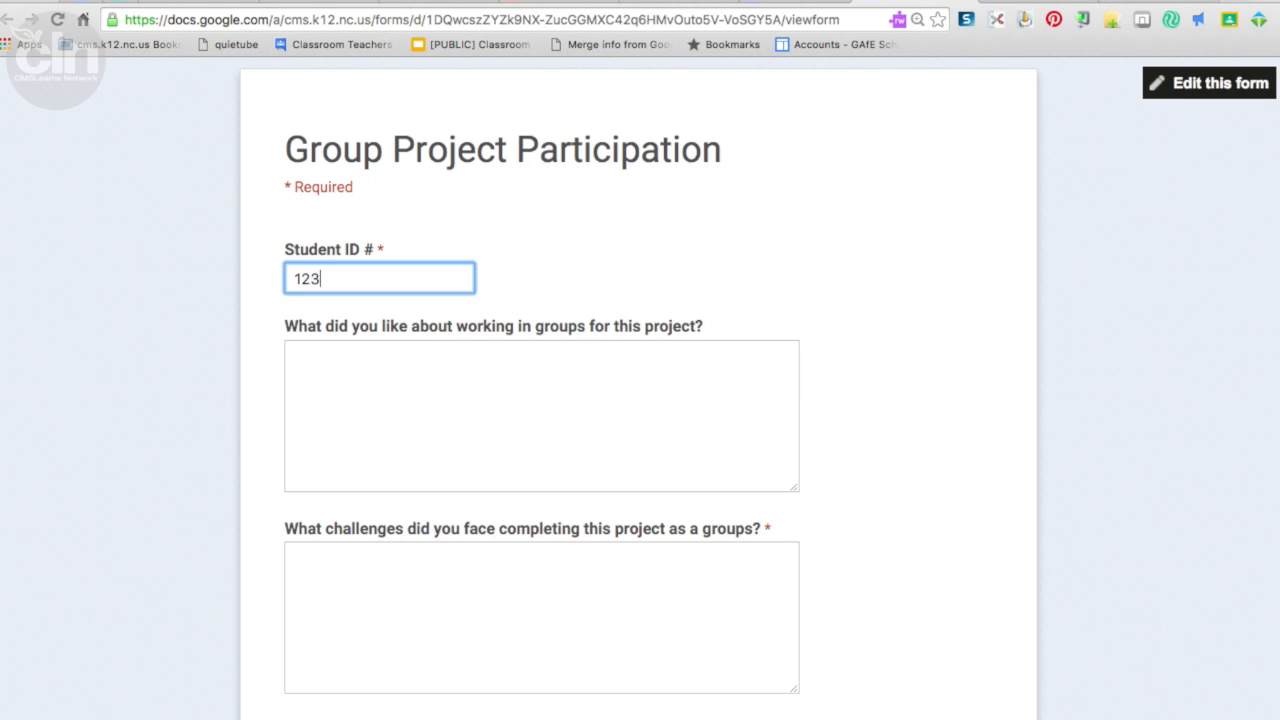
pyautogui.write('45678')
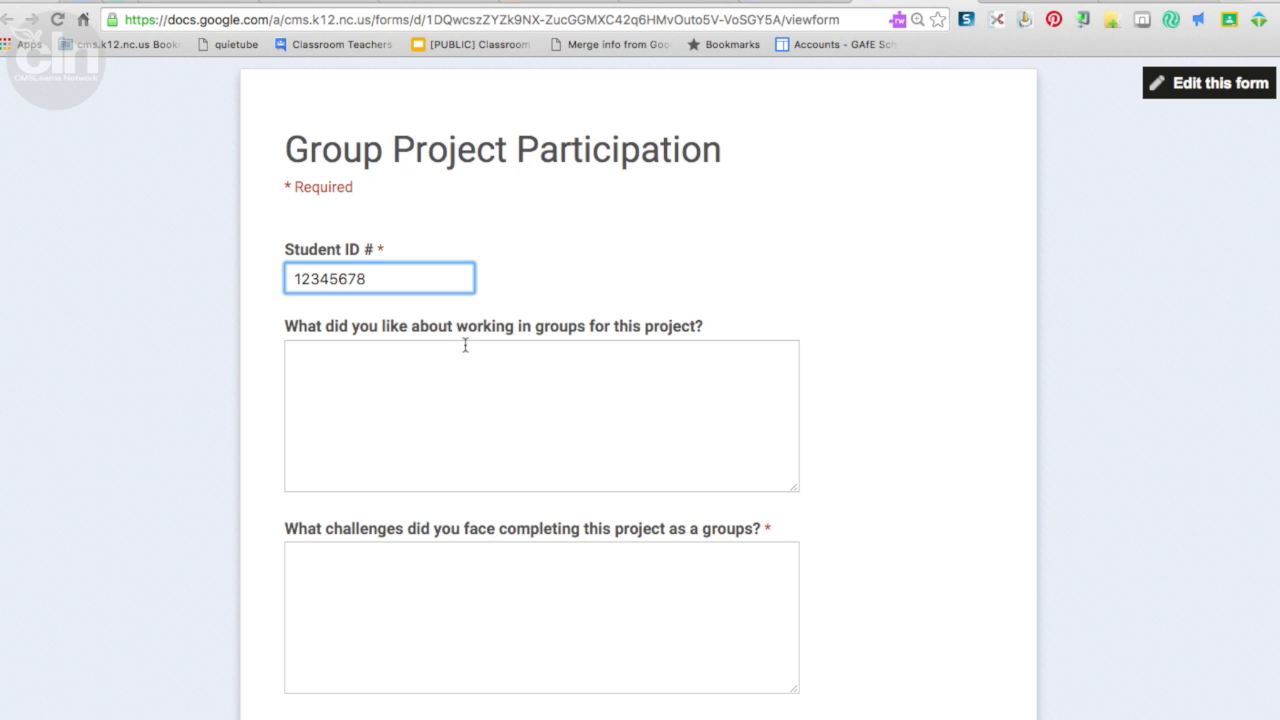
pyautogui.click(540, 435)
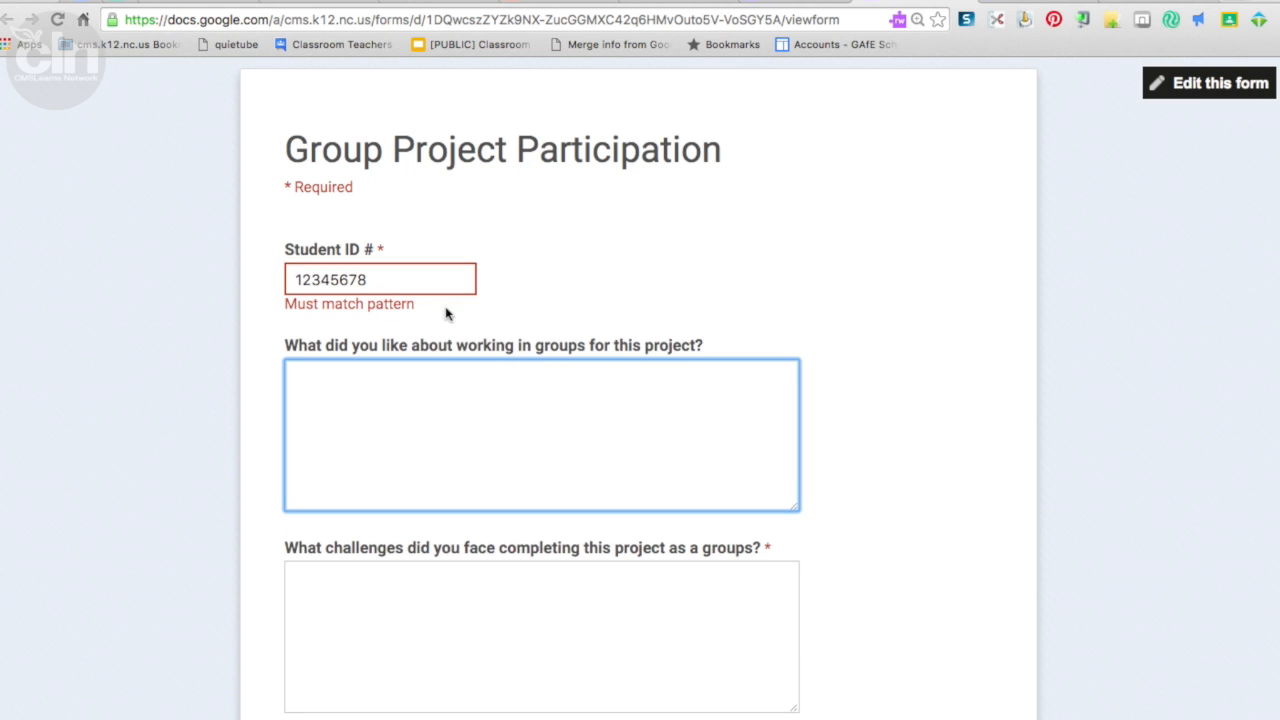
pyautogui.moveTo(373, 302)
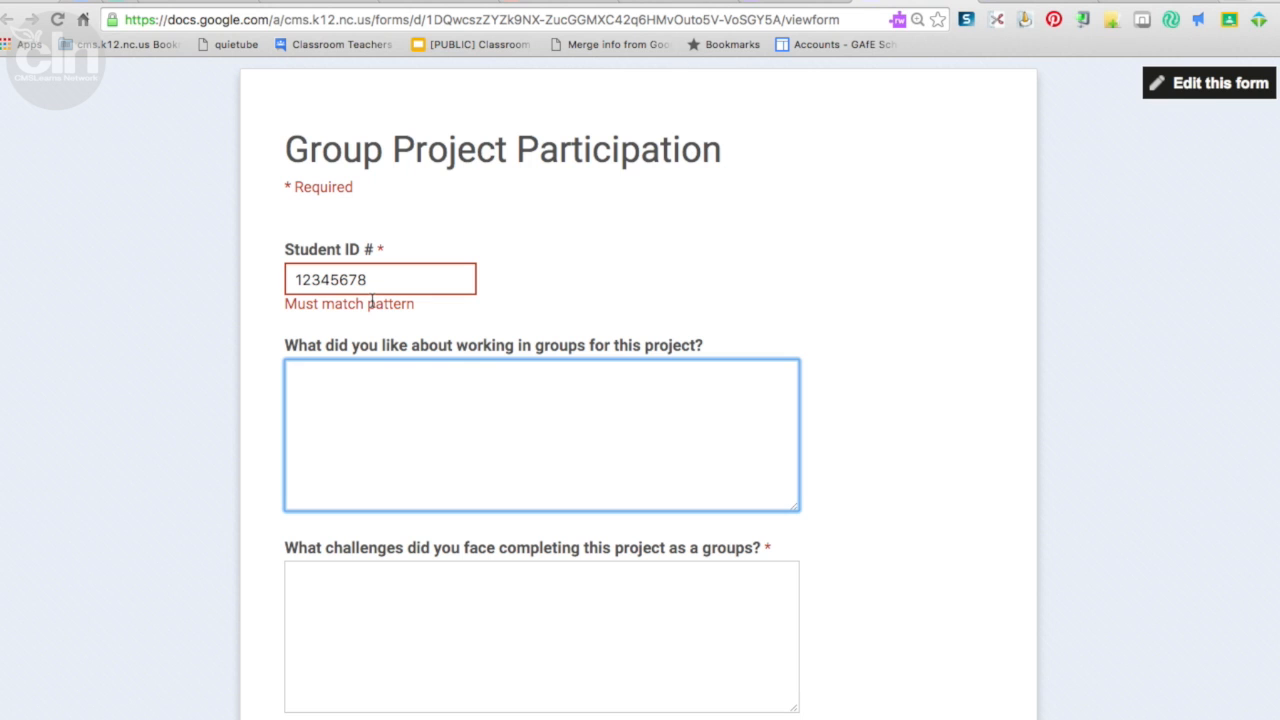
# - Shorten the Student ID answer to 123456 so it passes validation
pyautogui.click(378, 279)
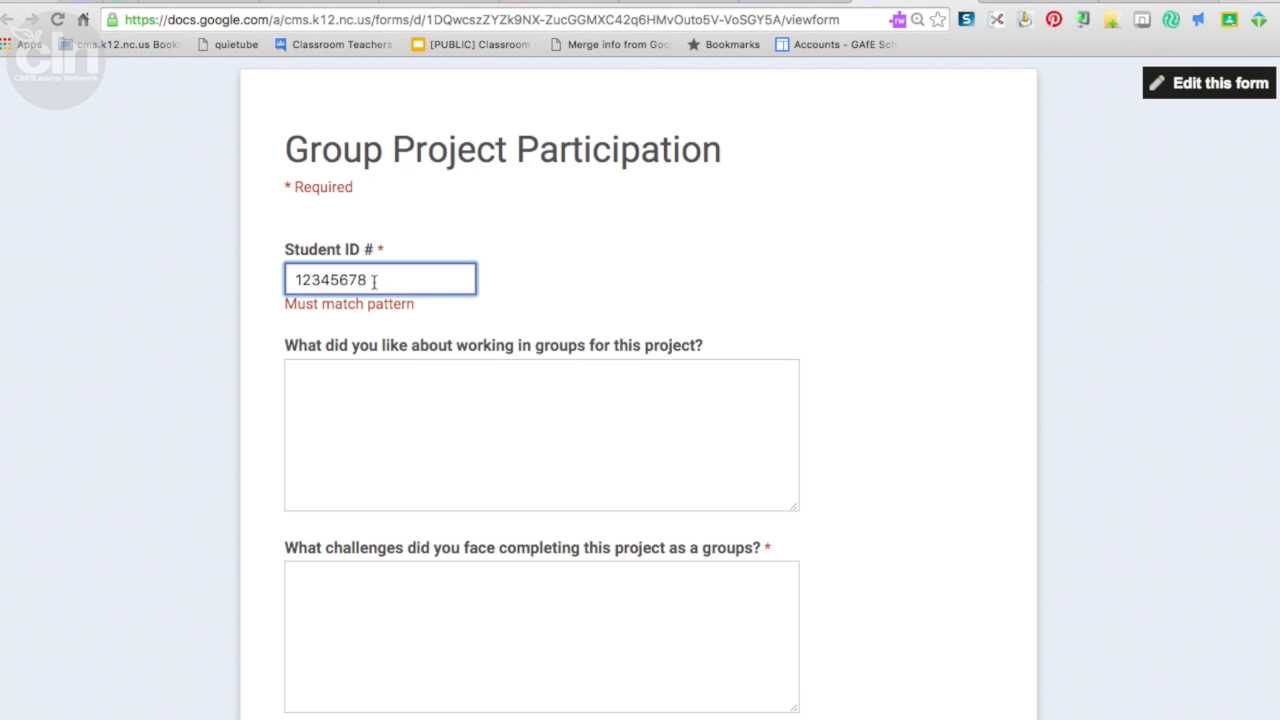
pyautogui.press('BackSpace')
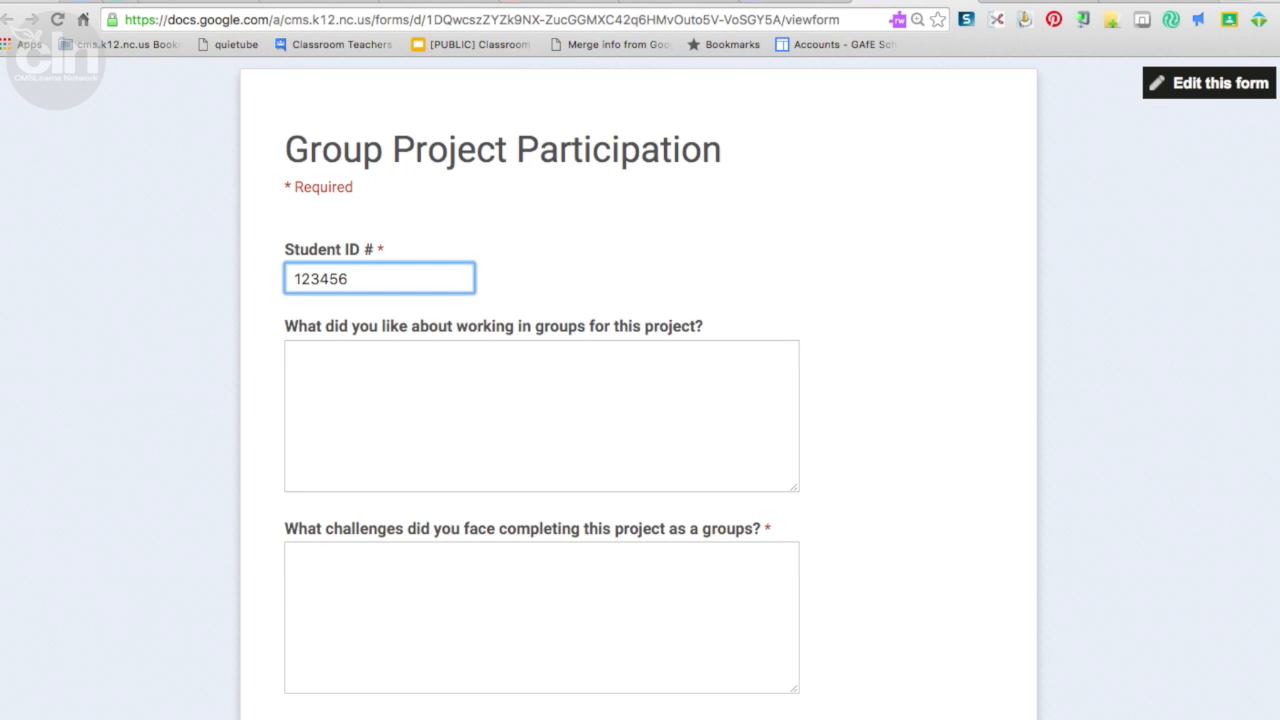
pyautogui.click(540, 415)
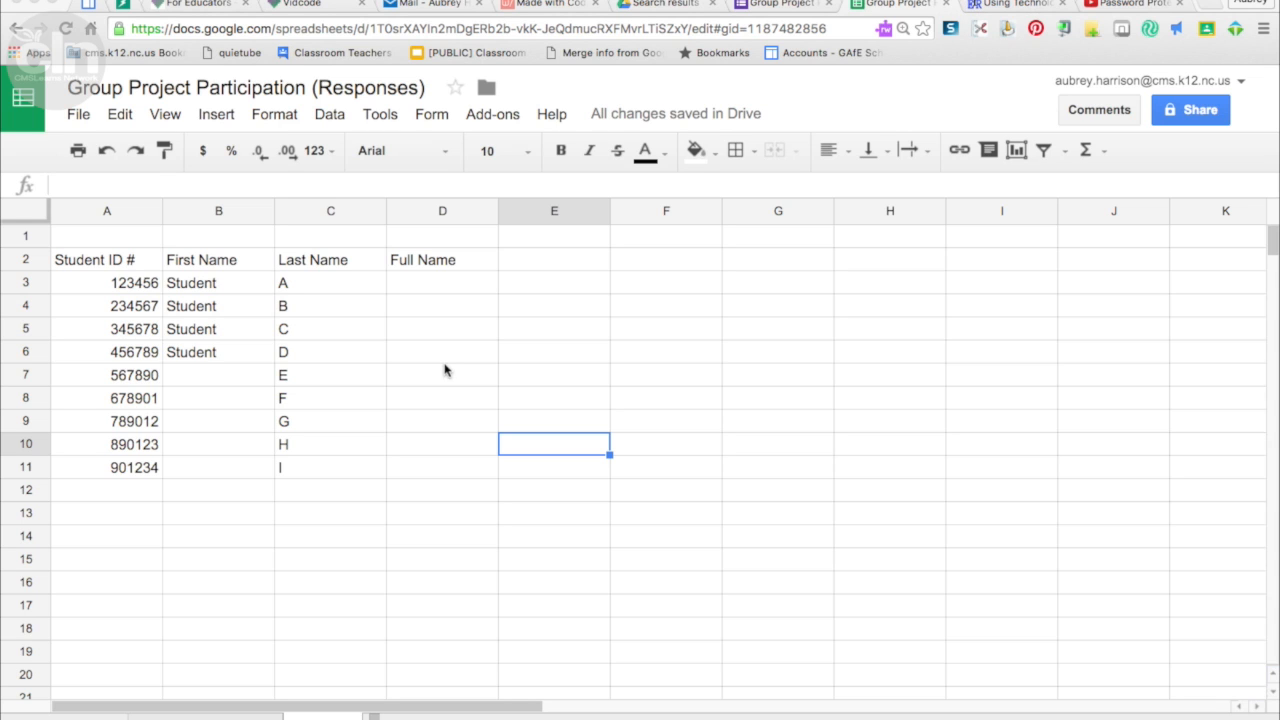
pyautogui.moveTo(218, 370)
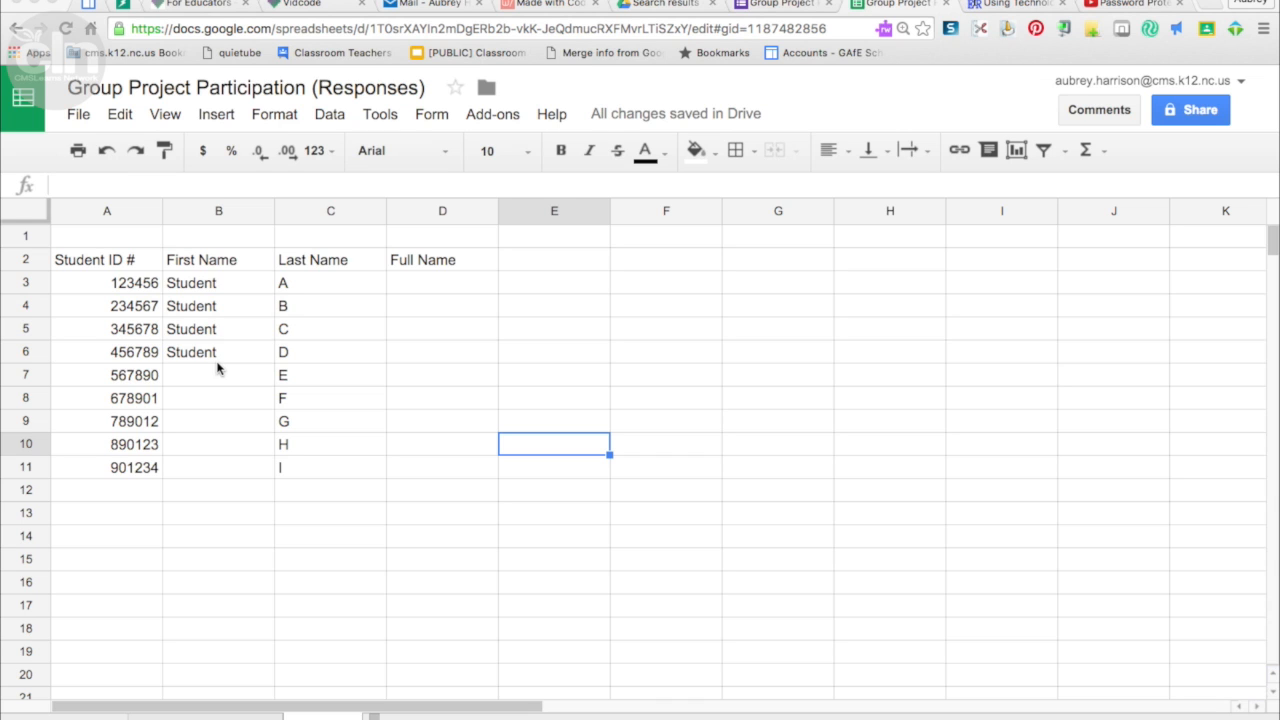
pyautogui.moveTo(419, 281)
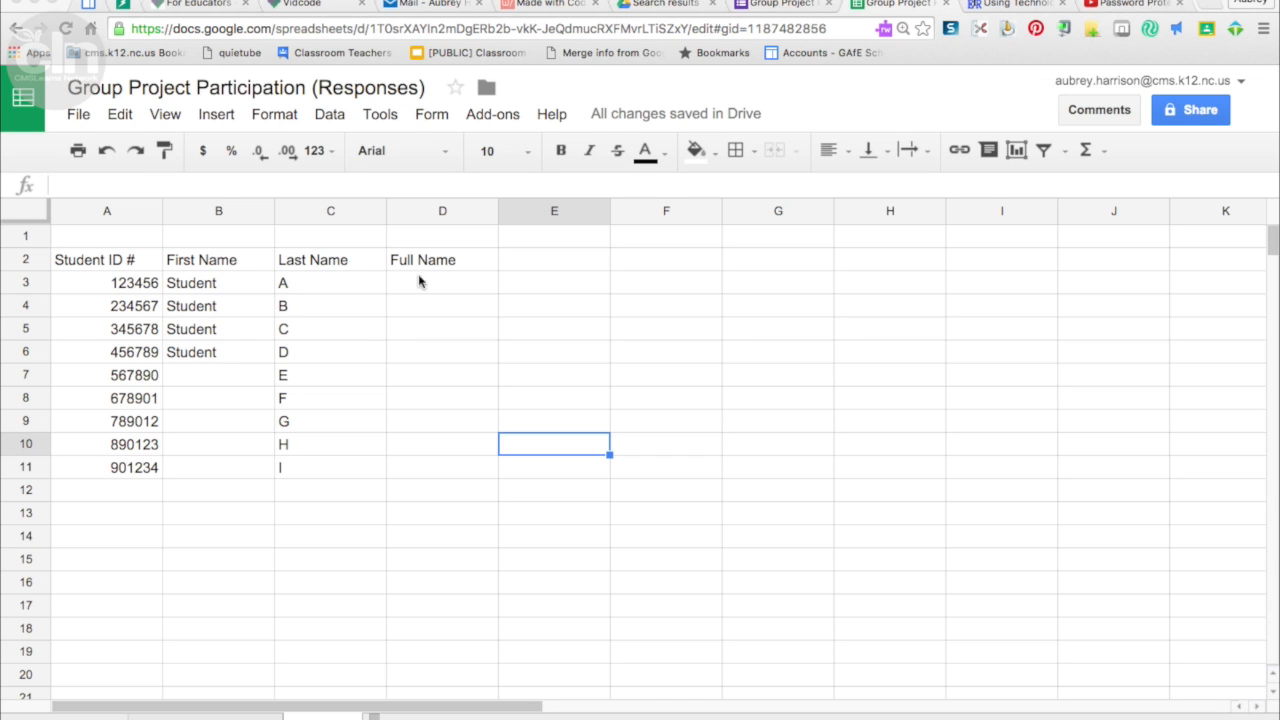
# - Fill First Name cells B7:B11 with 'Student' so all nine rows have one
pyautogui.click(442, 282)
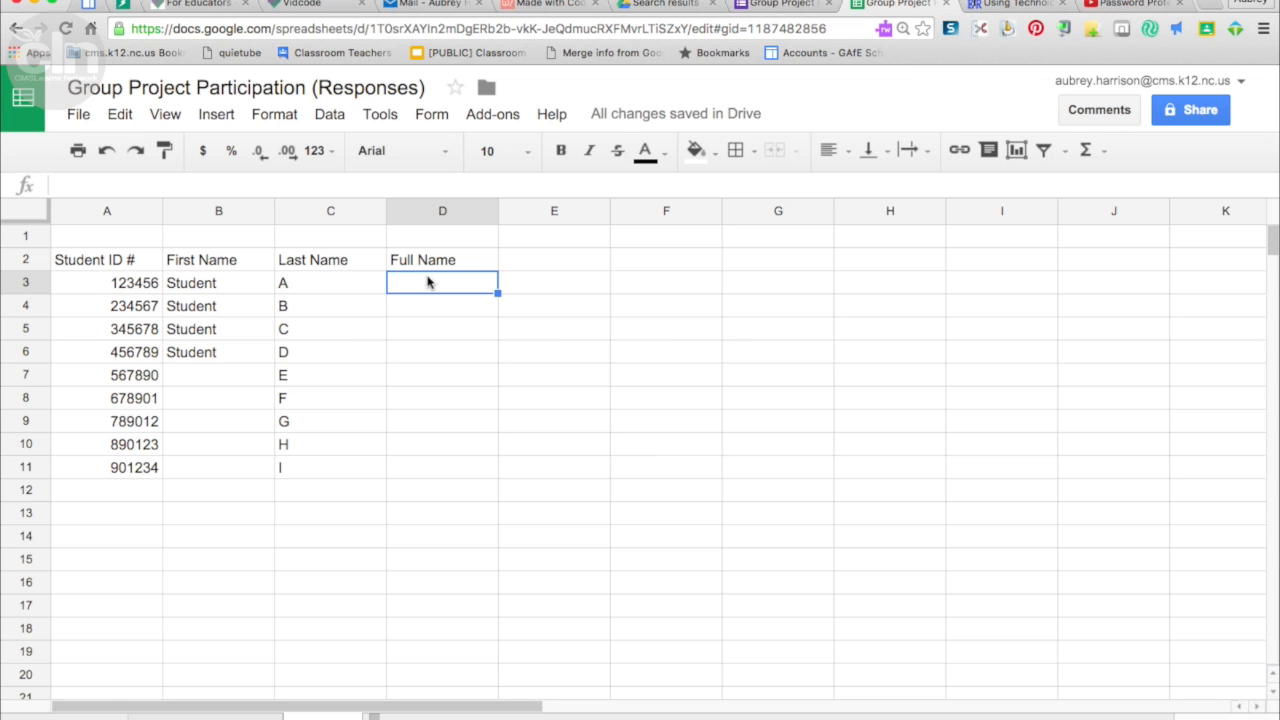
pyautogui.moveTo(215, 384)
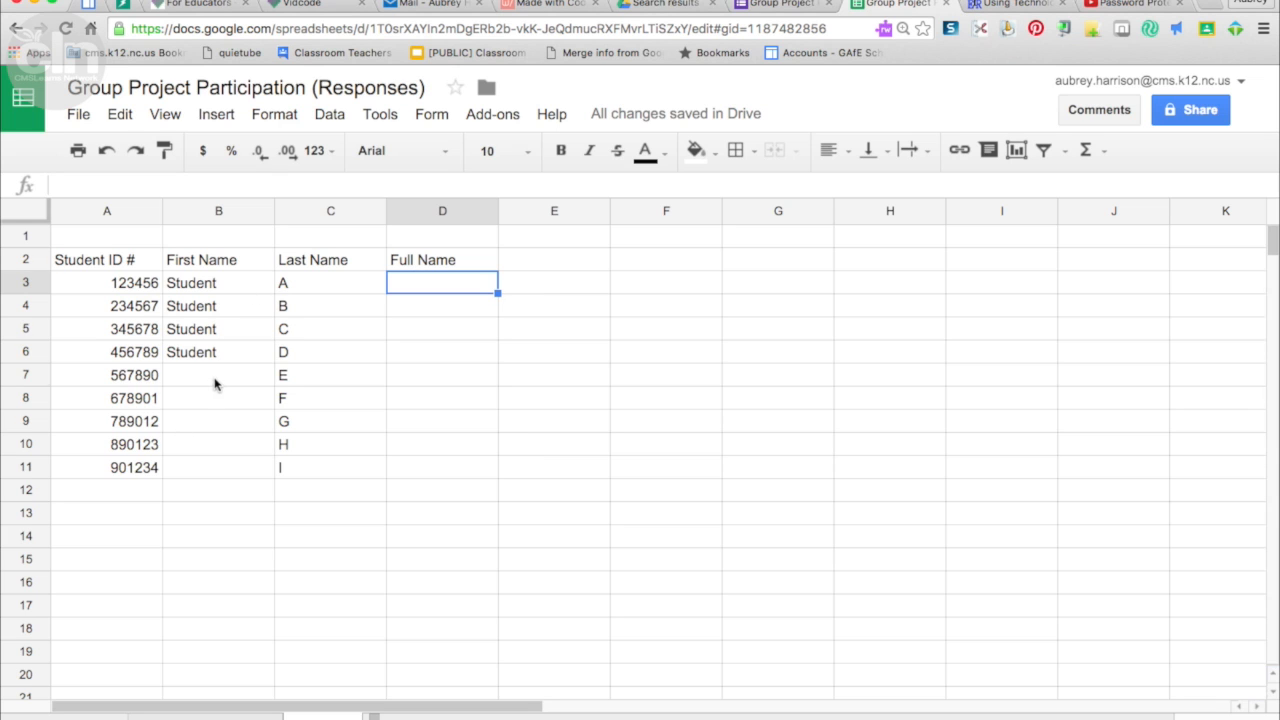
pyautogui.click(218, 351)
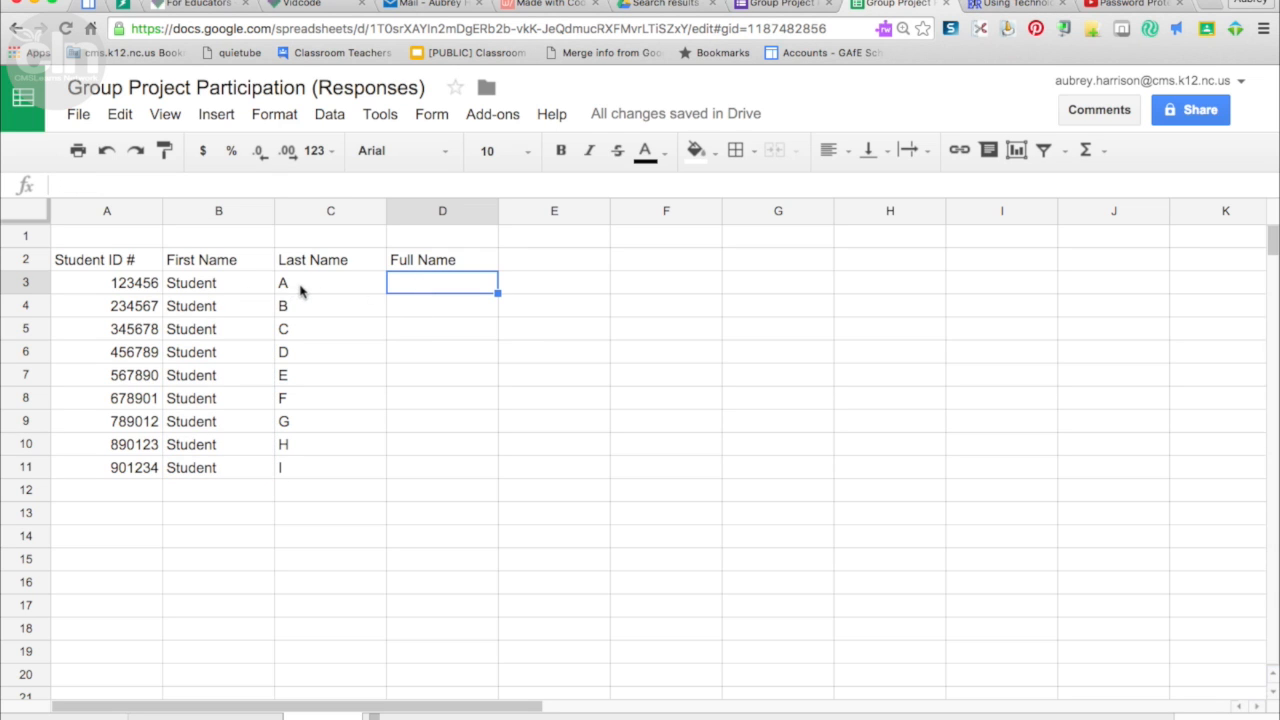
pyautogui.moveTo(442, 288)
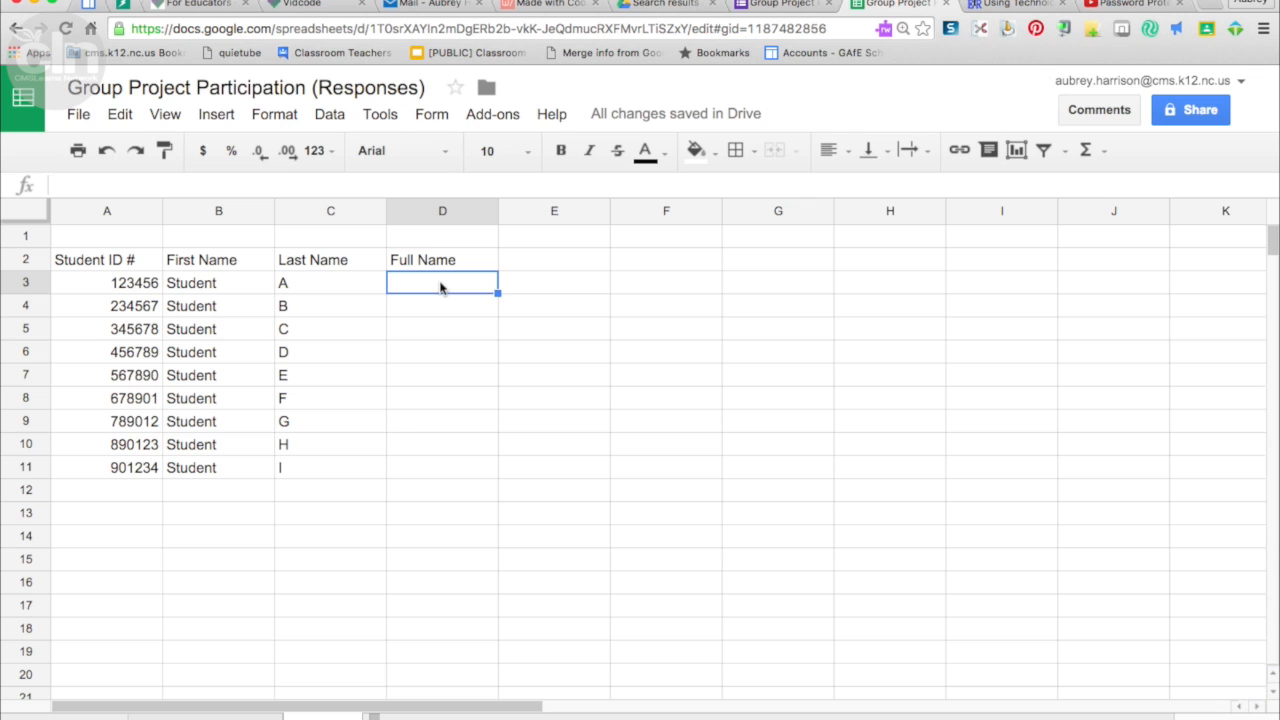
# - Enter =CONCATENATE(B3,C3) in D3, displaying StudentA
pyautogui.write('=')
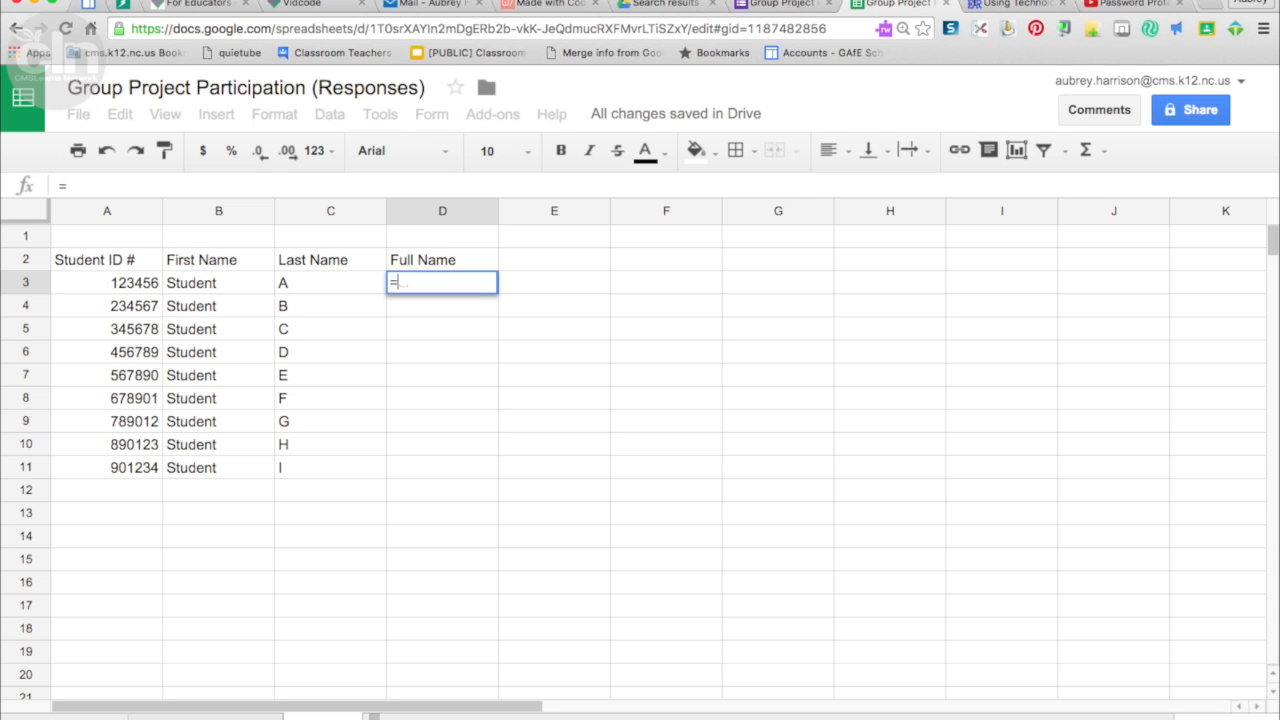
pyautogui.write('con')
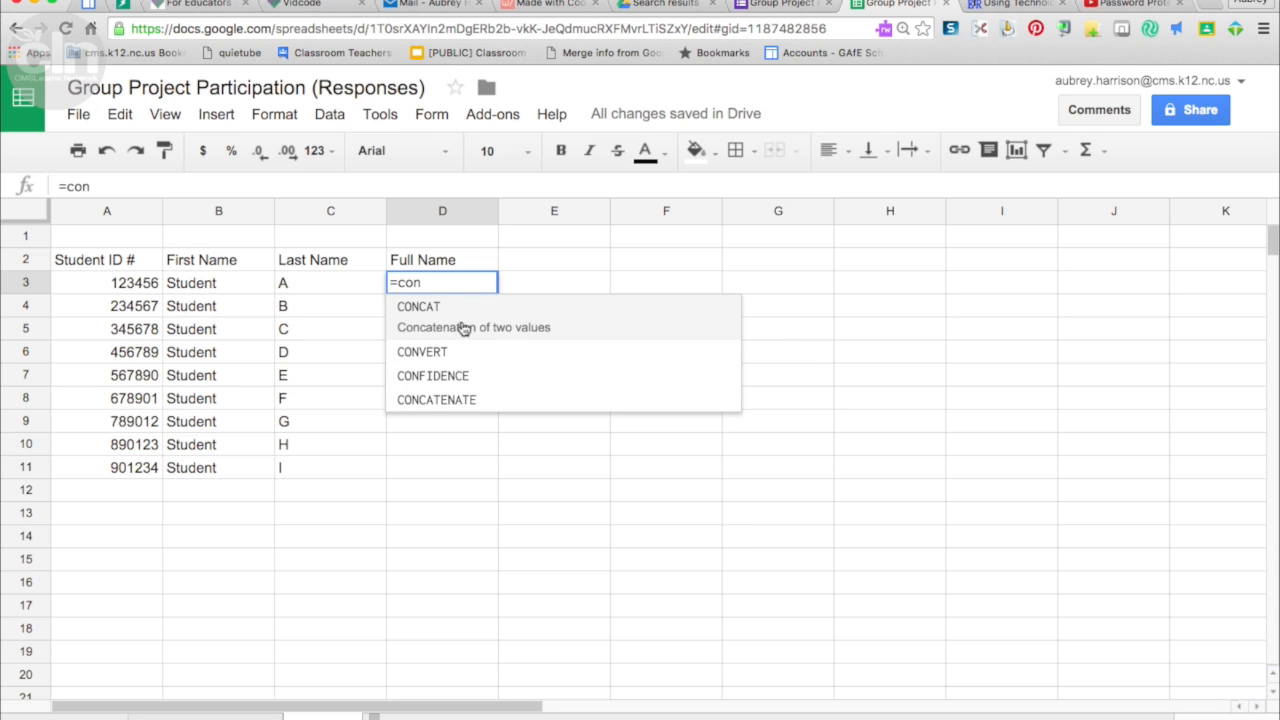
pyautogui.moveTo(436, 399)
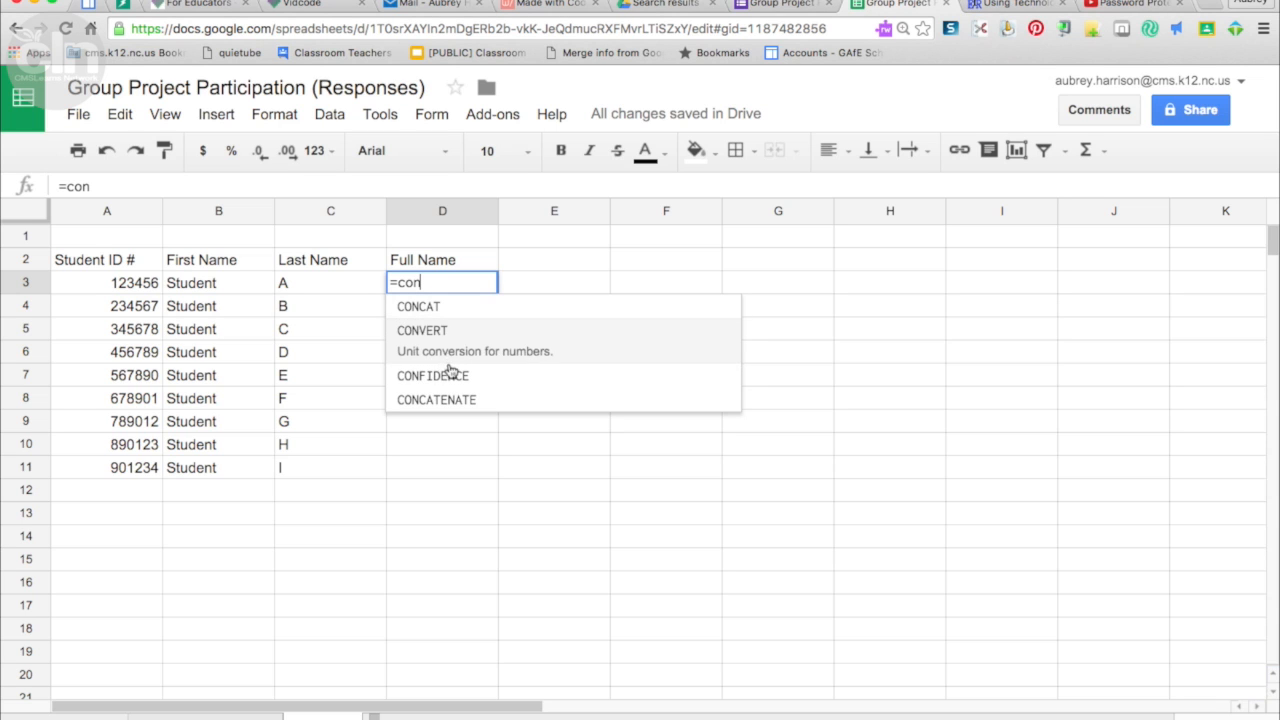
pyautogui.moveTo(459, 405)
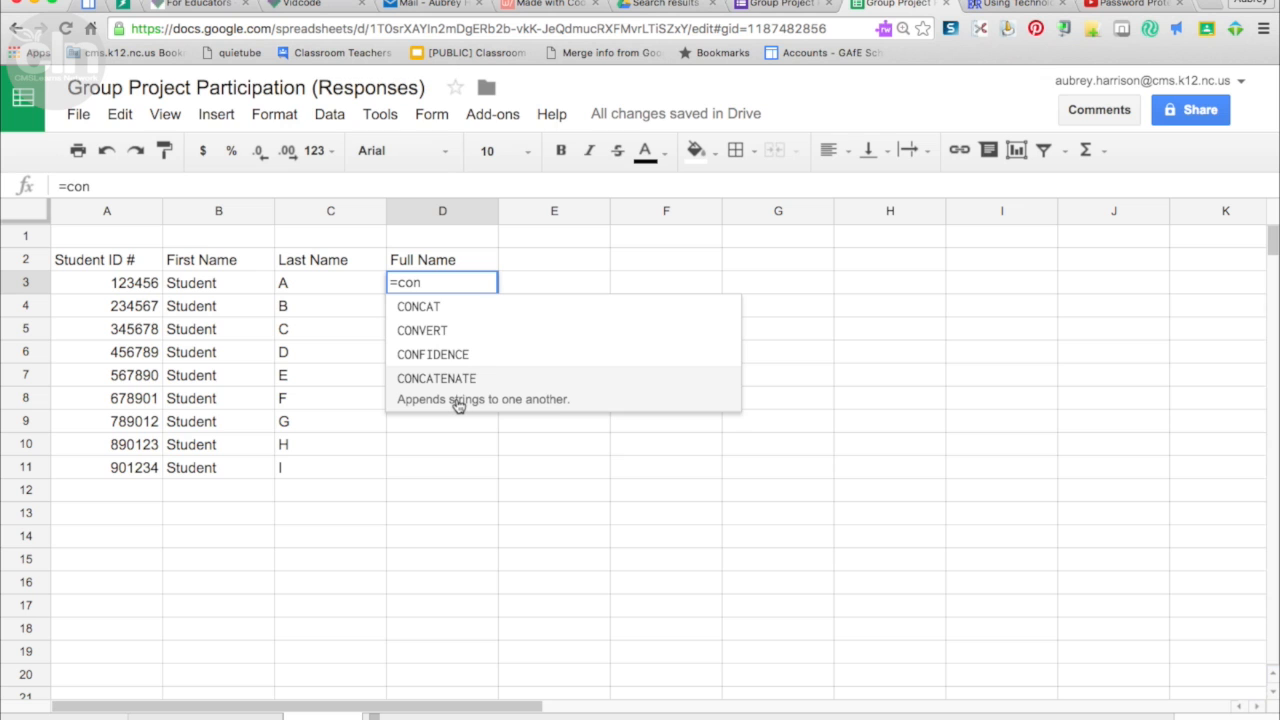
pyautogui.click(436, 378)
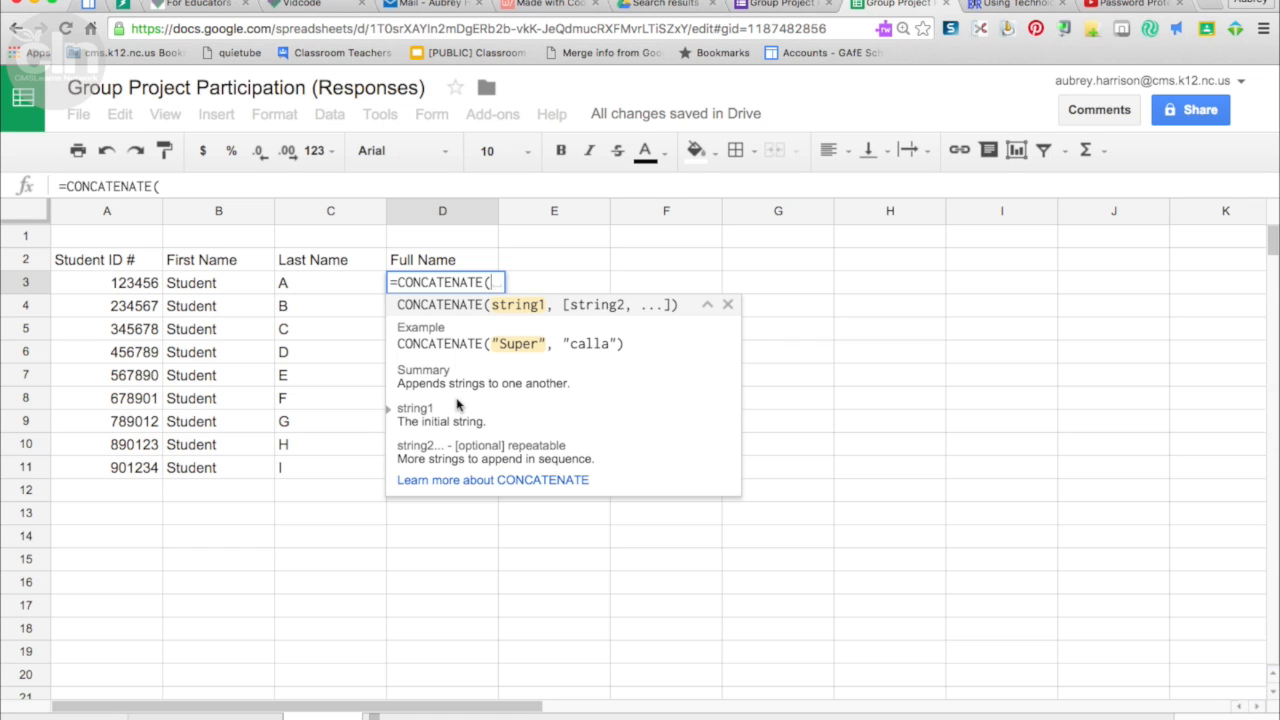
pyautogui.moveTo(265, 305)
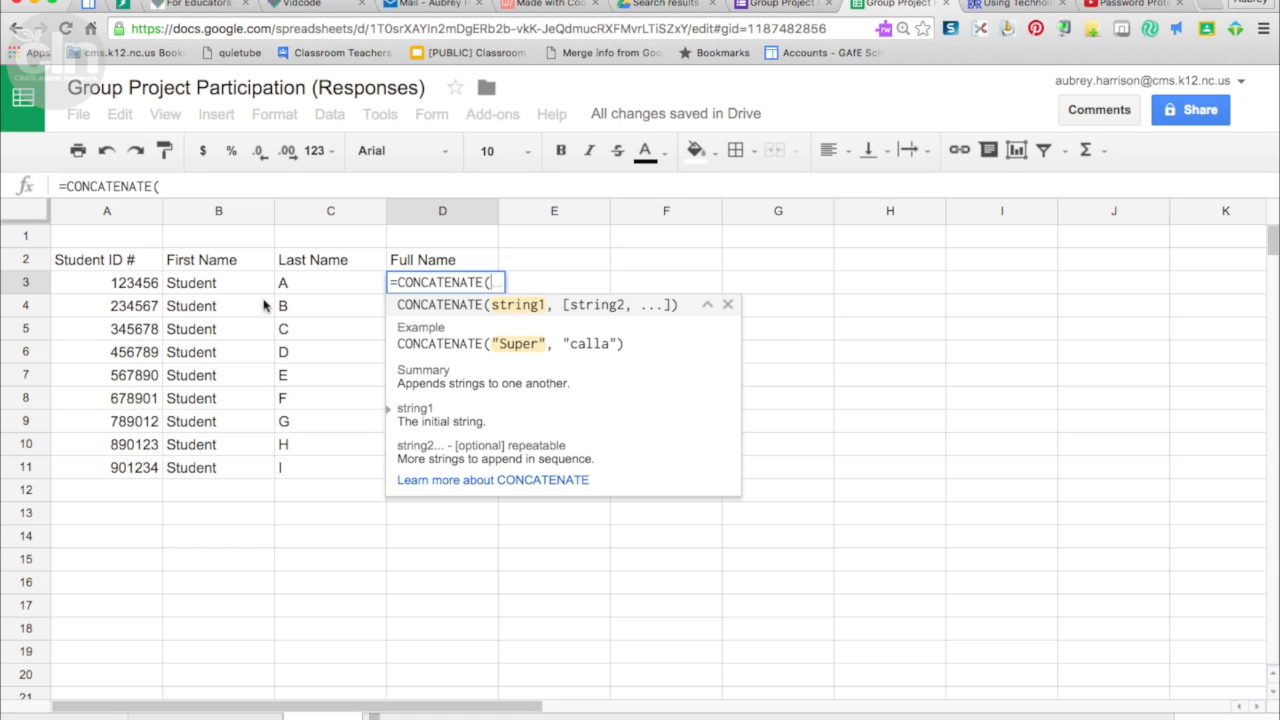
pyautogui.click(218, 282)
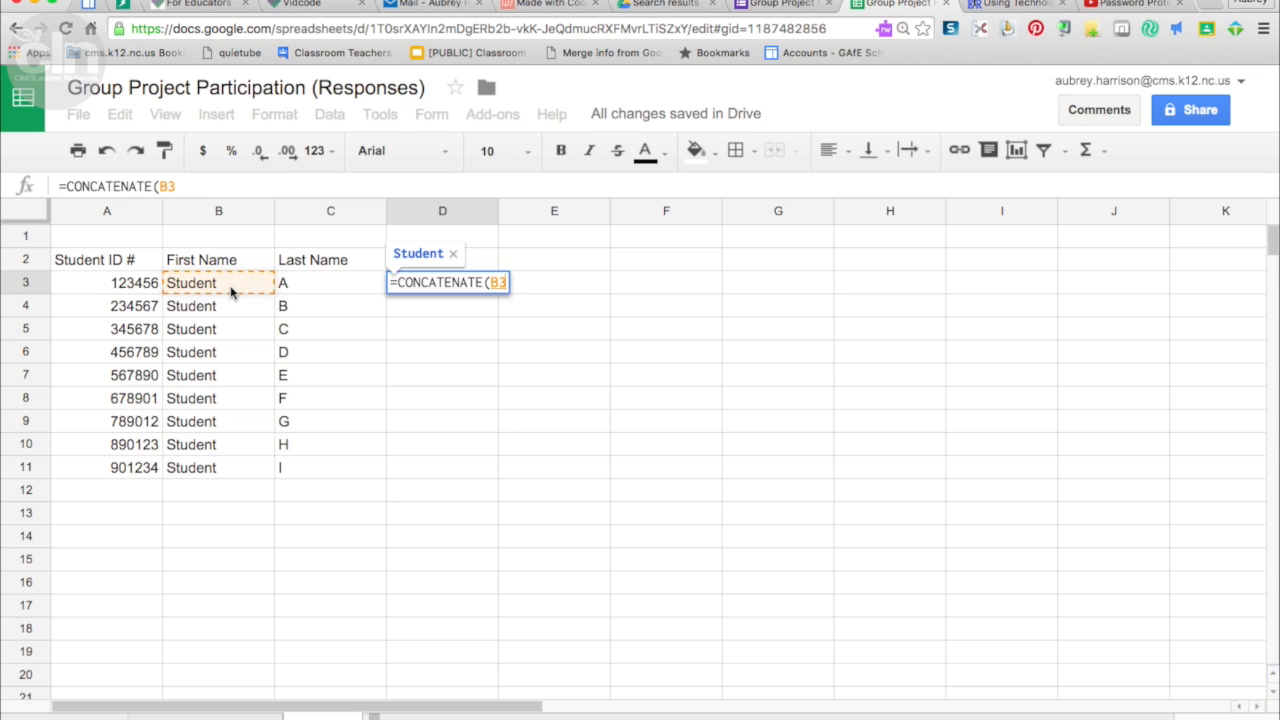
pyautogui.write(',')
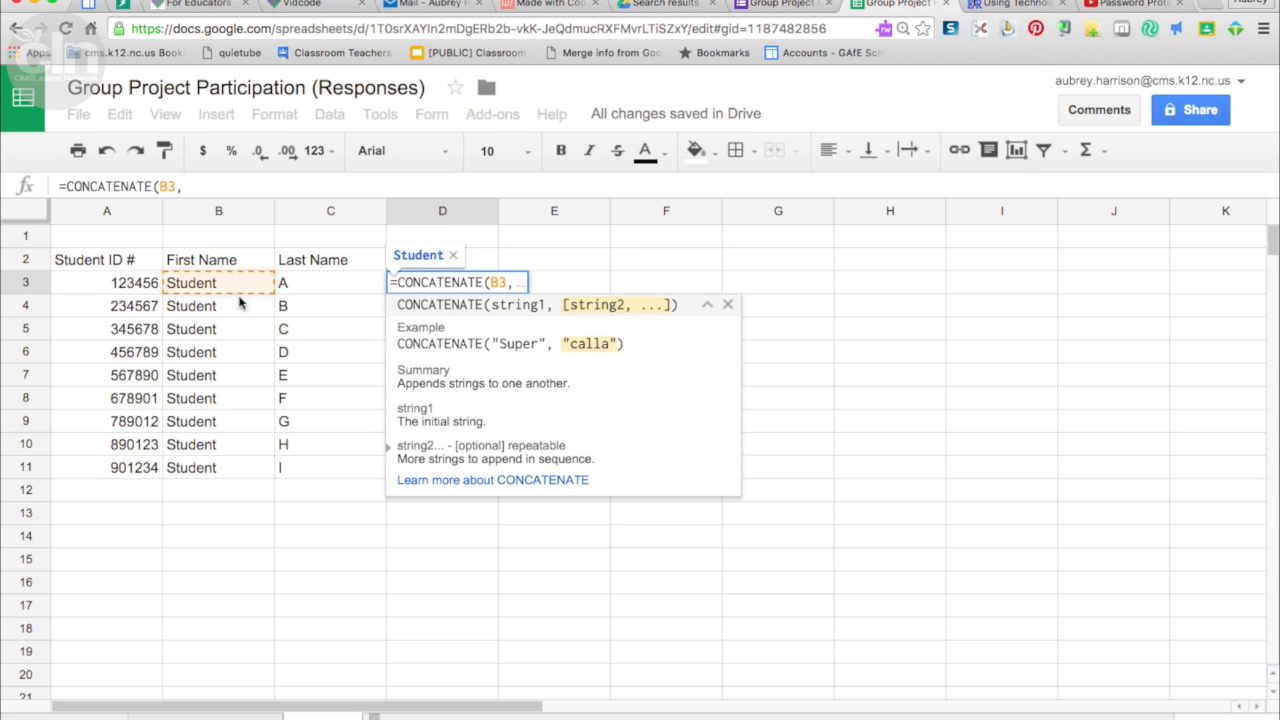
pyautogui.click(330, 282)
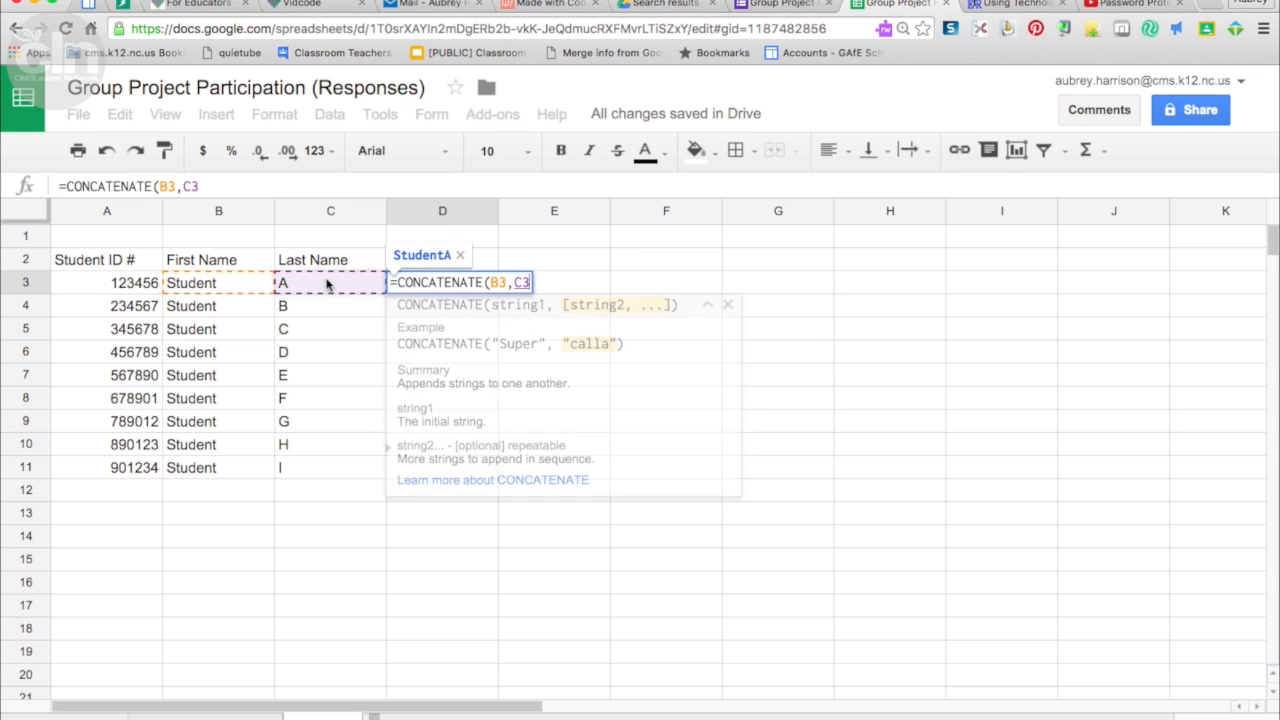
pyautogui.press('Return')
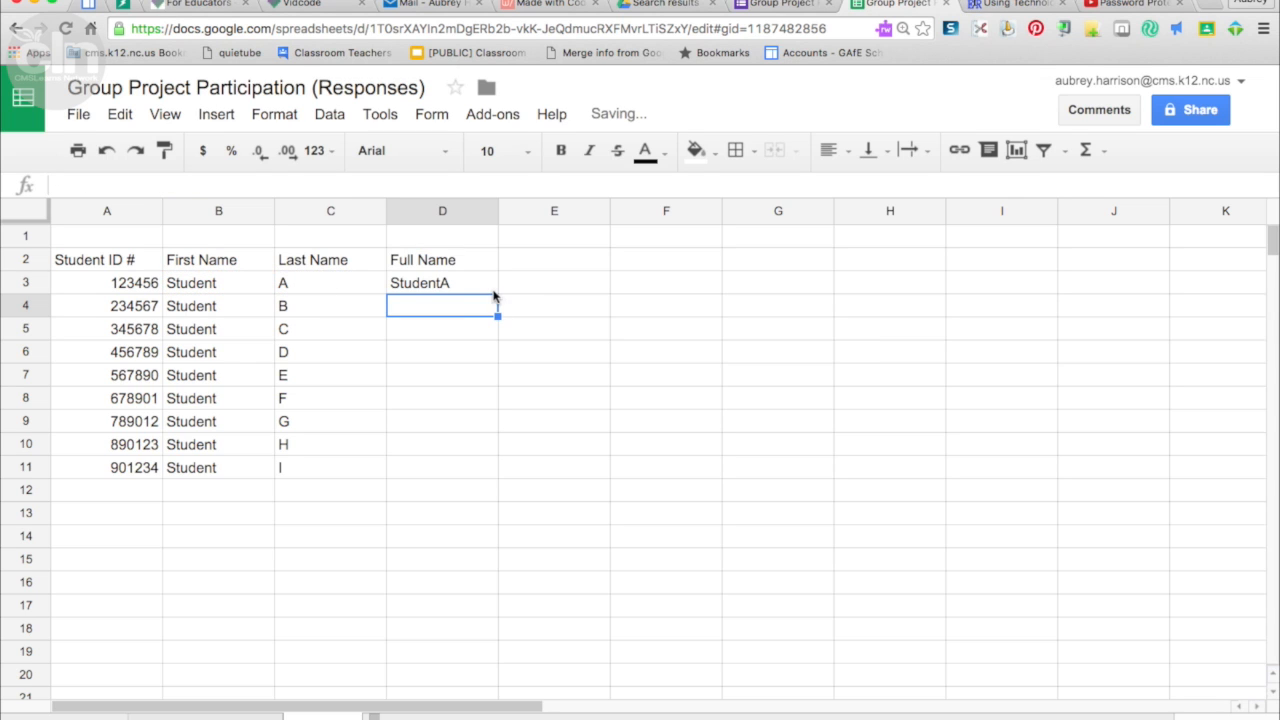
pyautogui.click(442, 283)
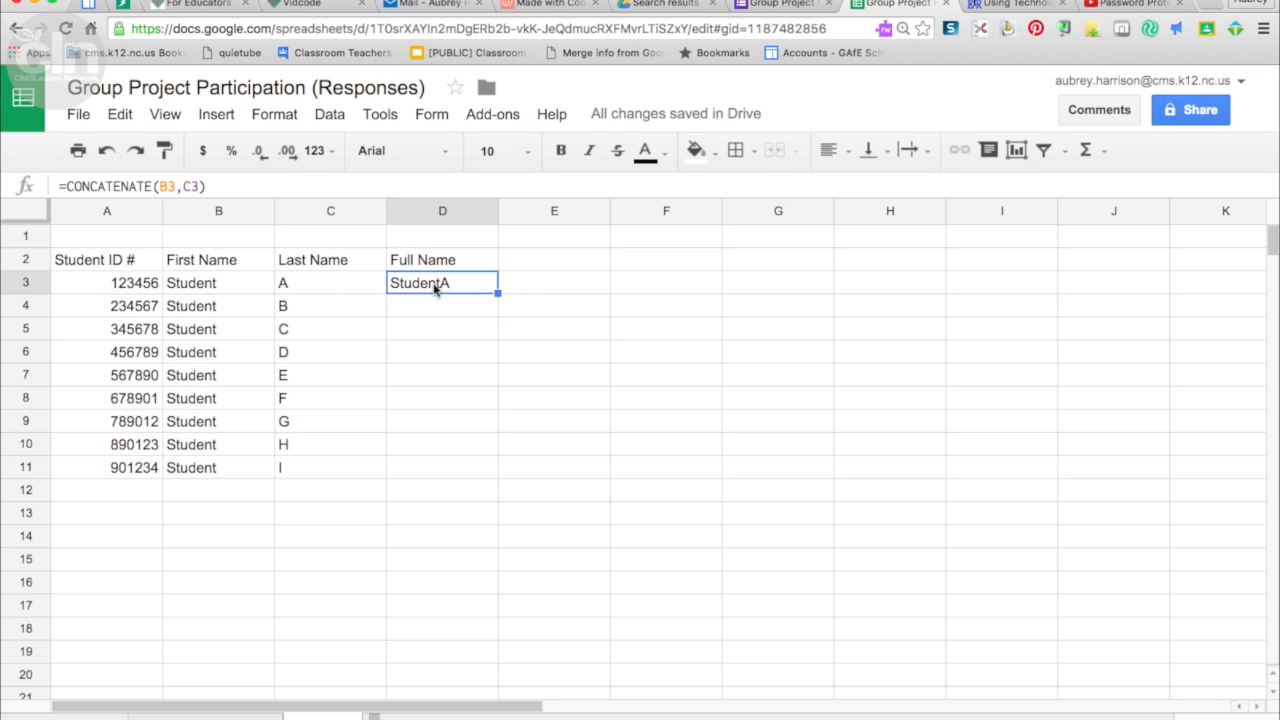
pyautogui.moveTo(310, 287)
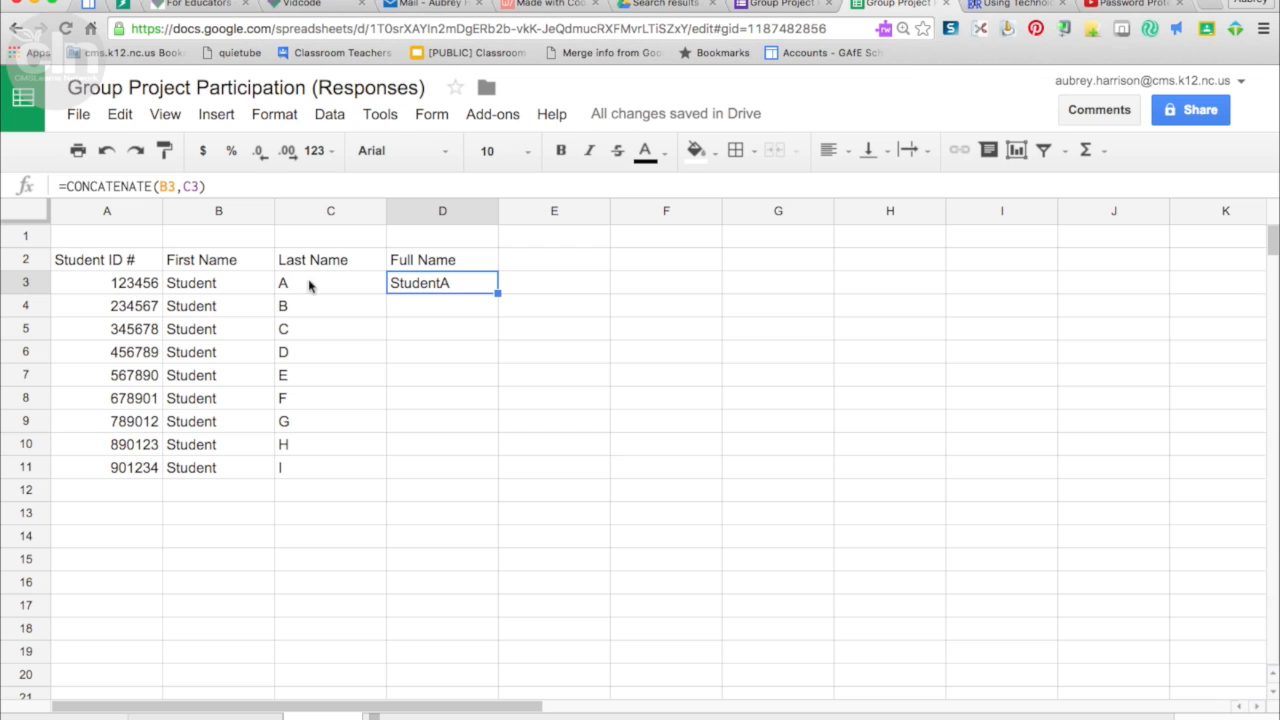
pyautogui.moveTo(318, 267)
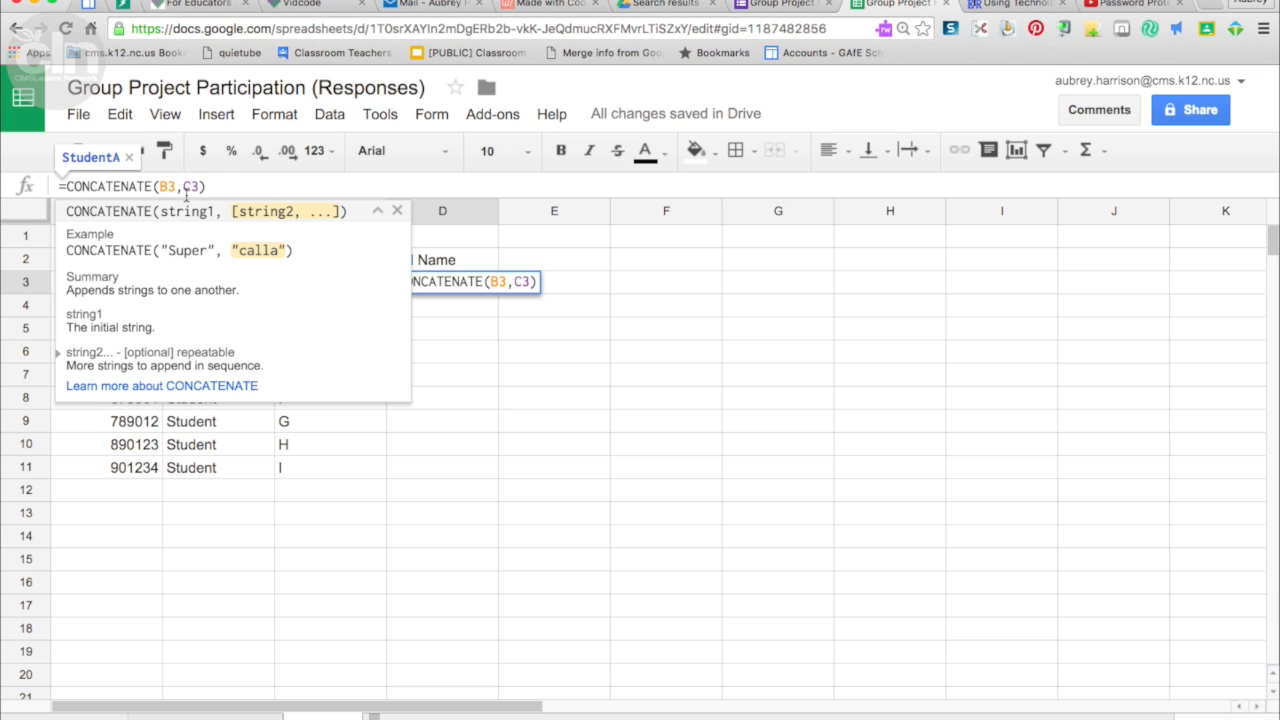
# - Add a " " space in the D3 formula and fill it down to D11, Student A–I
pyautogui.write('"')
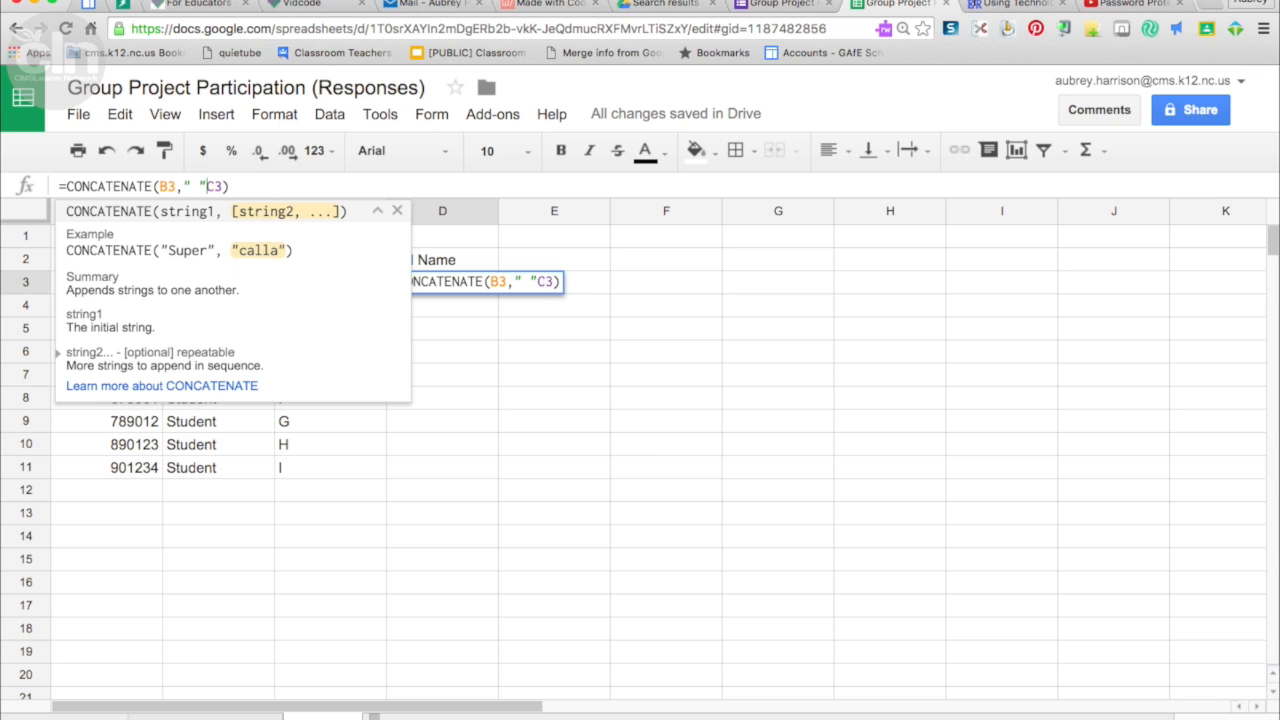
pyautogui.write(',')
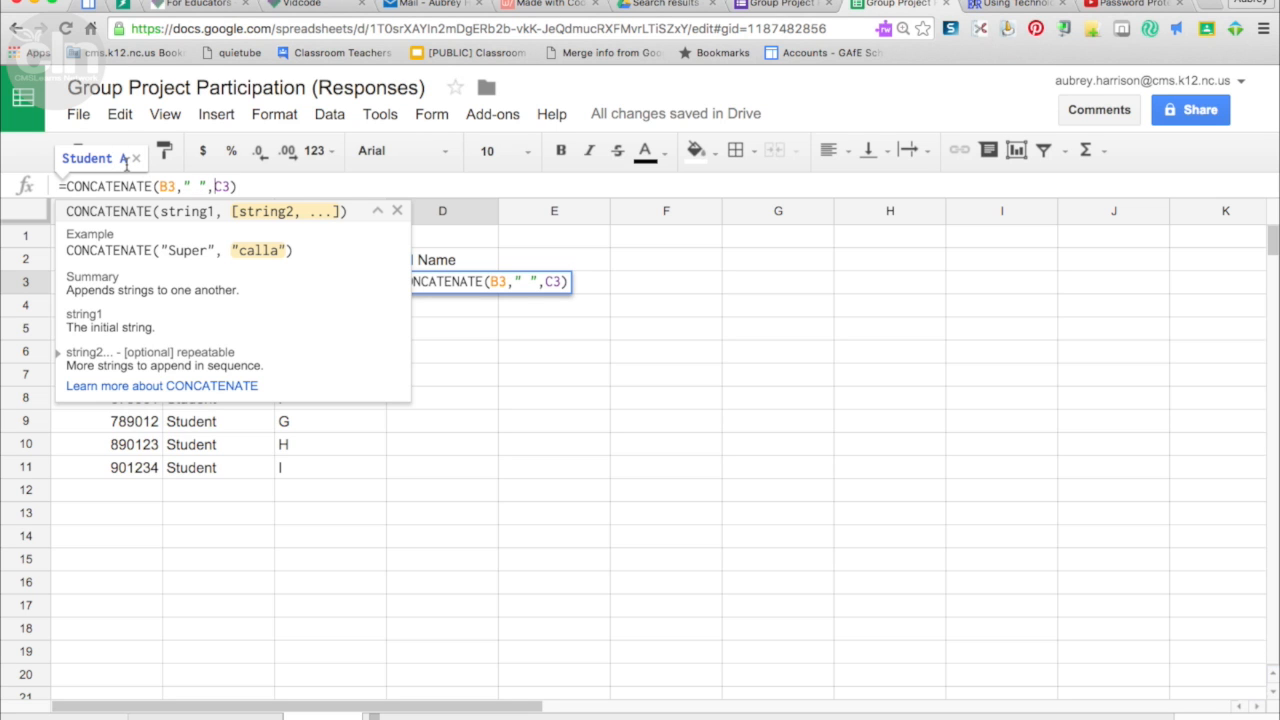
pyautogui.press('Return')
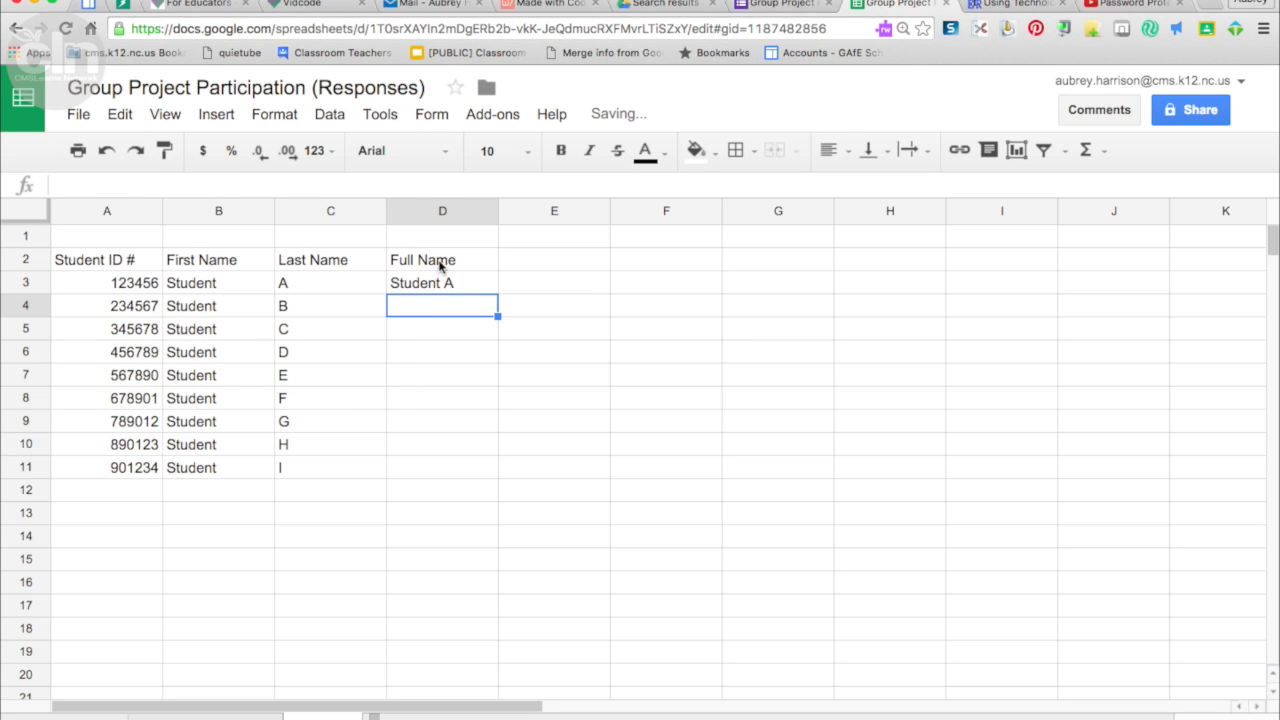
pyautogui.click(442, 282)
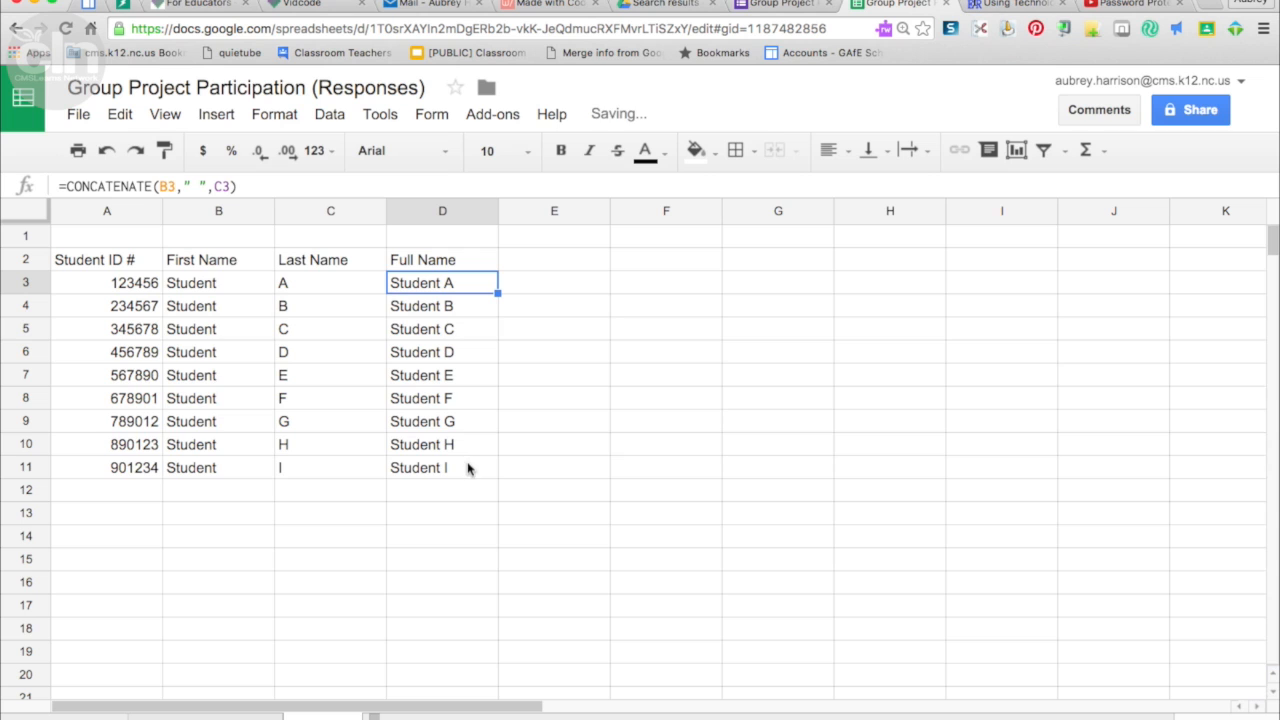
pyautogui.click(553, 329)
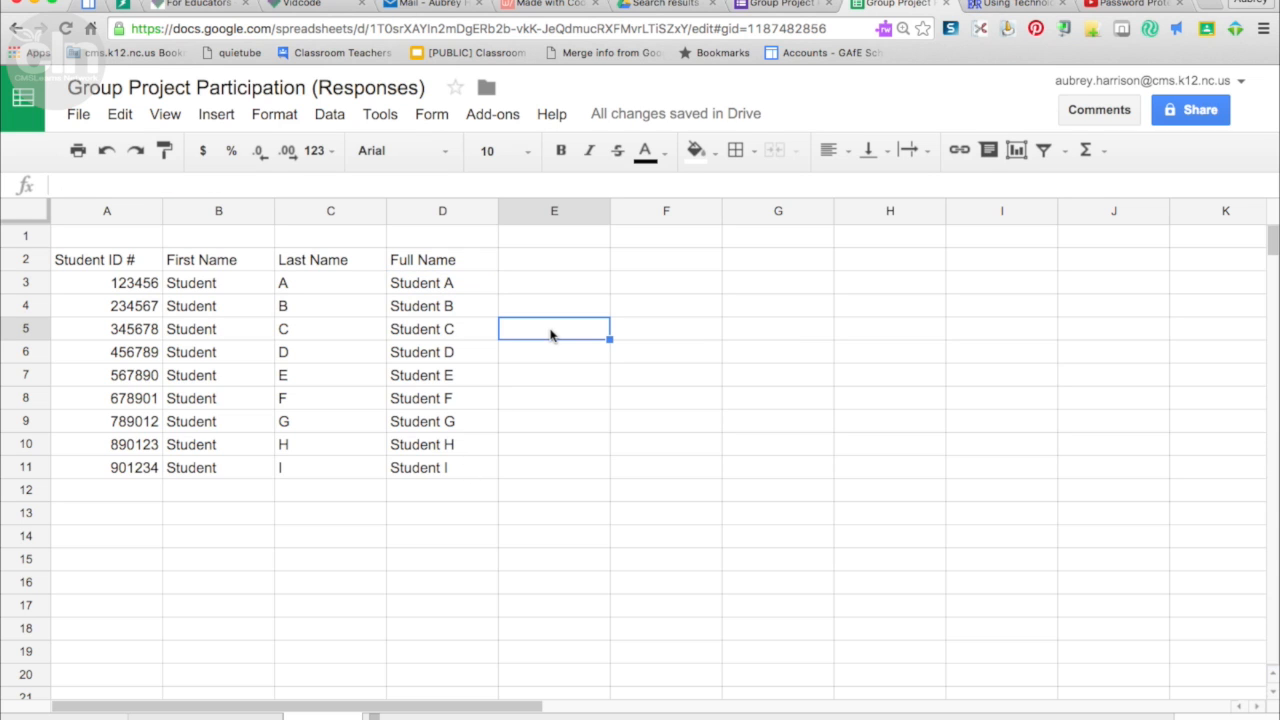
pyautogui.moveTo(510, 352)
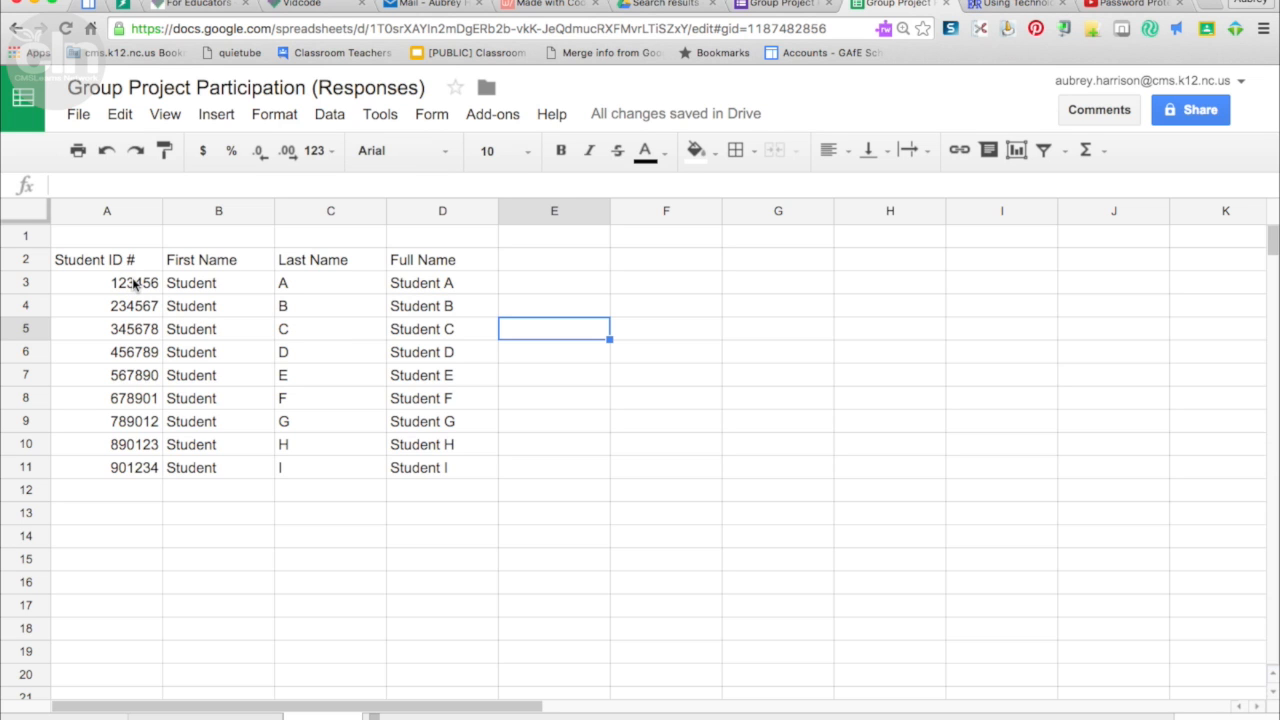
# - Enter =CONCATENATE(A3,"|") in E3, displaying 123456|
pyautogui.click(554, 282)
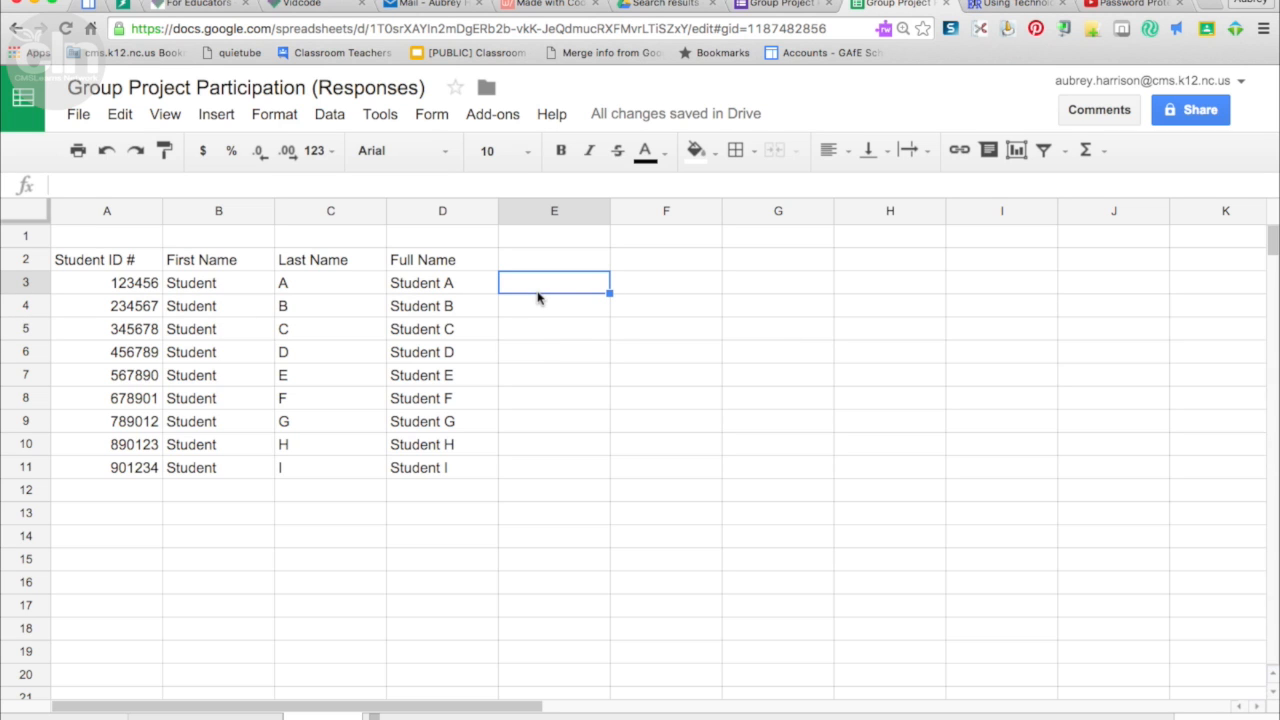
pyautogui.moveTo(557, 308)
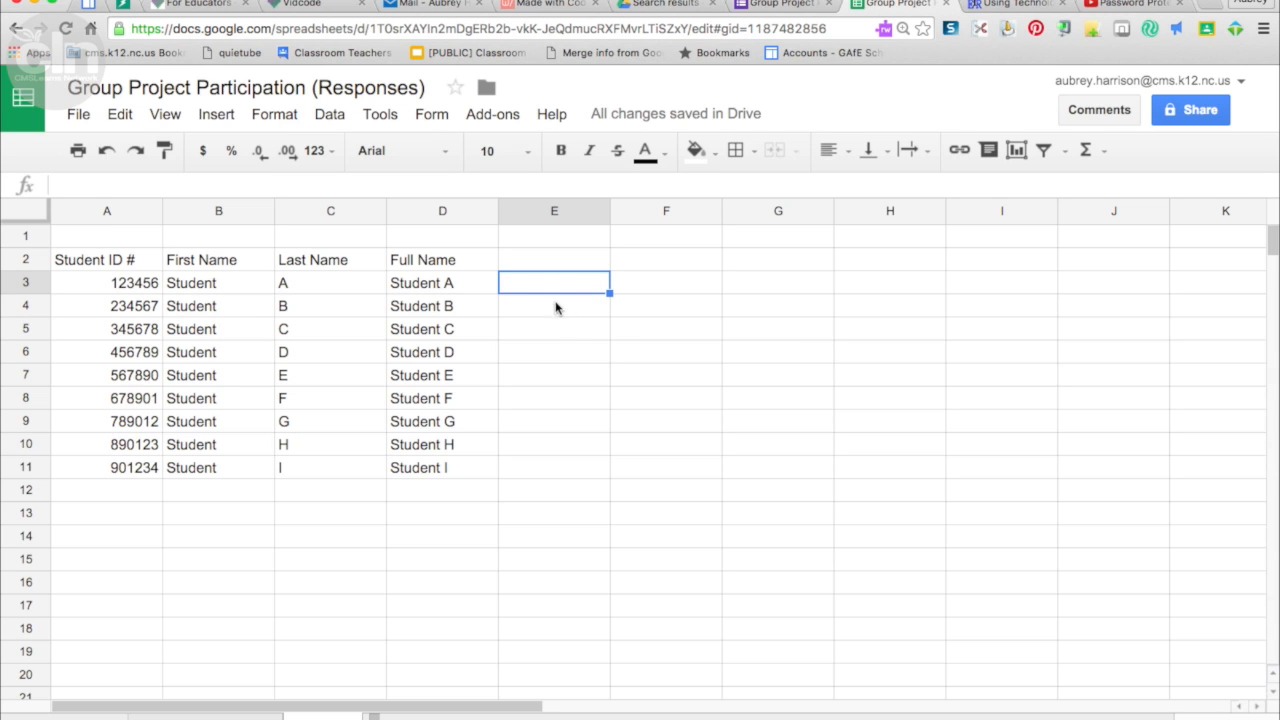
pyautogui.write('=')
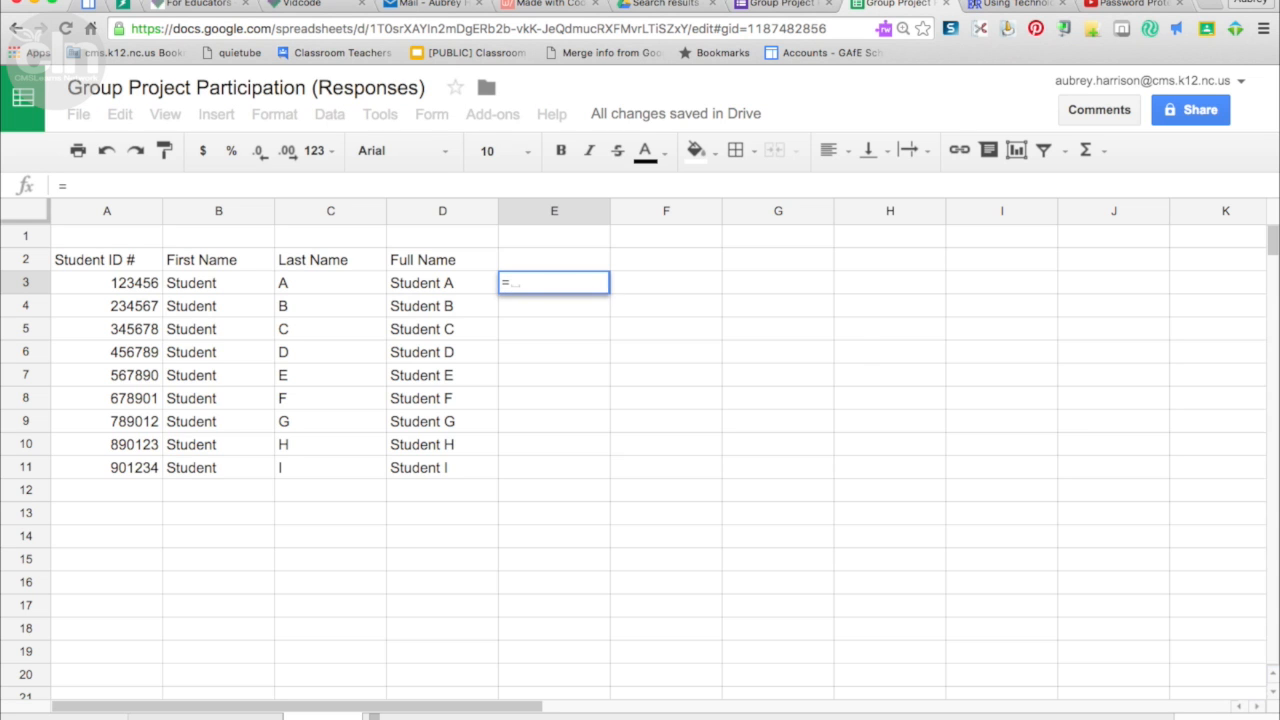
pyautogui.write('CONCATENATE(')
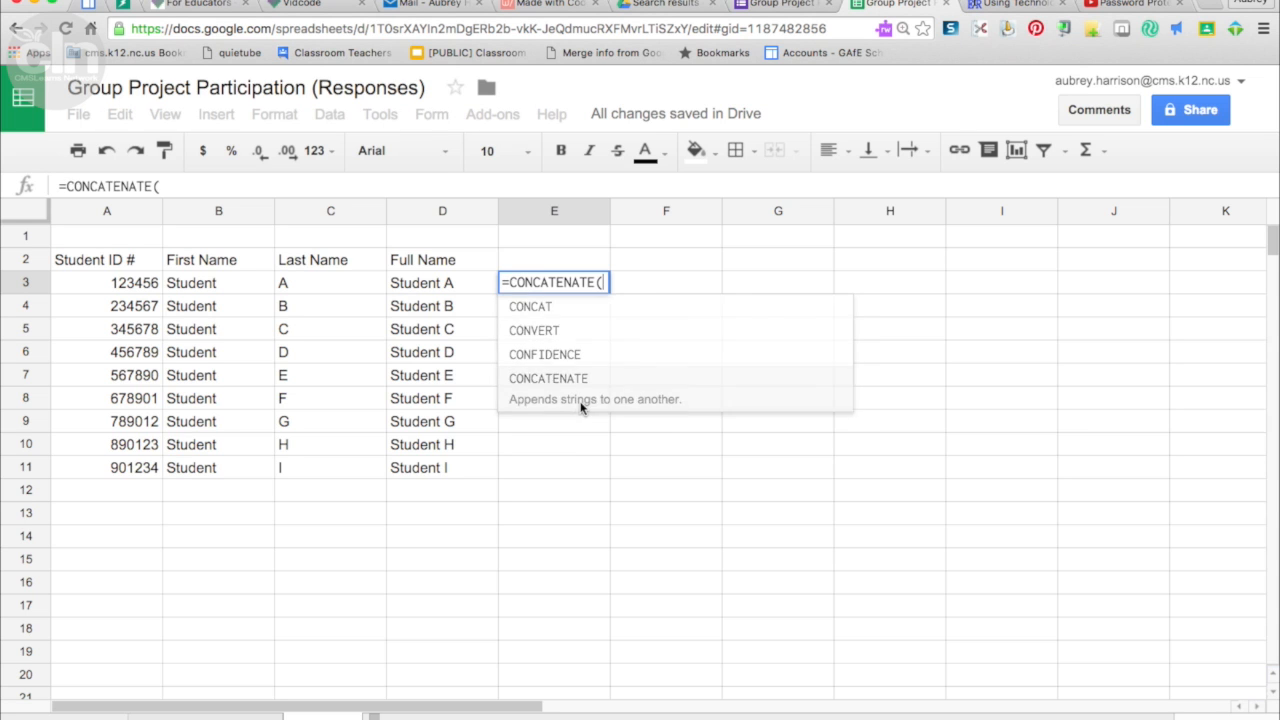
pyautogui.click(548, 378)
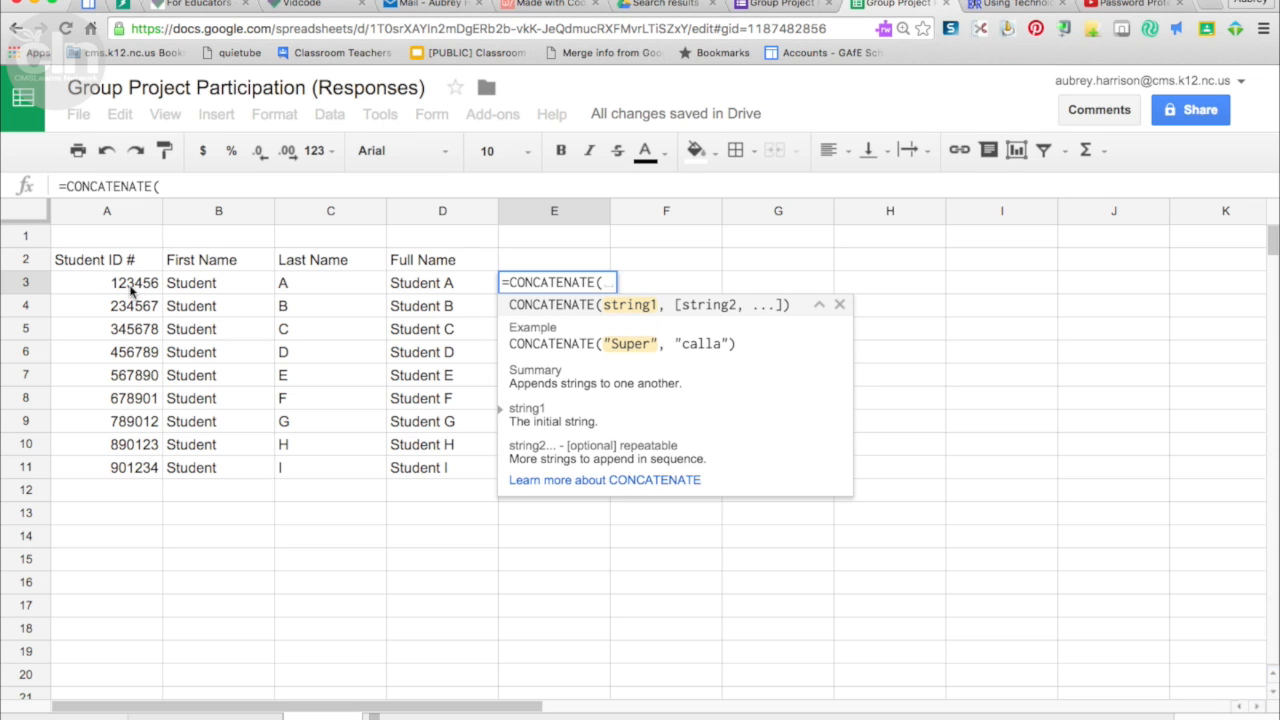
pyautogui.click(107, 282)
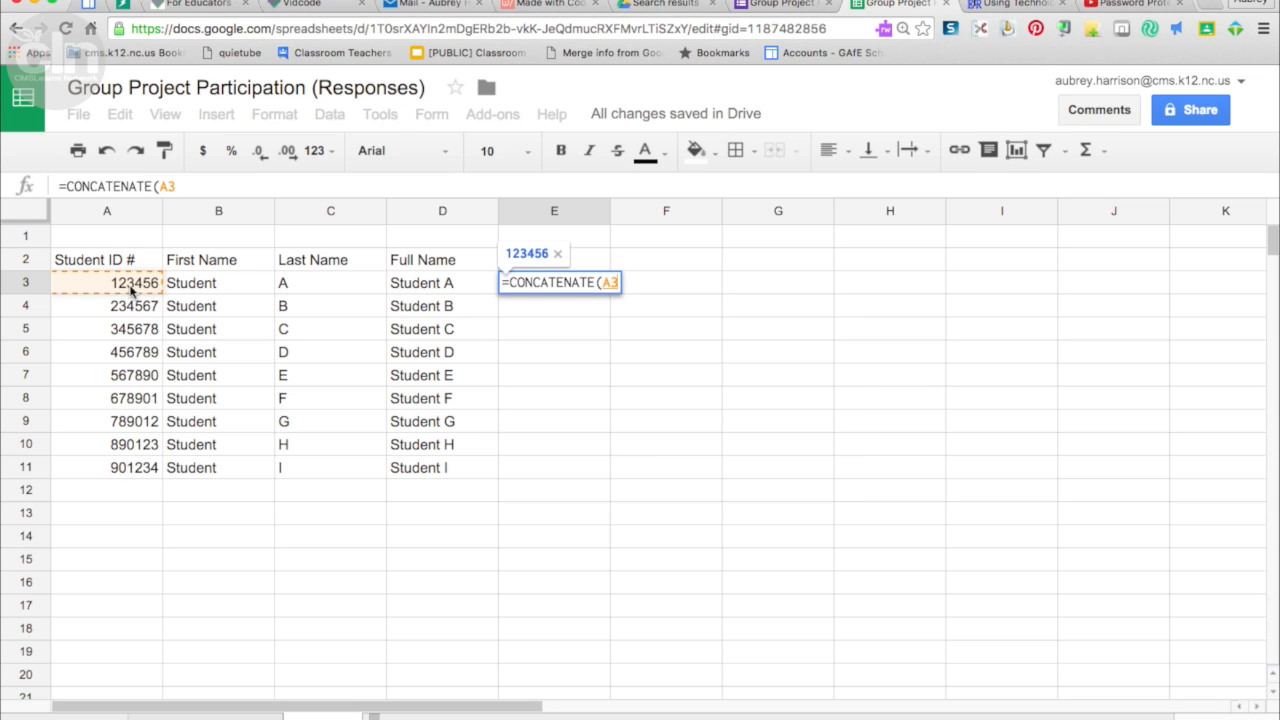
pyautogui.write(',')
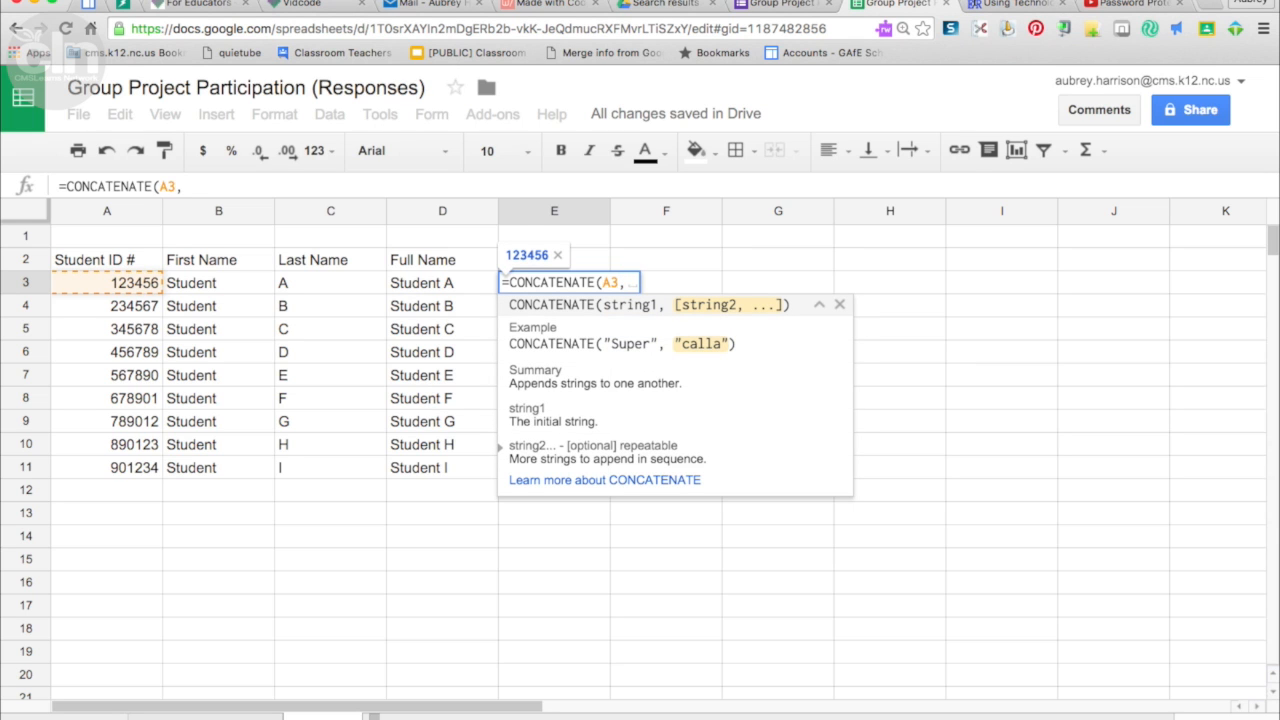
pyautogui.write('"')
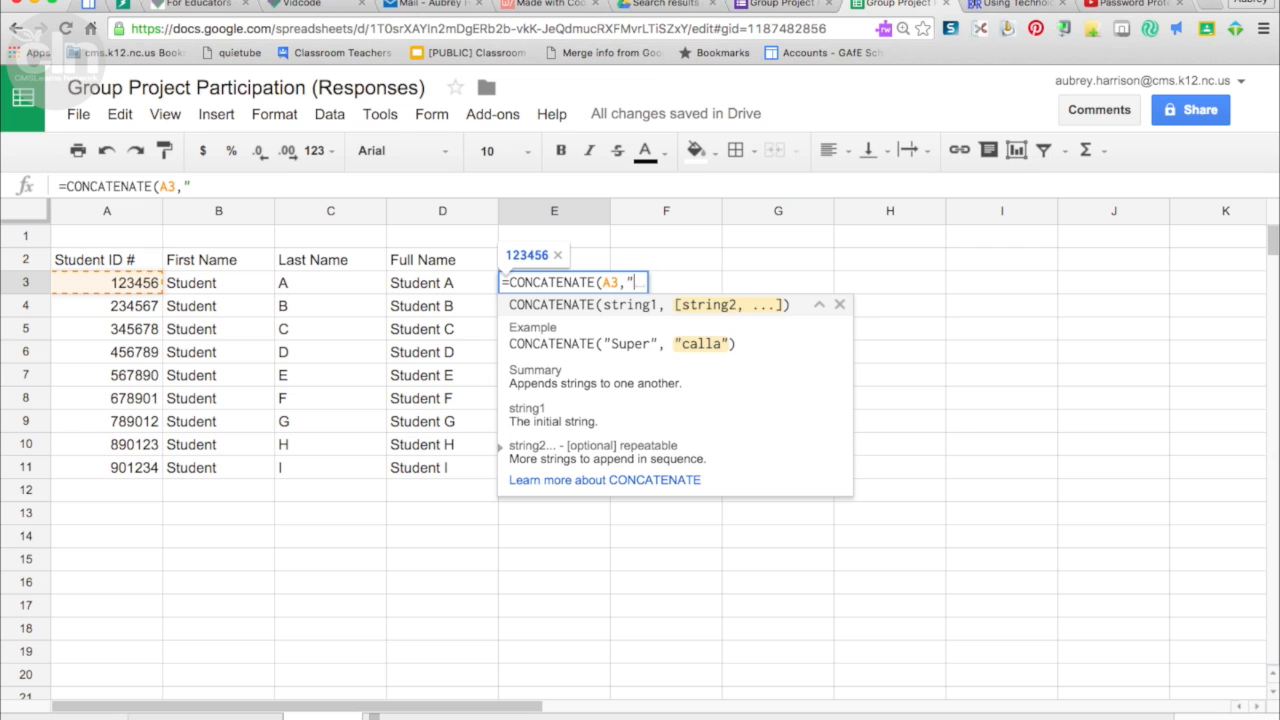
pyautogui.write('|")')
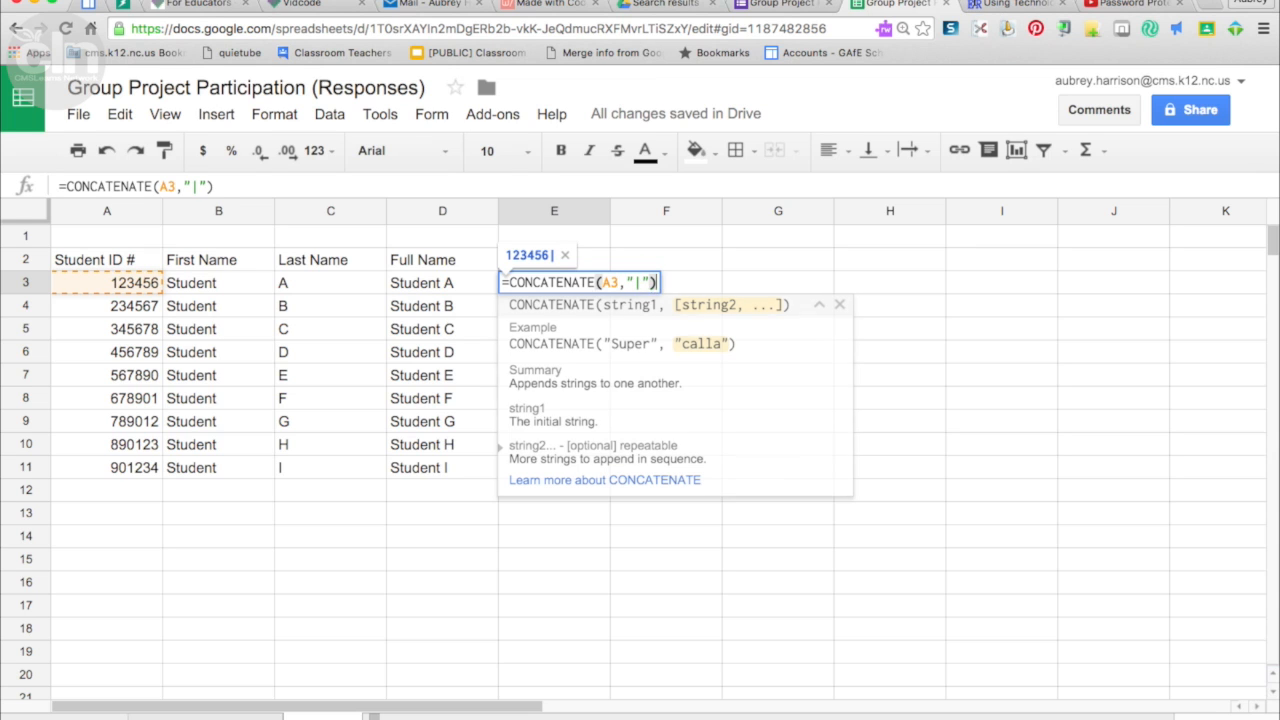
pyautogui.press('Return')
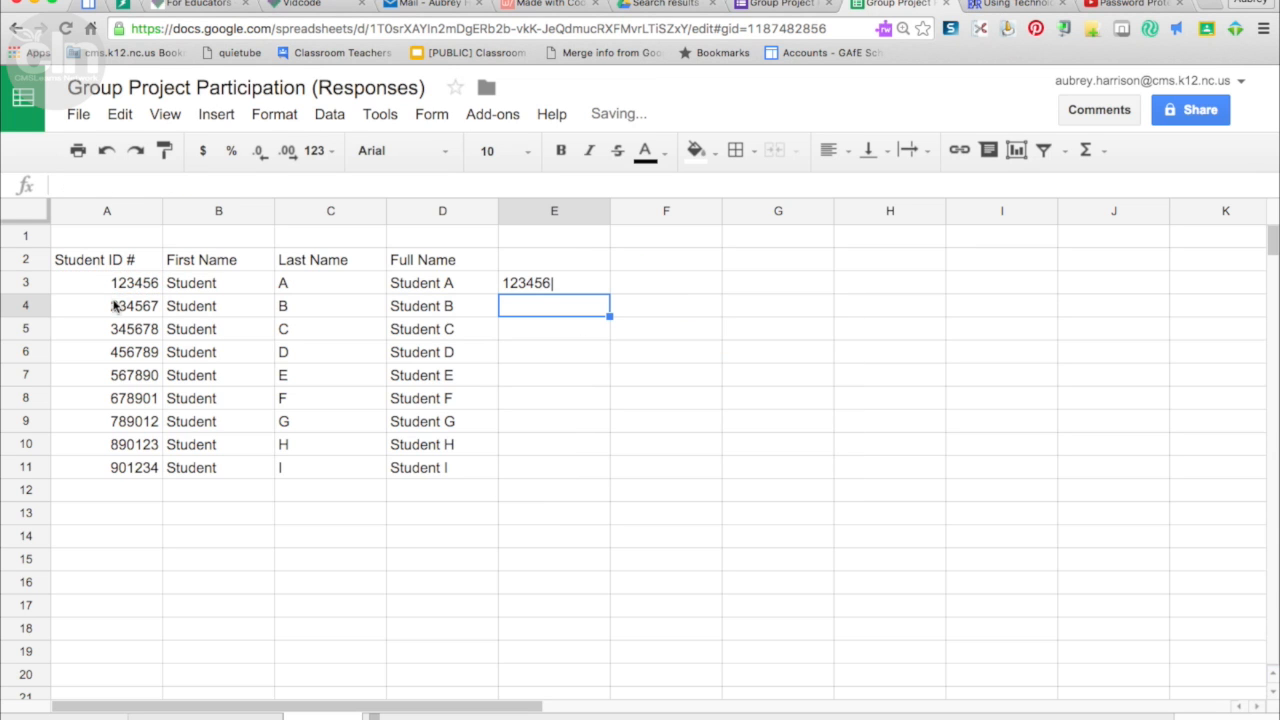
pyautogui.click(554, 282)
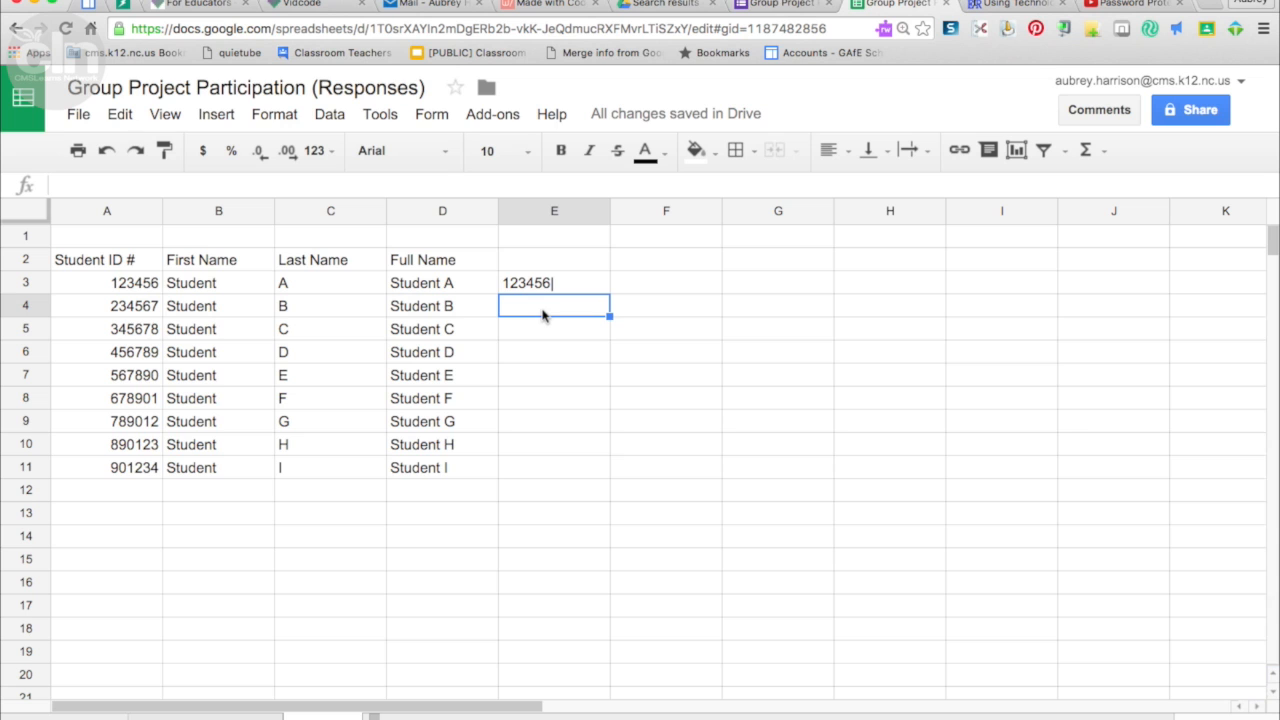
# - Enter =CONCATENATE(E3,A4,"|") in E4, displaying 123456|234567|
pyautogui.write('=con')
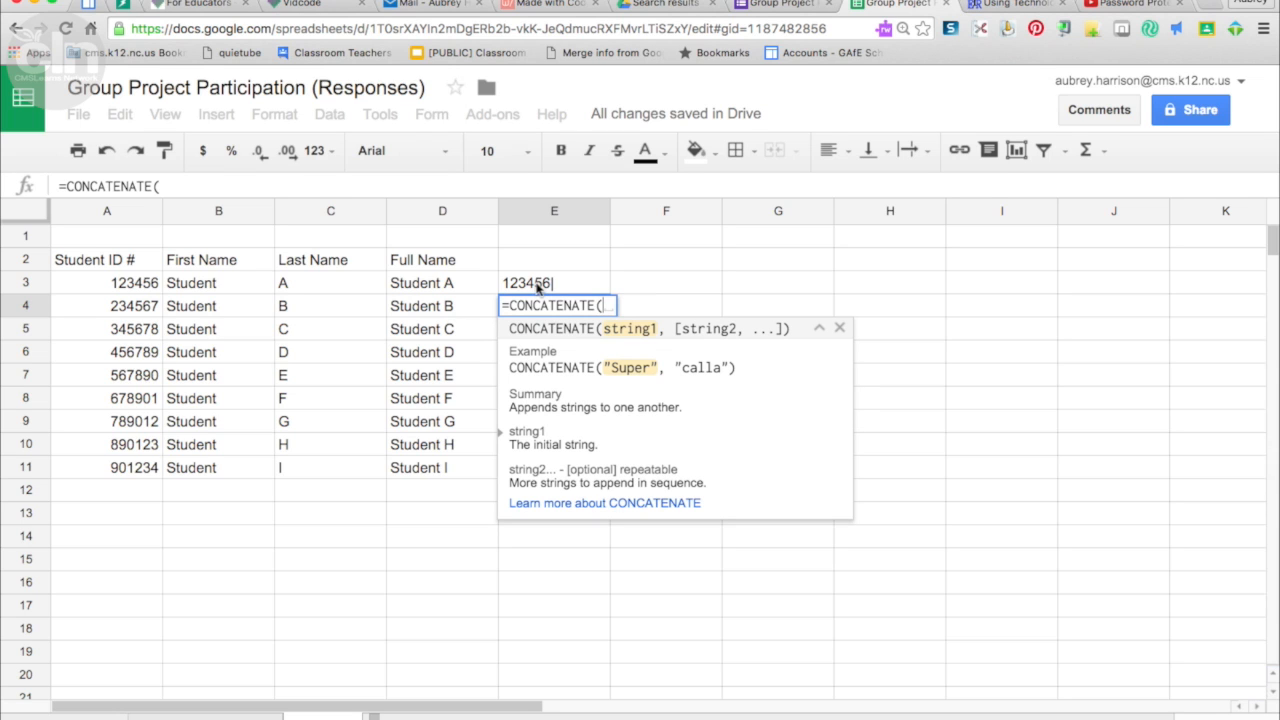
pyautogui.click(554, 282)
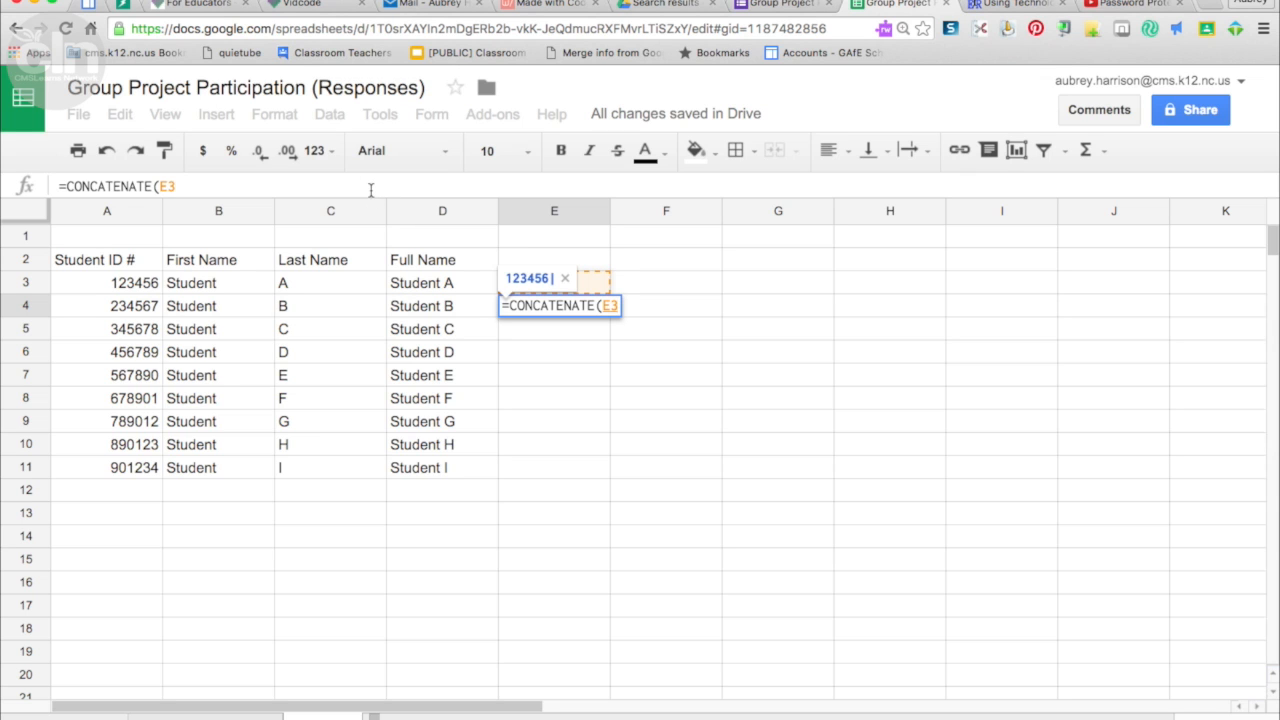
pyautogui.write(',')
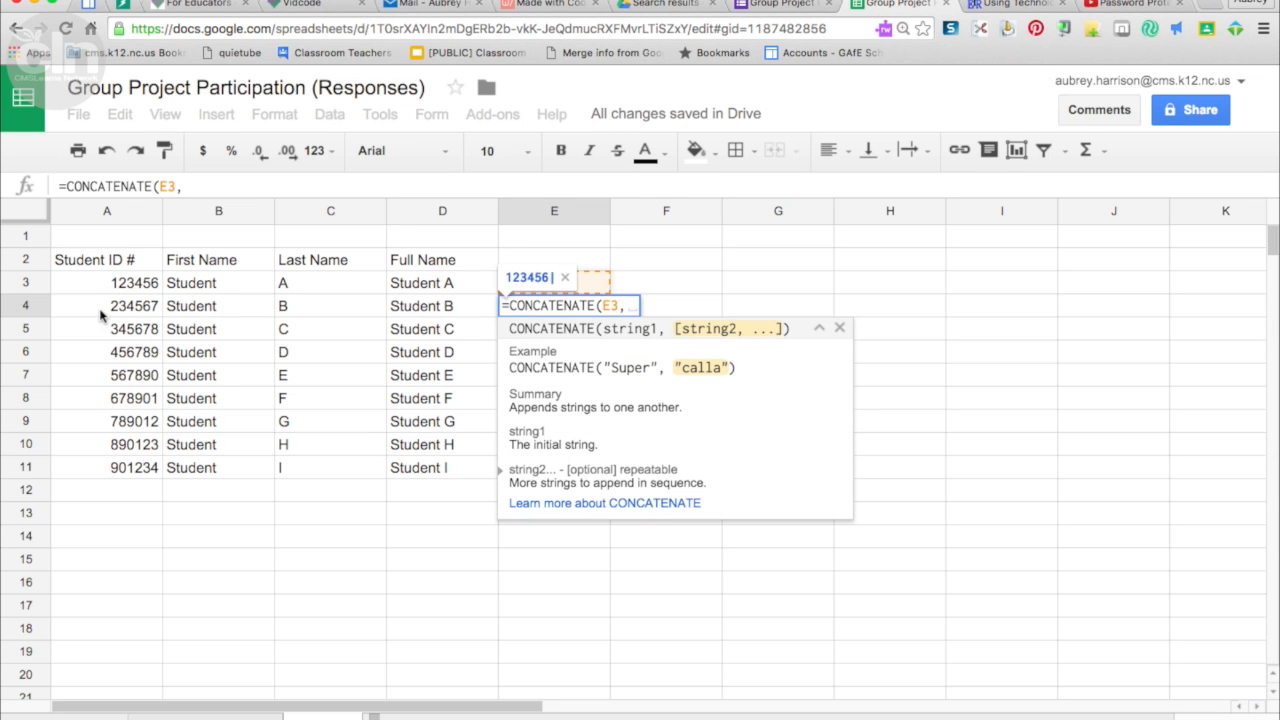
pyautogui.click(107, 306)
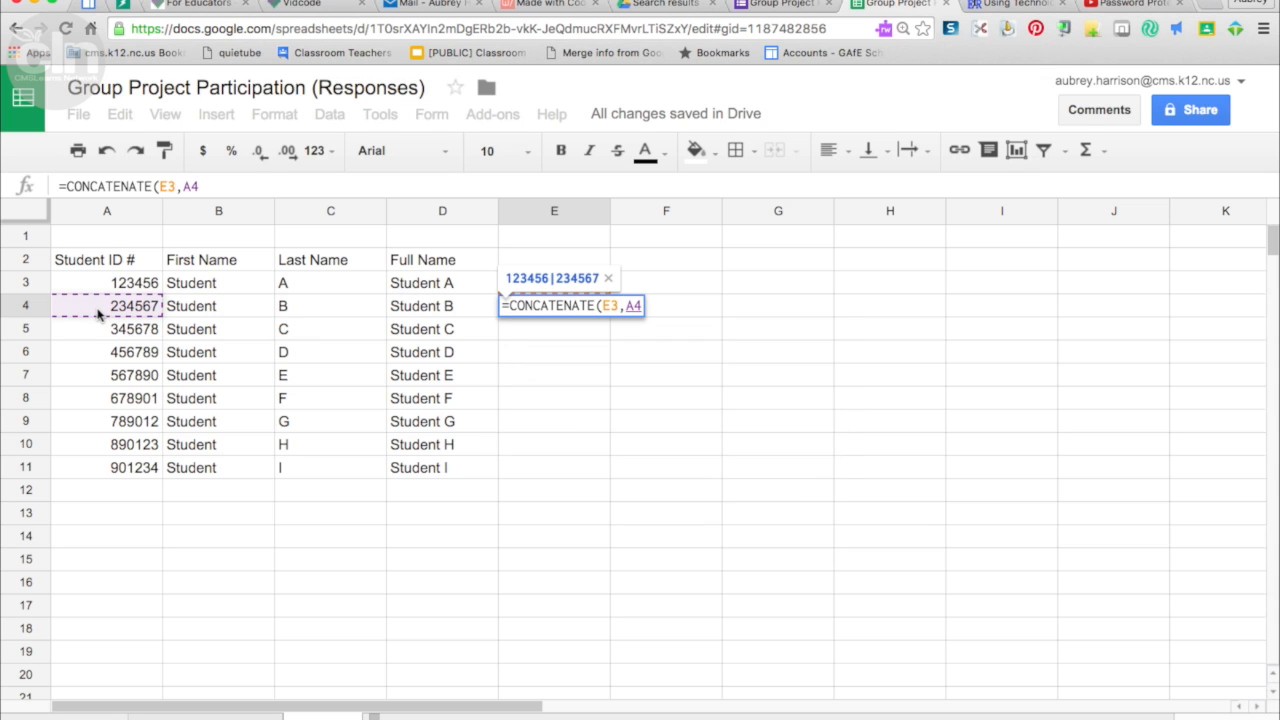
pyautogui.write(',')
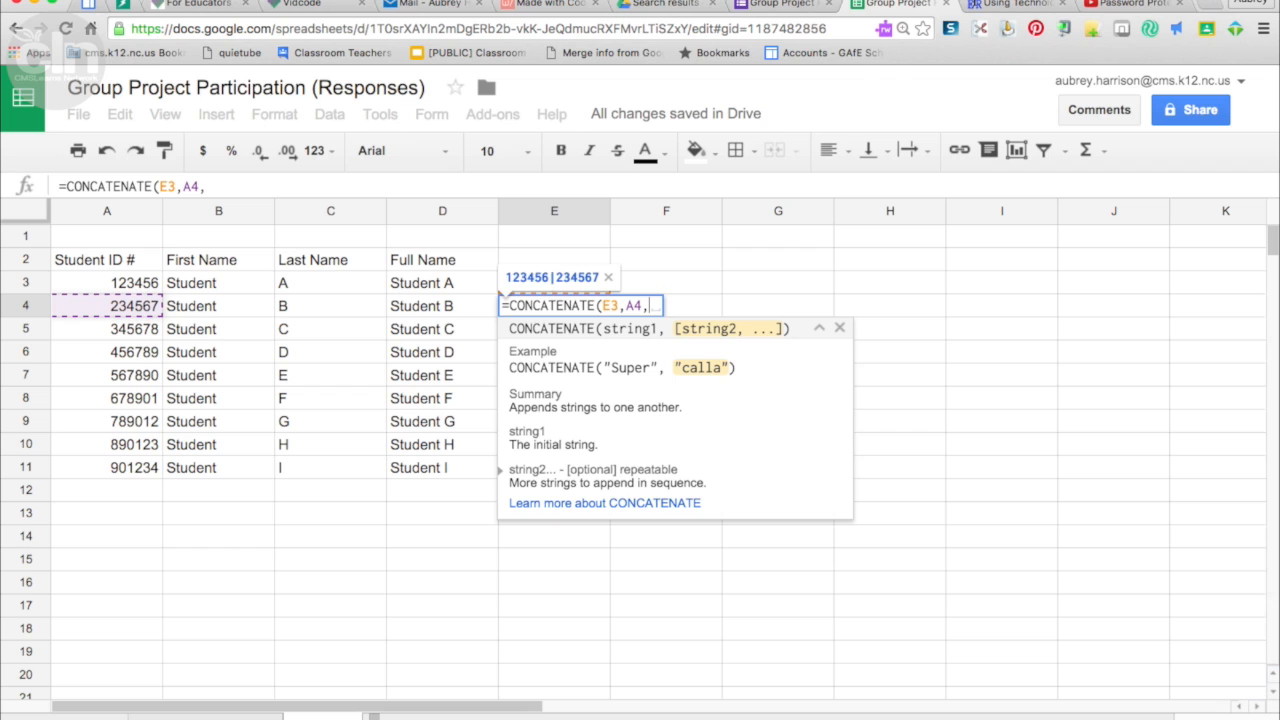
pyautogui.write('"|")')
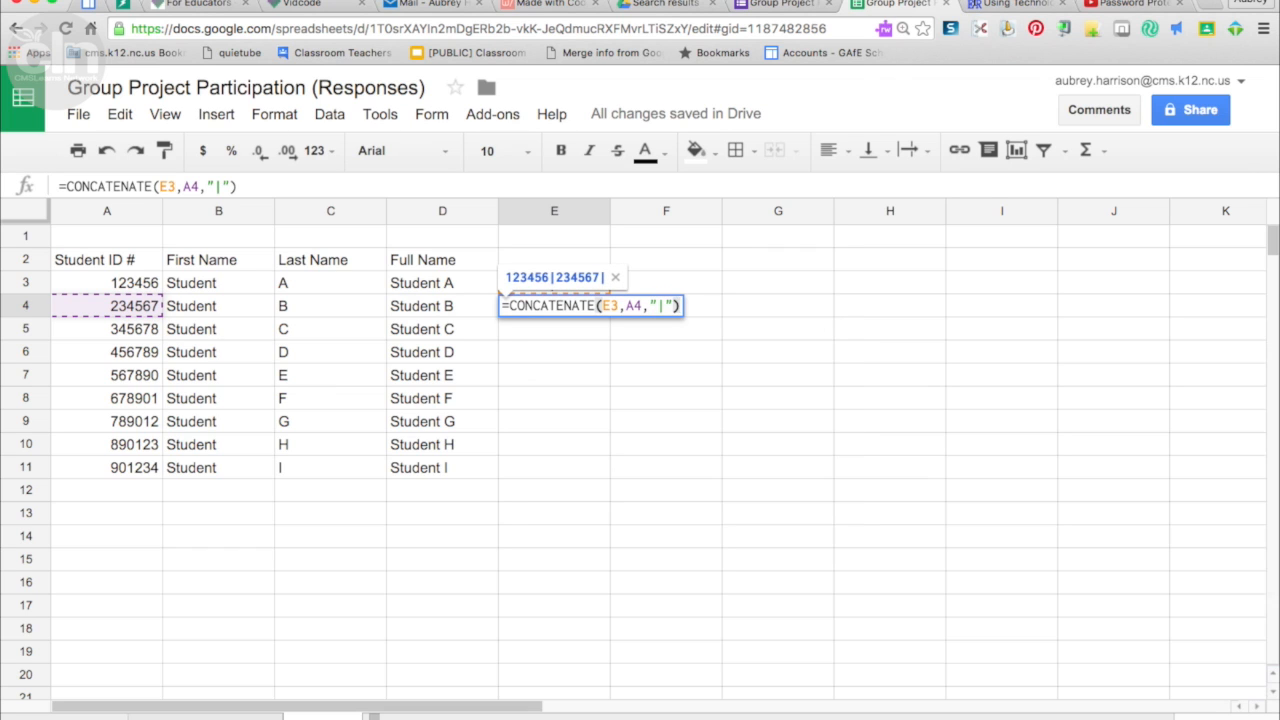
pyautogui.press('Return')
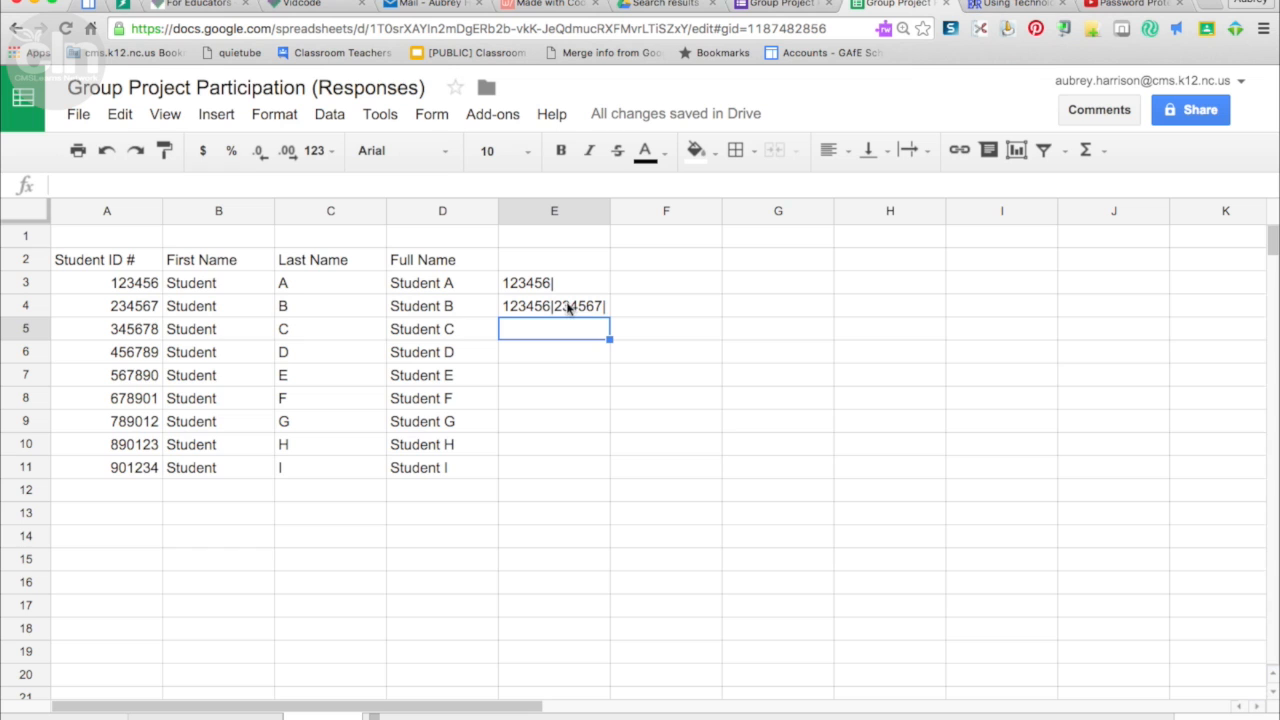
# - Fill the E4 formula down to E11, ending with 123456|…|901234|
pyautogui.click(554, 306)
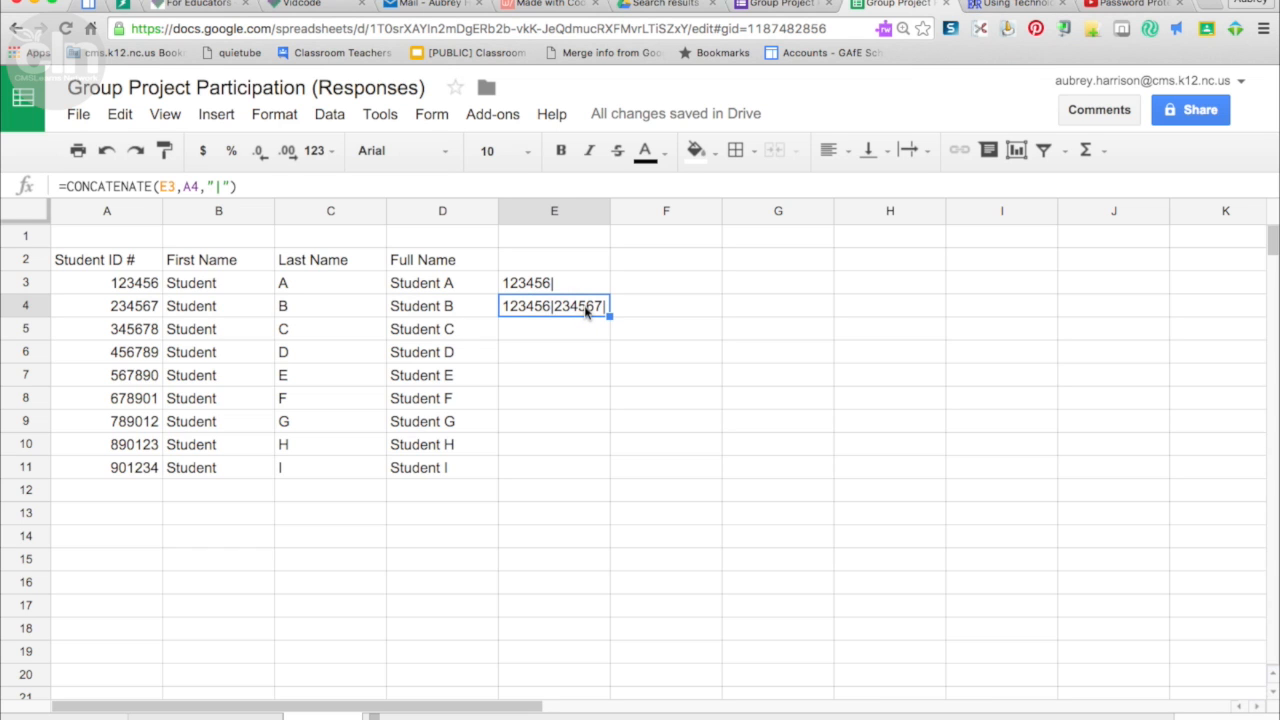
pyautogui.moveTo(610, 315)
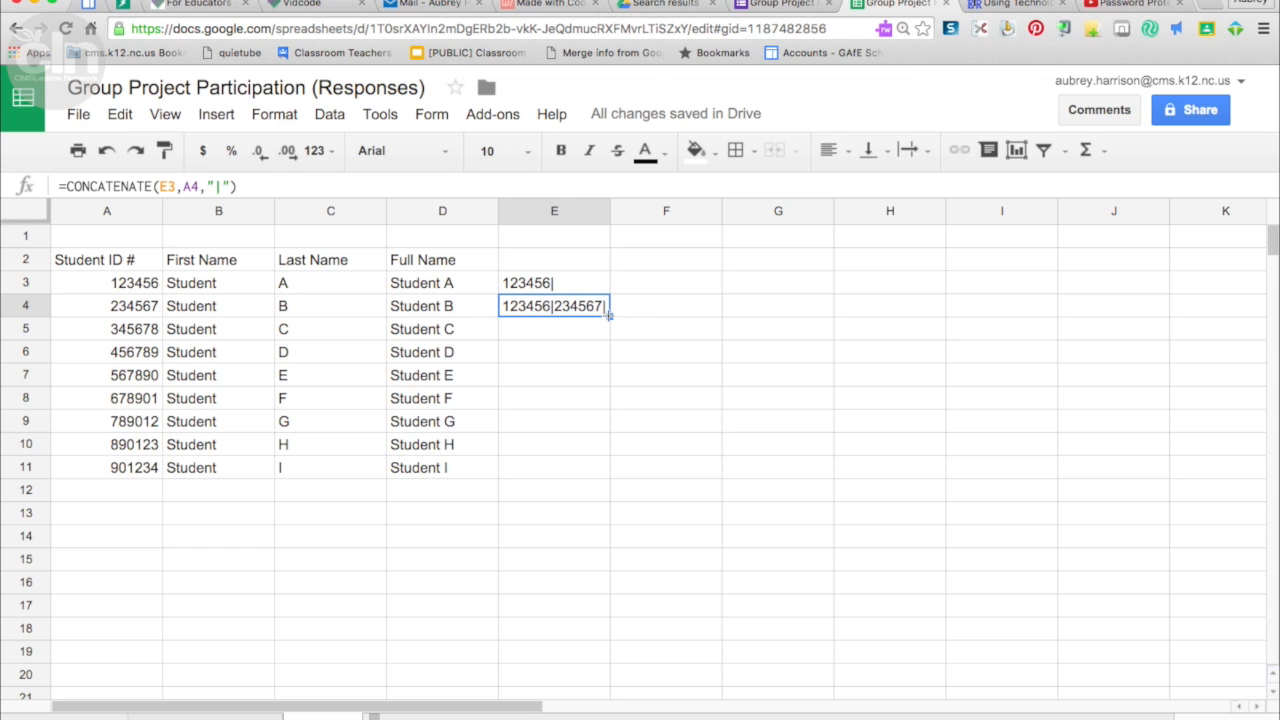
pyautogui.moveTo(608, 316); pyautogui.dragTo(616, 452)
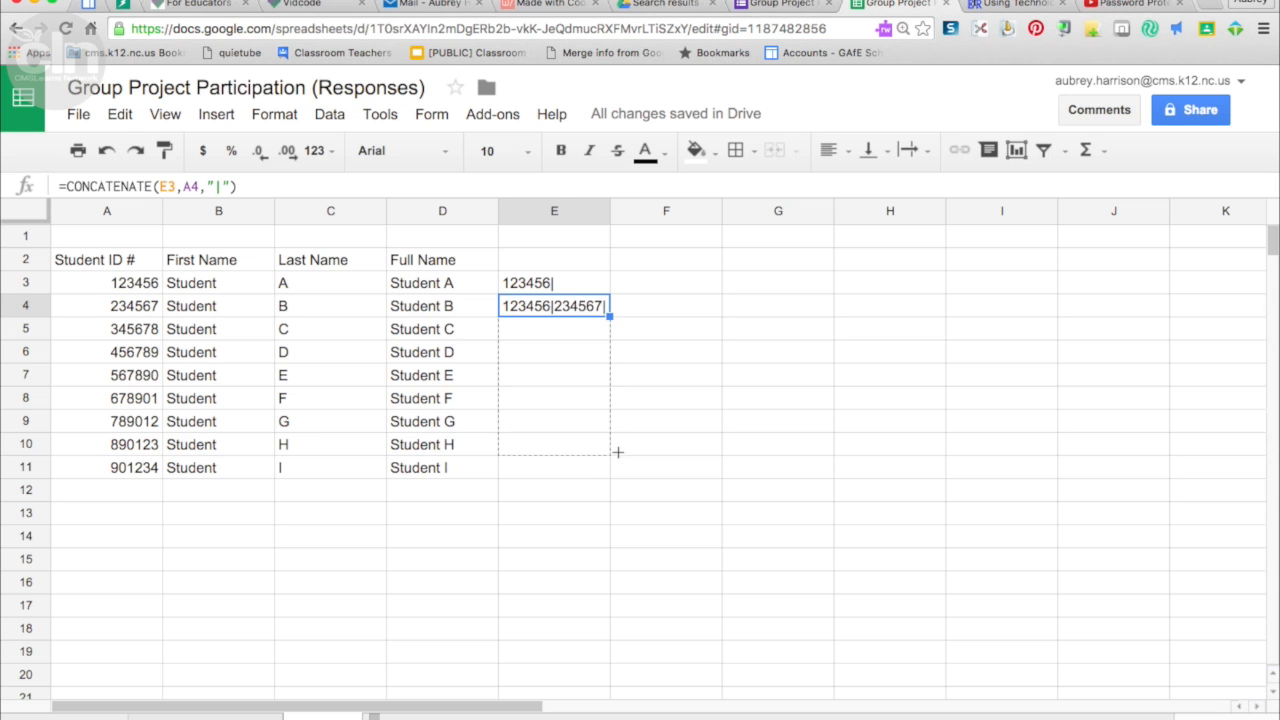
pyautogui.moveTo(609, 317); pyautogui.dragTo(609, 477)
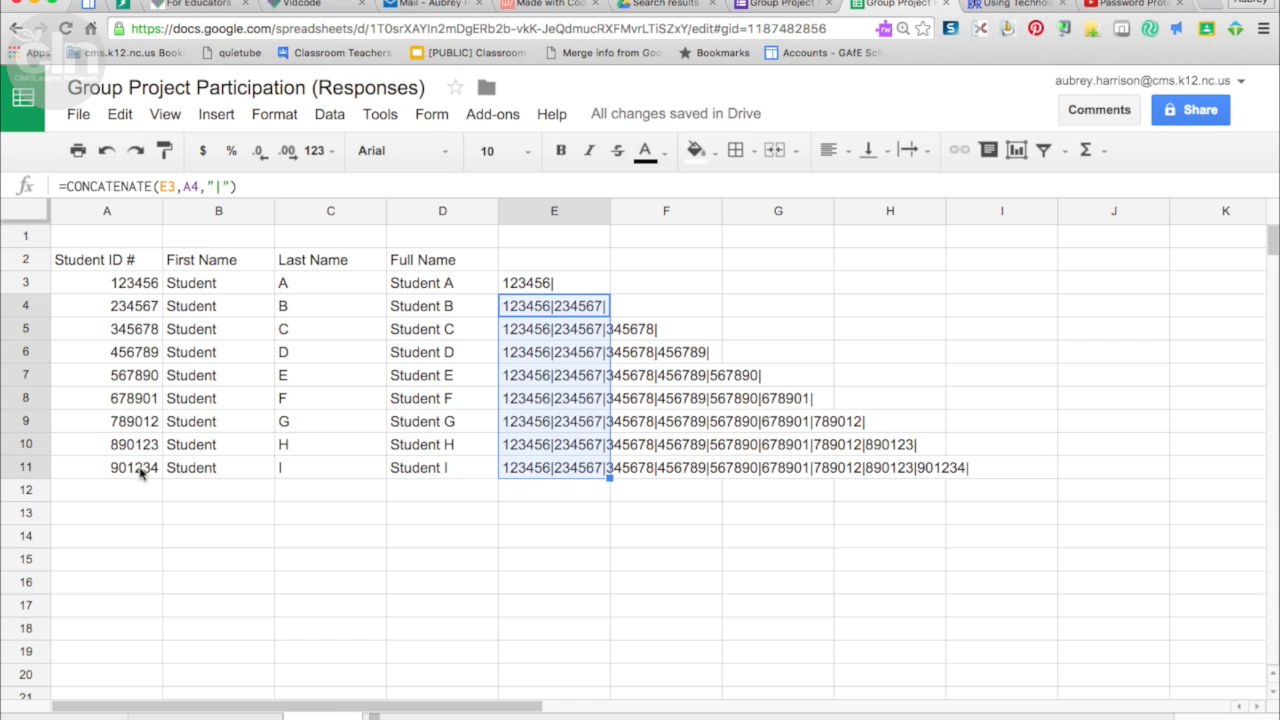
pyautogui.moveTo(600, 495)
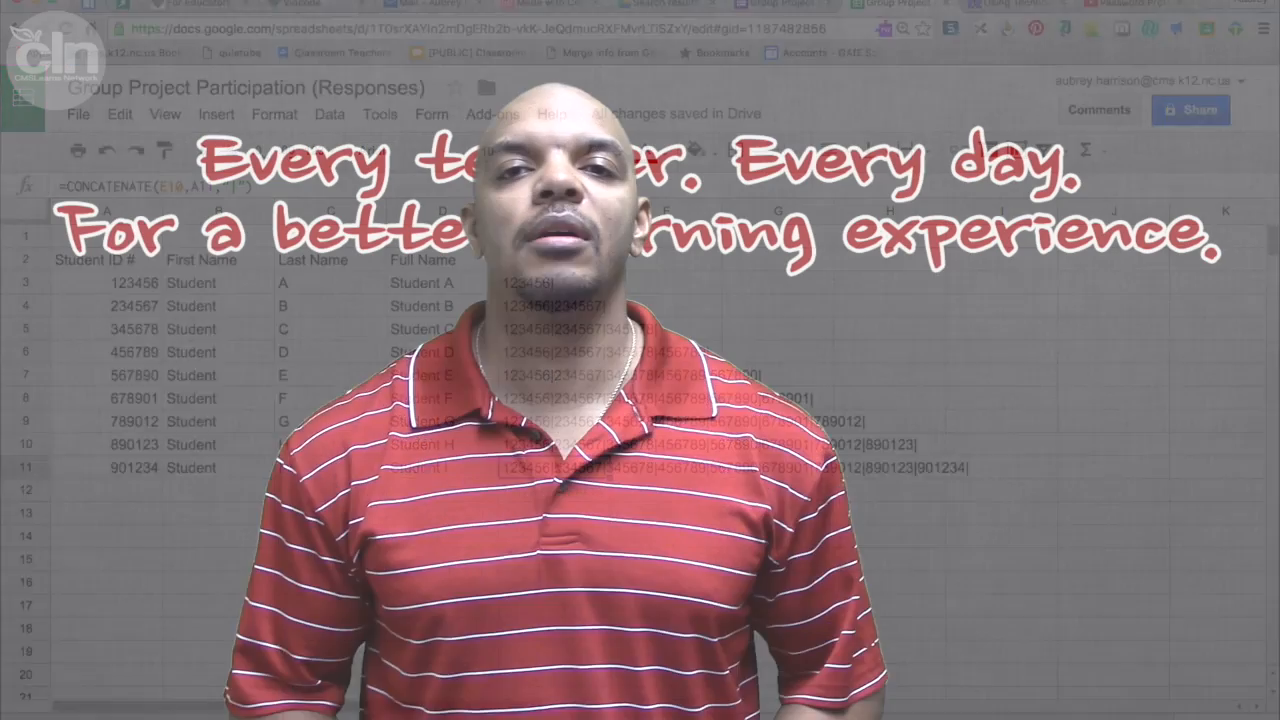
pyautogui.click(1112, 42)
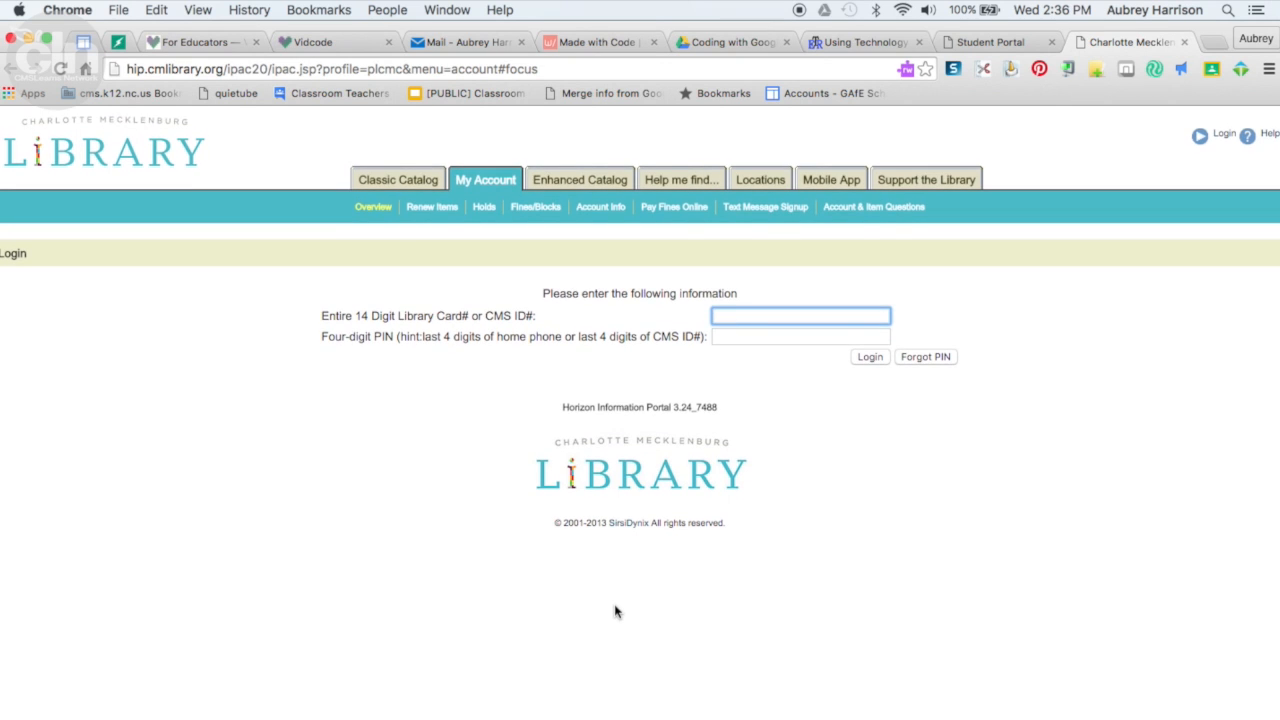
pyautogui.moveTo(397, 179)
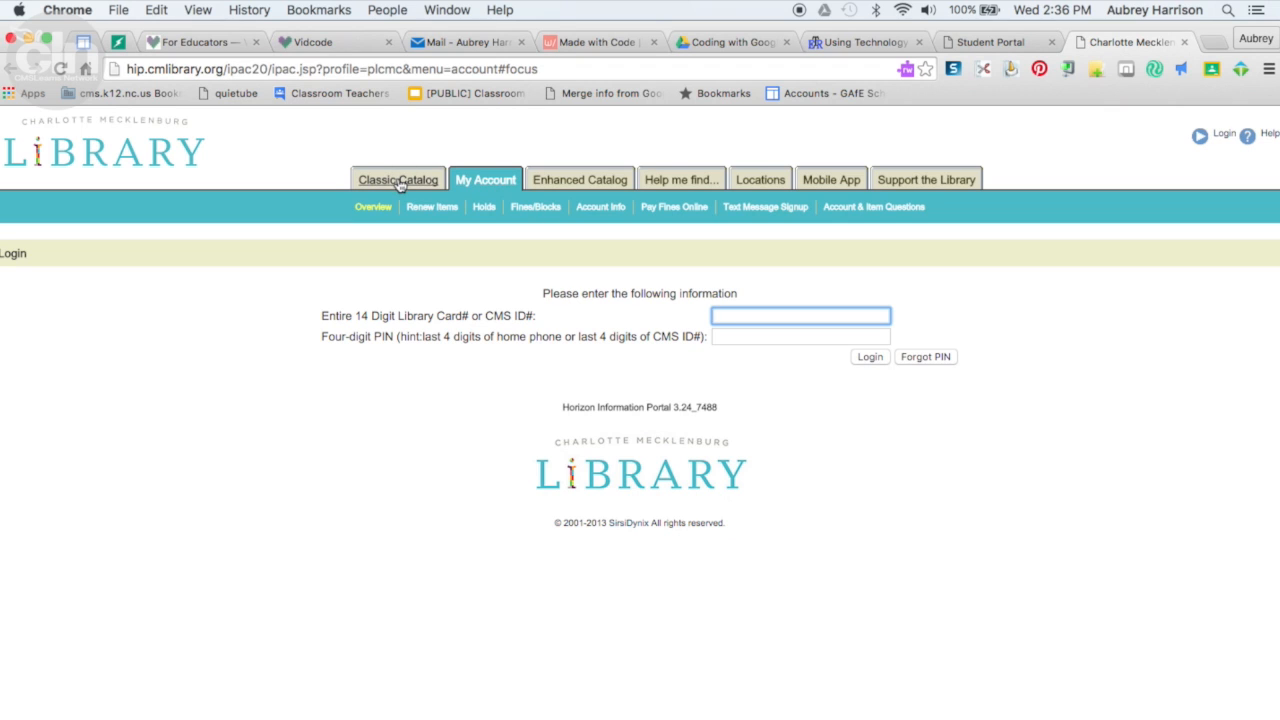
pyautogui.moveTo(1167, 138)
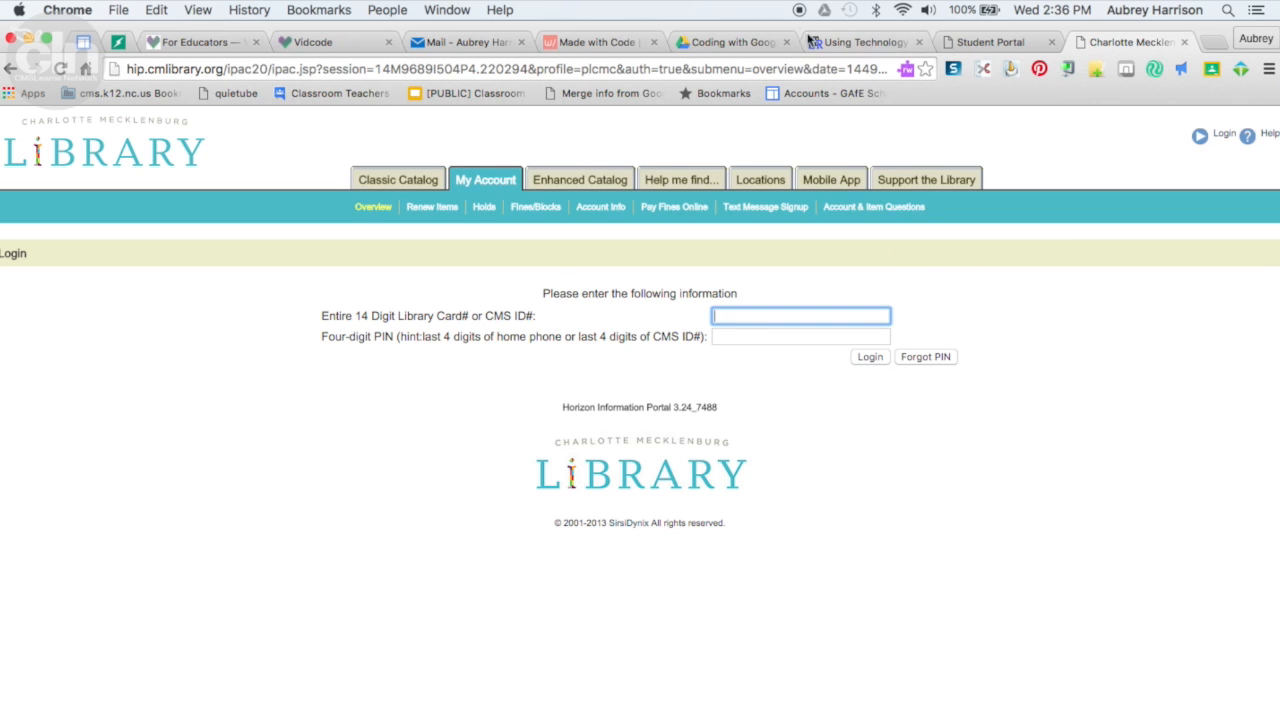
# - Open the Classic Catalog search, then scroll the library homepage's service tiles
pyautogui.click(397, 179)
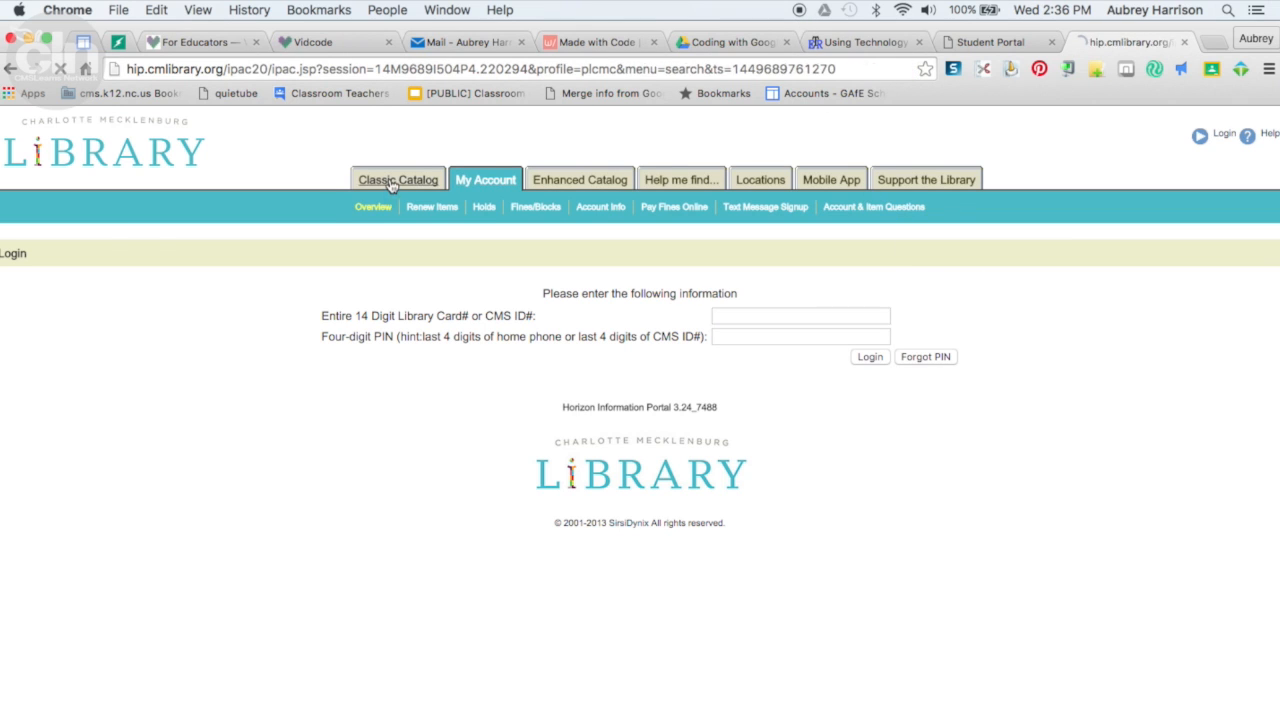
pyautogui.click(397, 179)
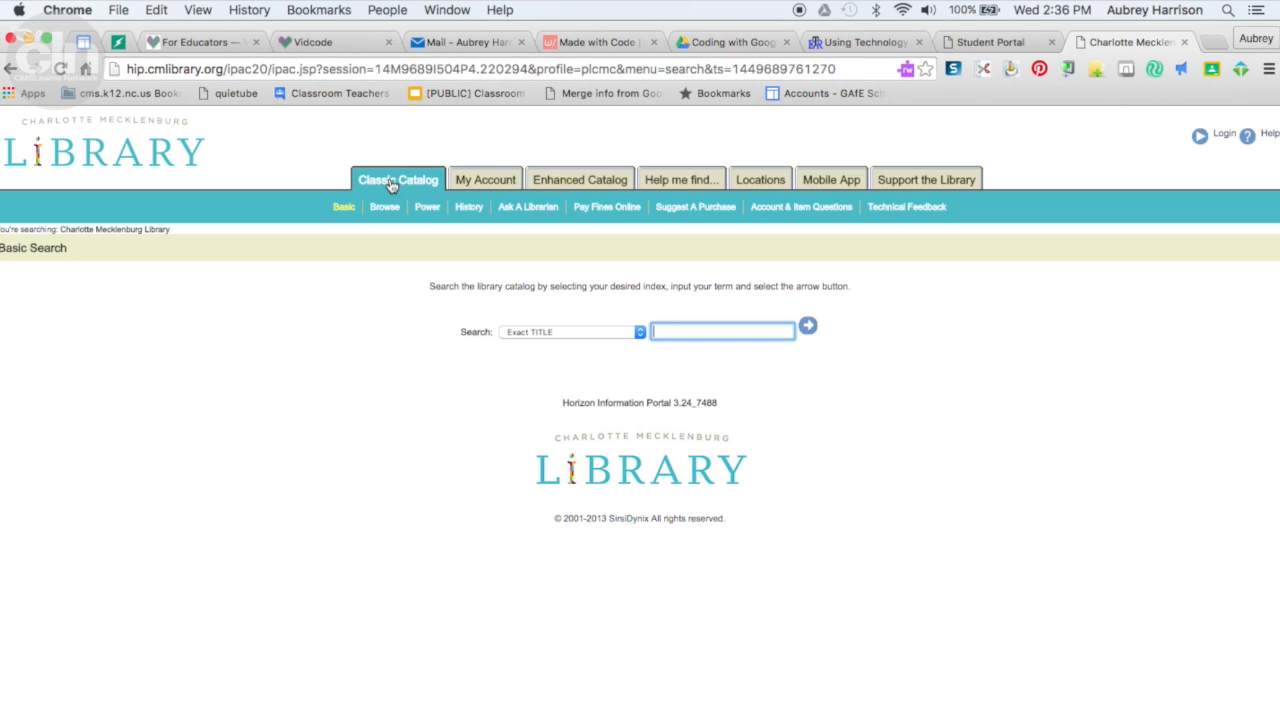
pyautogui.moveTo(119, 150)
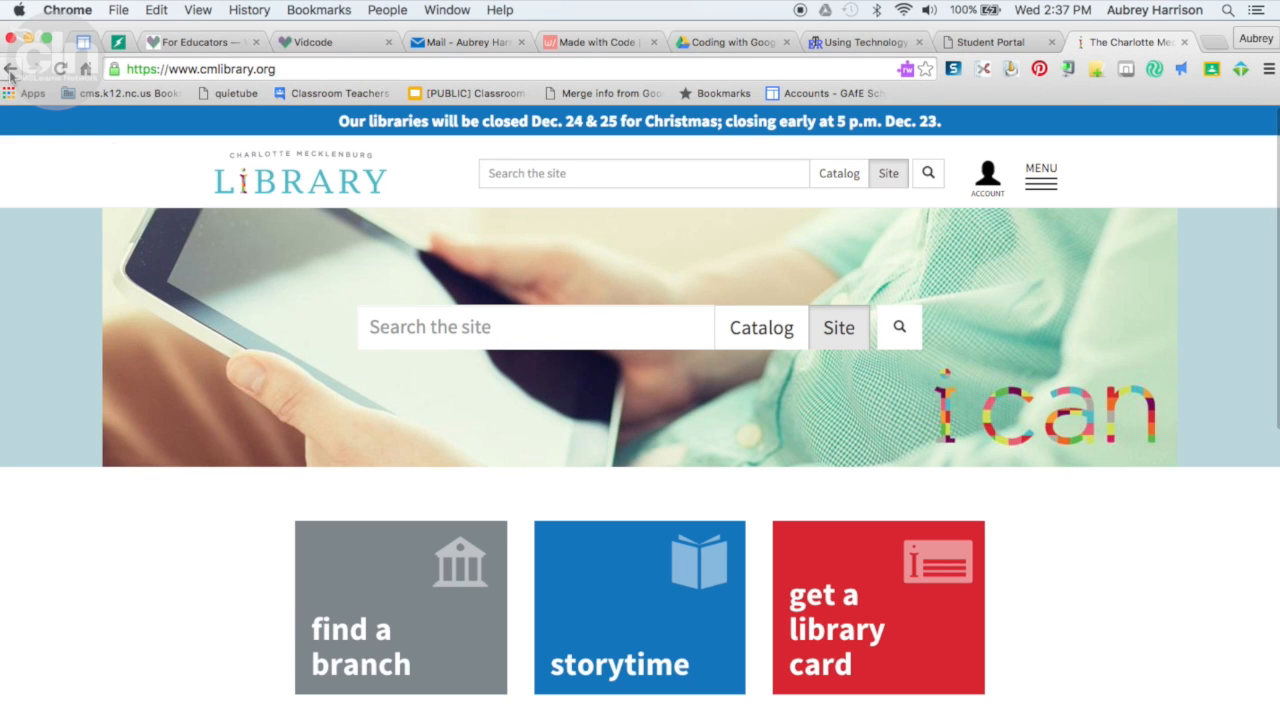
pyautogui.scroll(-3)
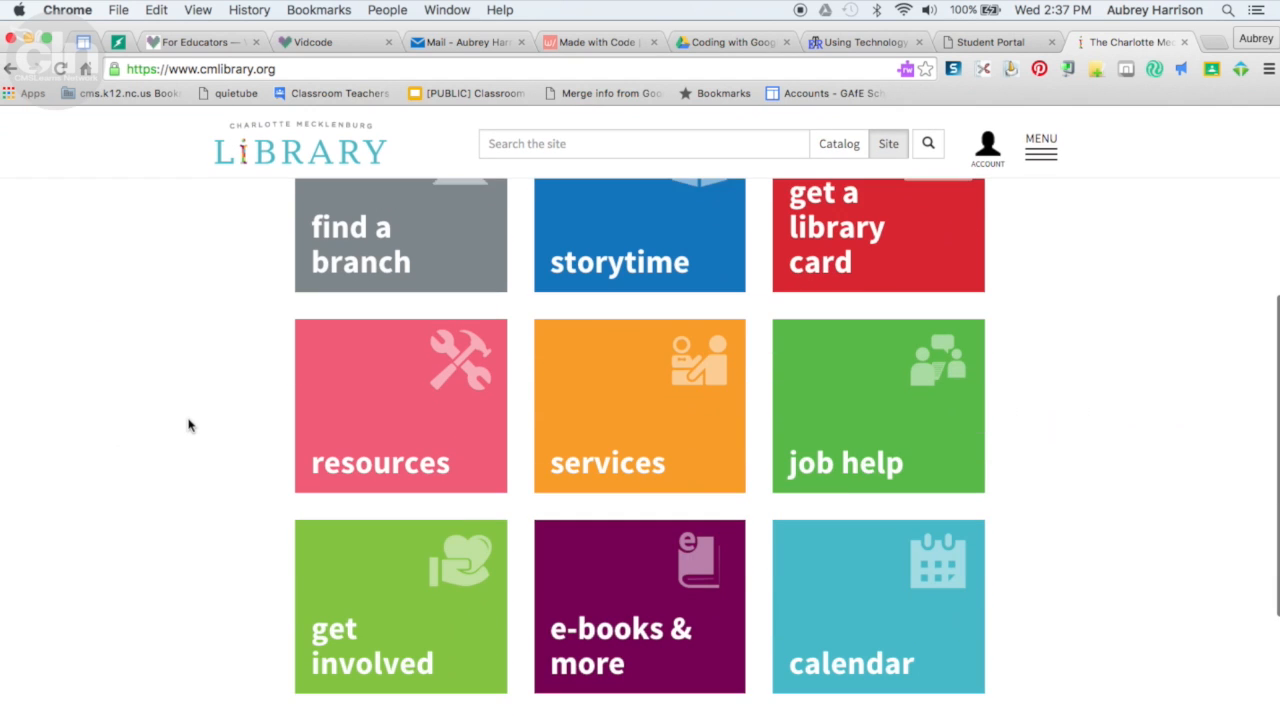
pyautogui.scroll(3)
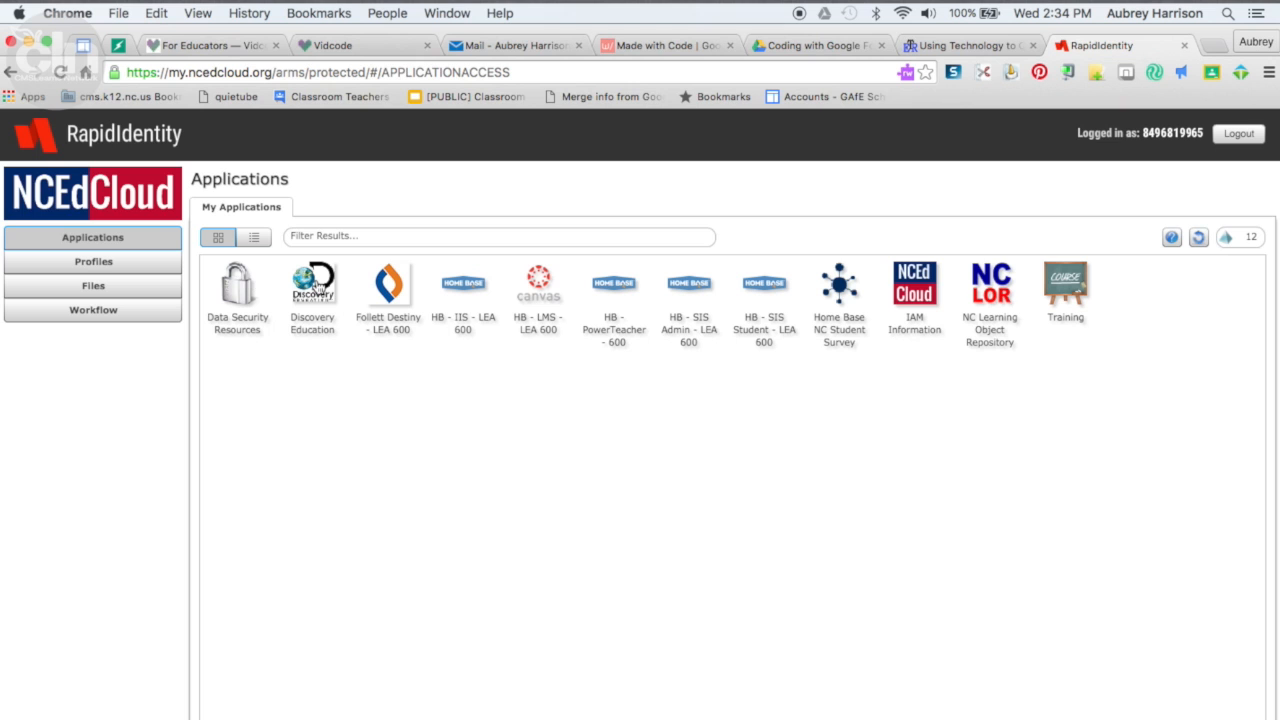
# - View My Applications in the RapidIdentity portal
pyautogui.click(312, 283)
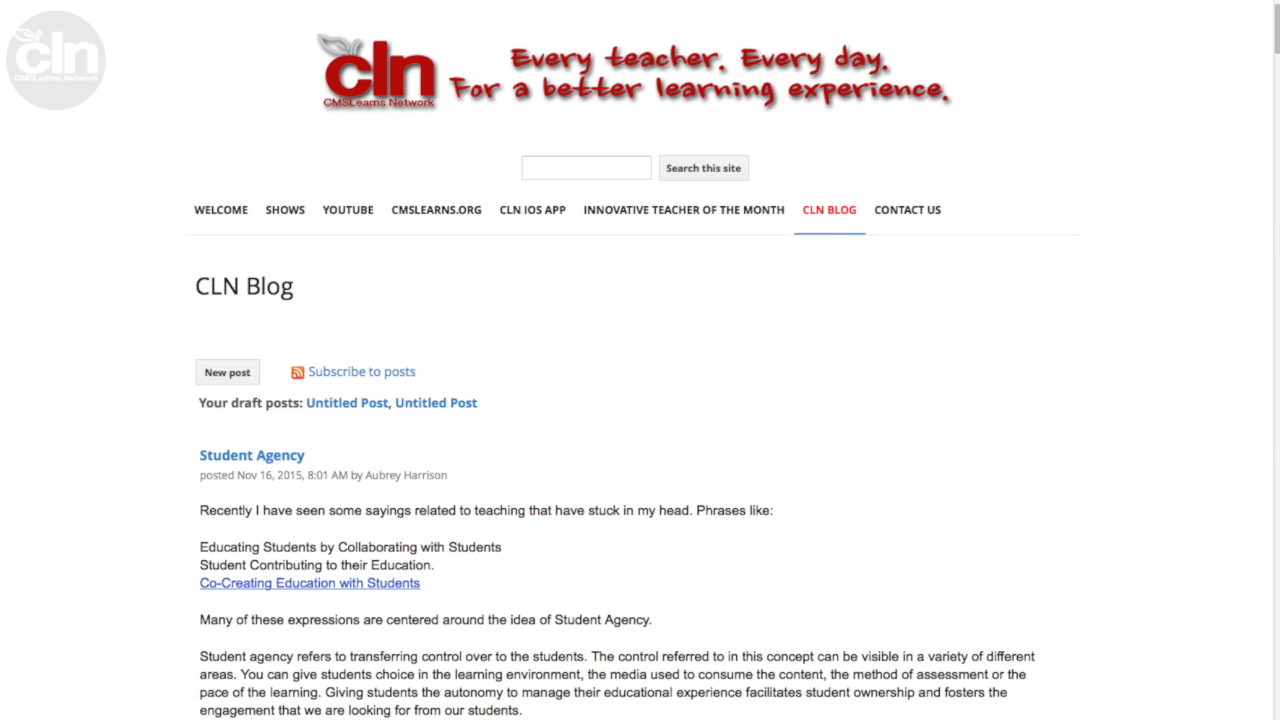
# - Go to INNOVATIVE TEACHER OF THE MONTH from the CLN Blog navigation
pyautogui.click(683, 210)
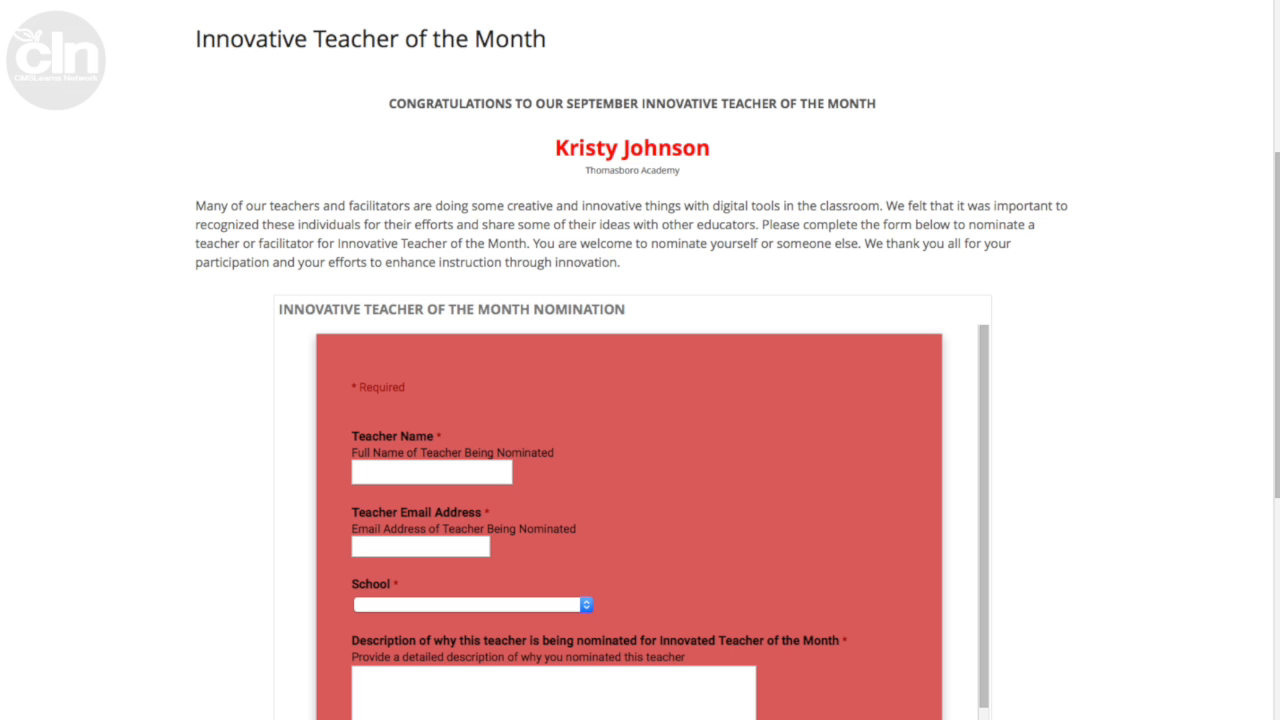